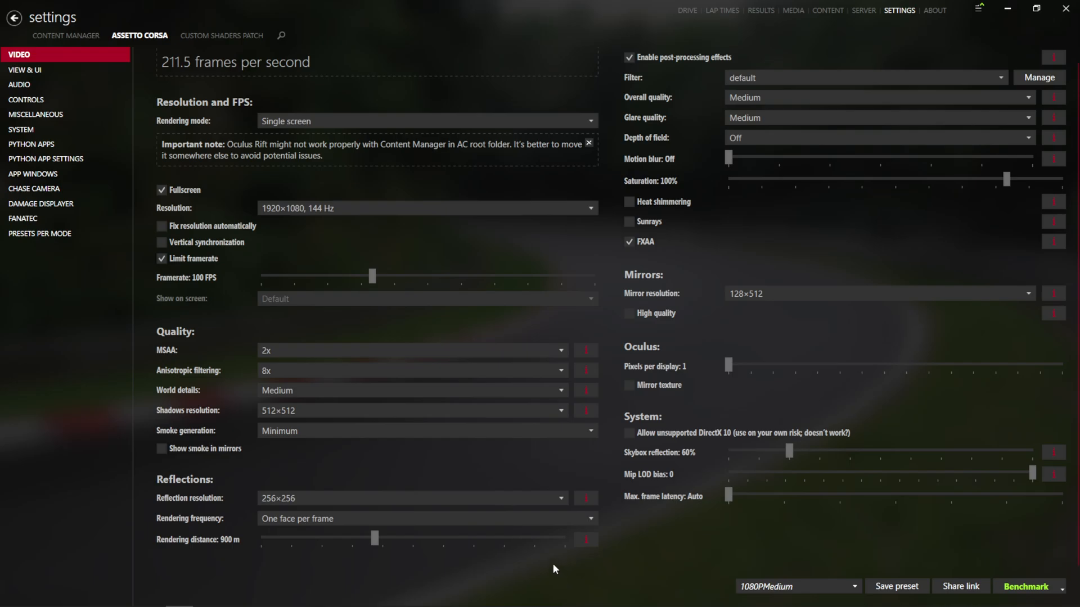
{"action": "mouse_move", "coordinate": [828, 232]}
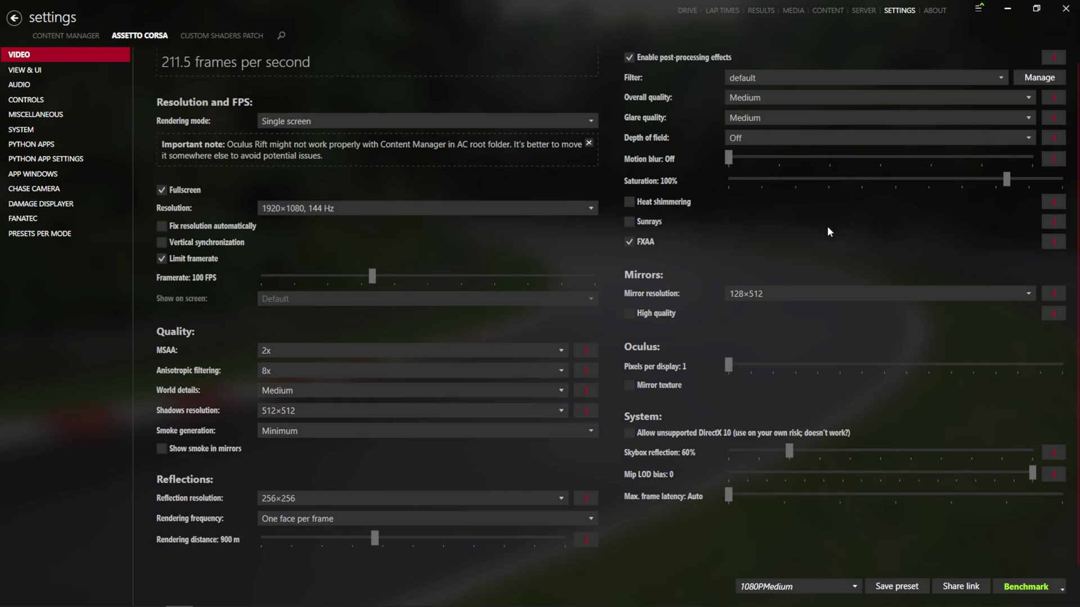
{"action": "mouse_move", "coordinate": [403, 297]}
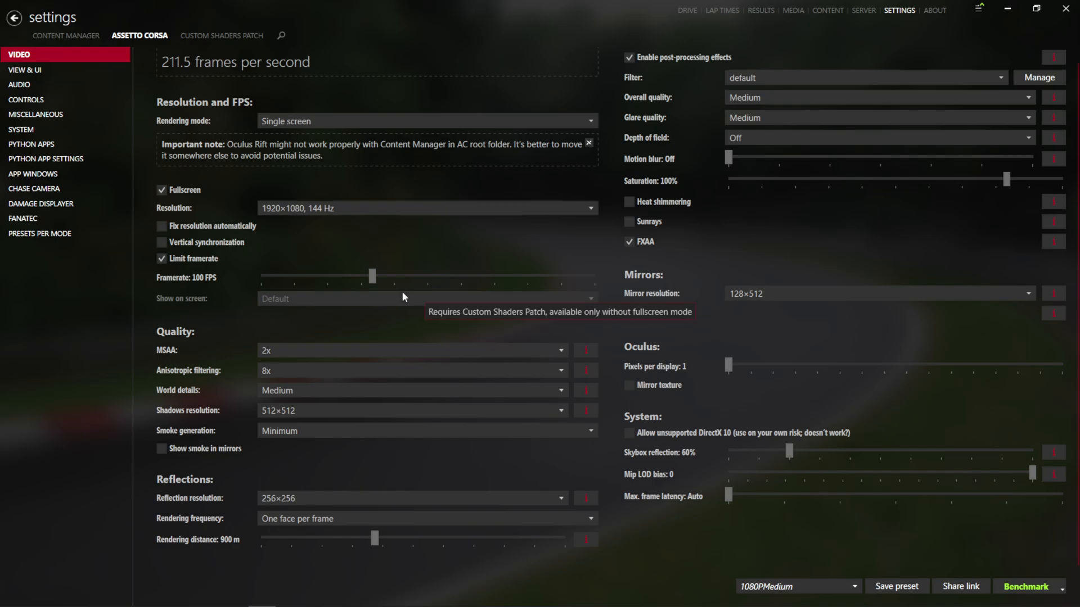
{"action": "mouse_move", "coordinate": [391, 291]}
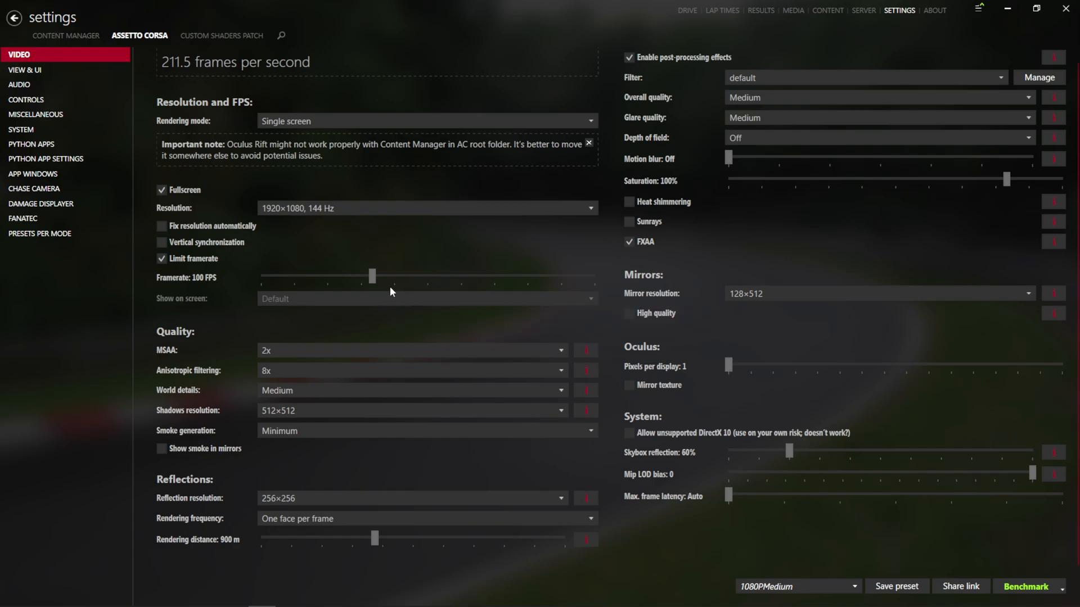
{"action": "mouse_move", "coordinate": [375, 257]}
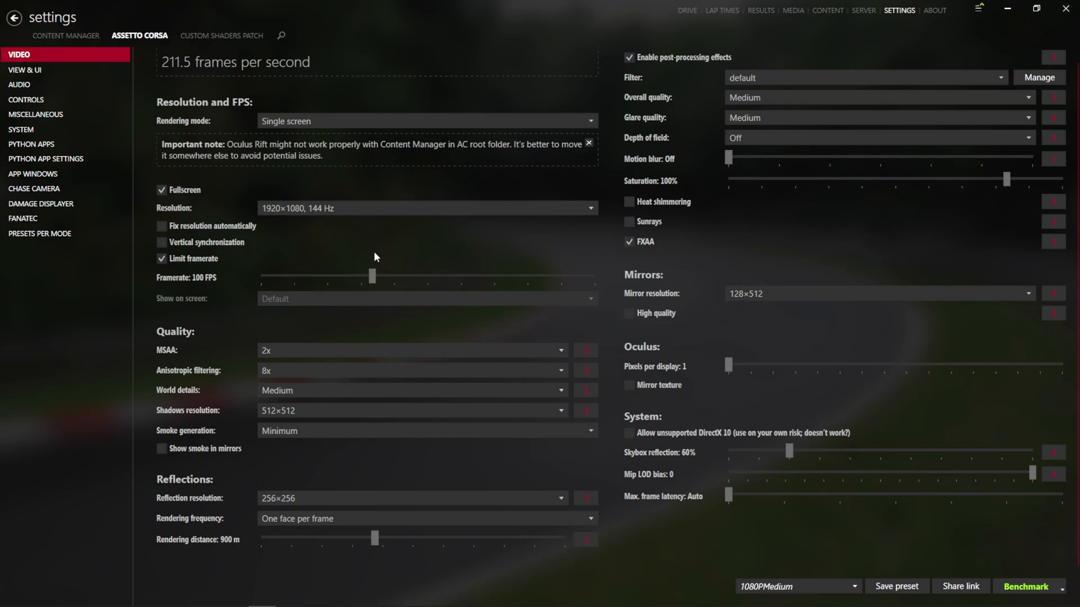
{"action": "mouse_move", "coordinate": [349, 276]}
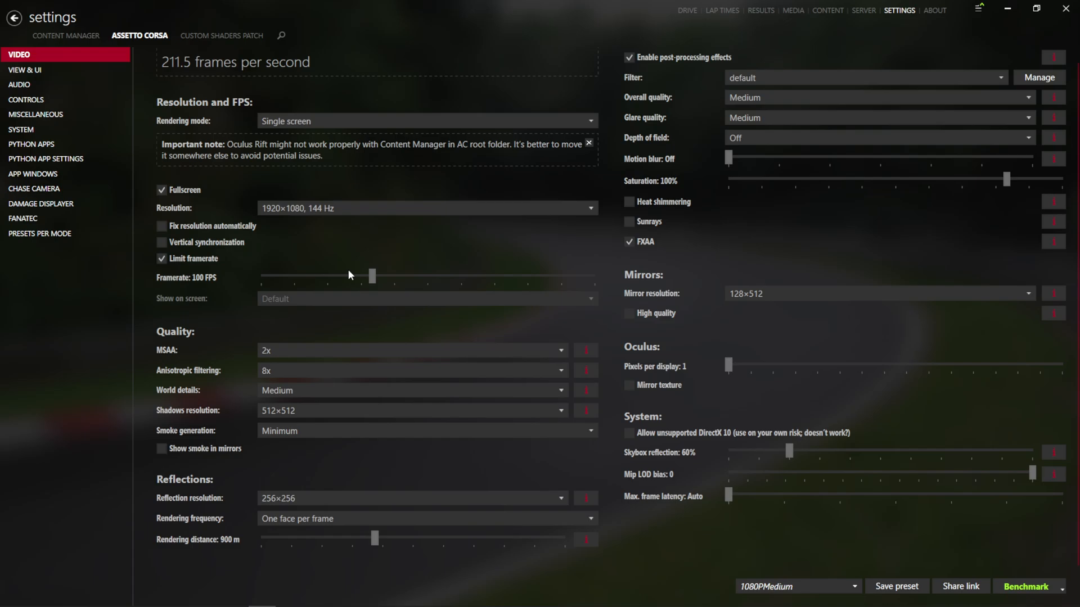
{"action": "mouse_move", "coordinate": [384, 310]}
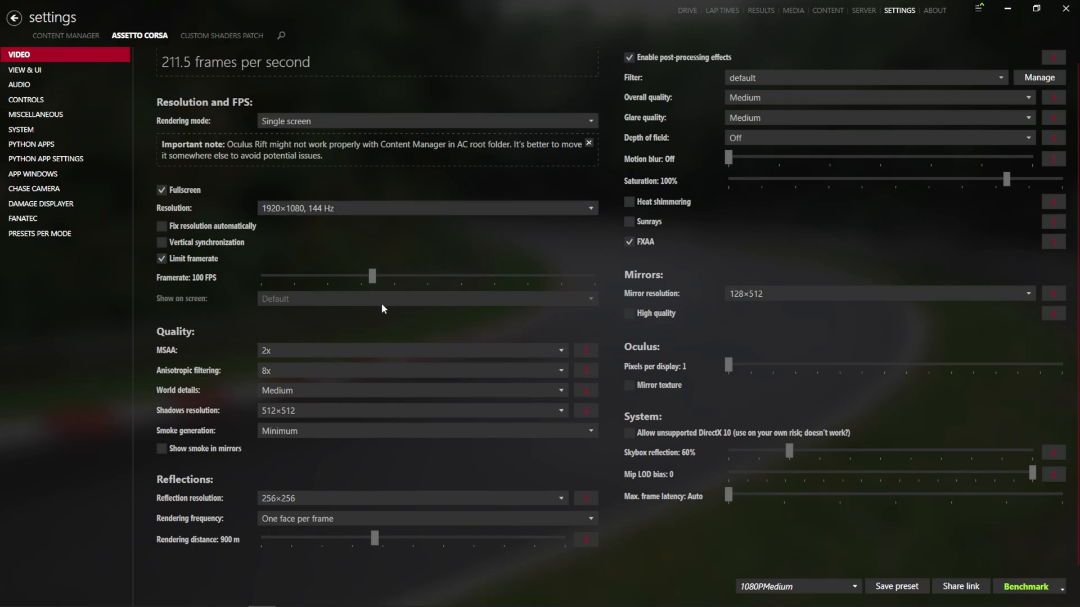
- Set MSAA to 8x (experimental), overall quality to Maximum and world details to Maximum
{"action": "left_click", "coordinate": [412, 351]}
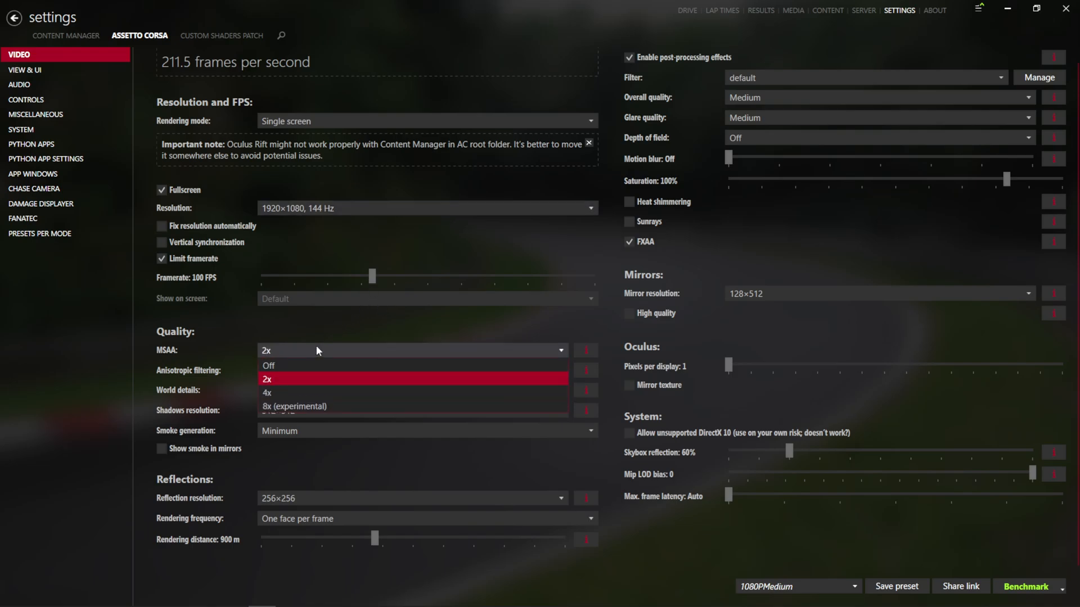
{"action": "left_click", "coordinate": [293, 406]}
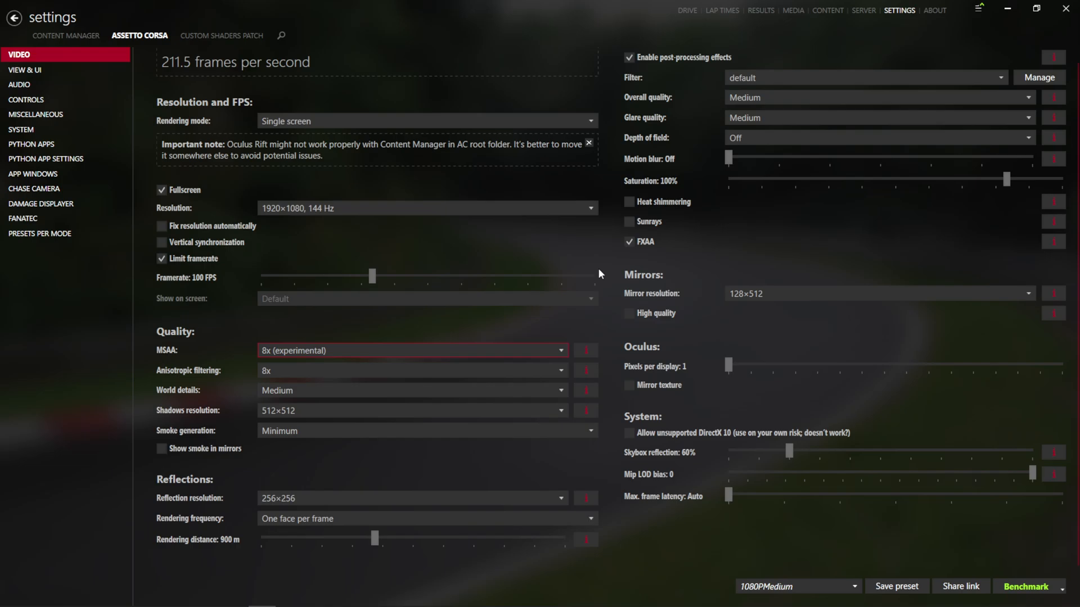
{"action": "left_click", "coordinate": [878, 97]}
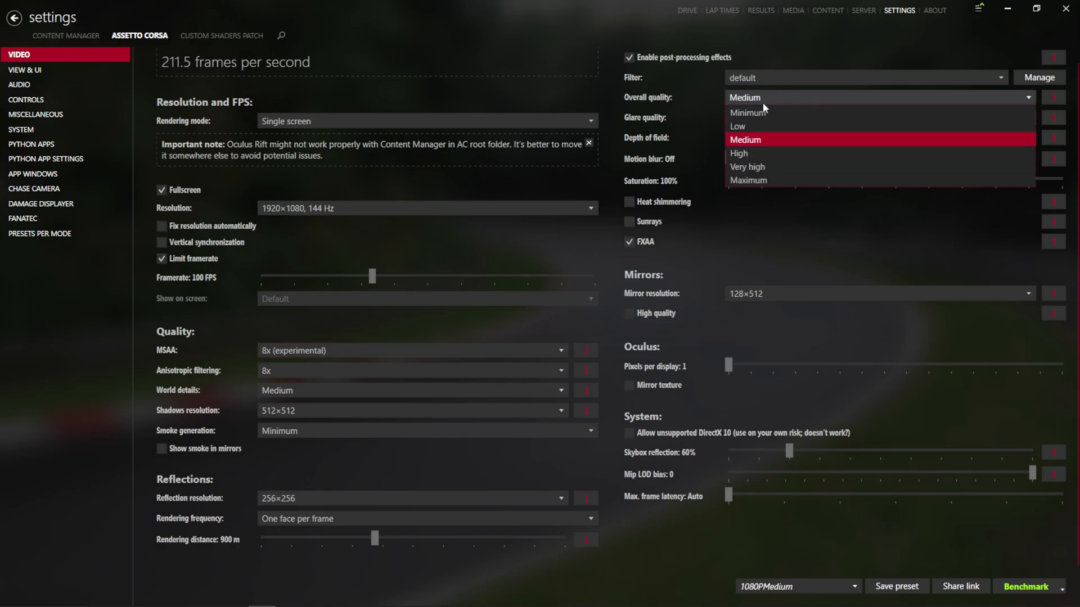
{"action": "left_click", "coordinate": [747, 180]}
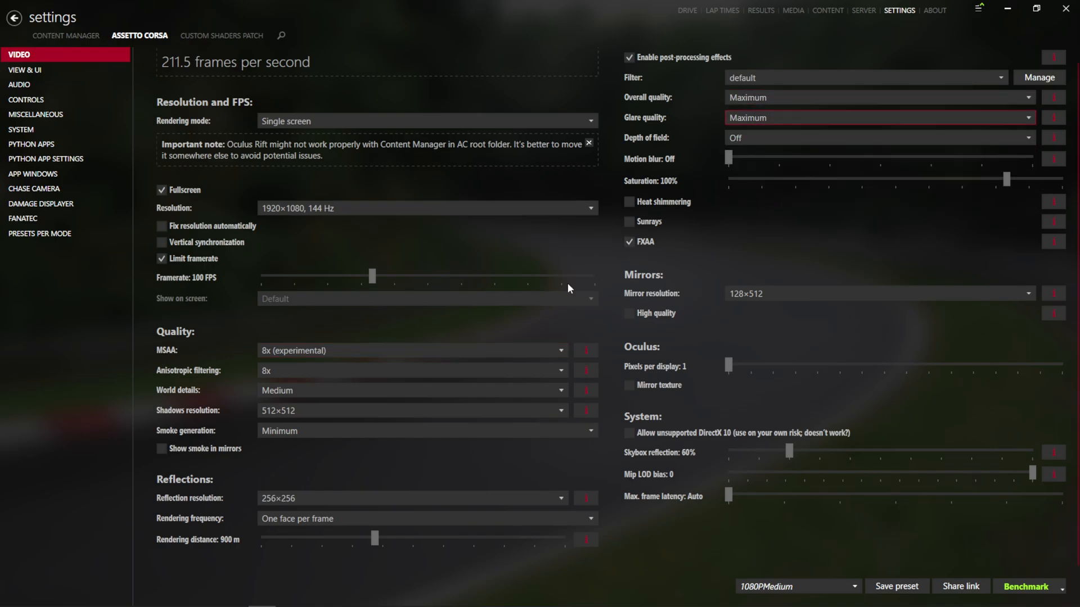
{"action": "left_click", "coordinate": [409, 390]}
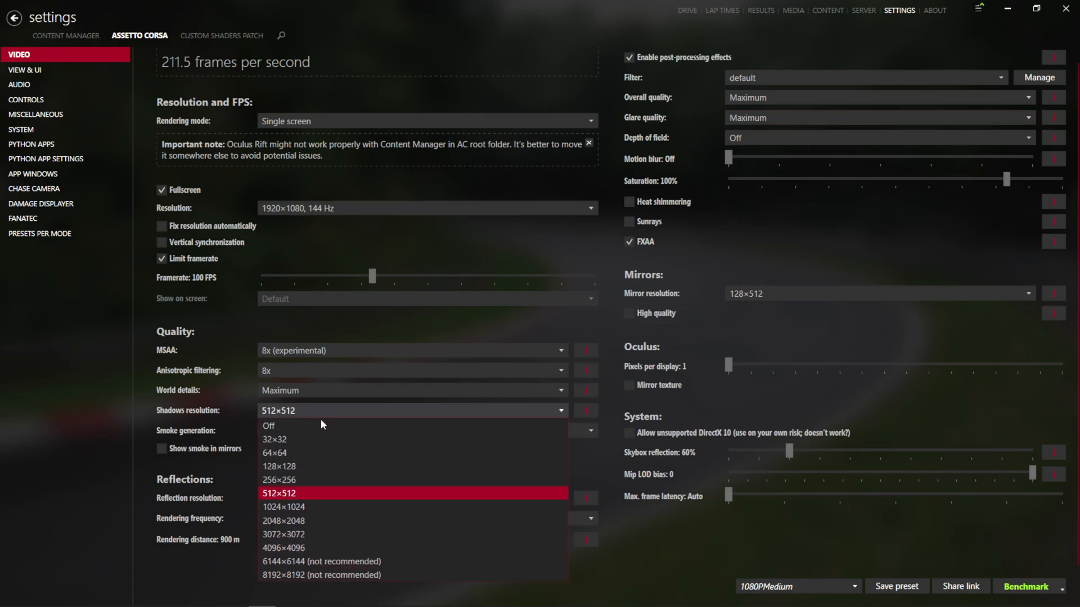
{"action": "mouse_move", "coordinate": [324, 548]}
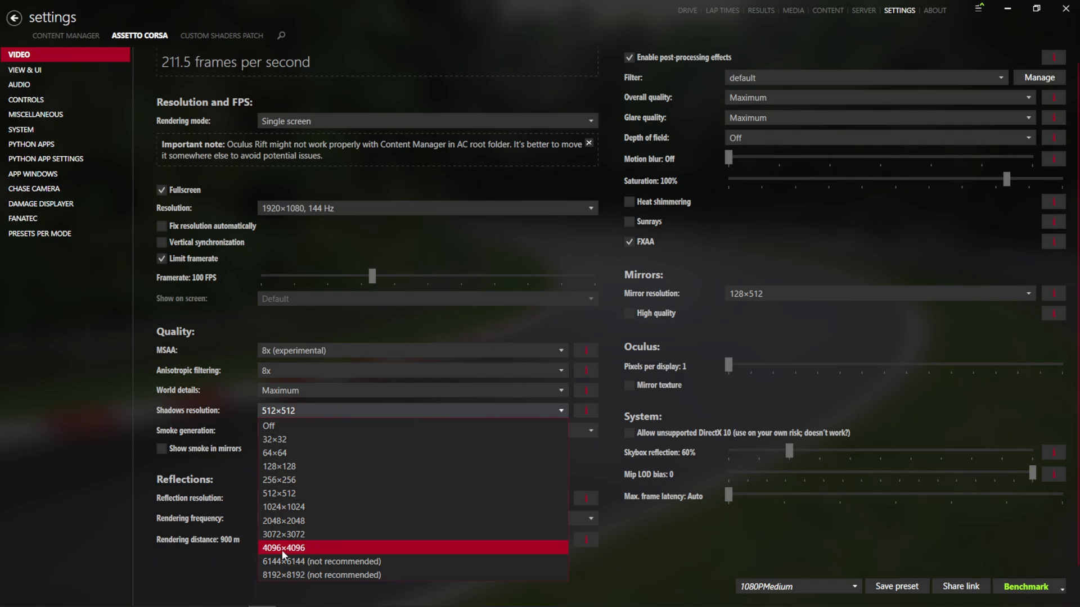
{"action": "mouse_move", "coordinate": [293, 549]}
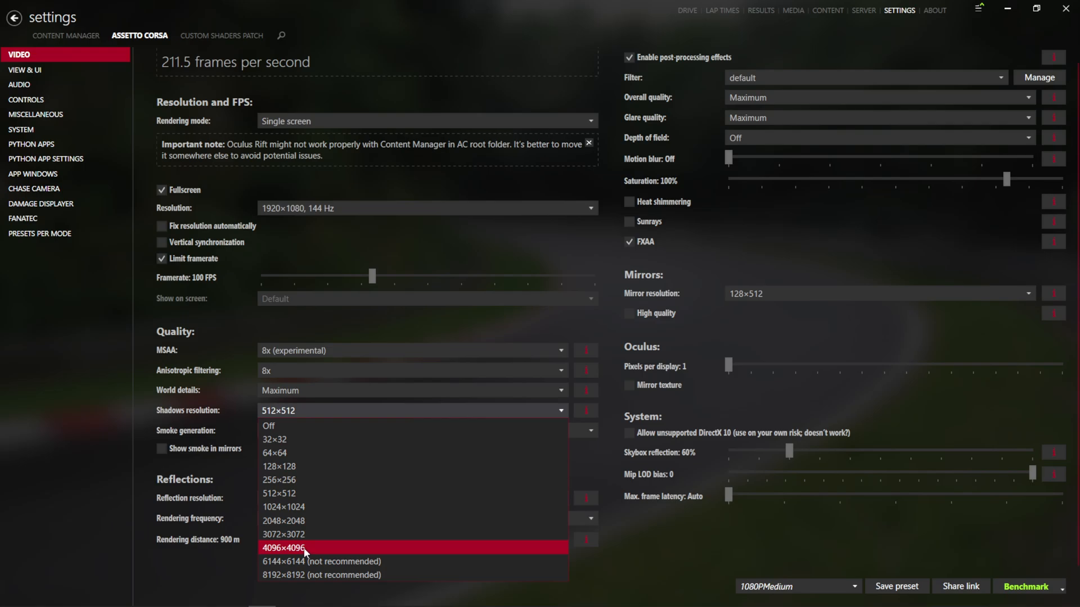
{"action": "mouse_move", "coordinate": [318, 547]}
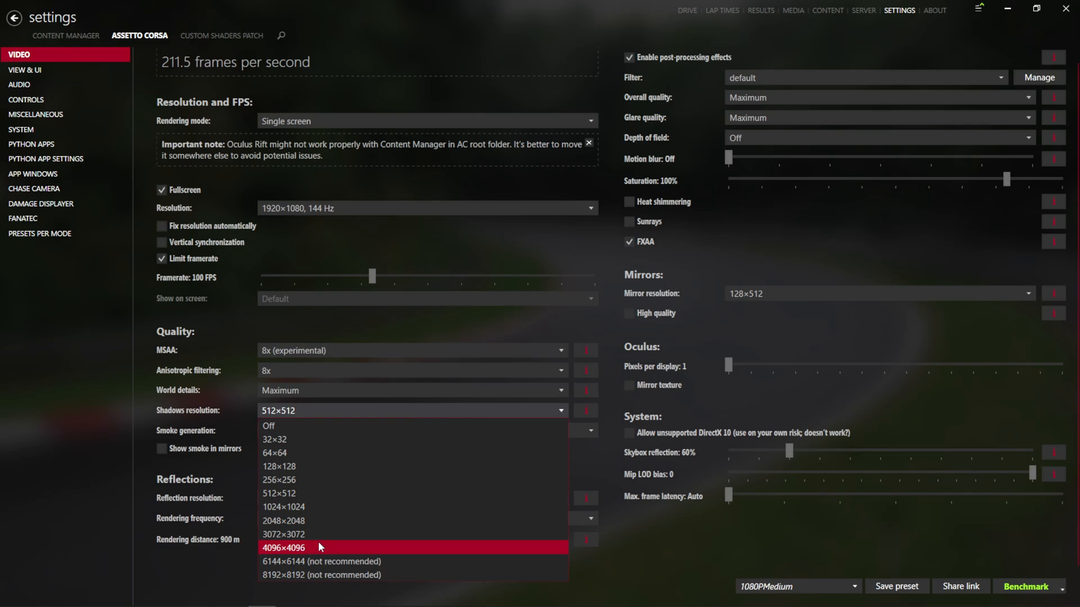
{"action": "mouse_move", "coordinate": [320, 561]}
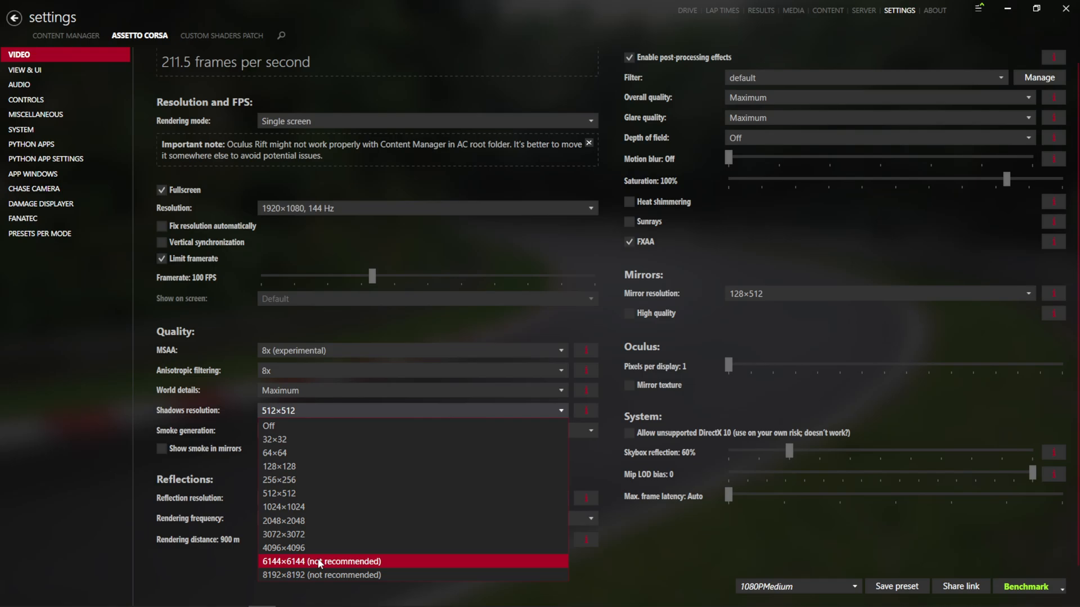
{"action": "mouse_move", "coordinate": [320, 575]}
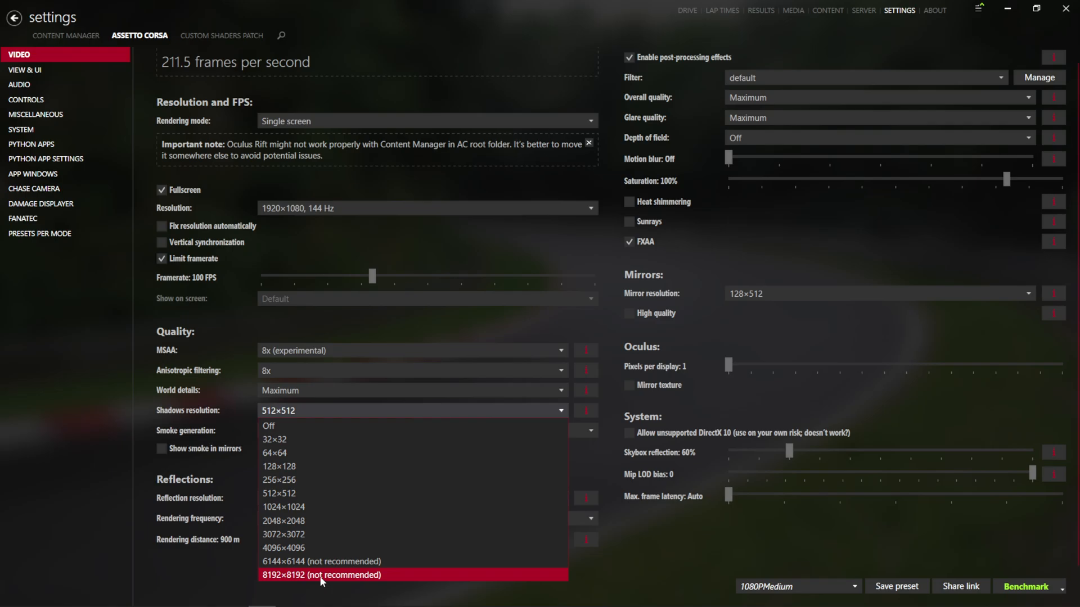
- Set shadows to 4096×4096 and reflections to six faces per frame at 2048×2048 resolution
{"action": "left_click", "coordinate": [282, 548]}
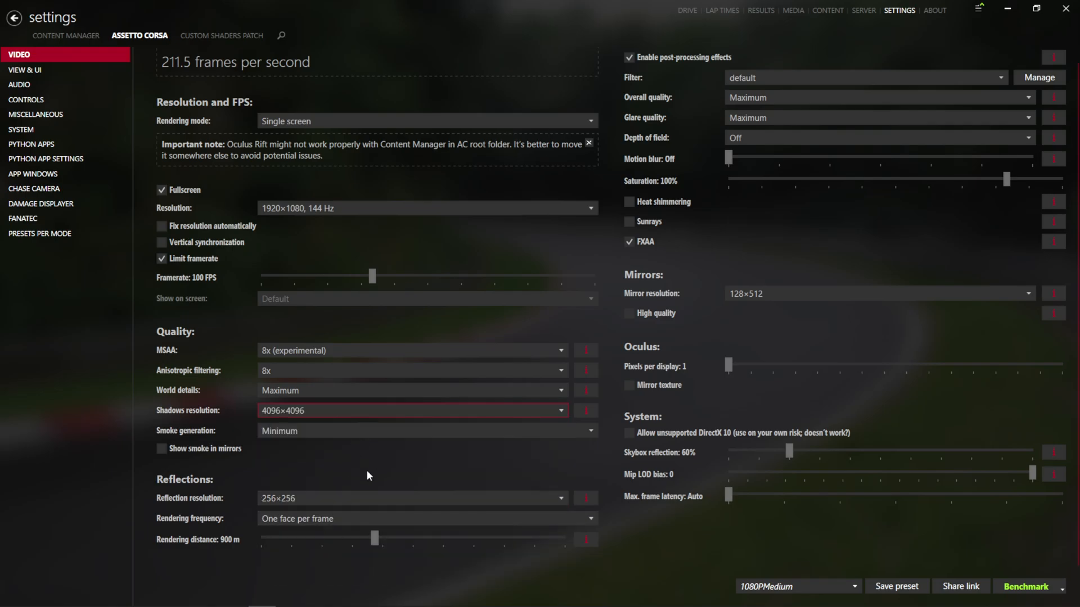
{"action": "left_click", "coordinate": [412, 498]}
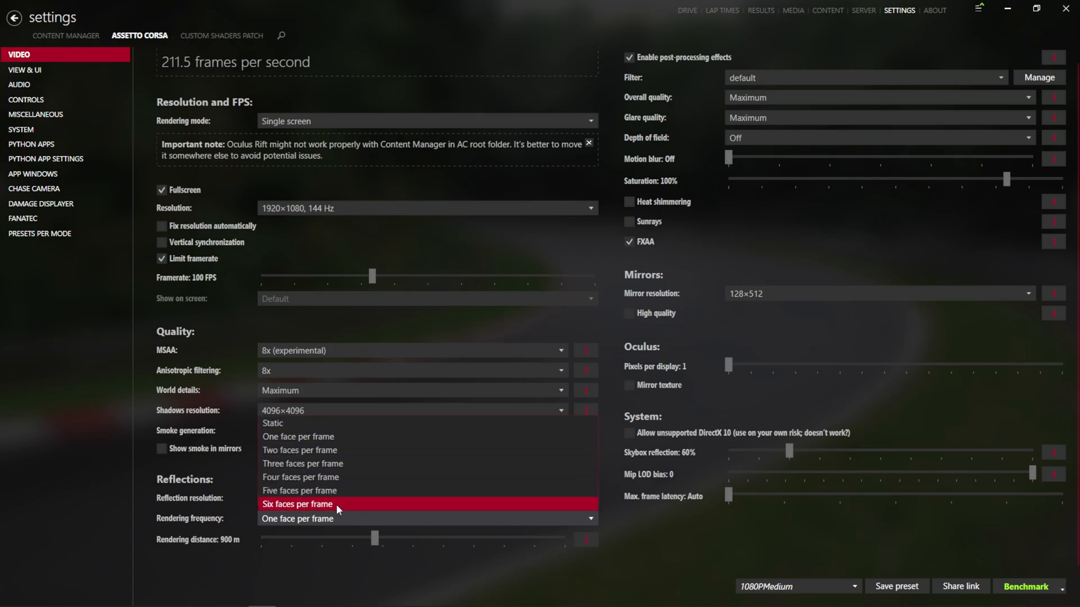
{"action": "left_click", "coordinate": [299, 503]}
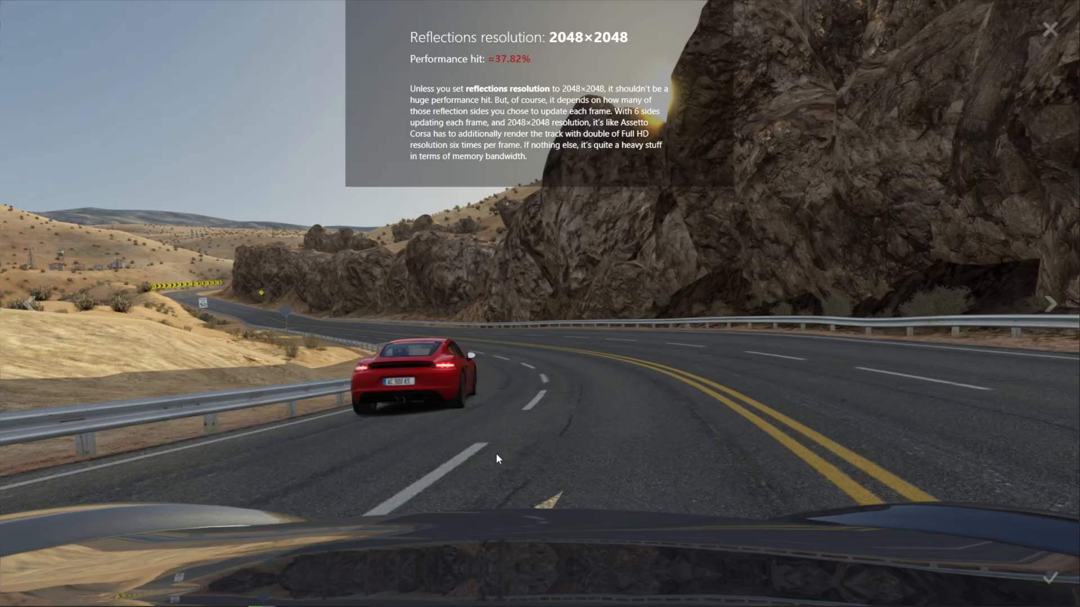
{"action": "mouse_move", "coordinate": [502, 62]}
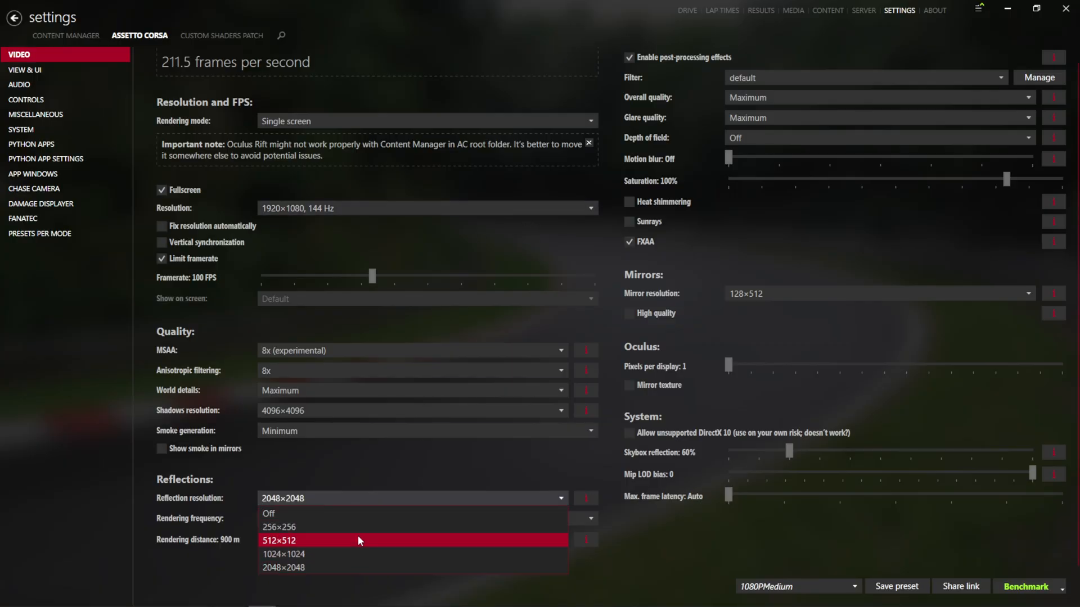
{"action": "left_click", "coordinate": [426, 518]}
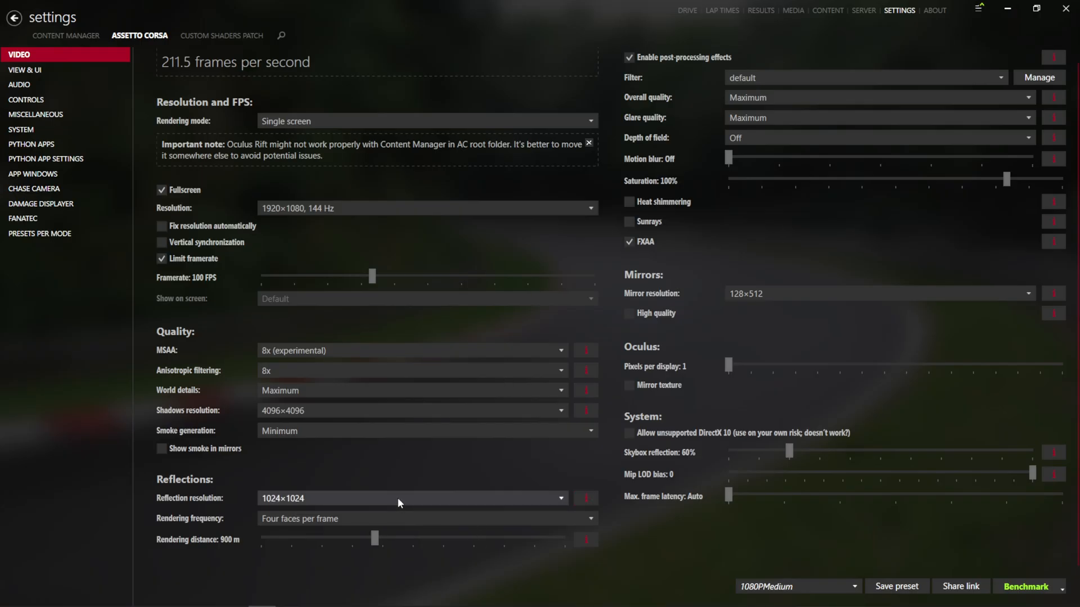
{"action": "left_click", "coordinate": [412, 498]}
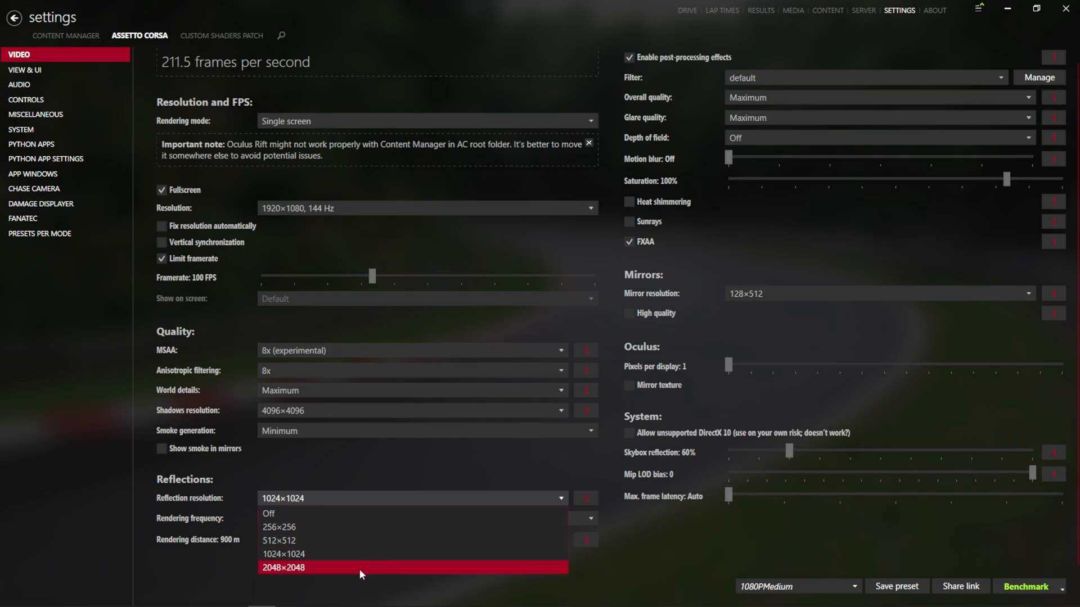
{"action": "left_click", "coordinate": [284, 567]}
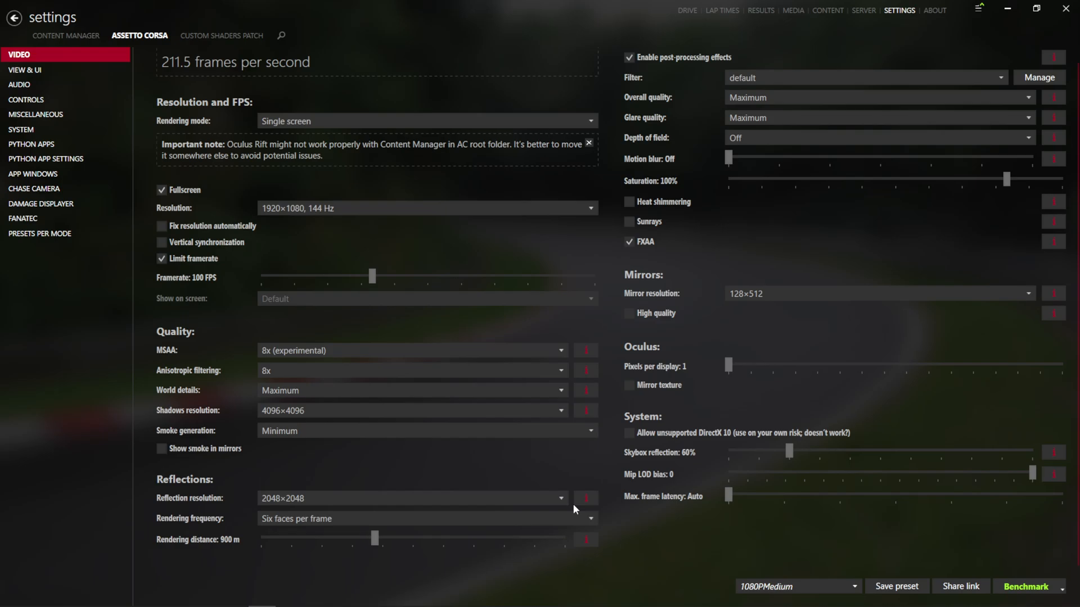
- Extend reflection distance to 2400 m, enable sunrays and high-quality 512×2048 mirrors, anisotropic filtering 16x
{"action": "left_click_drag", "start_coordinate": [374, 537], "coordinate": [564, 538]}
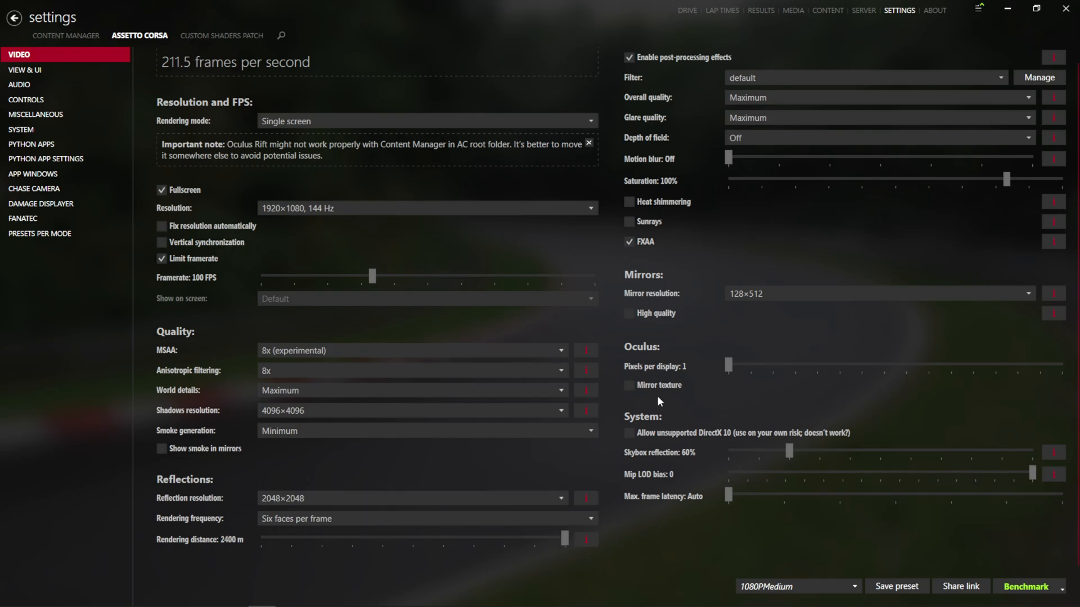
{"action": "left_click", "coordinate": [627, 221]}
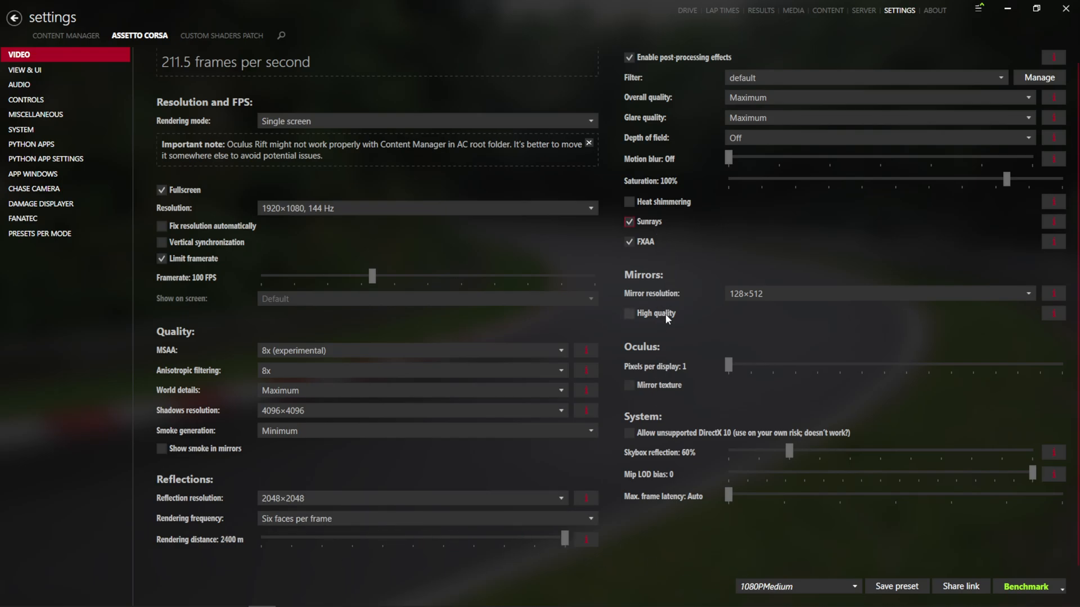
{"action": "left_click", "coordinate": [878, 293]}
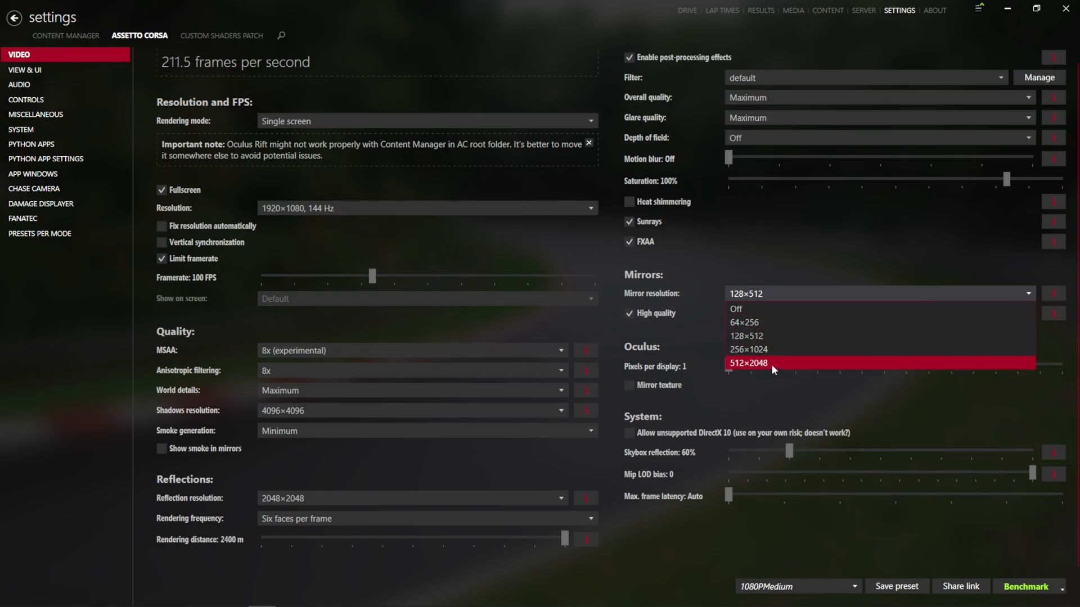
{"action": "left_click", "coordinate": [749, 364]}
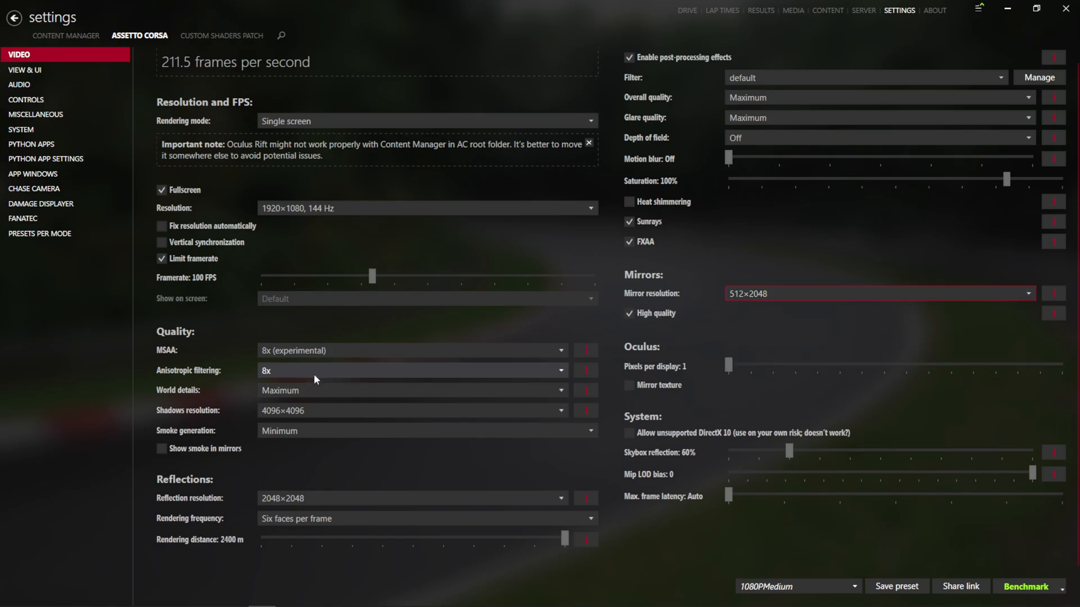
{"action": "left_click", "coordinate": [412, 370]}
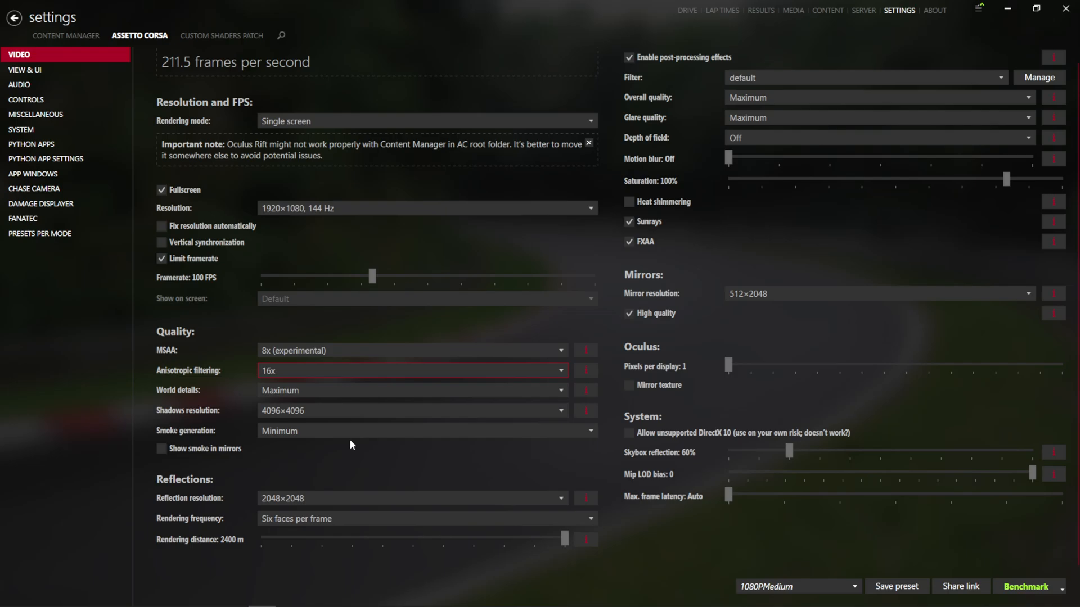
{"action": "left_click", "coordinate": [424, 430]}
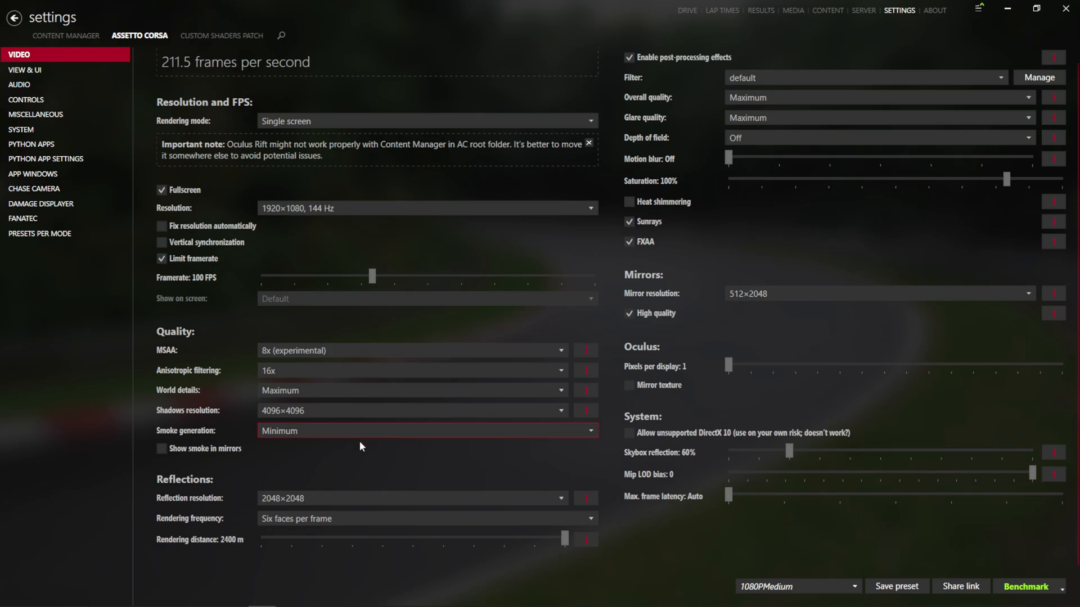
{"action": "mouse_move", "coordinate": [784, 241]}
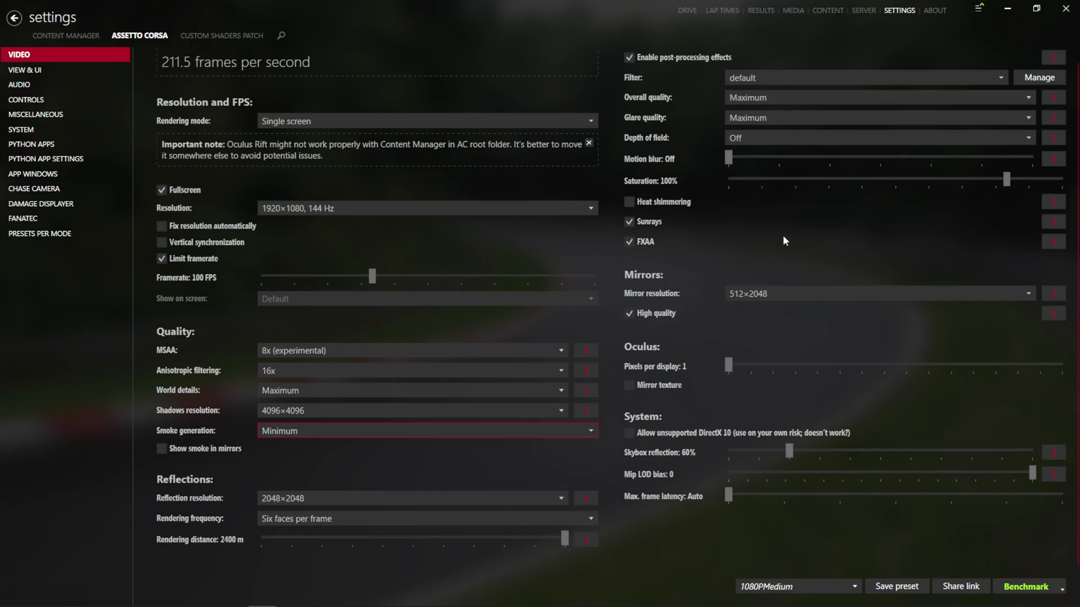
{"action": "mouse_move", "coordinate": [757, 137]}
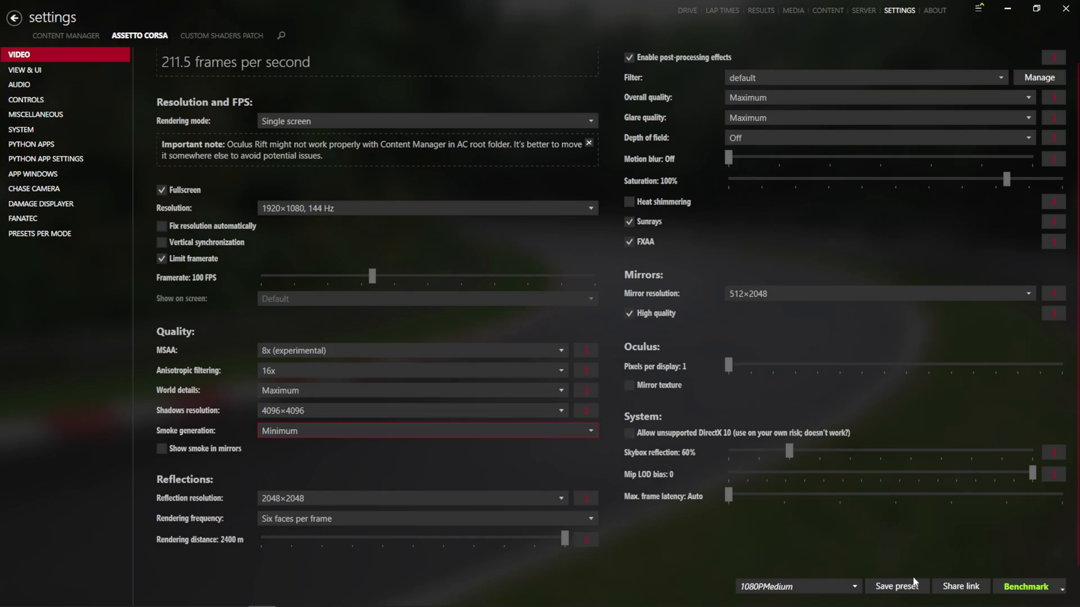
- Save the current video settings as a new preset named Fullymaxed
{"action": "left_click", "coordinate": [896, 586]}
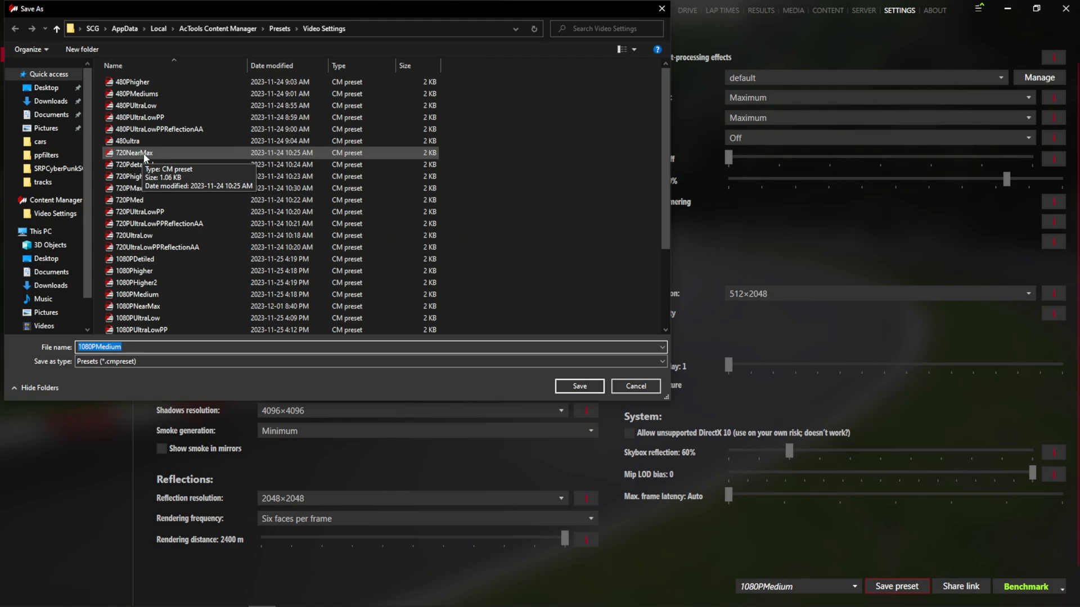
{"action": "type", "text": "Fullymaxed"}
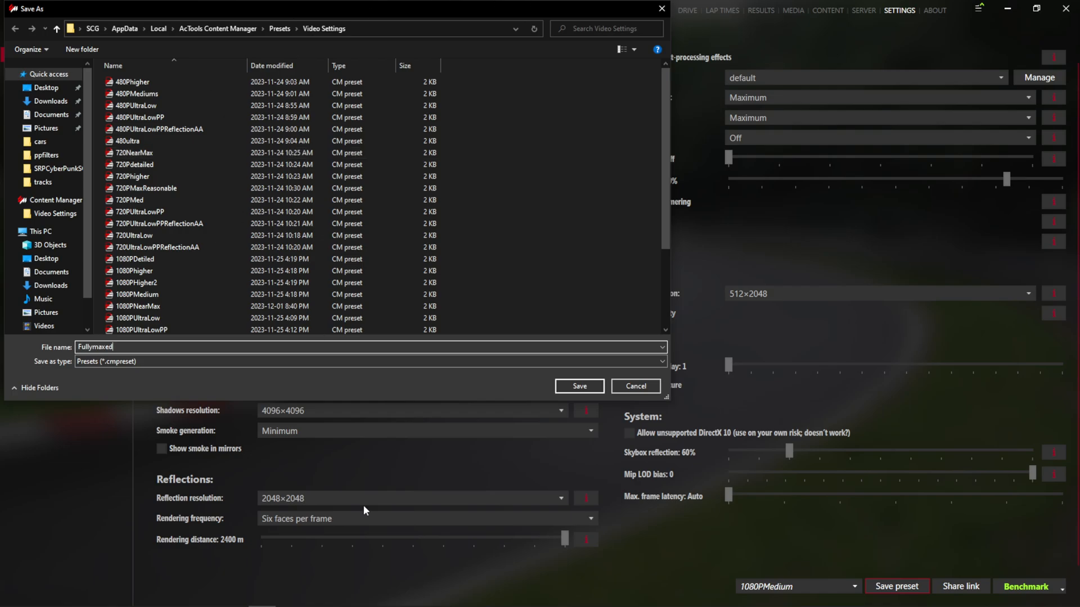
{"action": "left_click", "coordinate": [578, 386]}
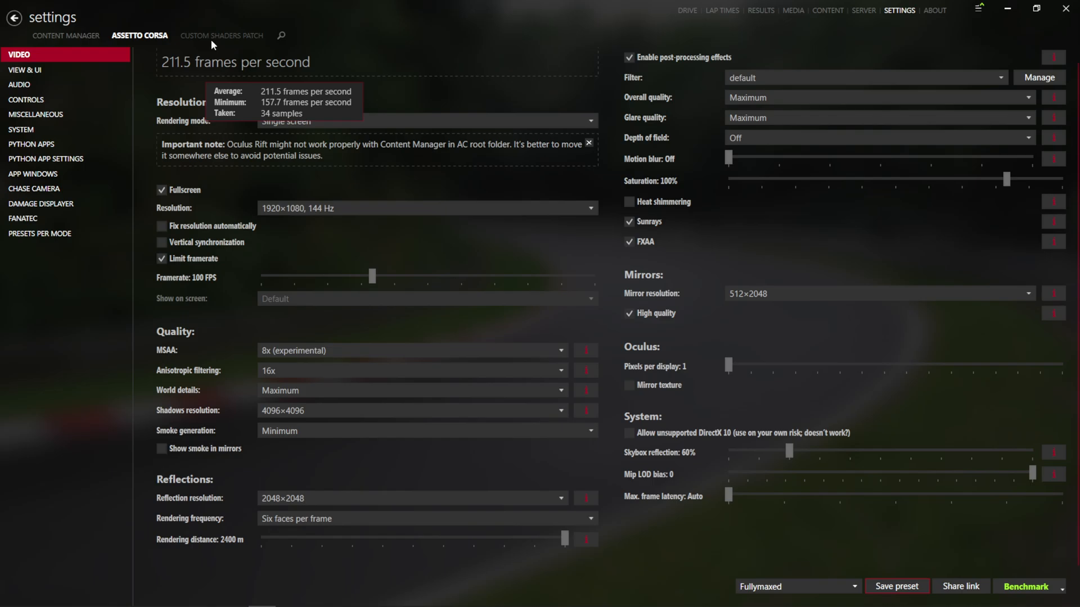
- In Custom Shaders Patch settings, enable the Brake Disc FX extension
{"action": "left_click", "coordinate": [222, 35]}
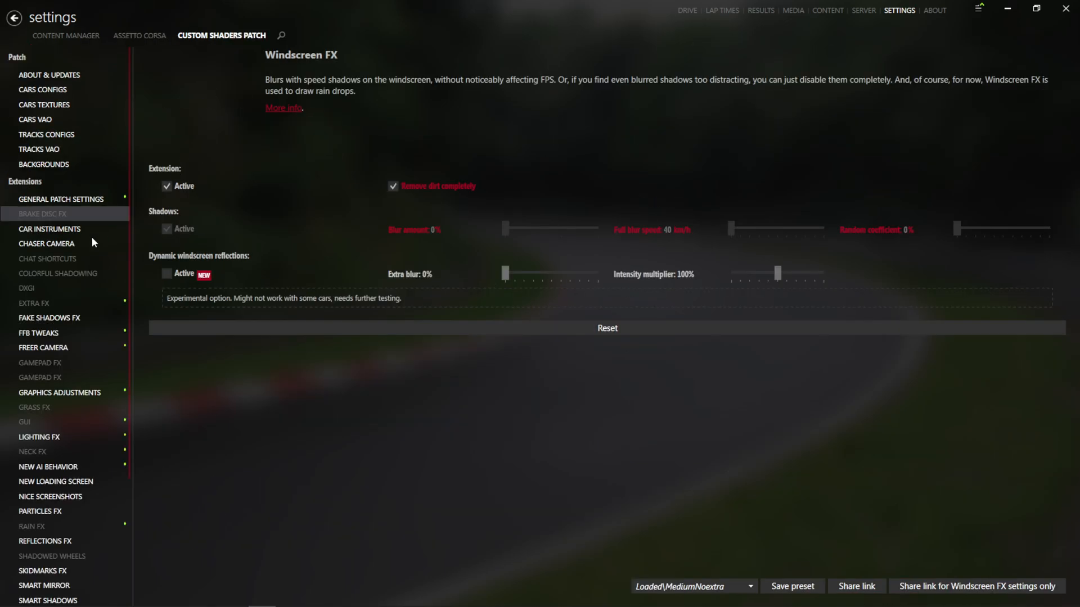
{"action": "left_click", "coordinate": [60, 199]}
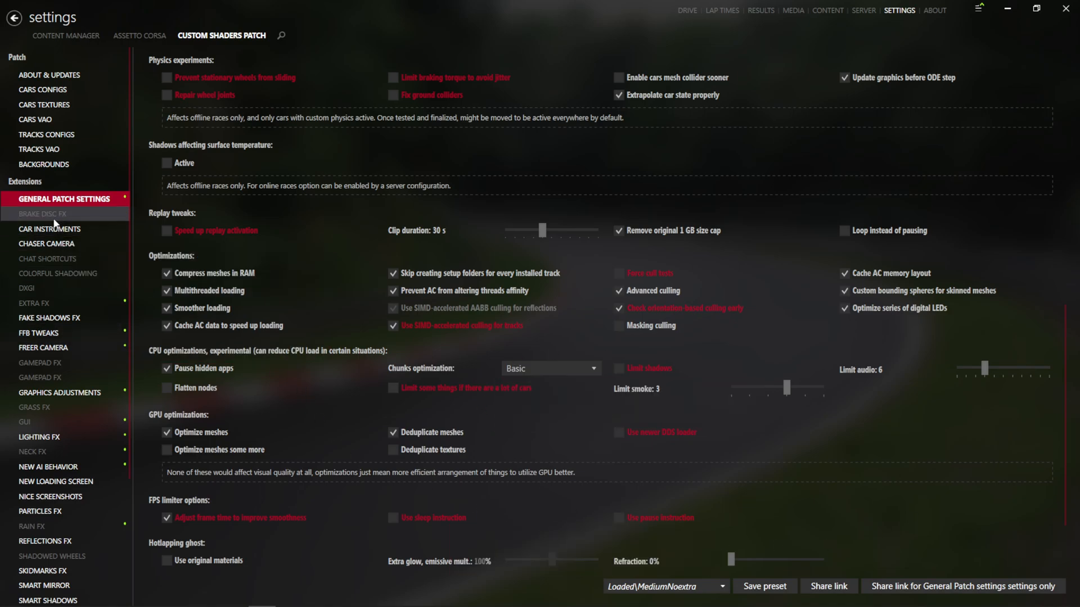
{"action": "left_click", "coordinate": [42, 214]}
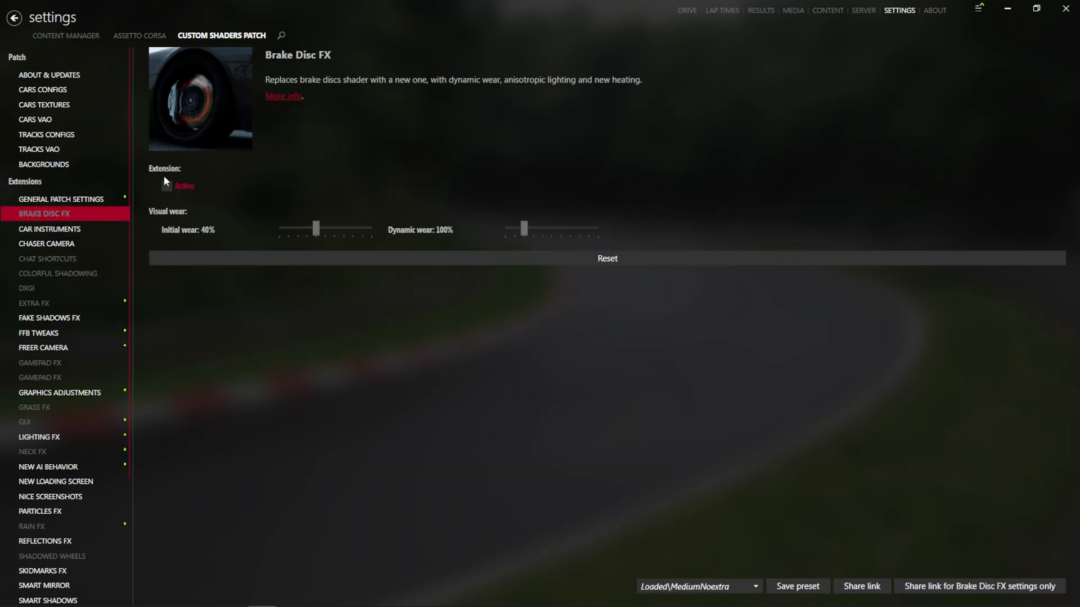
{"action": "left_click", "coordinate": [167, 185]}
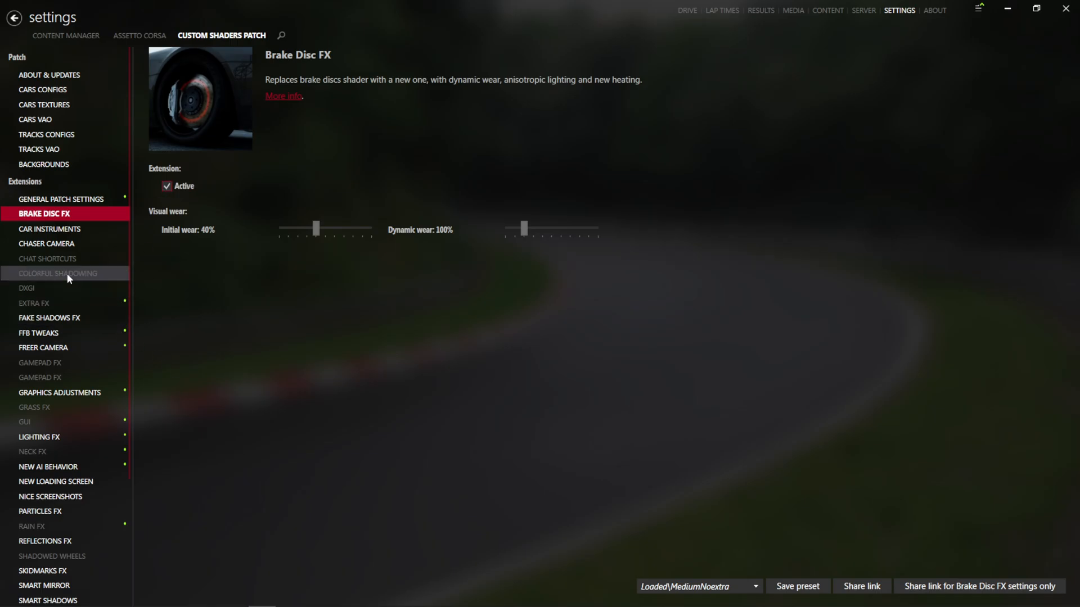
- Under Car Instruments, make headlights break and hoods deform in crashes
{"action": "left_click", "coordinate": [49, 228]}
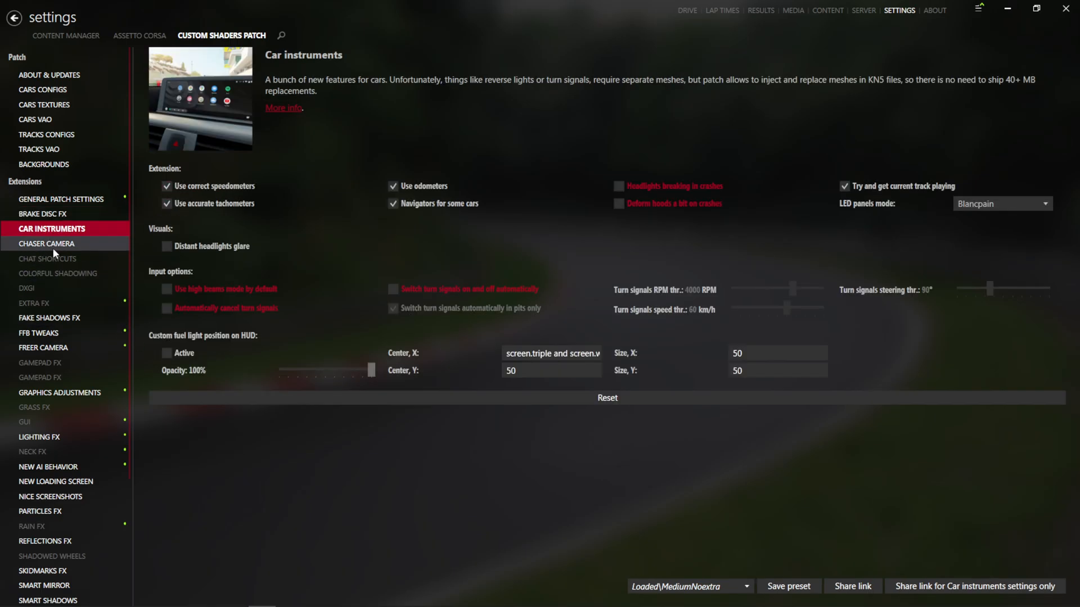
{"action": "mouse_move", "coordinate": [551, 290]}
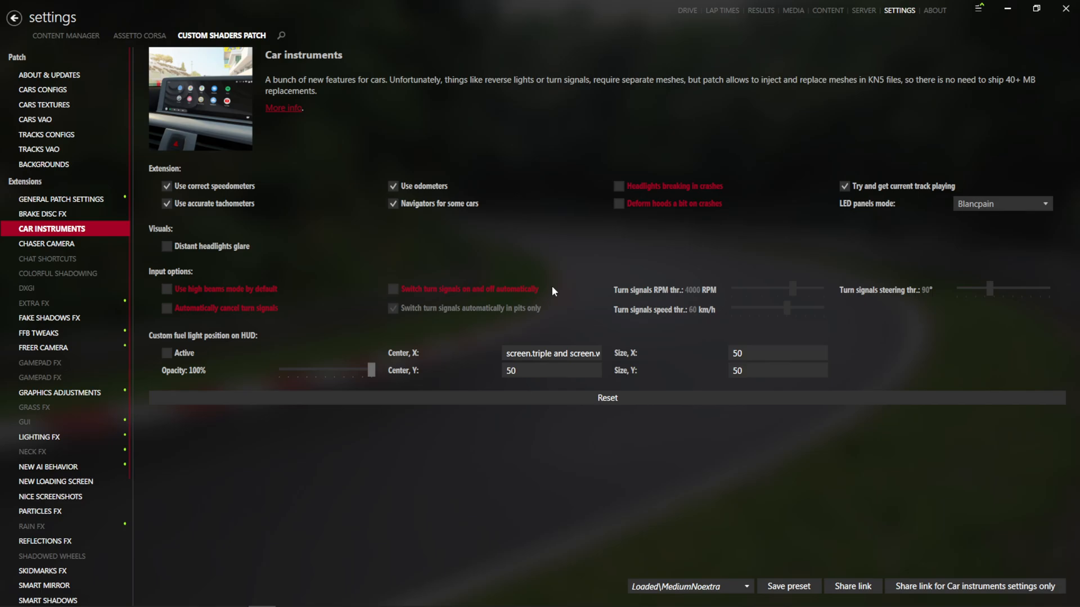
{"action": "mouse_move", "coordinate": [581, 240]}
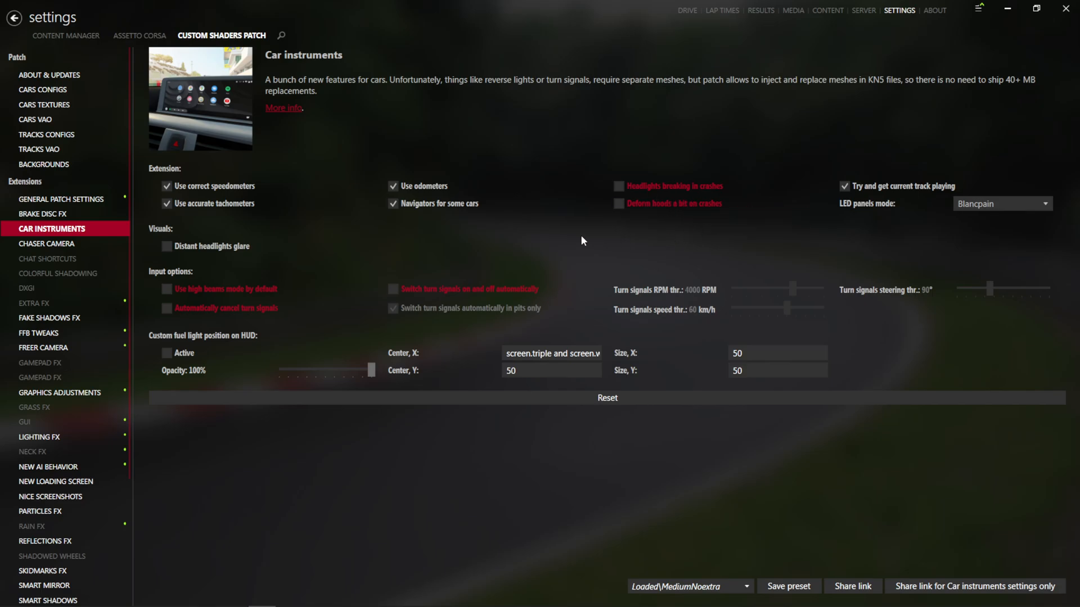
{"action": "left_click", "coordinate": [617, 185]}
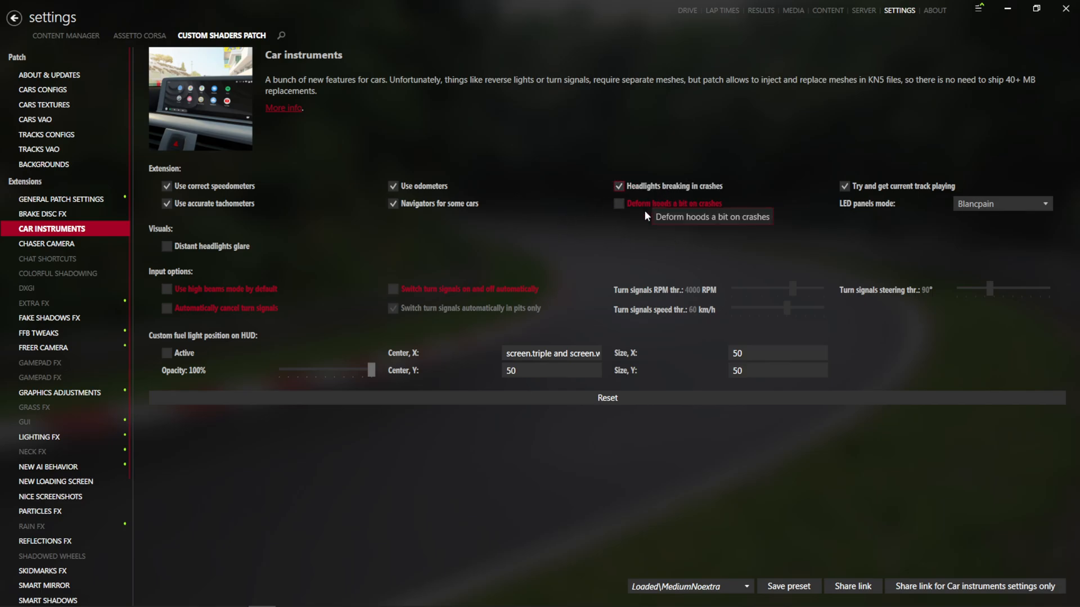
{"action": "left_click", "coordinate": [618, 204]}
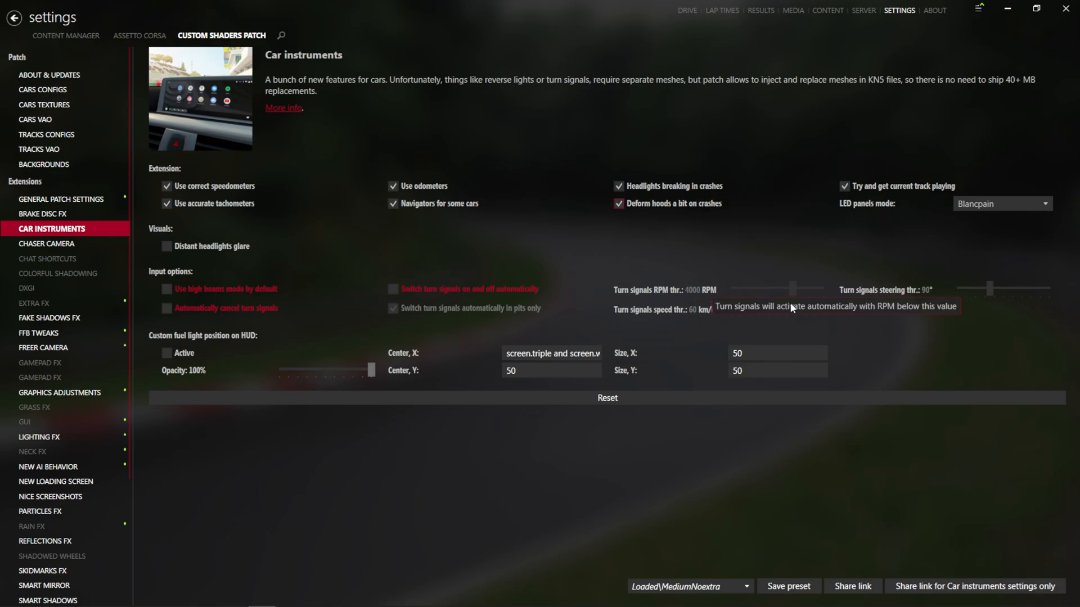
{"action": "mouse_move", "coordinate": [55, 259]}
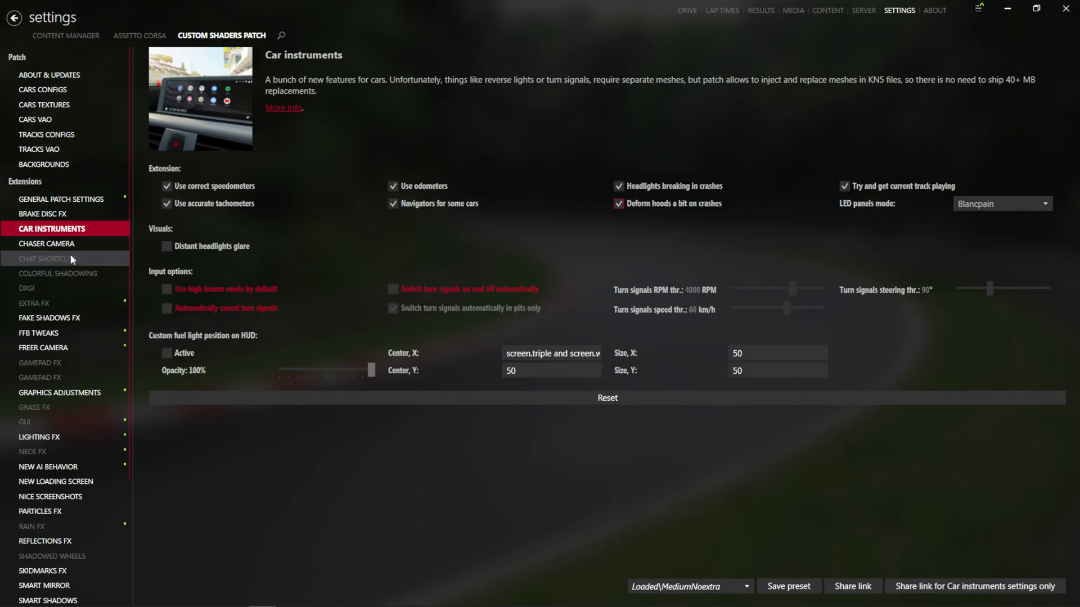
{"action": "left_click", "coordinate": [57, 274]}
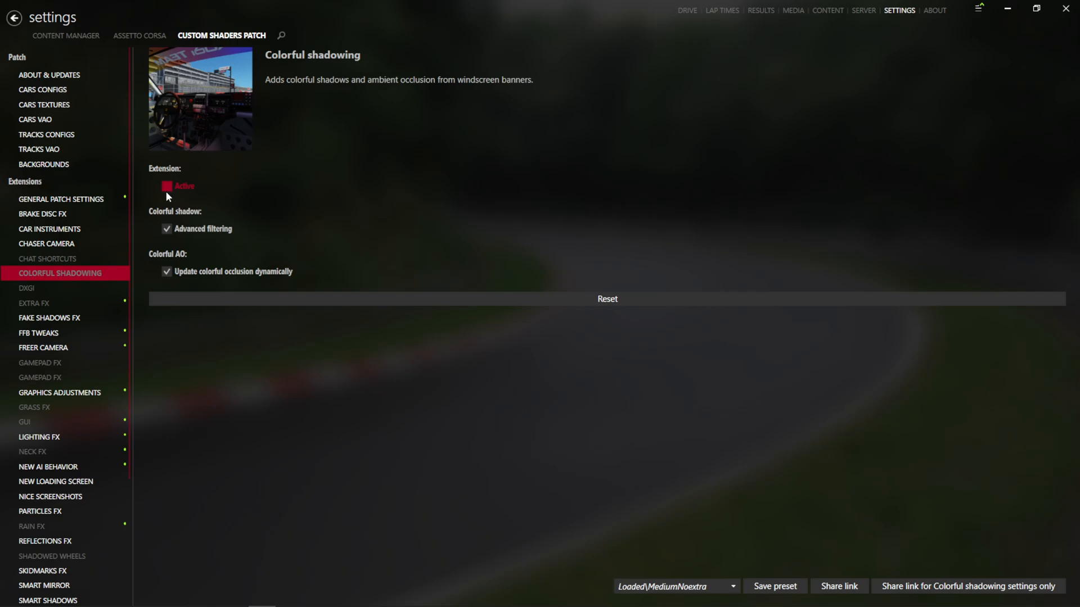
{"action": "left_click", "coordinate": [35, 302]}
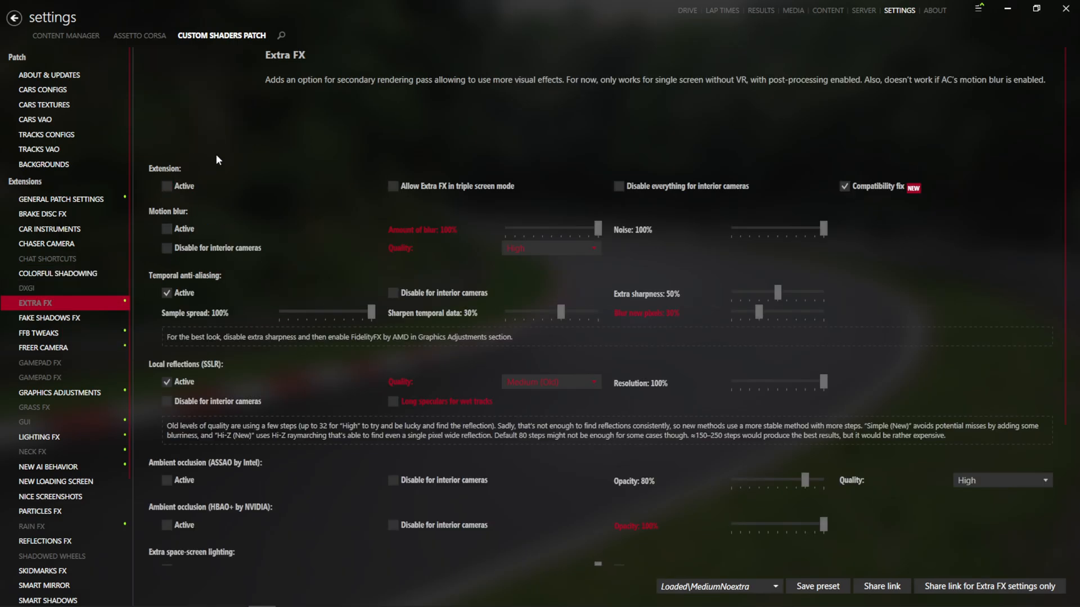
- Enable Extra FX, set local reflections quality to High (Old) and turn on long speculars for wet tracks
{"action": "left_click", "coordinate": [166, 185]}
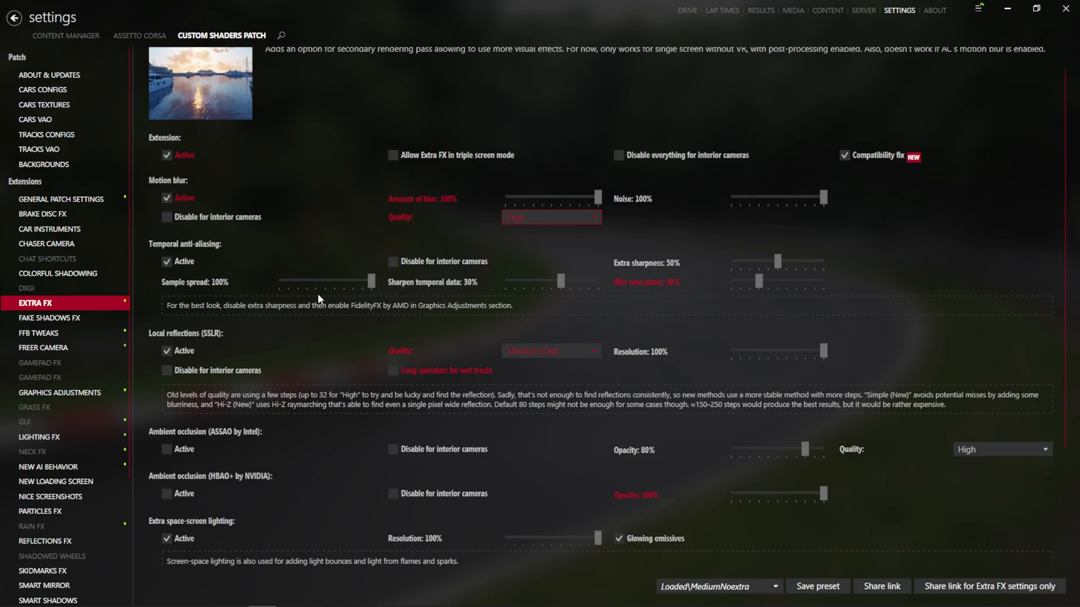
{"action": "mouse_move", "coordinate": [543, 300]}
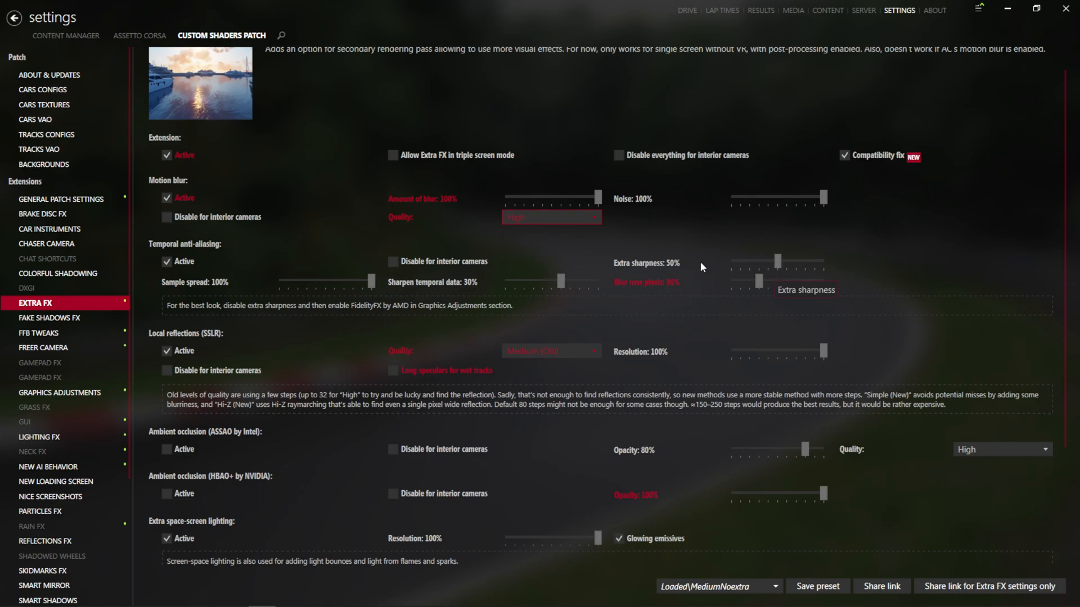
{"action": "mouse_move", "coordinate": [792, 281]}
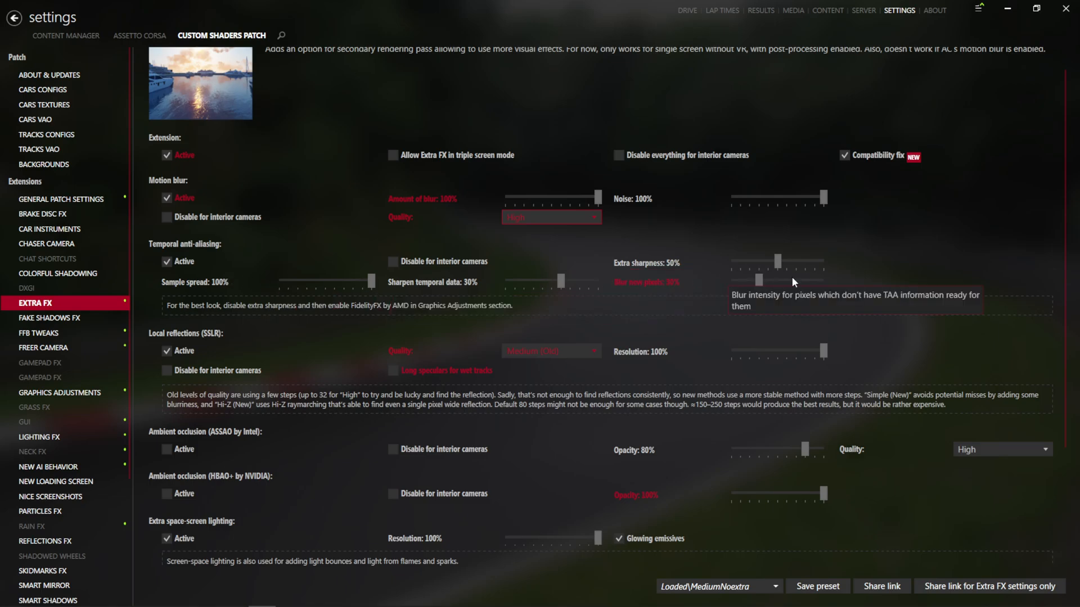
{"action": "scroll", "scroll_direction": "down", "scroll_amount": 3}
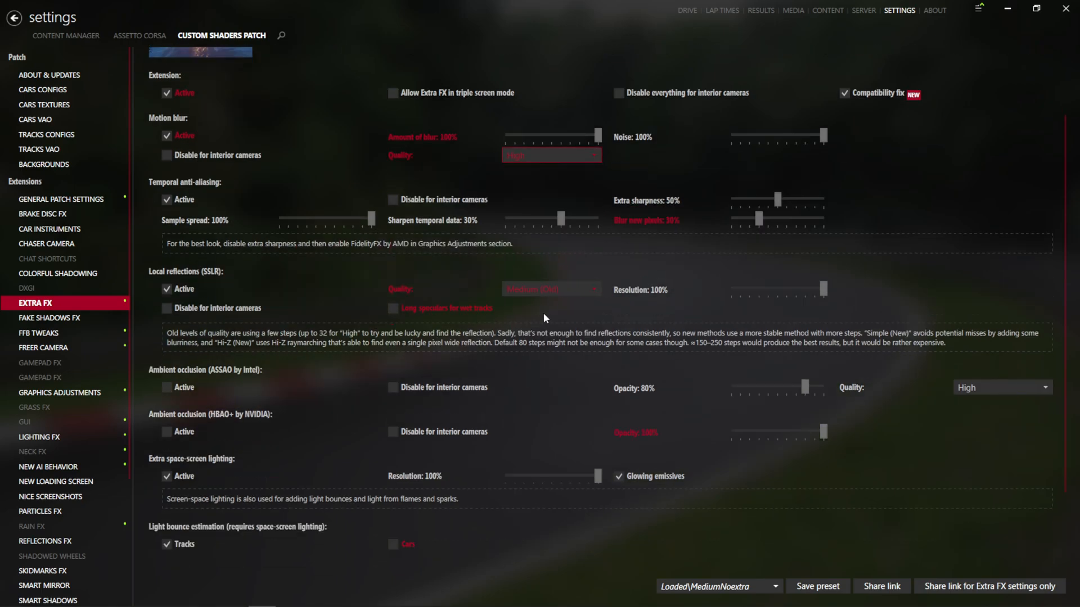
{"action": "left_click", "coordinate": [550, 289]}
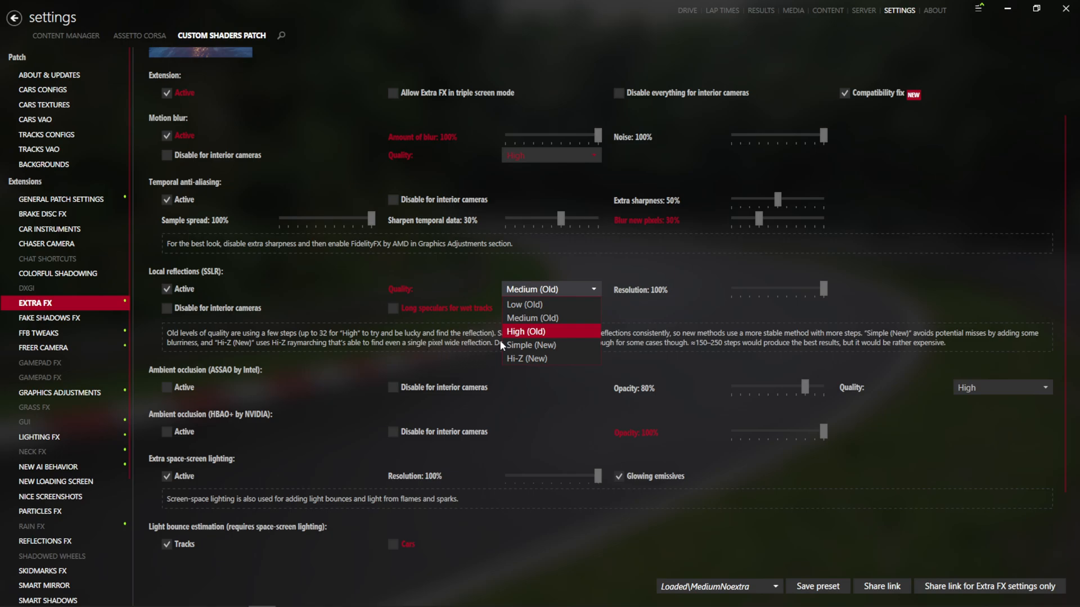
{"action": "mouse_move", "coordinate": [521, 322]}
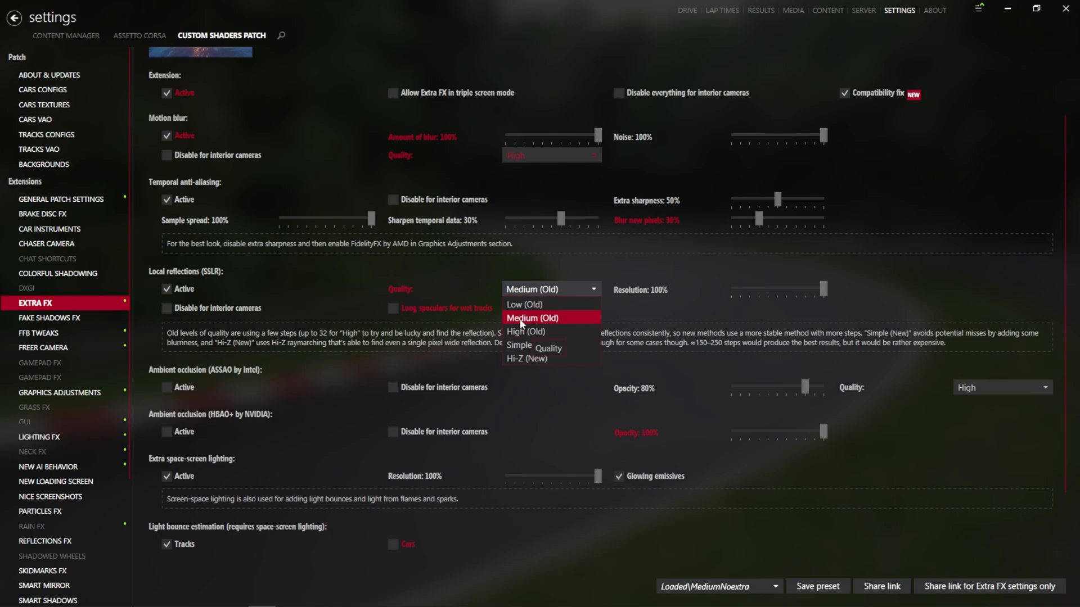
{"action": "mouse_move", "coordinate": [526, 331]}
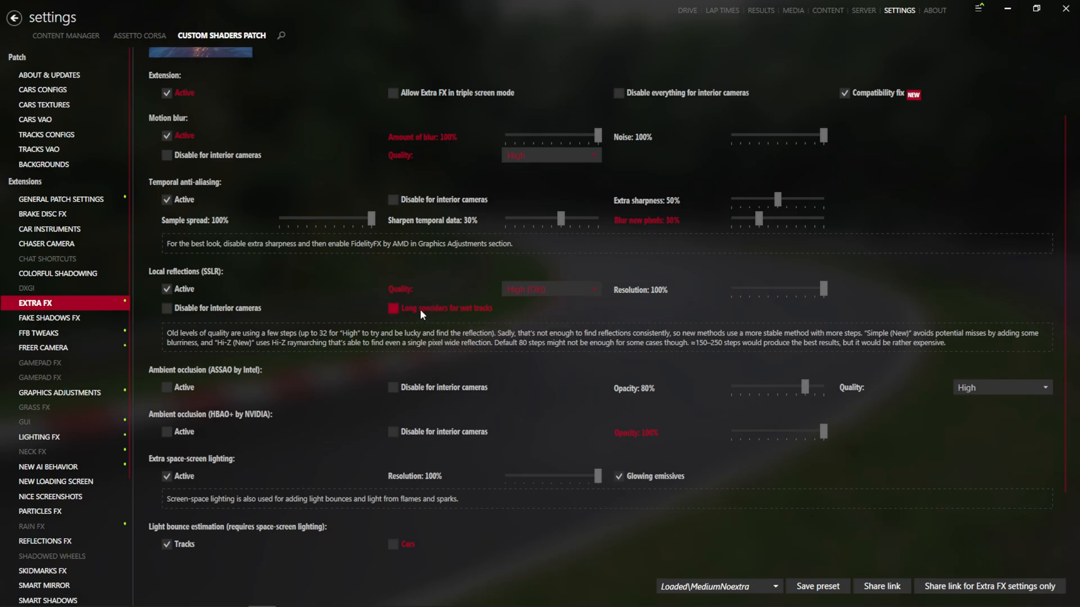
{"action": "left_click", "coordinate": [393, 309]}
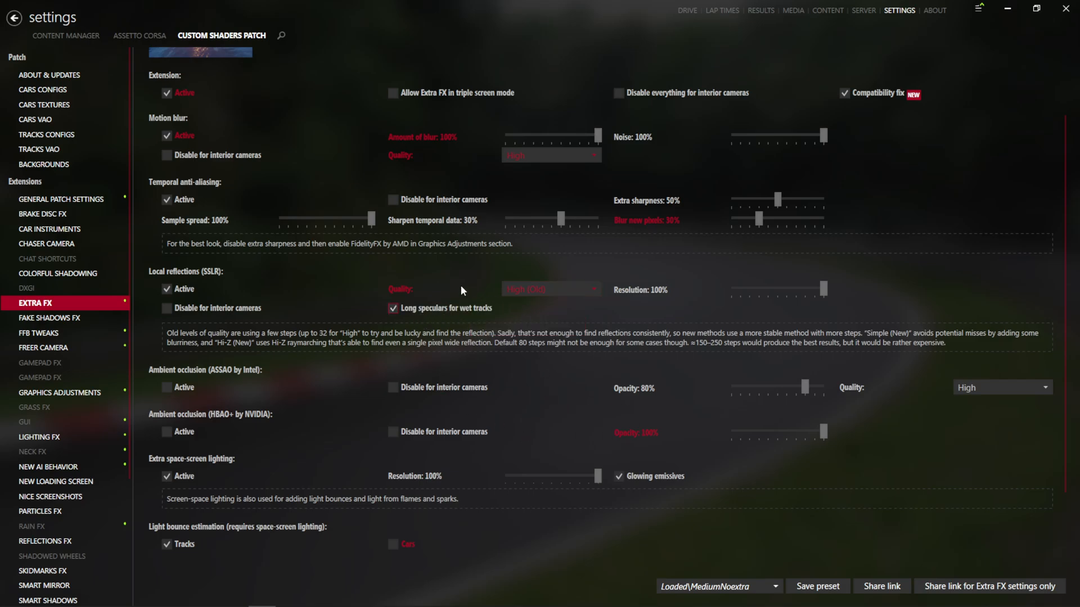
{"action": "left_click", "coordinate": [550, 289]}
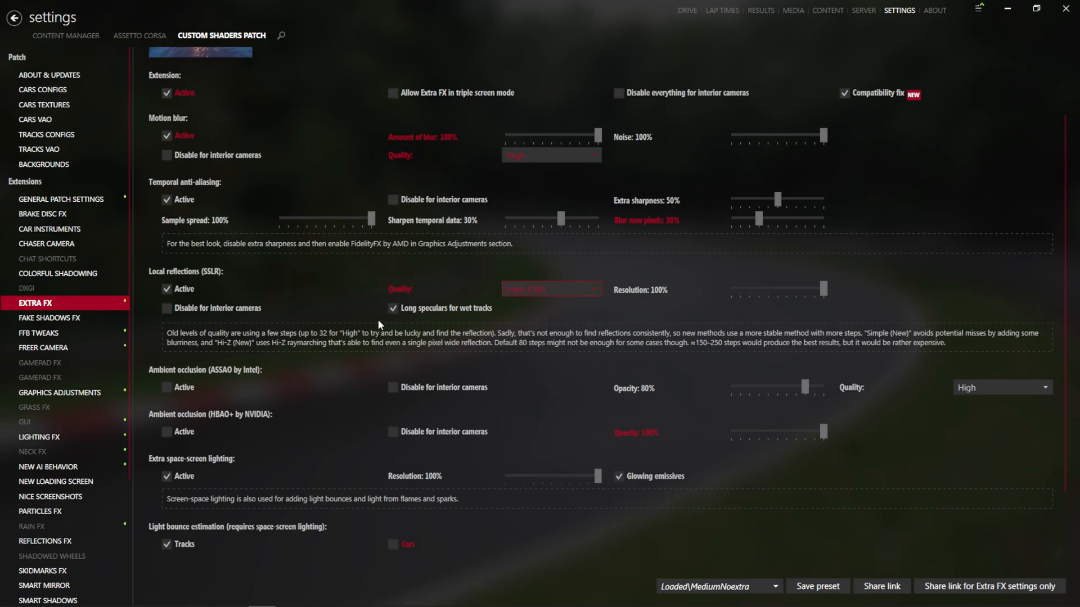
{"action": "mouse_move", "coordinate": [227, 424]}
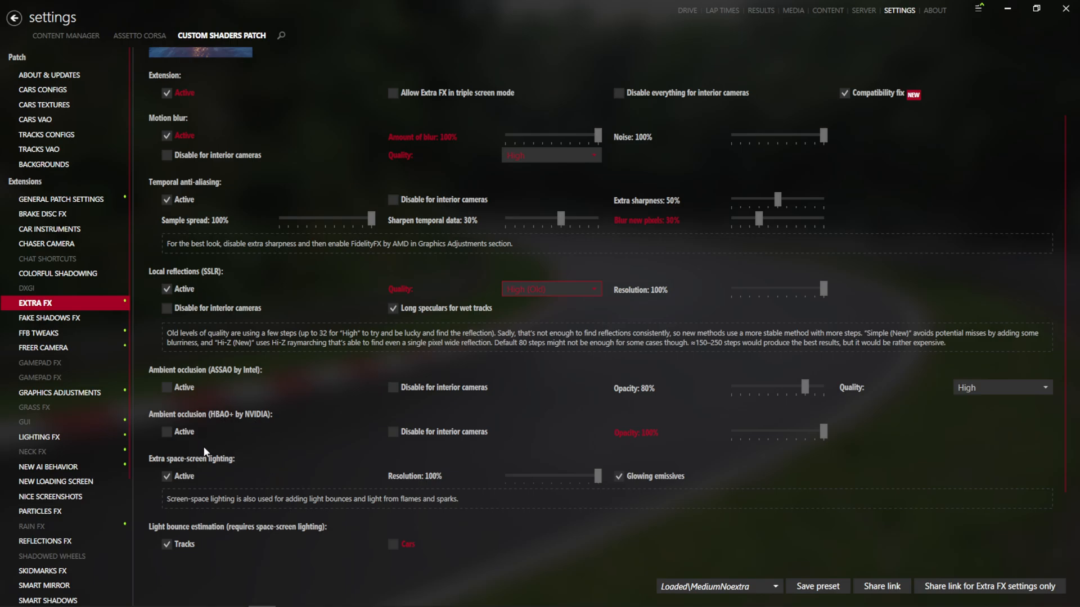
- Turn on HBAO+ ambient occlusion and fog blur in Extra FX
{"action": "left_click", "coordinate": [166, 432]}
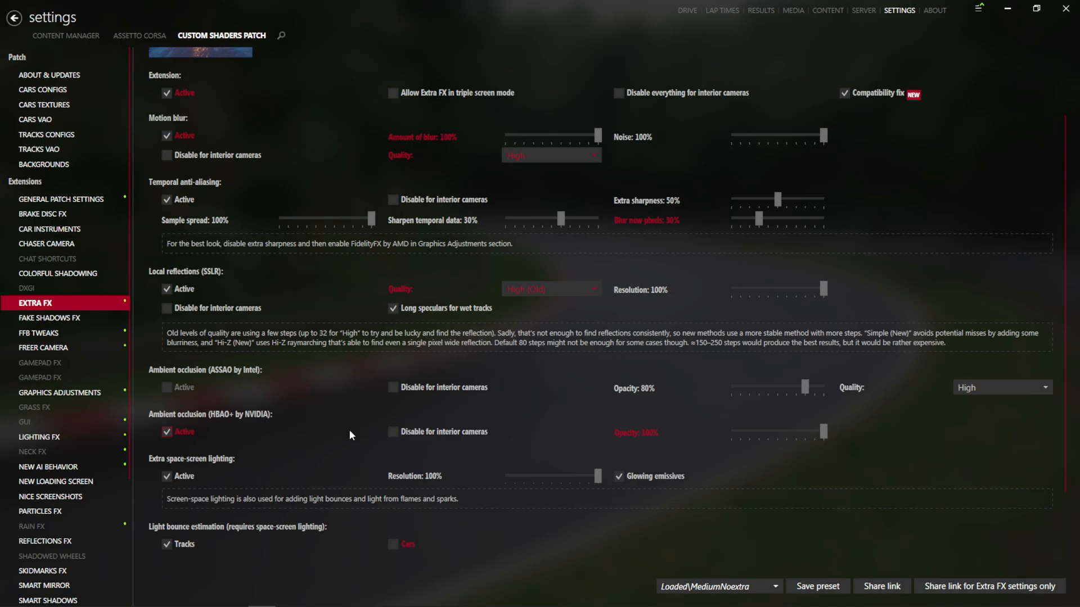
{"action": "mouse_move", "coordinate": [747, 446]}
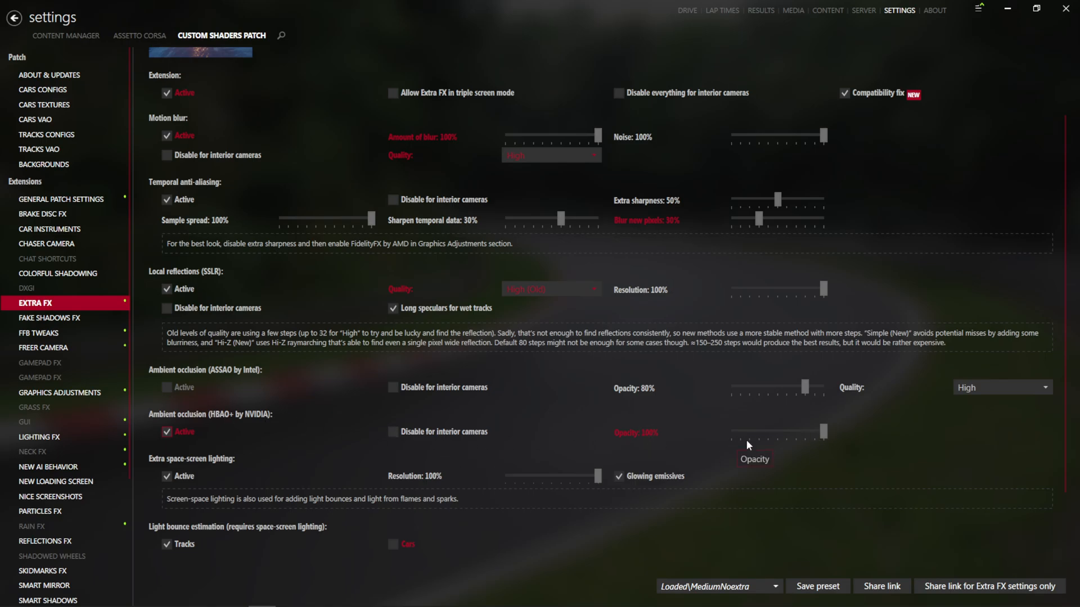
{"action": "scroll", "scroll_direction": "down", "scroll_amount": 3}
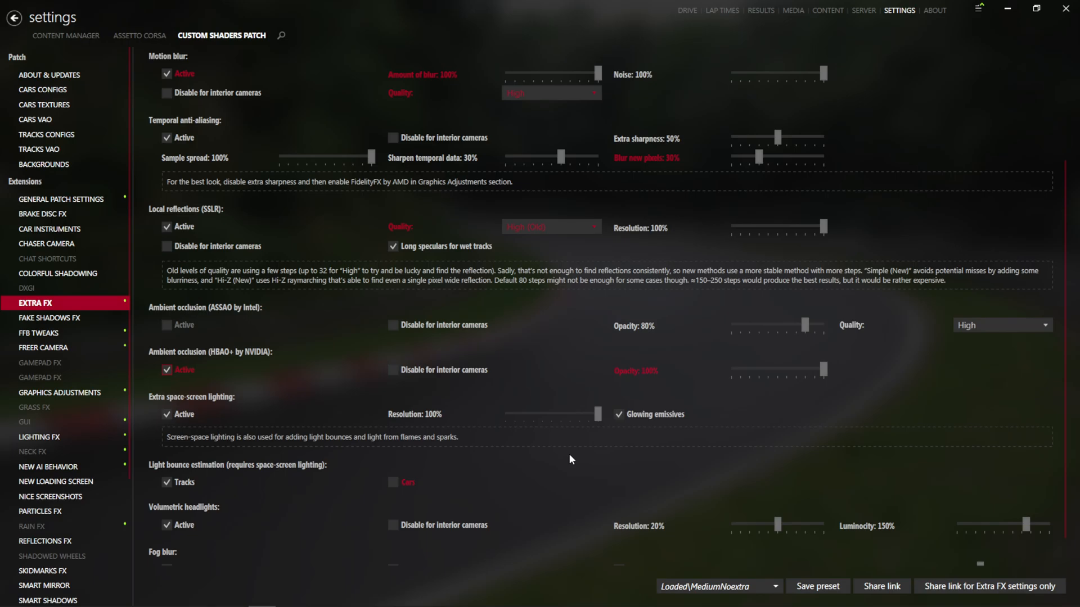
{"action": "scroll", "scroll_direction": "down", "scroll_amount": 3}
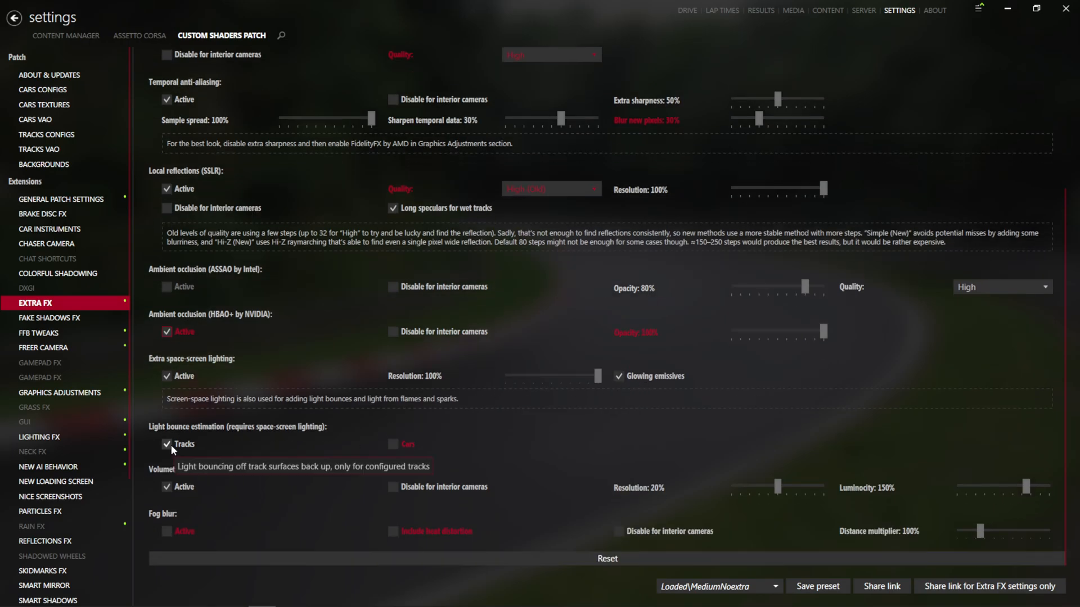
{"action": "mouse_move", "coordinate": [422, 447]}
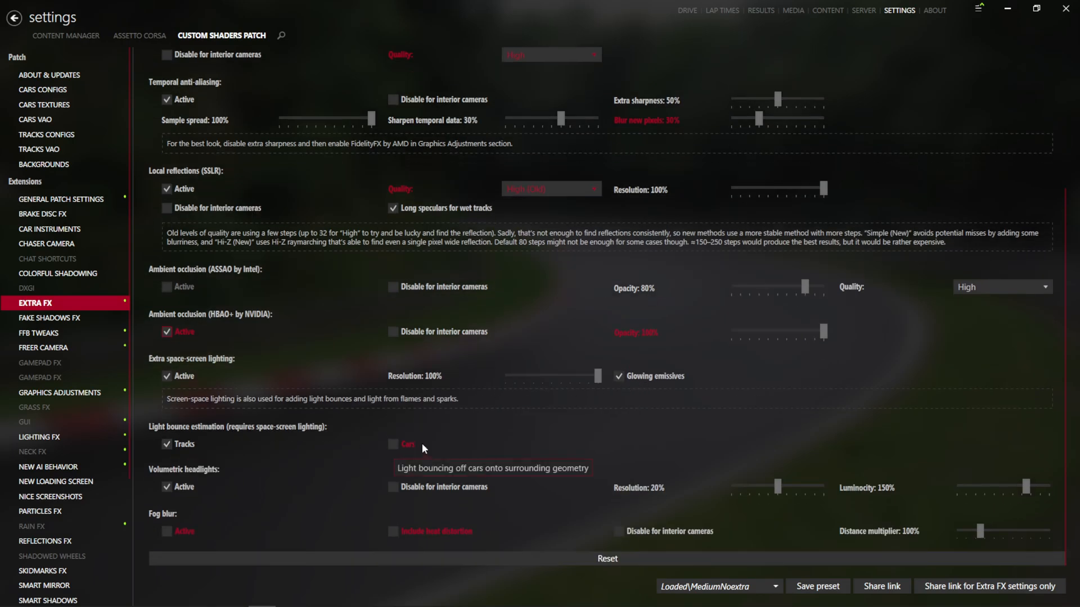
{"action": "mouse_move", "coordinate": [409, 426]}
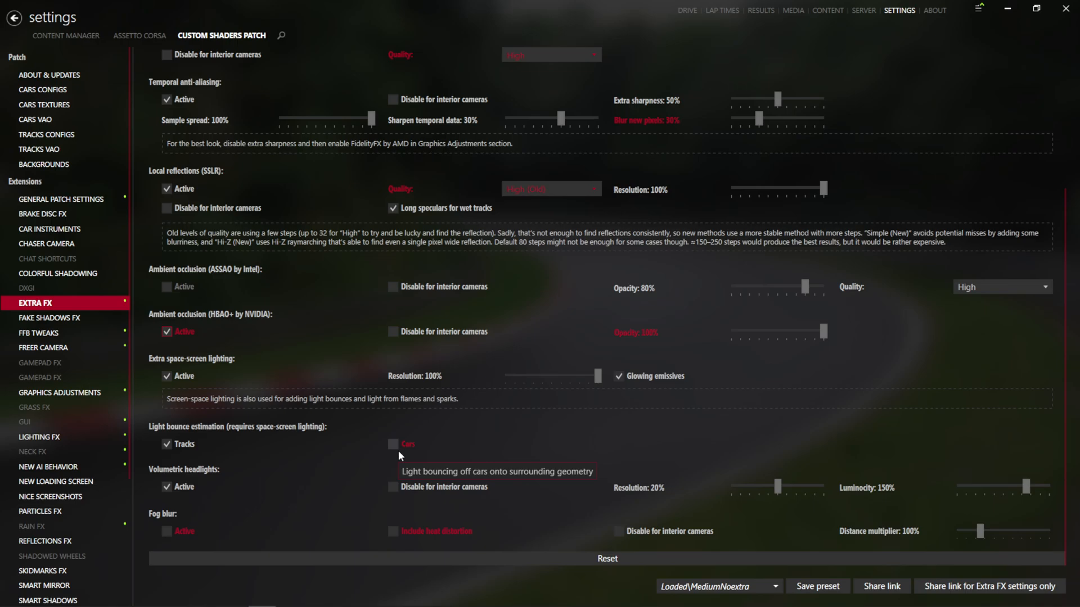
{"action": "mouse_move", "coordinate": [338, 496]}
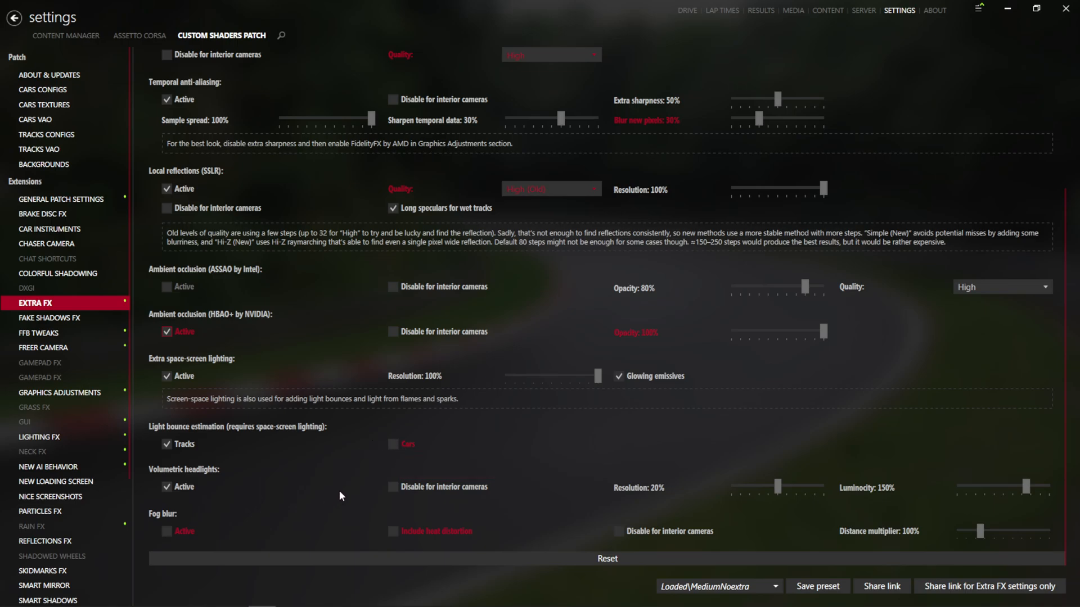
{"action": "mouse_move", "coordinate": [167, 531]}
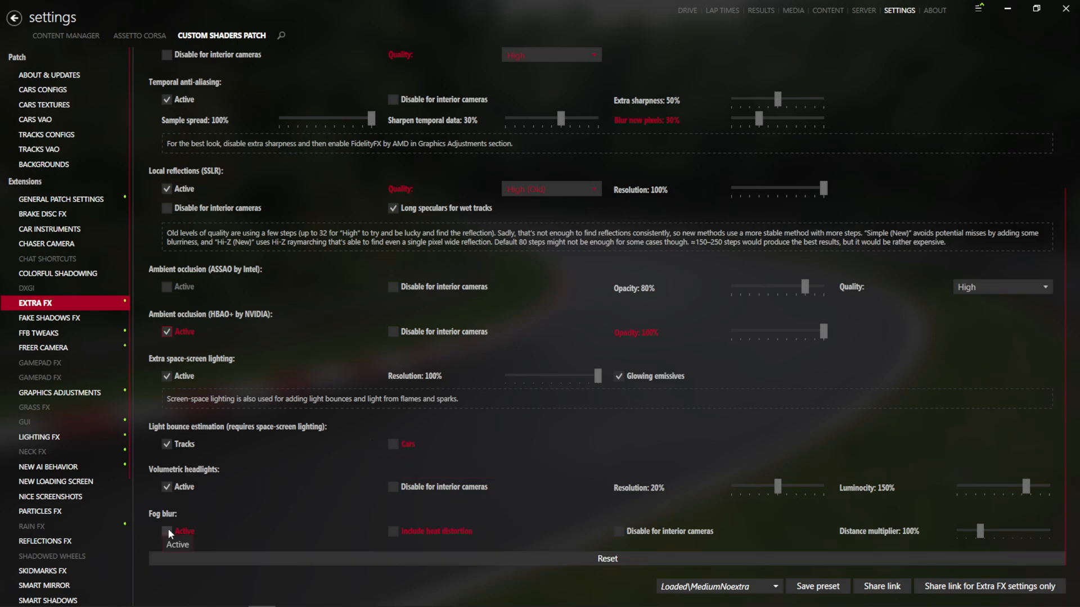
{"action": "left_click", "coordinate": [166, 531]}
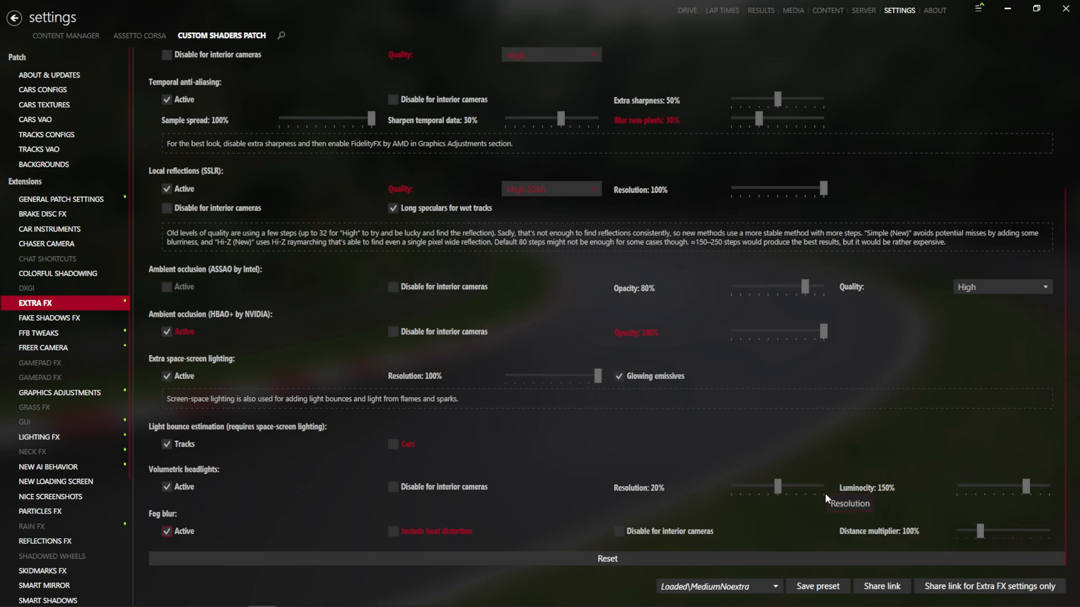
{"action": "mouse_move", "coordinate": [744, 442]}
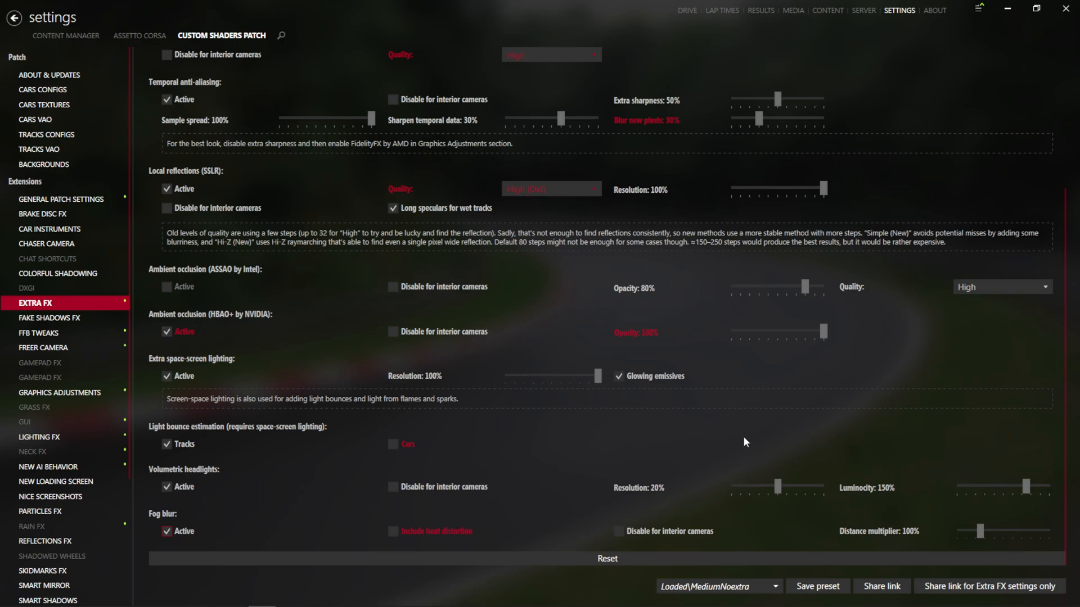
{"action": "mouse_move", "coordinate": [678, 429]}
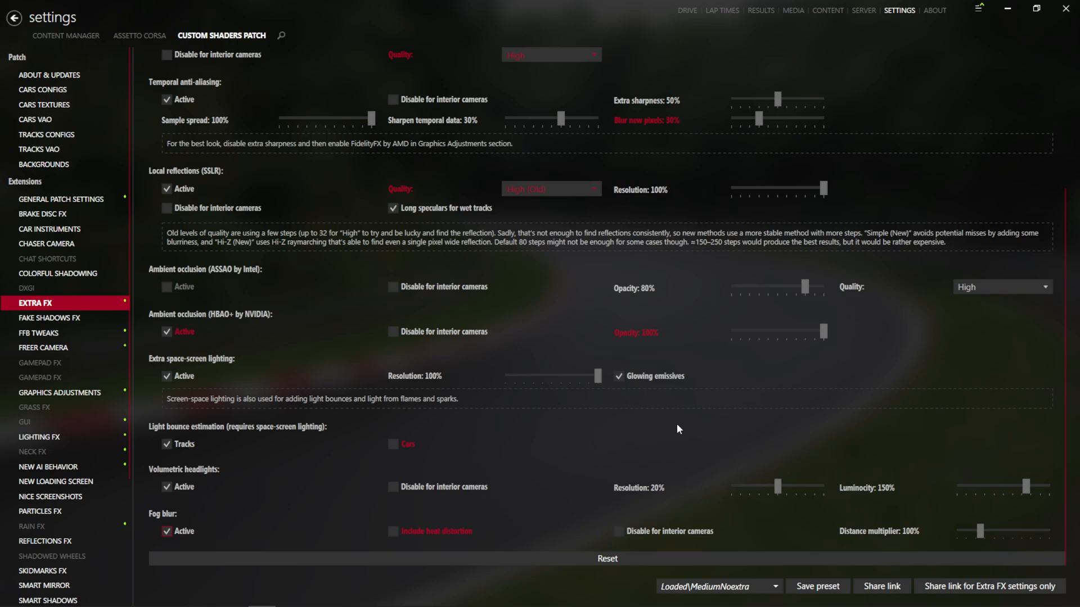
{"action": "mouse_move", "coordinate": [557, 406]}
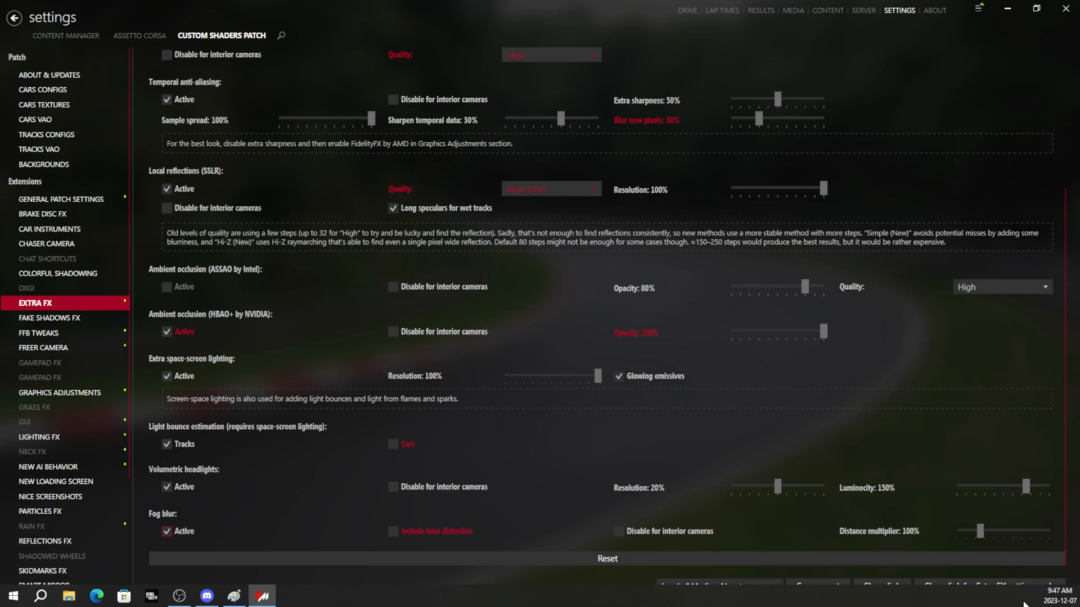
{"action": "mouse_move", "coordinate": [1023, 601]}
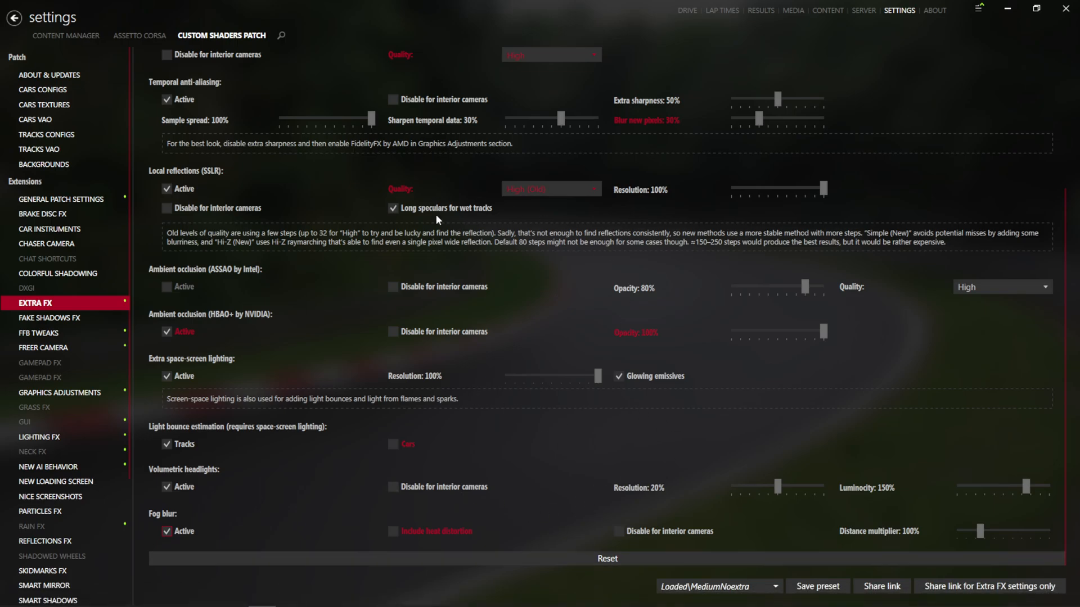
{"action": "mouse_move", "coordinate": [425, 434]}
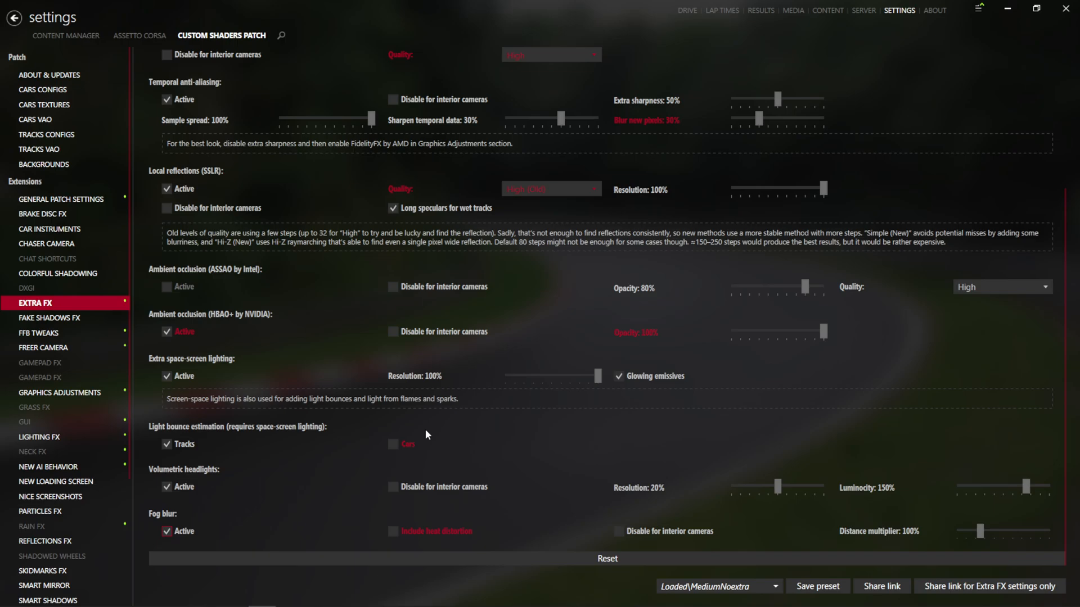
{"action": "mouse_move", "coordinate": [733, 436]}
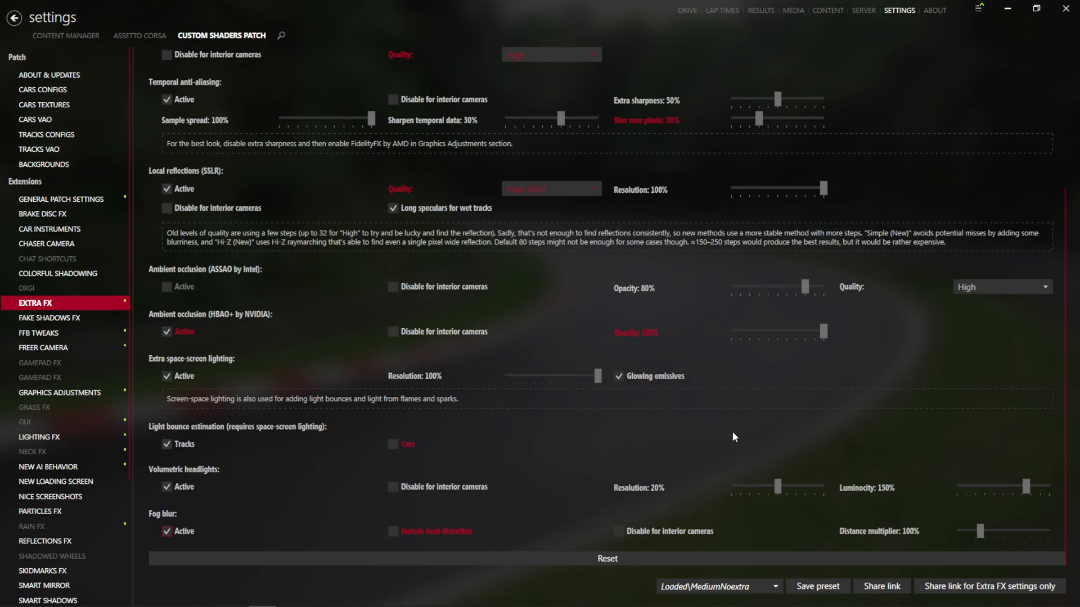
{"action": "mouse_move", "coordinate": [471, 421]}
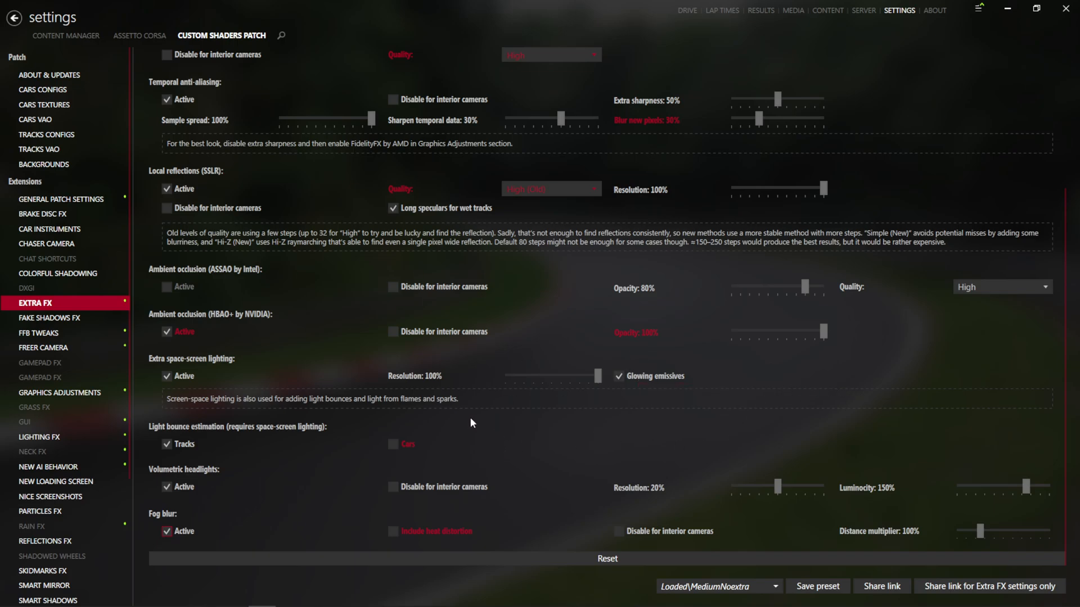
{"action": "mouse_move", "coordinate": [463, 412]}
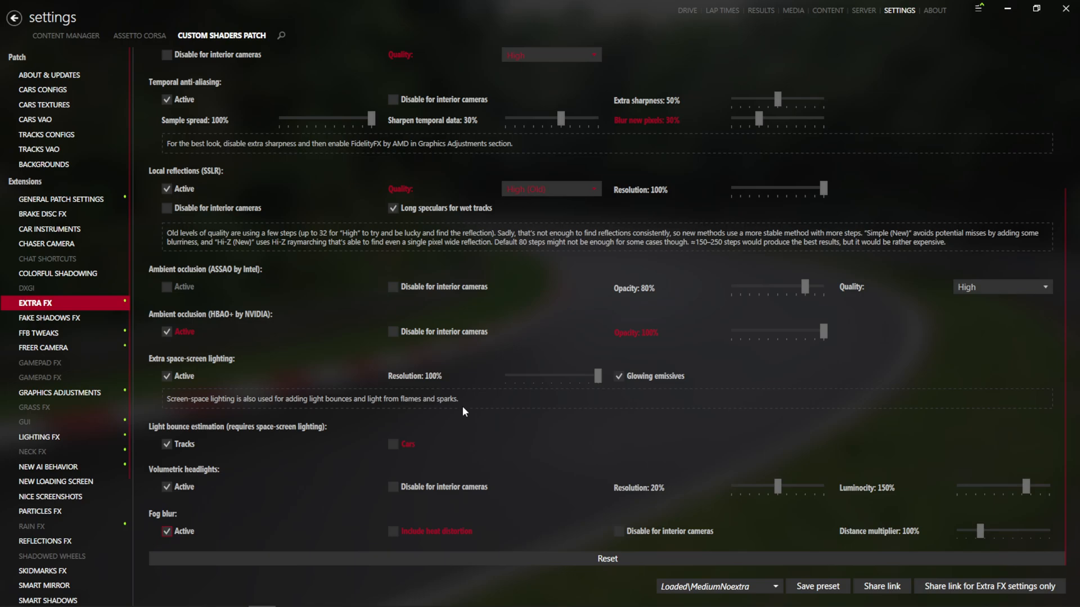
- Show the Fake Shadows FX extension settings
{"action": "left_click", "coordinate": [49, 318]}
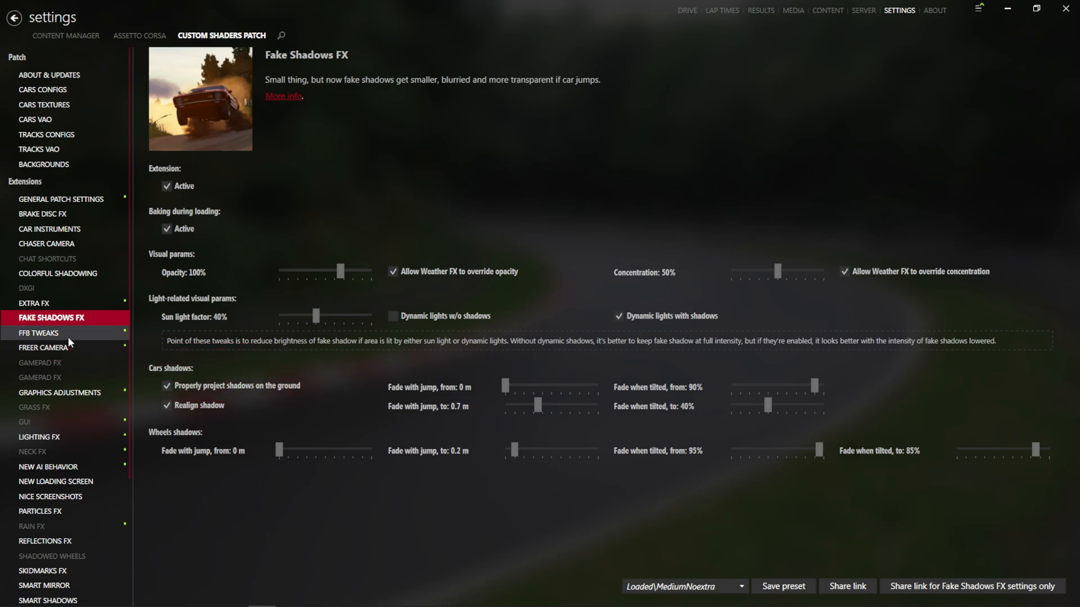
- Go through FFB Tweaks to Graphics Adjustments and scroll to post-processing antialiasing
{"action": "left_click", "coordinate": [39, 333]}
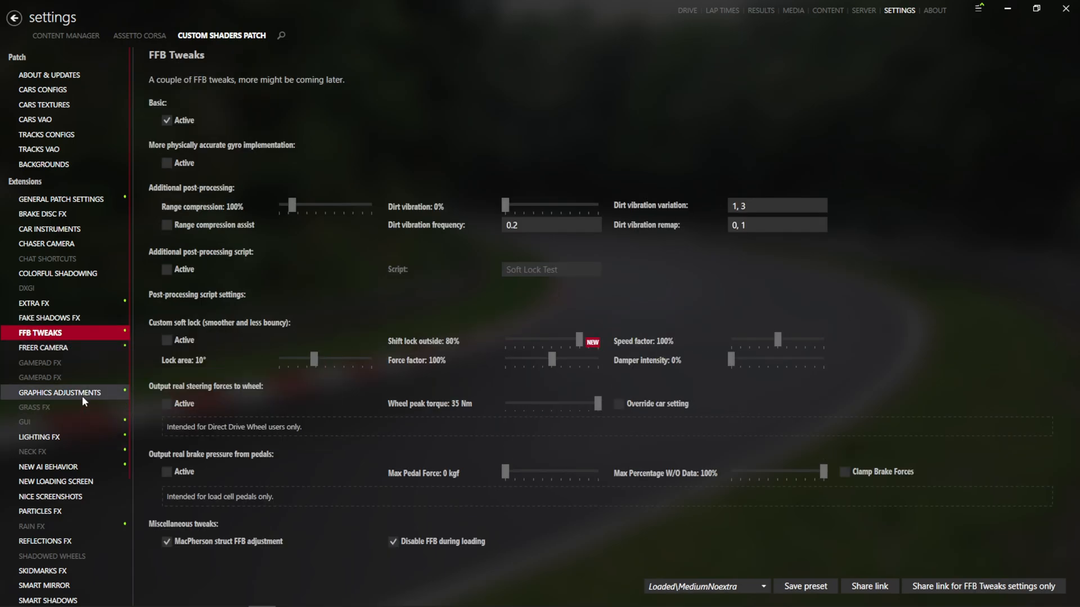
{"action": "left_click", "coordinate": [60, 393]}
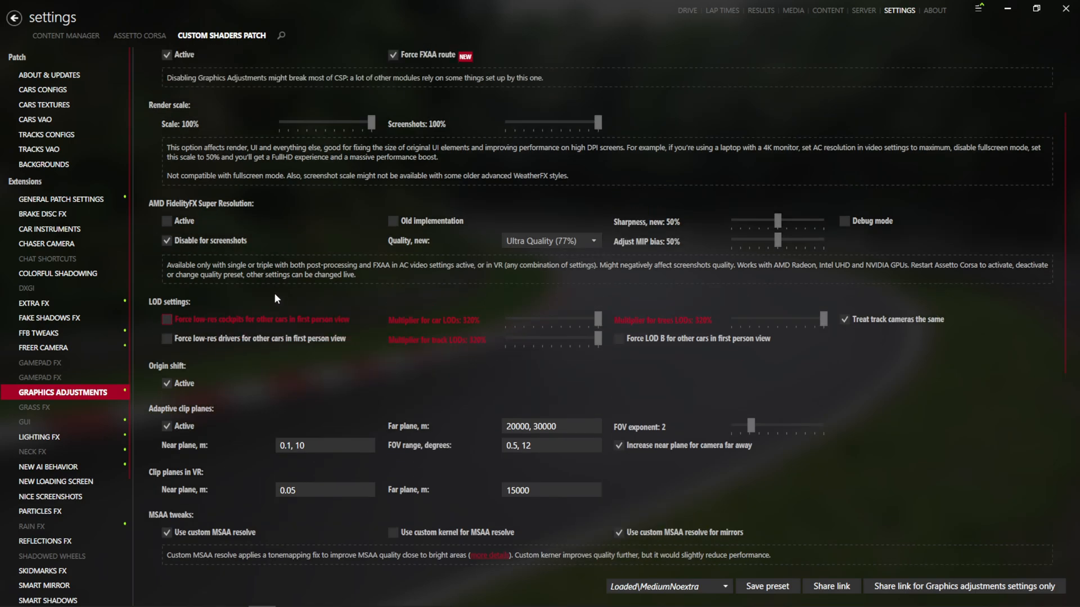
{"action": "scroll", "scroll_direction": "down", "scroll_amount": 3}
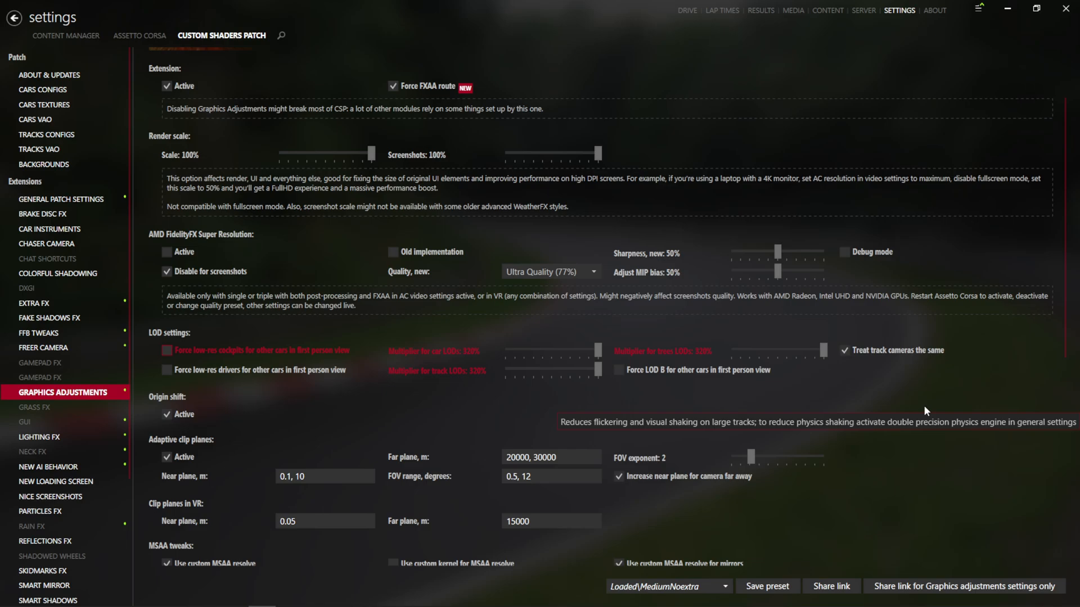
{"action": "scroll", "scroll_direction": "down", "scroll_amount": 3}
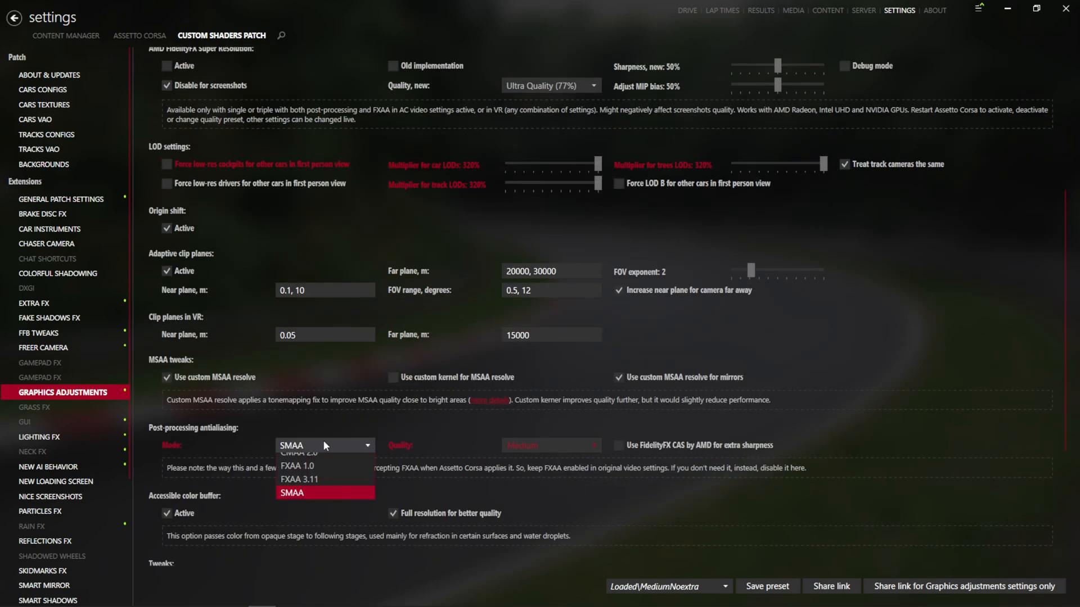
- Set post-processing antialiasing to FXAA 3.11 at Ultra quality, then move on to Grass FX
{"action": "left_click", "coordinate": [300, 479]}
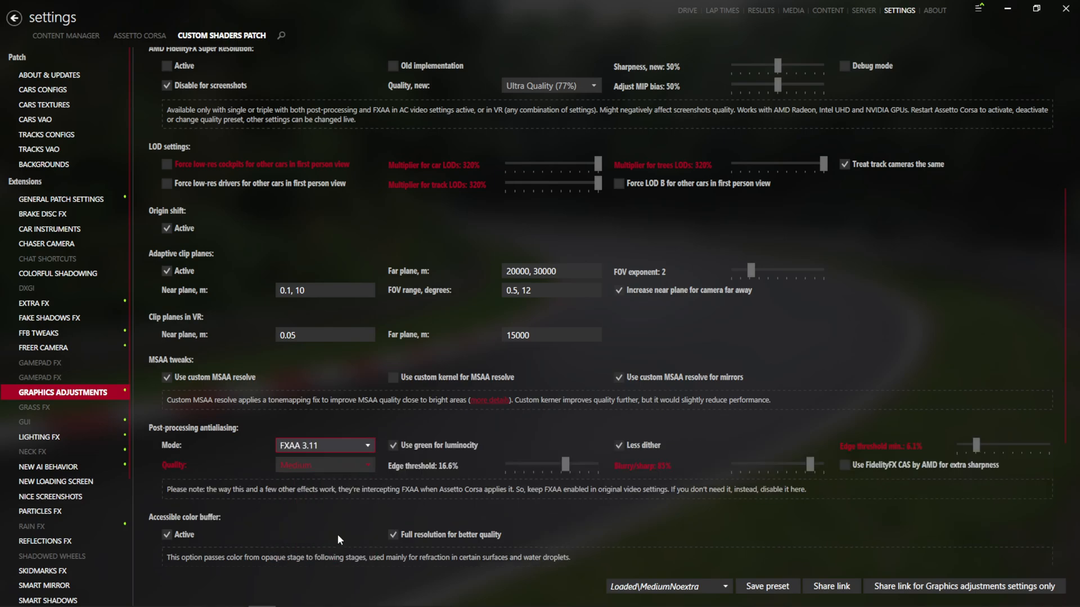
{"action": "left_click", "coordinate": [324, 464]}
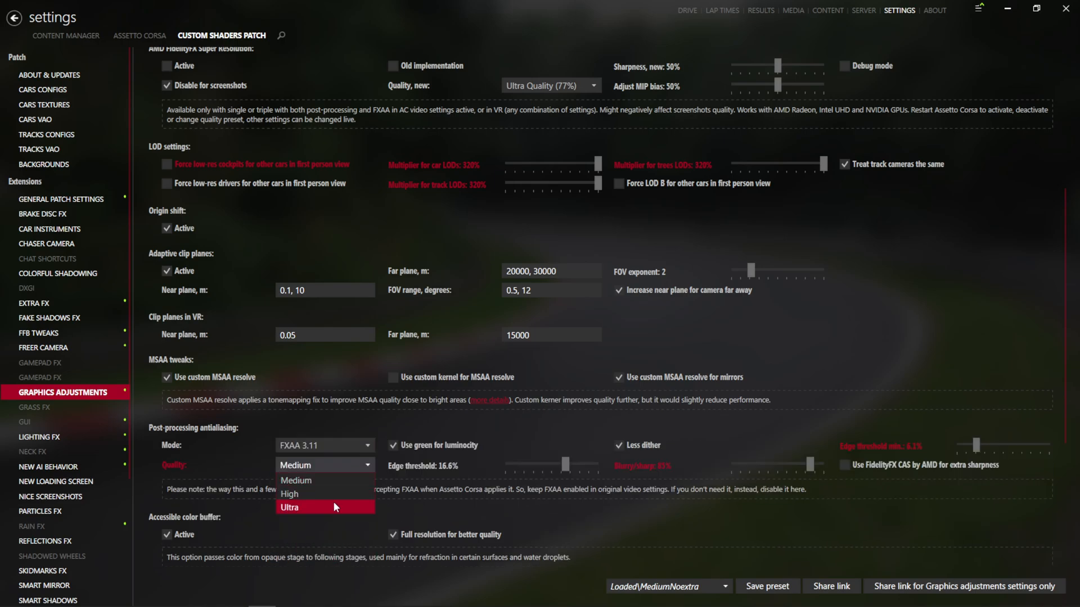
{"action": "left_click", "coordinate": [289, 507]}
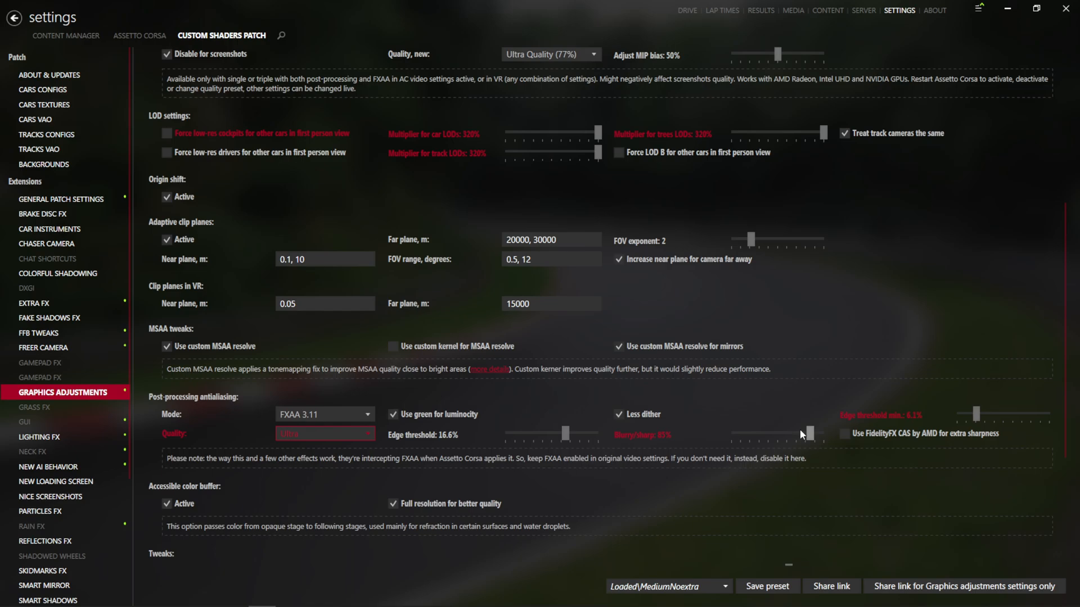
{"action": "scroll", "scroll_direction": "down", "scroll_amount": 3}
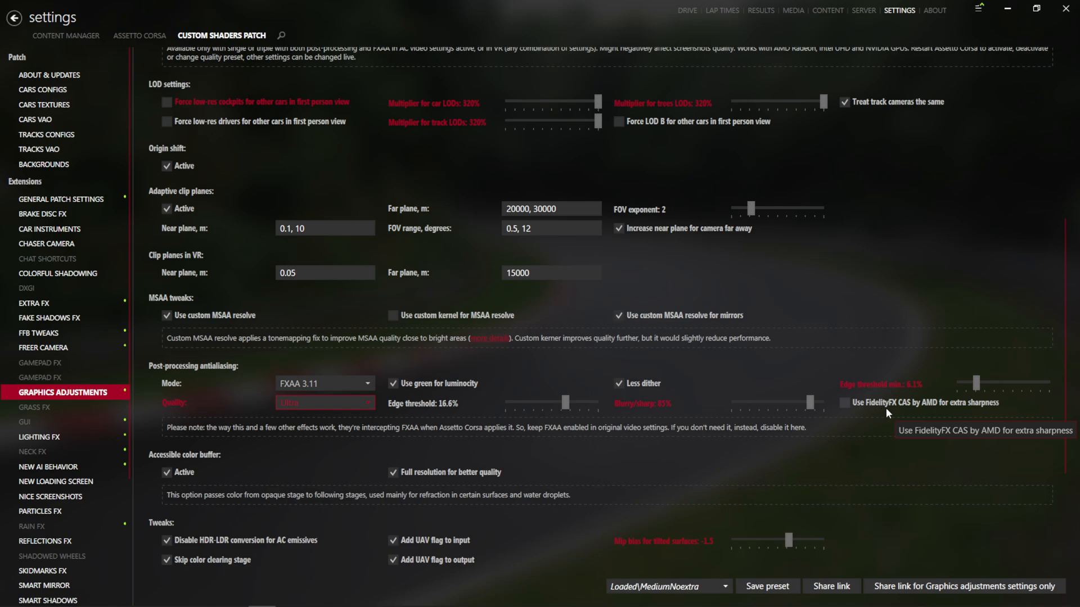
{"action": "scroll", "scroll_direction": "down", "scroll_amount": 3}
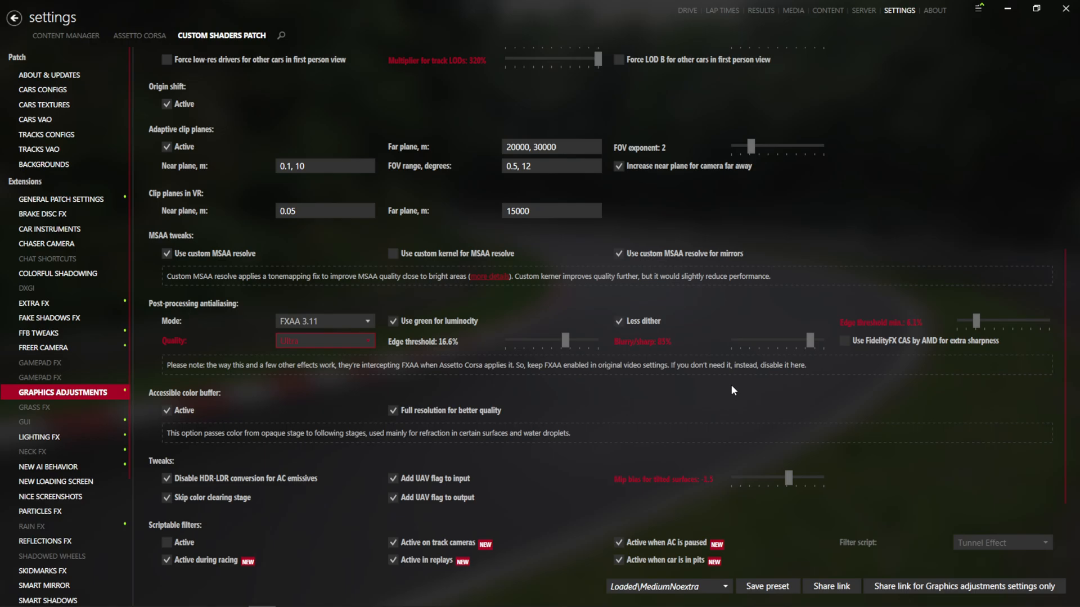
{"action": "scroll", "scroll_direction": "down", "scroll_amount": 3}
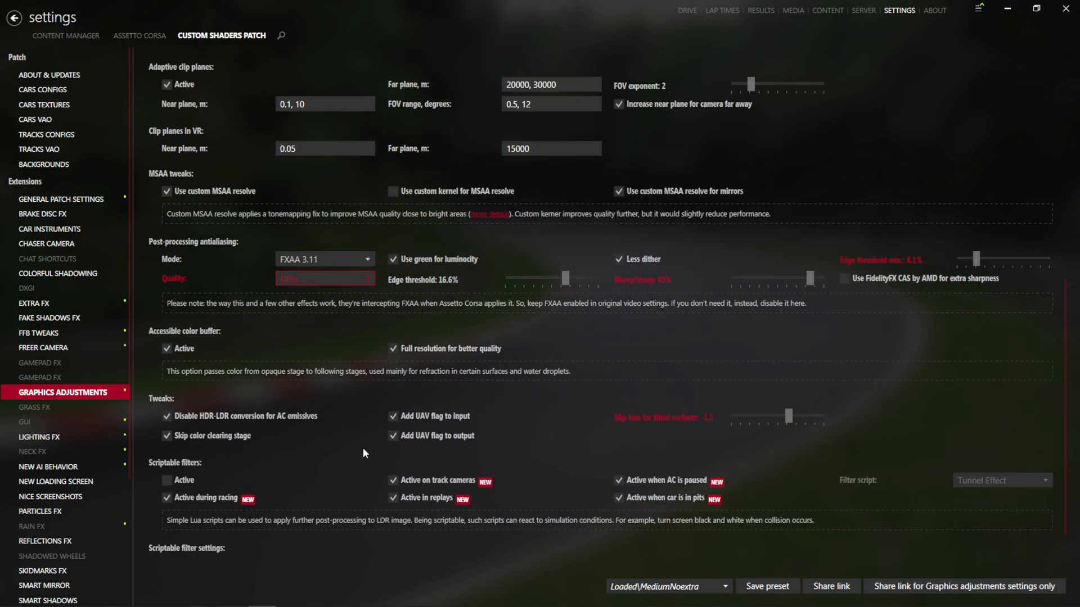
{"action": "mouse_move", "coordinate": [457, 365]}
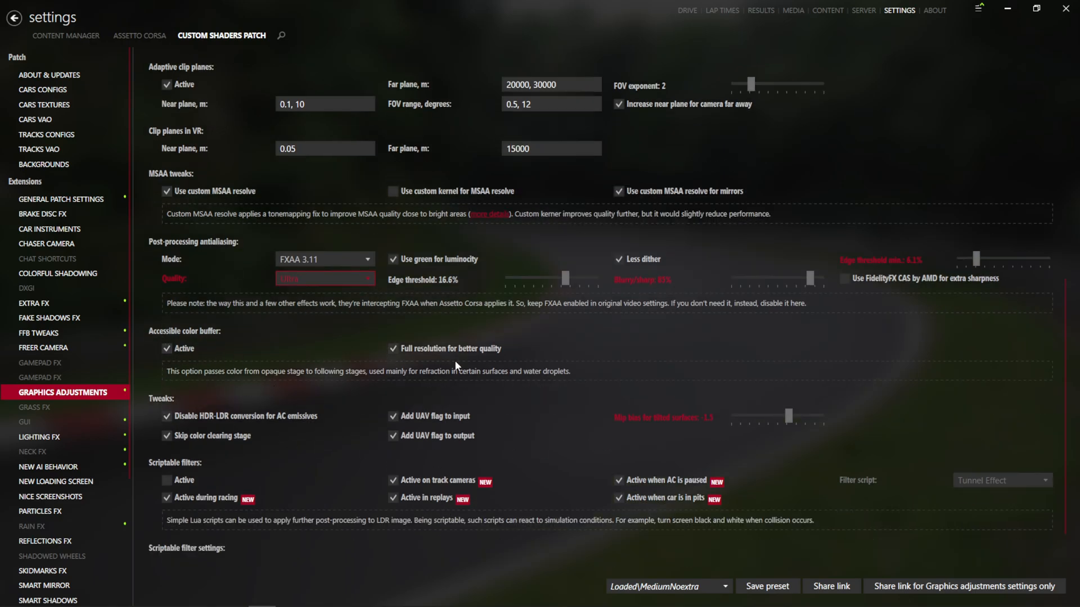
{"action": "scroll", "scroll_direction": "down", "scroll_amount": 3}
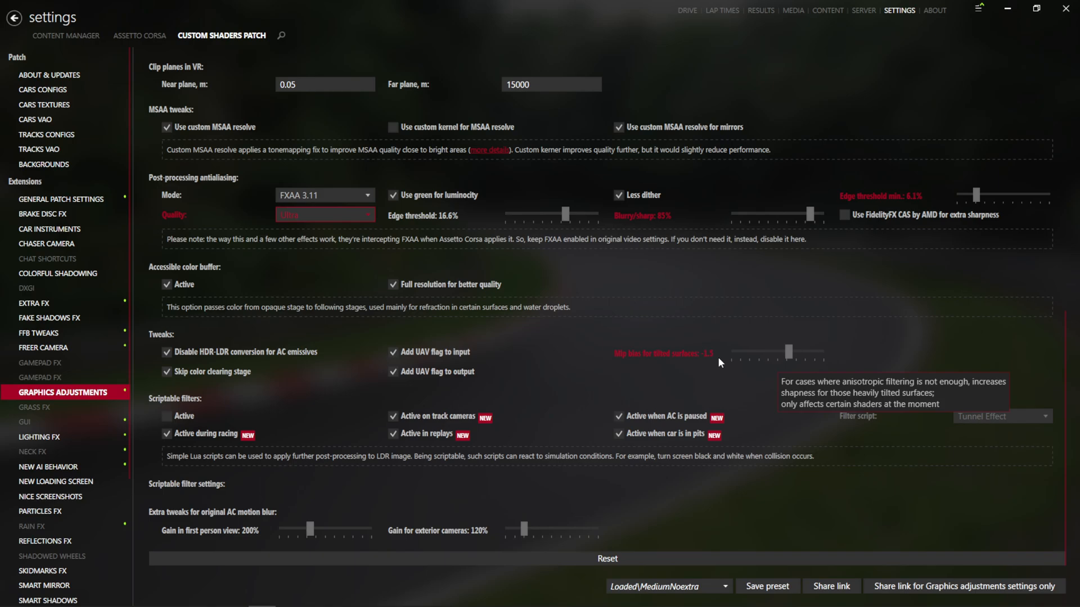
{"action": "mouse_move", "coordinate": [782, 360]}
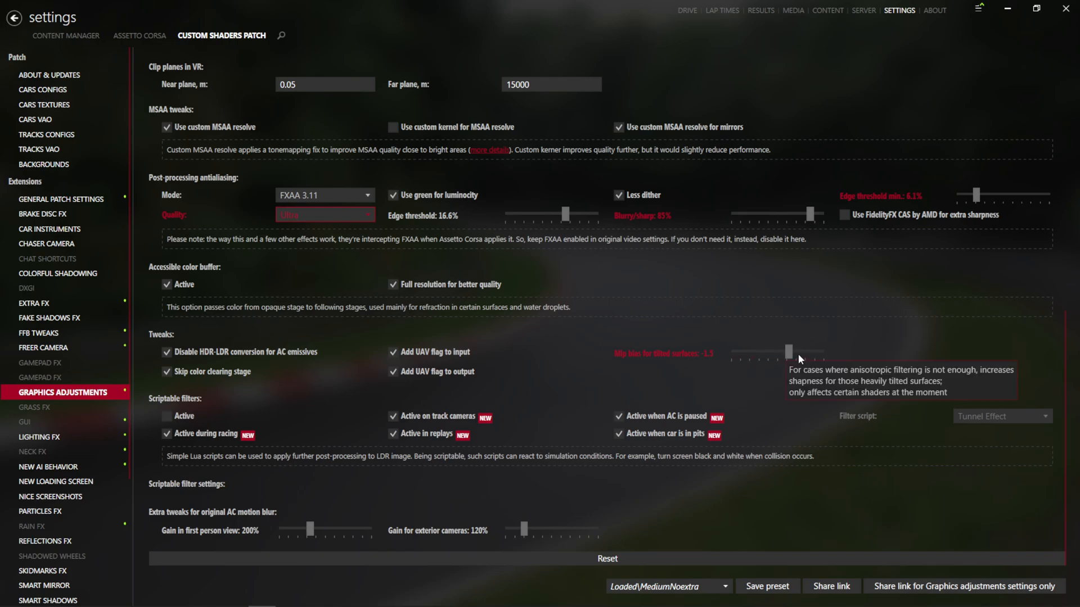
{"action": "mouse_move", "coordinate": [710, 438]}
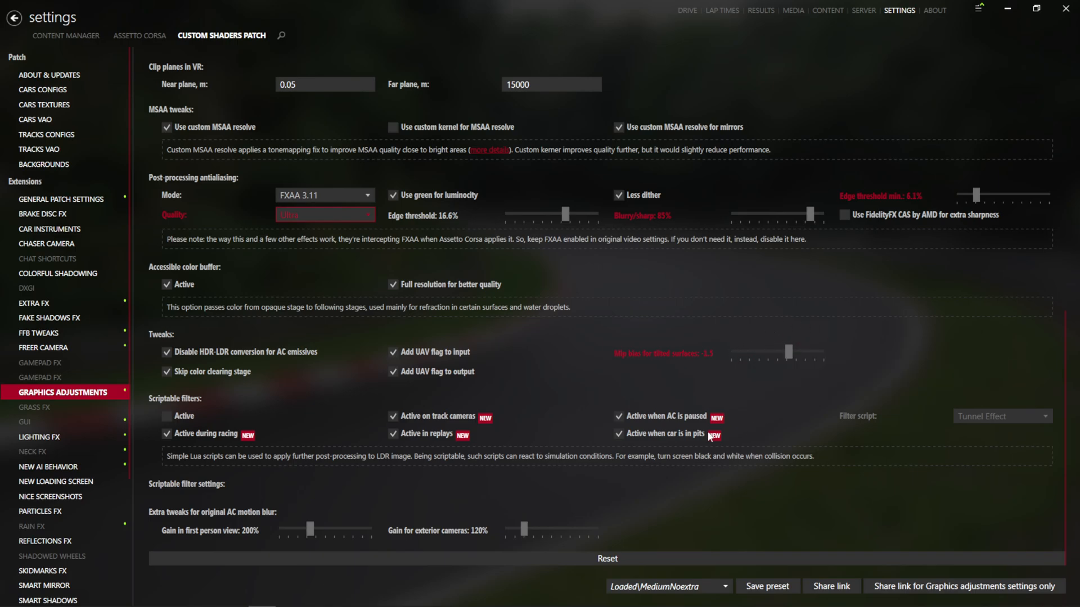
{"action": "left_click", "coordinate": [35, 407]}
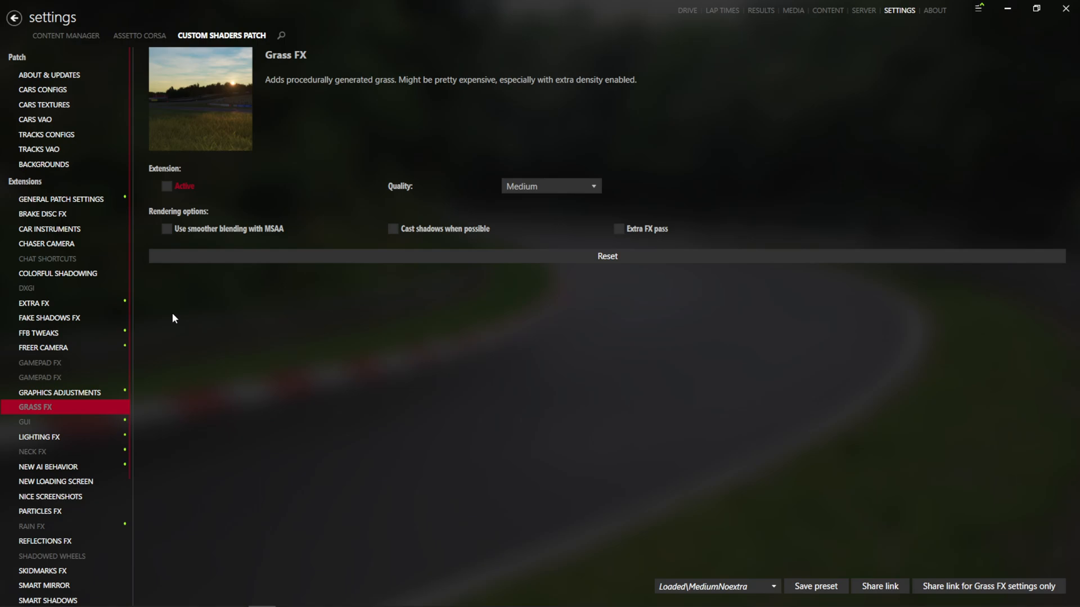
- Enable Grass FX and set its grass quality to Very high
{"action": "left_click", "coordinate": [167, 185]}
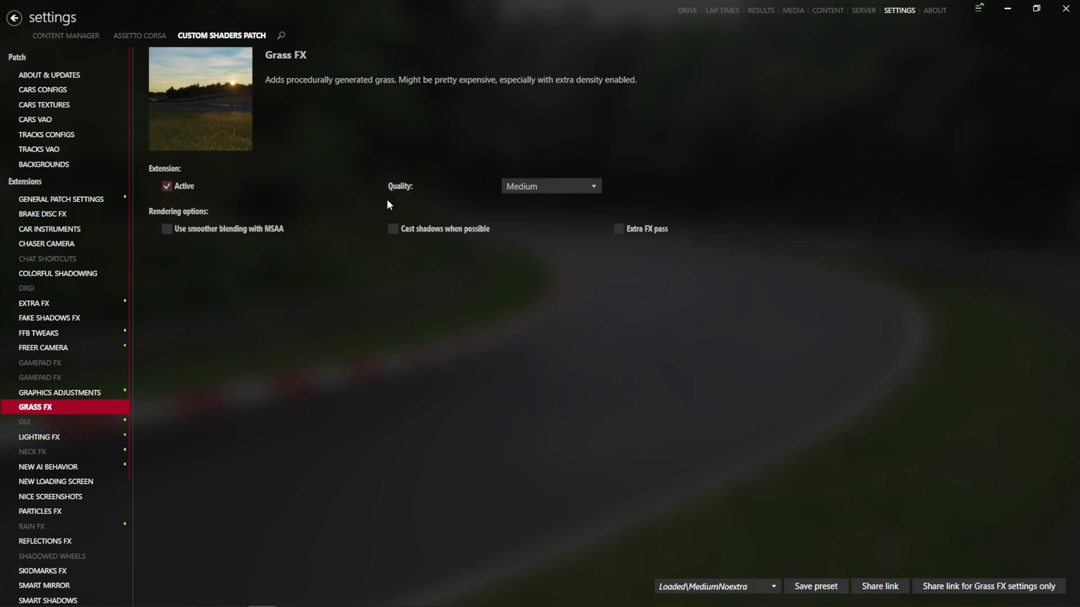
{"action": "left_click", "coordinate": [550, 186]}
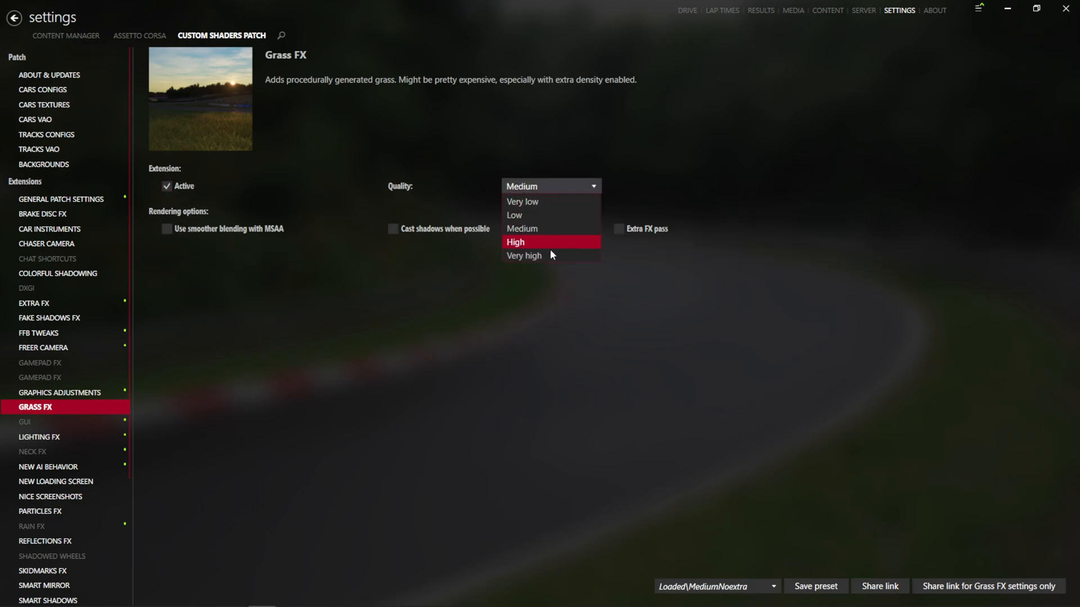
{"action": "left_click", "coordinate": [523, 255]}
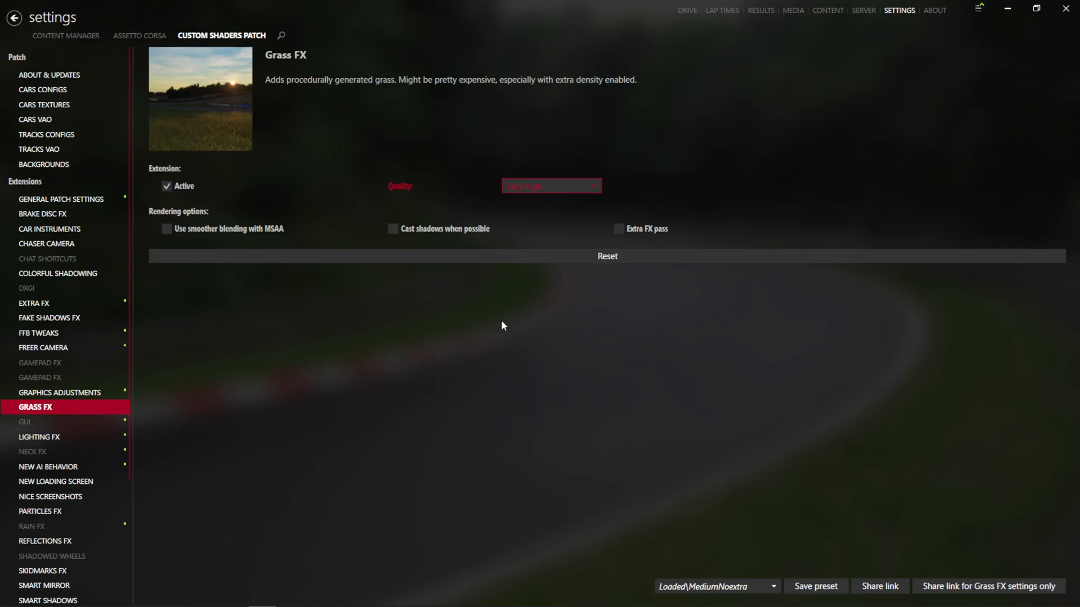
{"action": "mouse_move", "coordinate": [356, 375]}
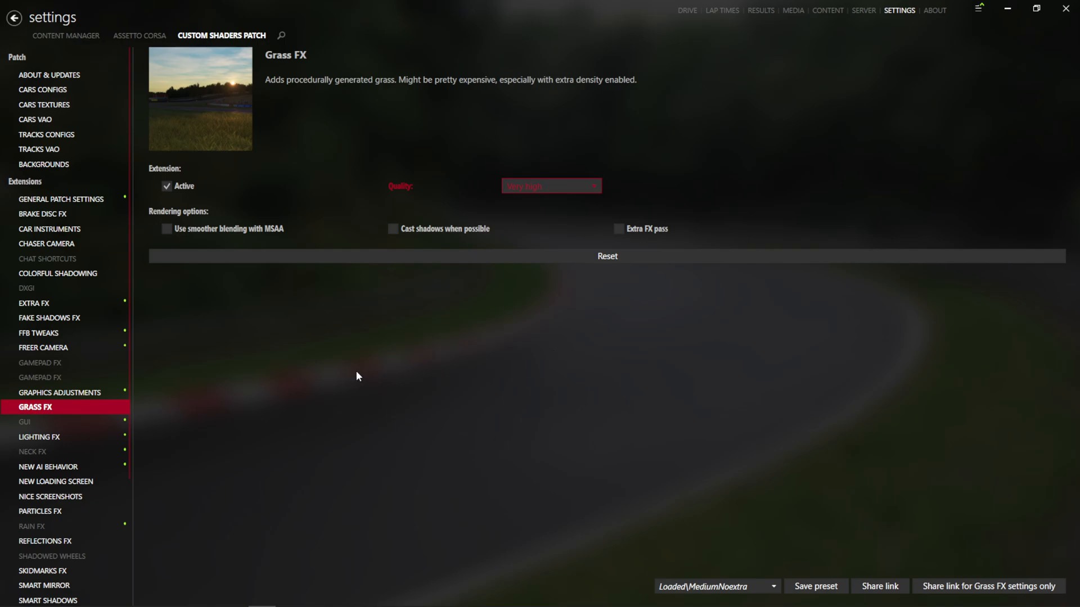
{"action": "mouse_move", "coordinate": [376, 361]}
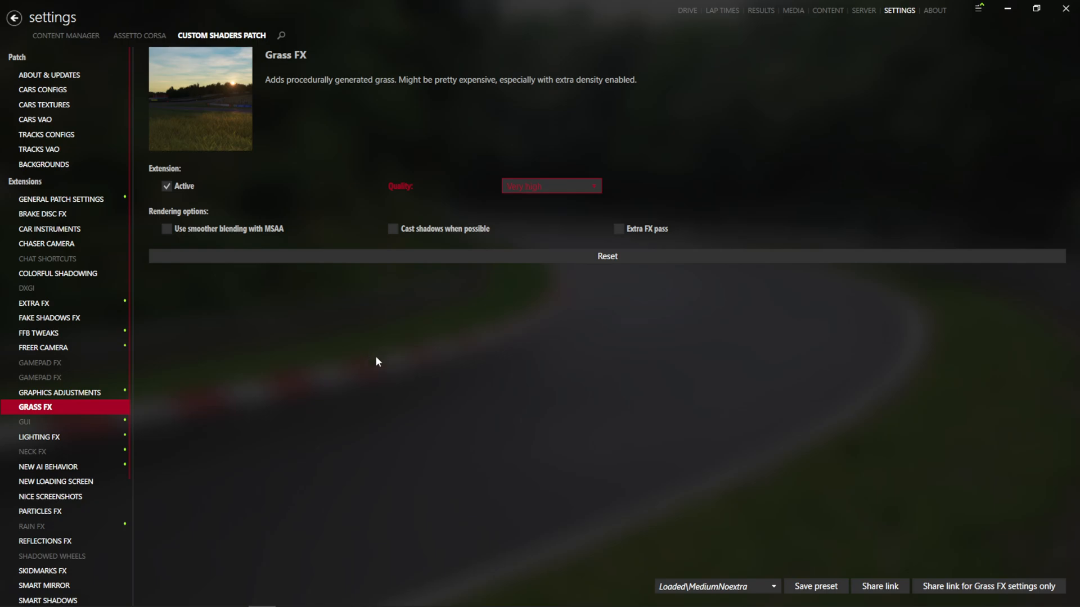
{"action": "mouse_move", "coordinate": [406, 372]}
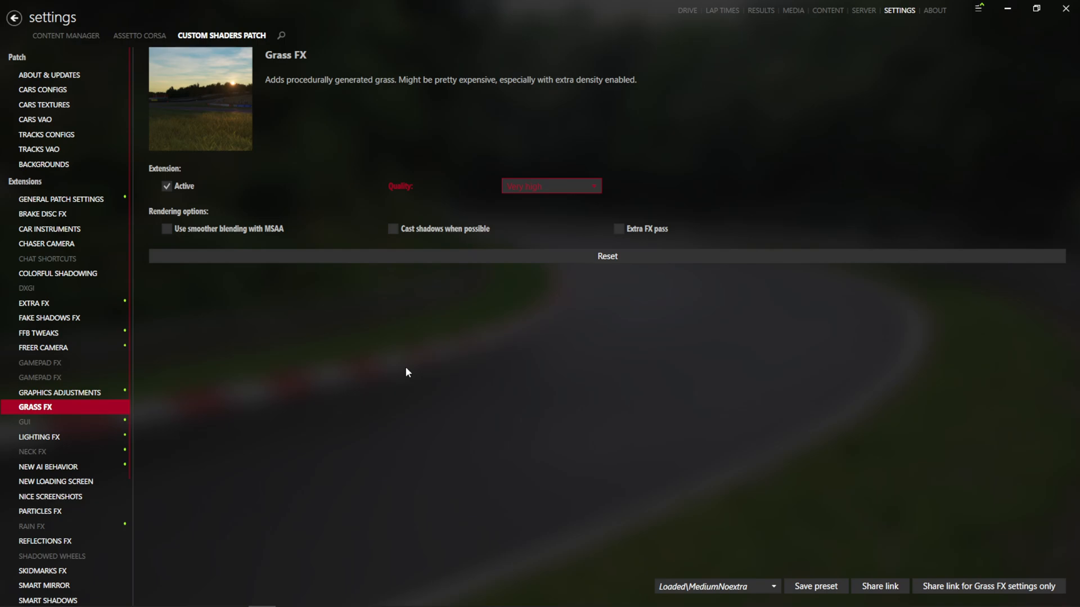
{"action": "mouse_move", "coordinate": [429, 484]}
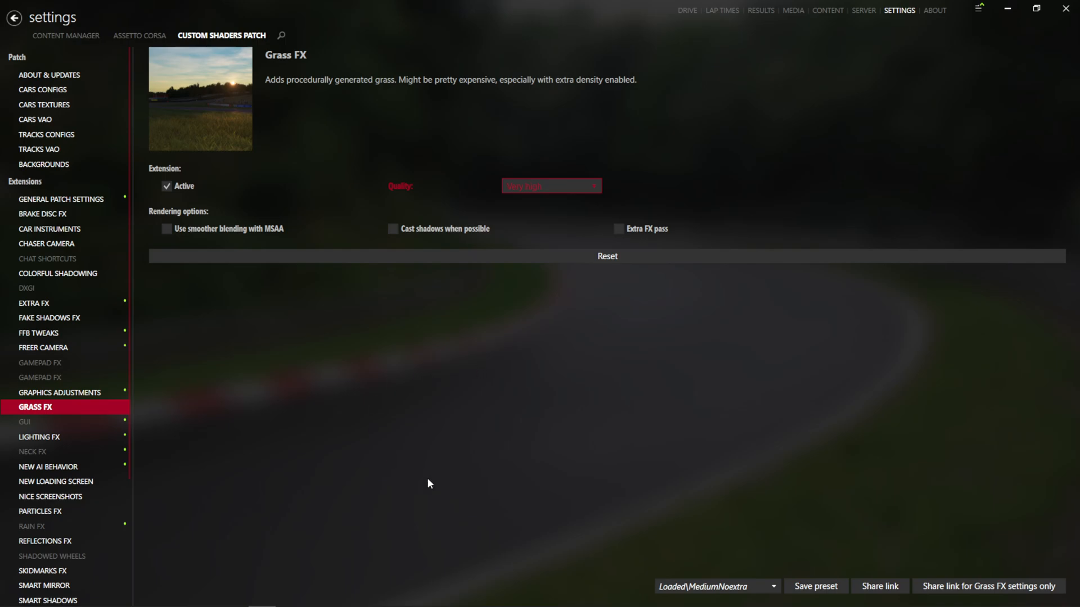
- Enable extra FX pass, shadow casting when possible, and smoother MSAA blending for grass
{"action": "left_click", "coordinate": [618, 228]}
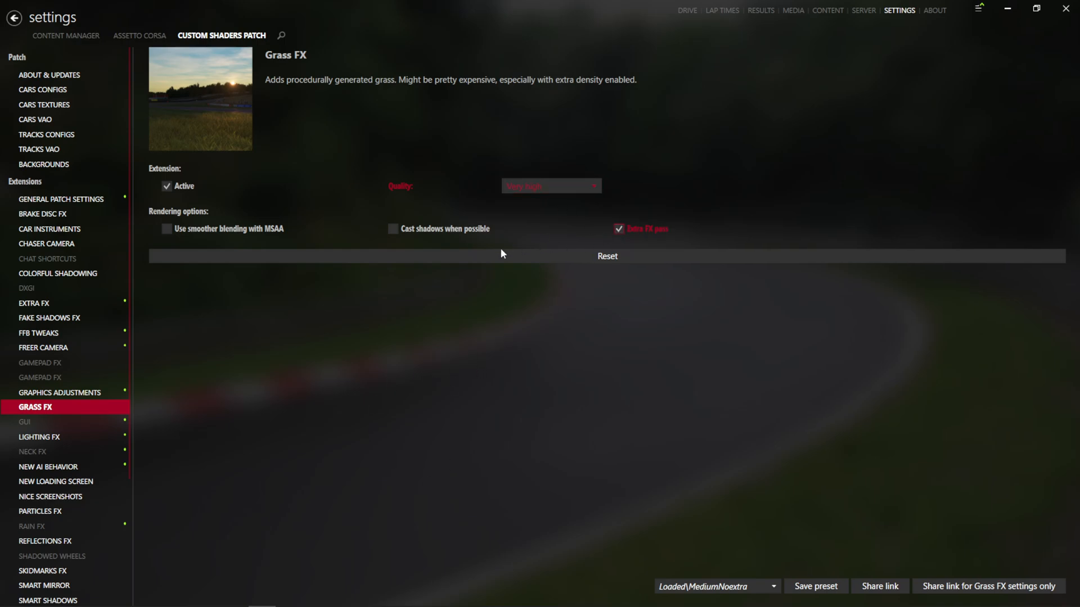
{"action": "left_click", "coordinate": [394, 229]}
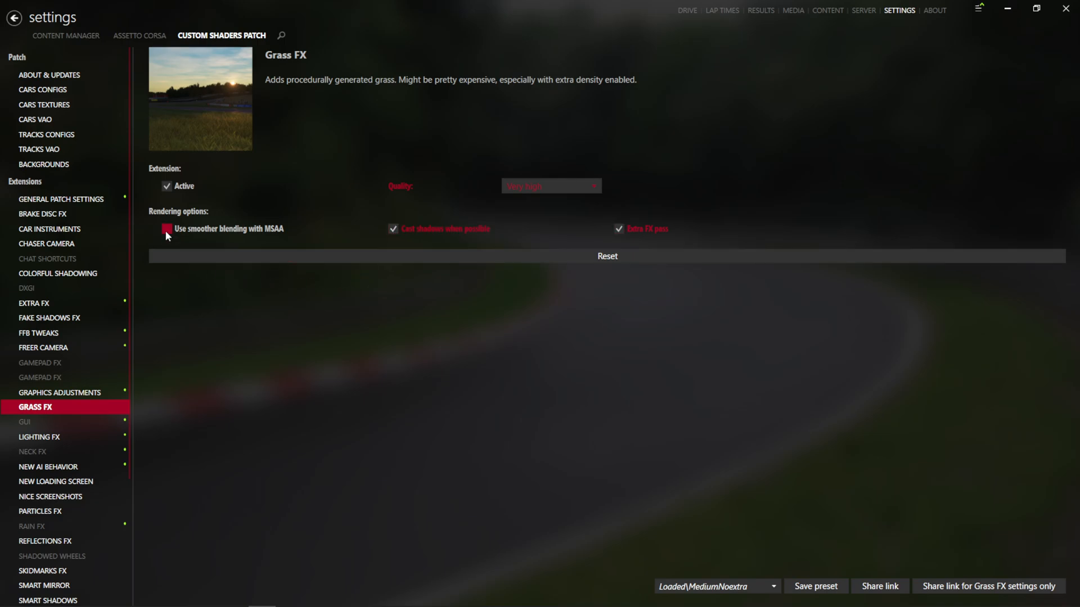
{"action": "left_click", "coordinate": [166, 228]}
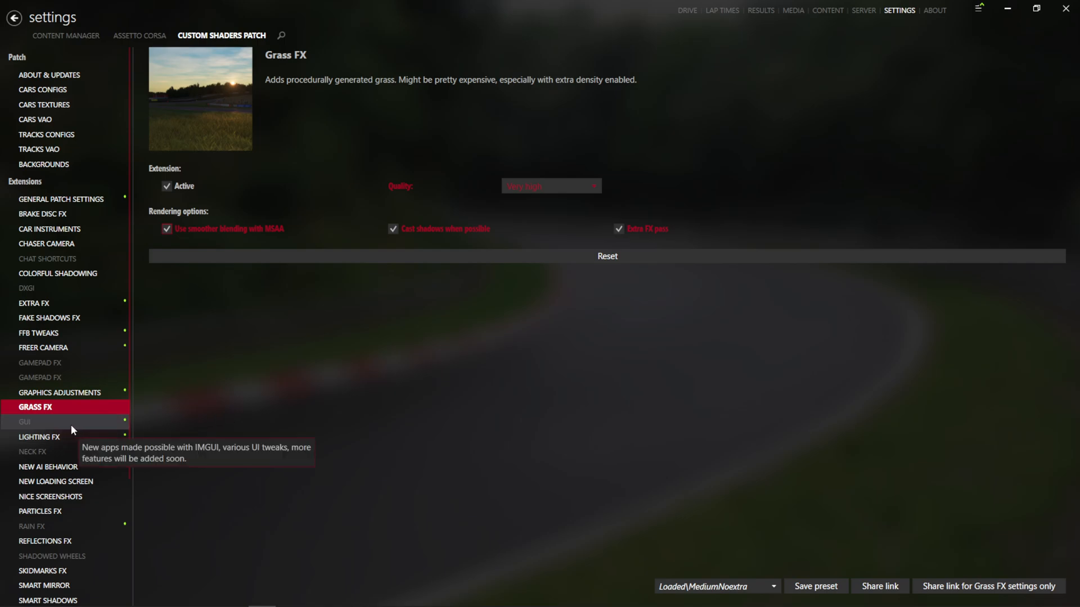
{"action": "mouse_move", "coordinate": [97, 427]}
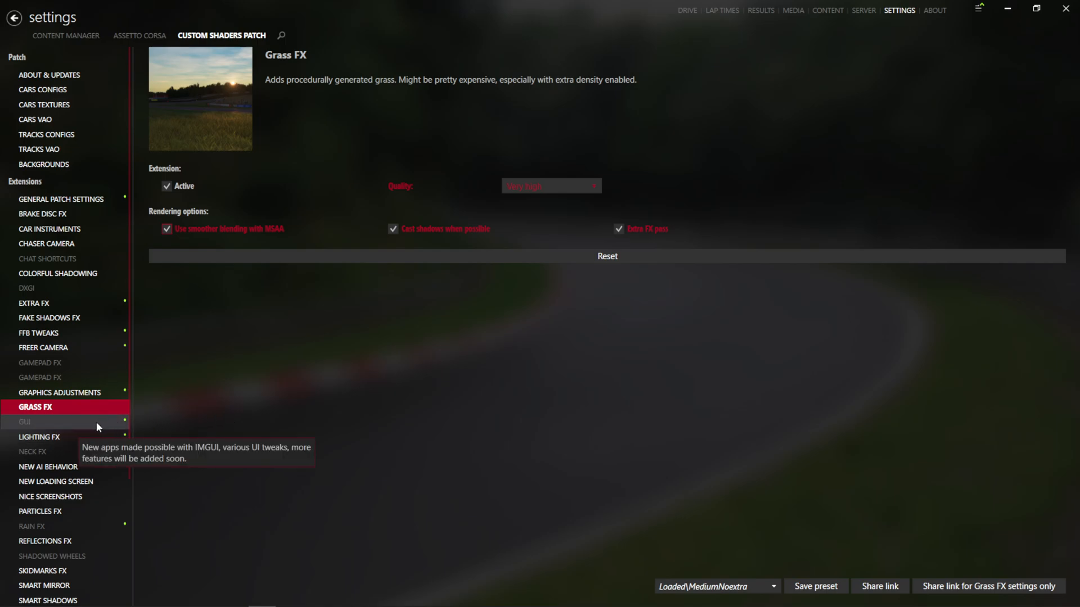
- Show the GUI extension settings of Custom Shaders Patch
{"action": "left_click", "coordinate": [24, 422]}
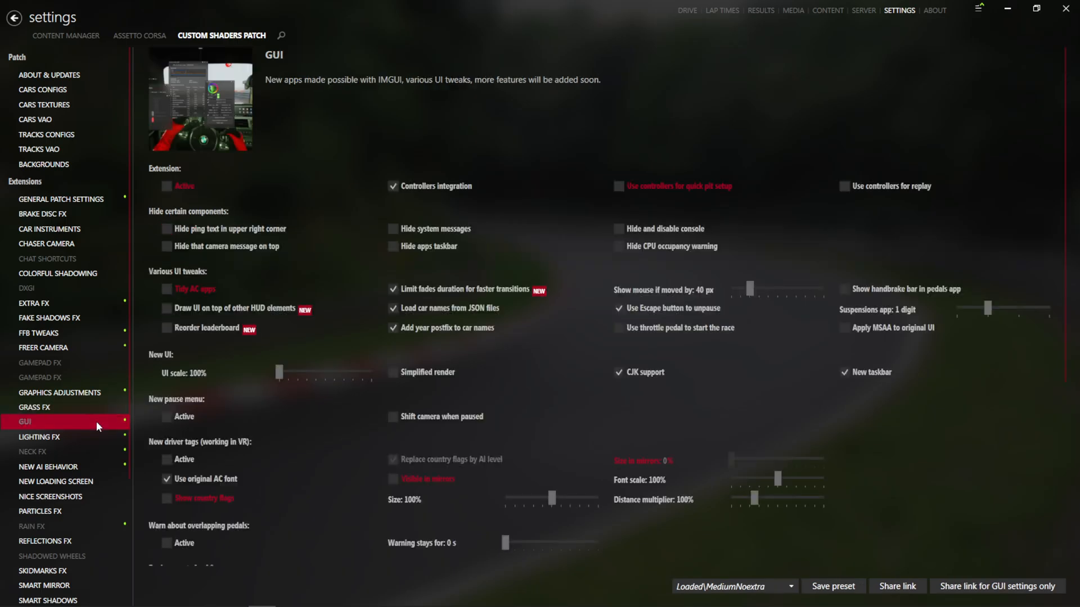
{"action": "scroll", "scroll_direction": "down", "scroll_amount": 3}
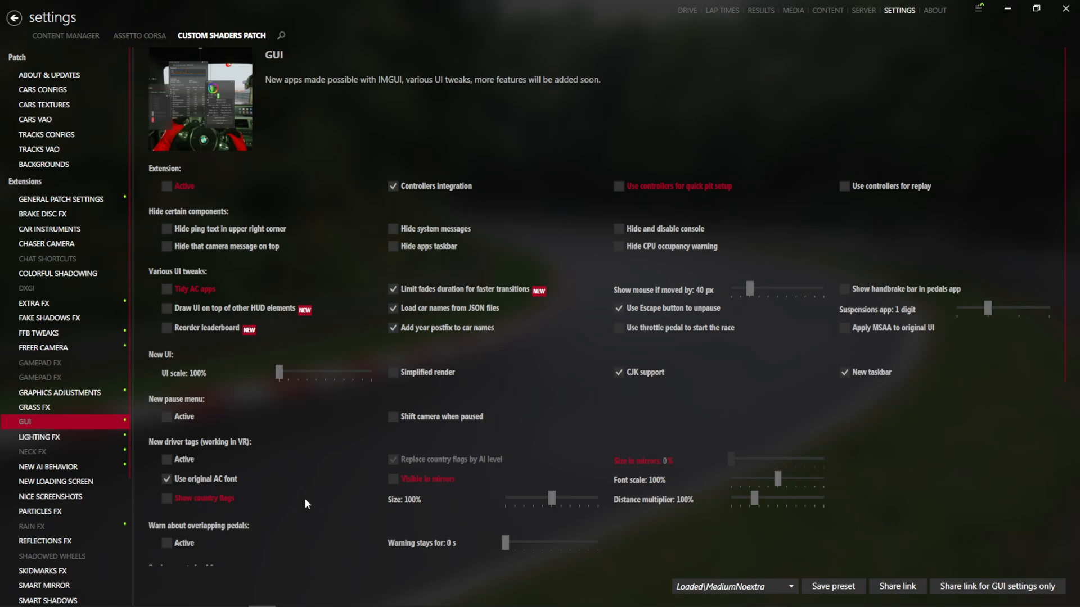
{"action": "mouse_move", "coordinate": [39, 437]}
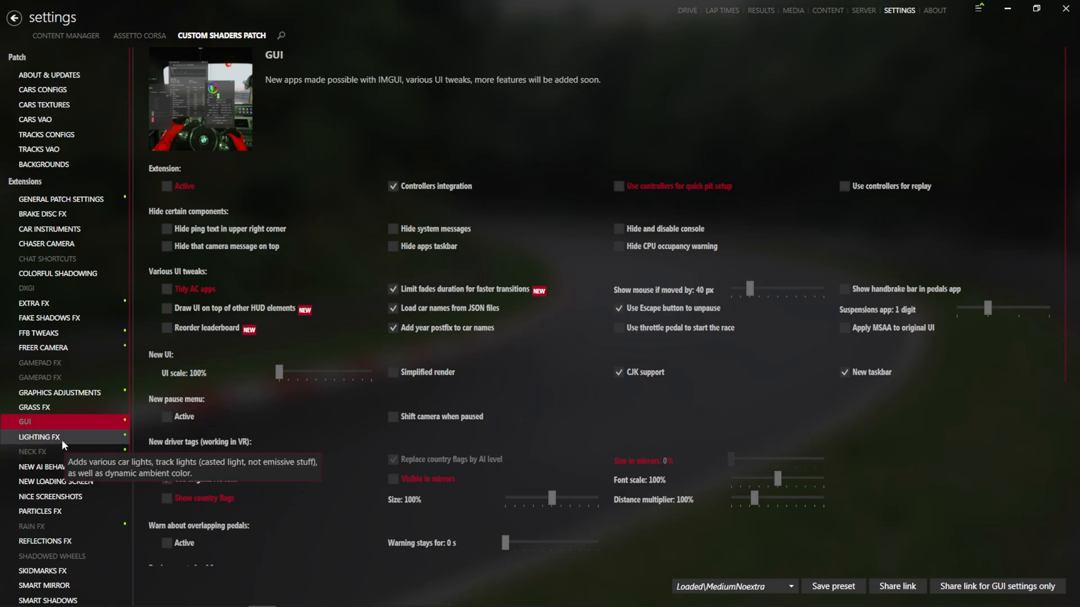
- Set Lighting FX to 25 cars casting lights and mirrors showing dynamic lights and sun shadows
{"action": "left_click", "coordinate": [39, 436]}
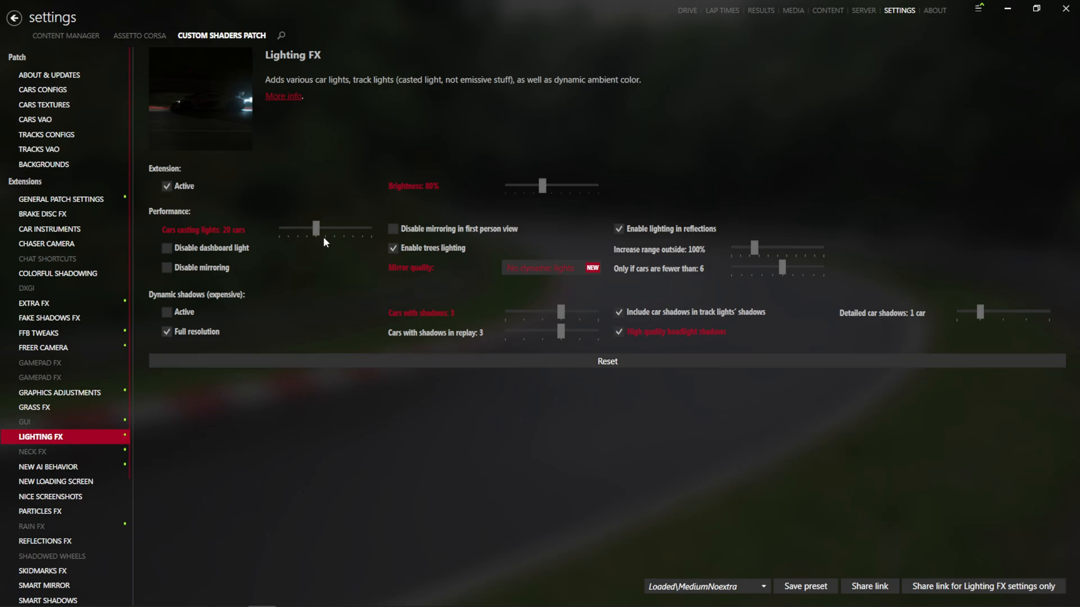
{"action": "mouse_move", "coordinate": [317, 230]}
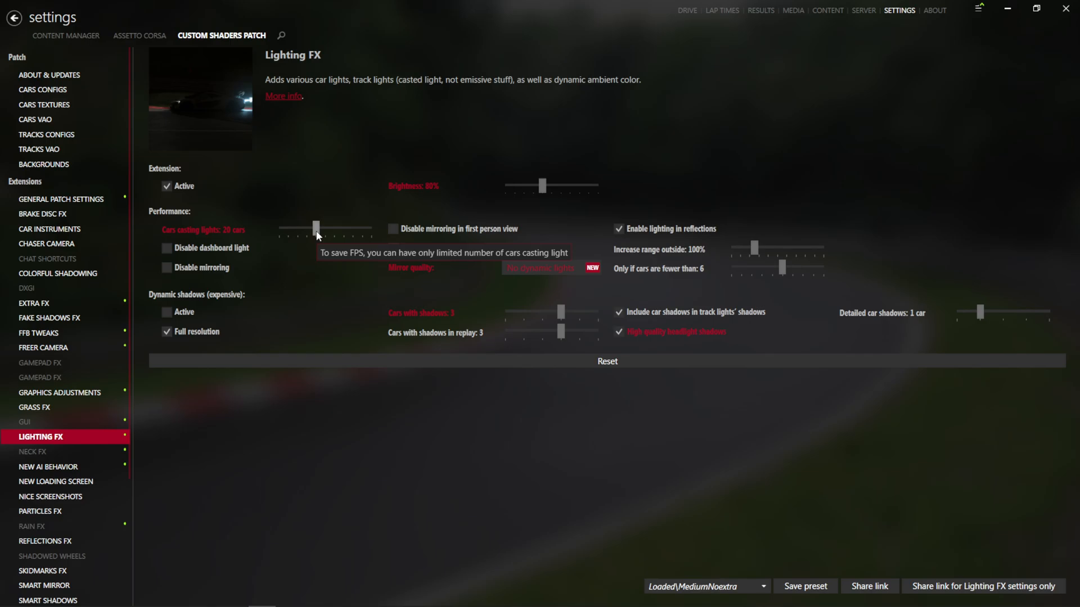
{"action": "left_click_drag", "start_coordinate": [314, 229], "coordinate": [325, 229]}
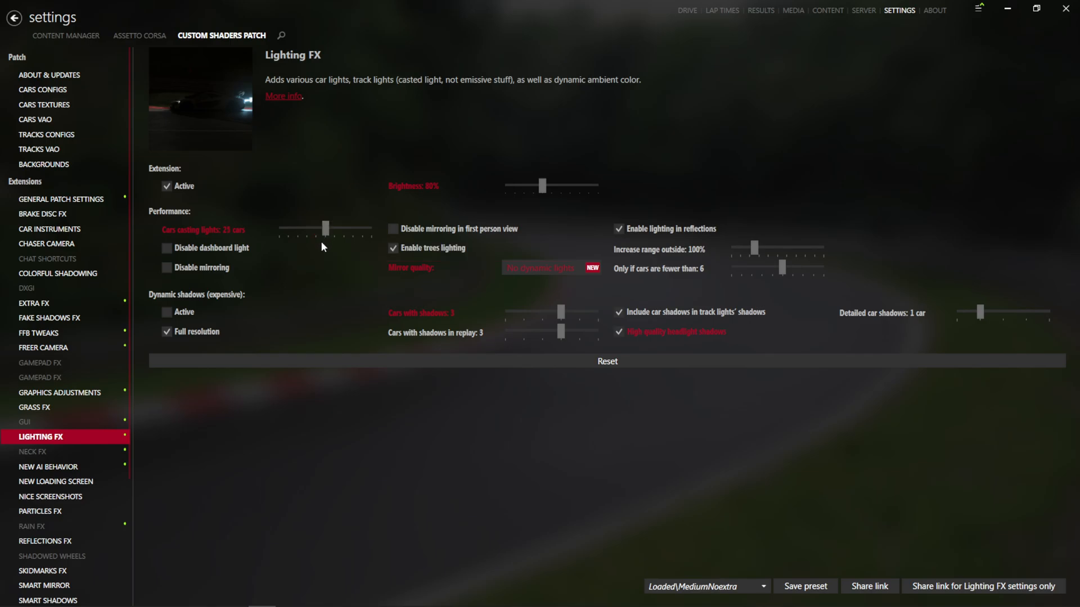
{"action": "left_click", "coordinate": [551, 268]}
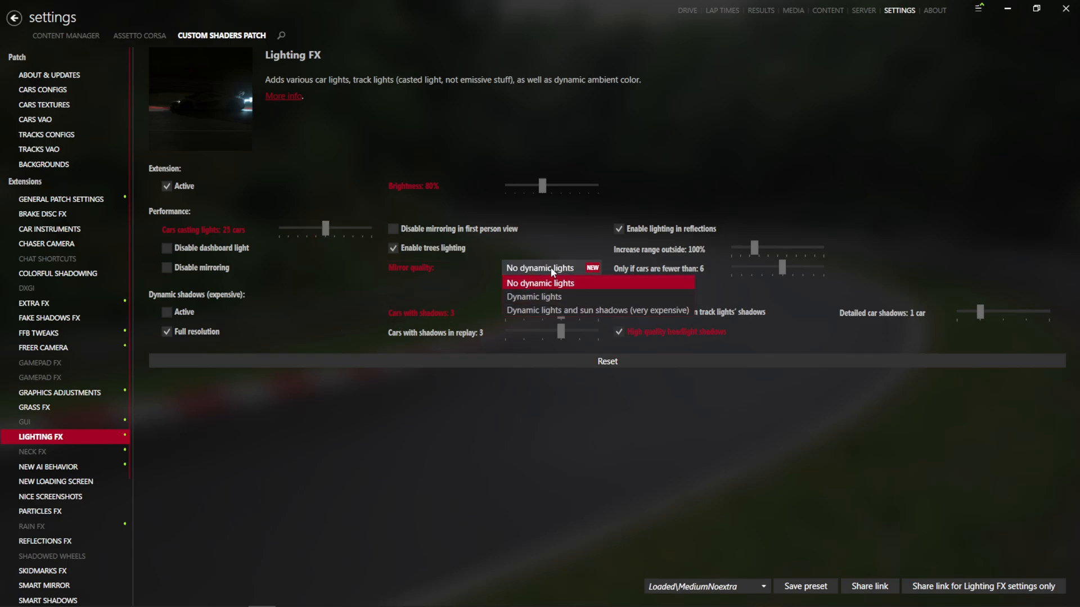
{"action": "mouse_move", "coordinate": [597, 310]}
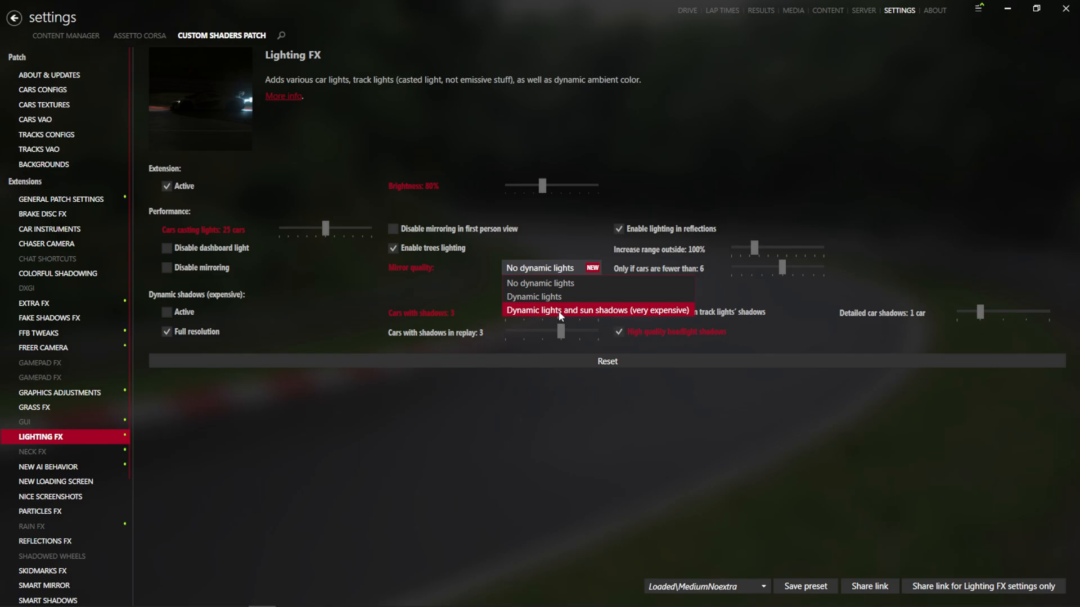
{"action": "left_click", "coordinate": [597, 311]}
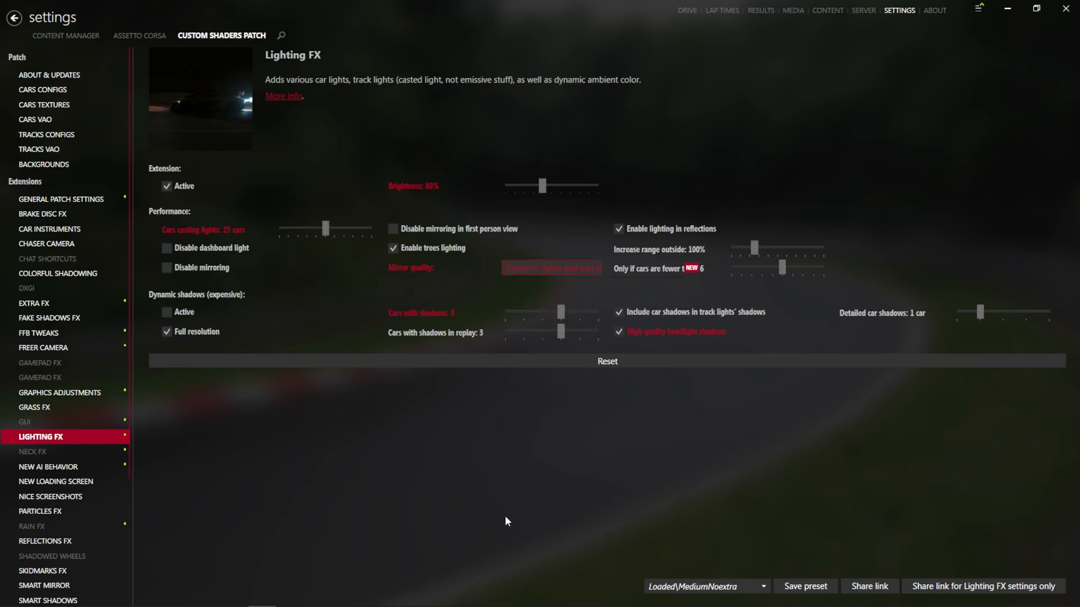
{"action": "mouse_move", "coordinate": [195, 324]}
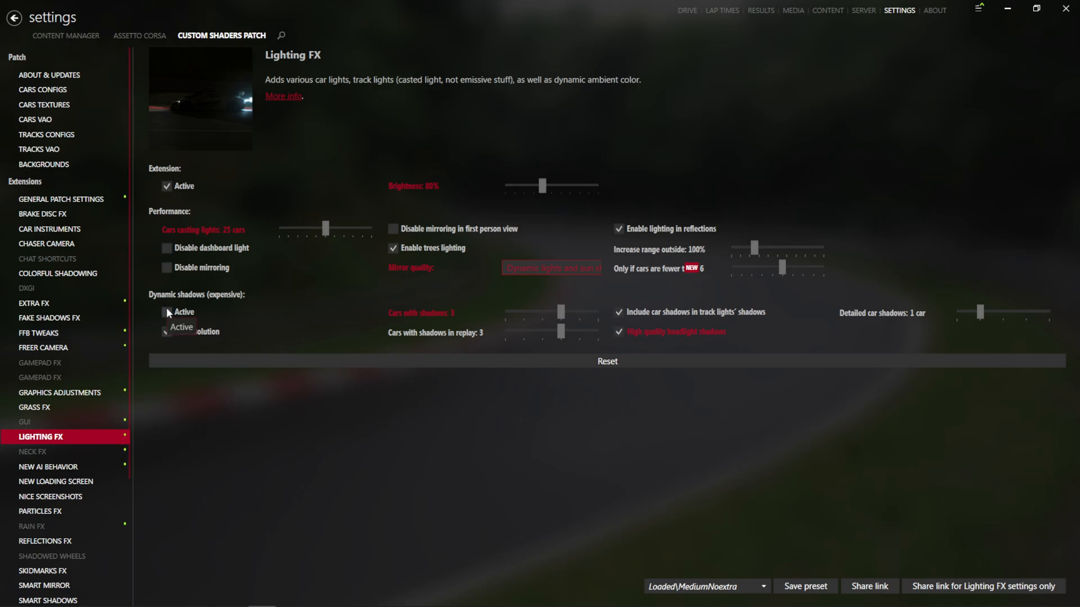
- Activate dynamic shadows in Lighting FX, glancing at Neck FX and returning
{"action": "left_click", "coordinate": [166, 311]}
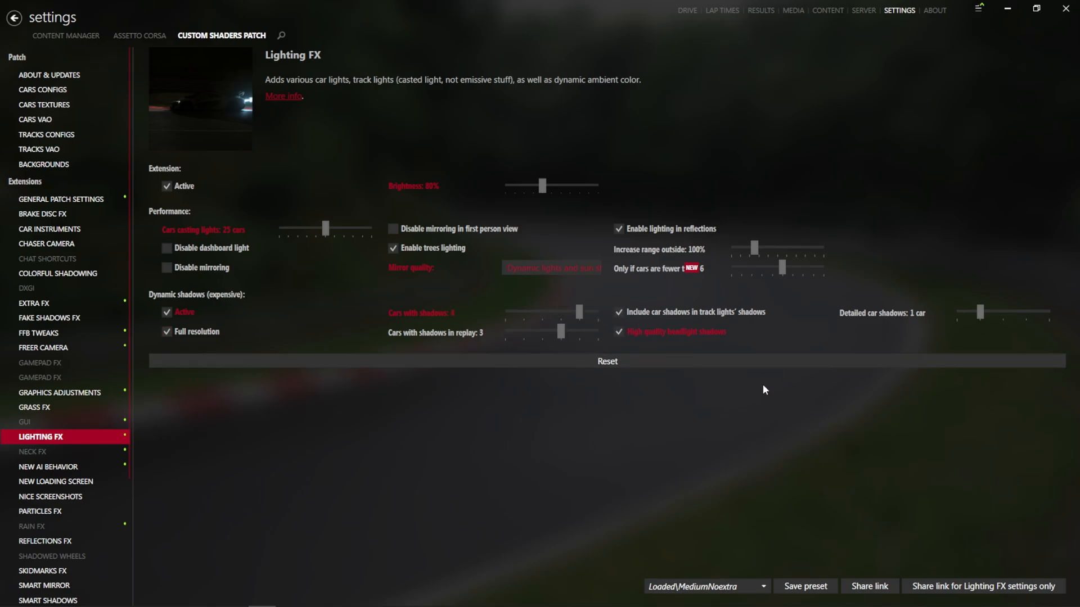
{"action": "mouse_move", "coordinate": [695, 418]}
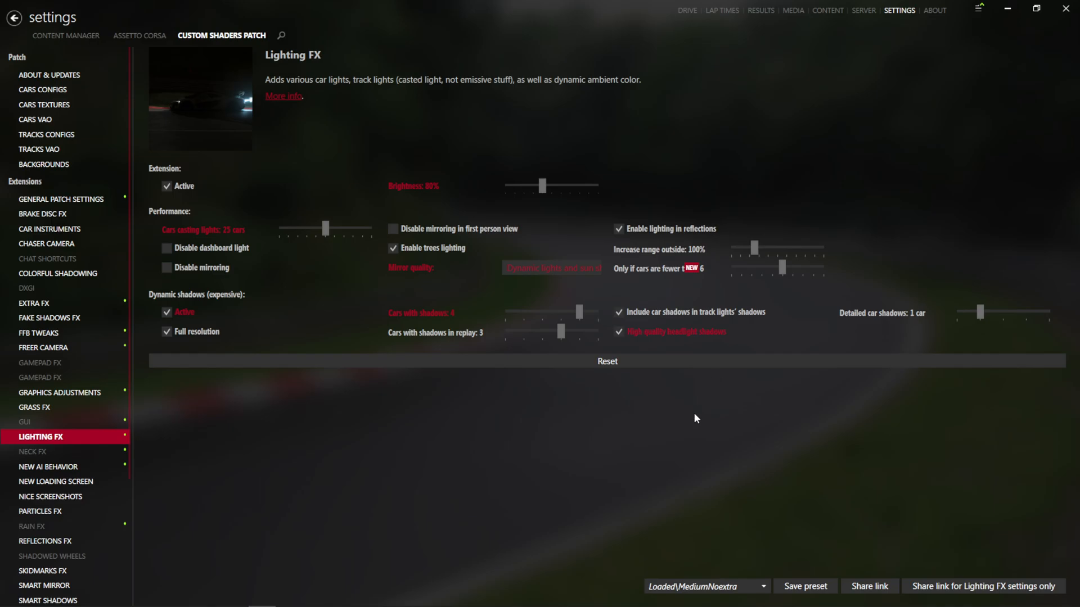
{"action": "mouse_move", "coordinate": [648, 396]}
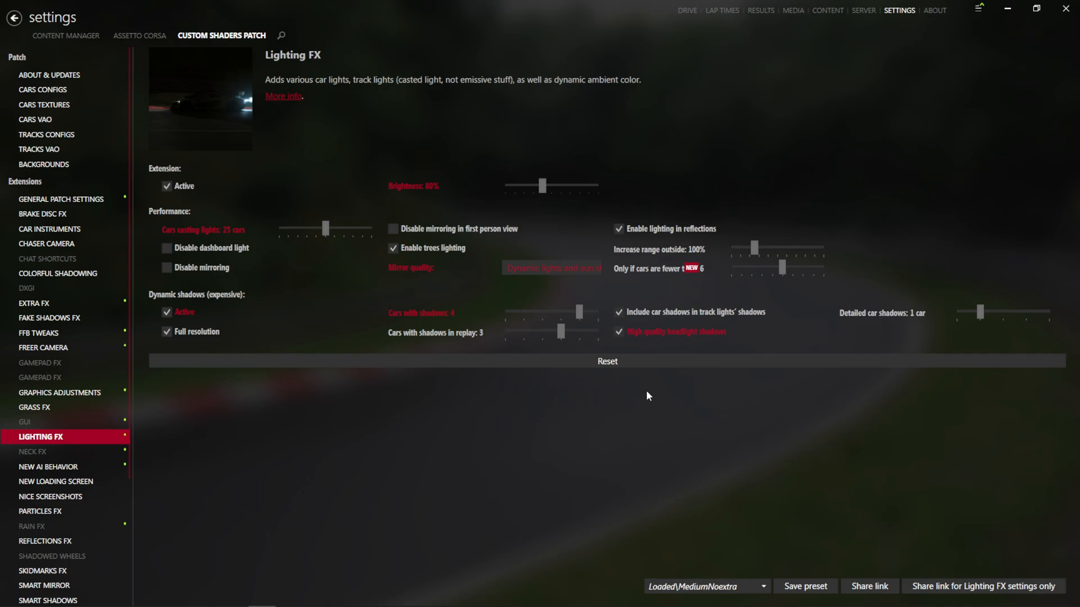
{"action": "mouse_move", "coordinate": [808, 392]}
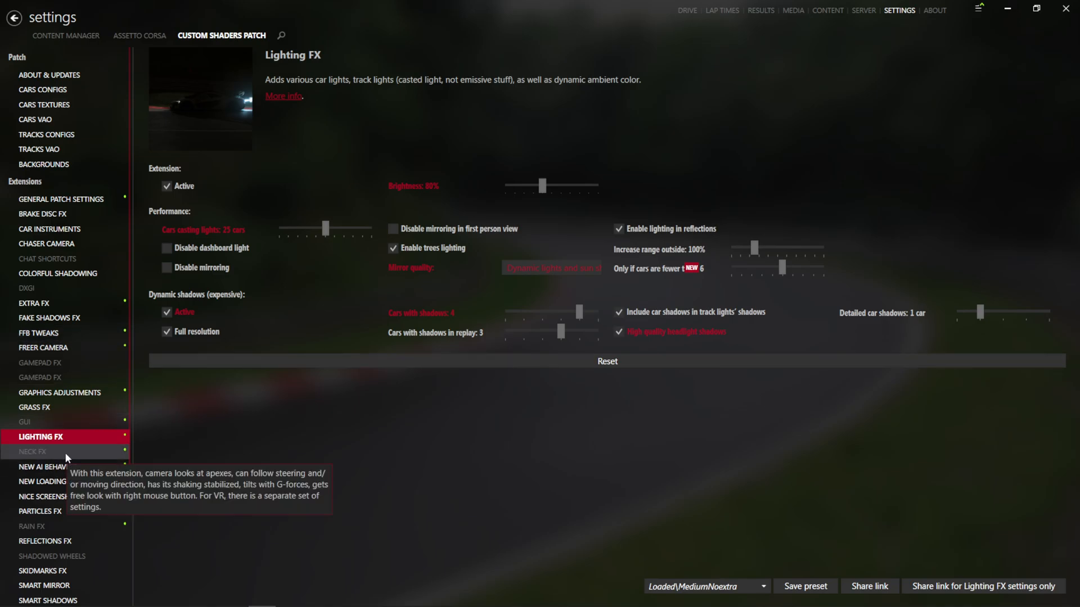
{"action": "left_click", "coordinate": [32, 451]}
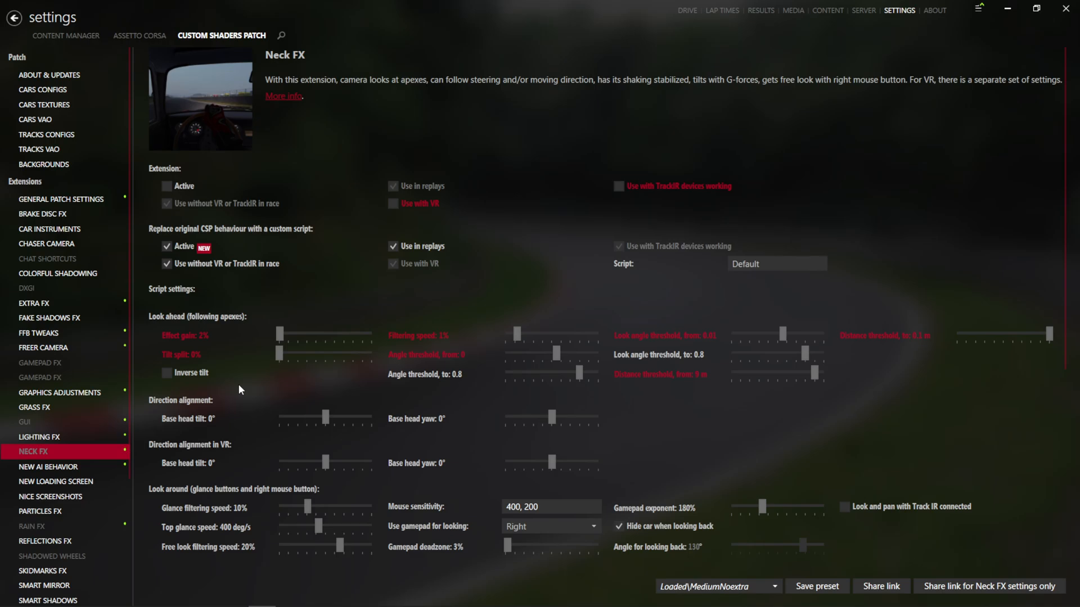
{"action": "left_click", "coordinate": [39, 436]}
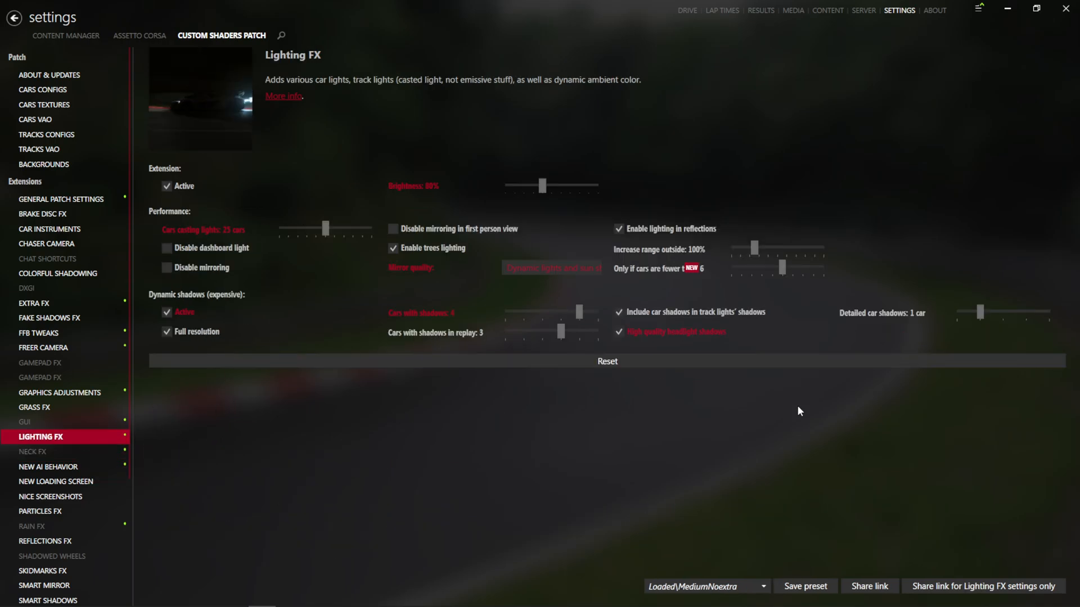
{"action": "left_click", "coordinate": [49, 467]}
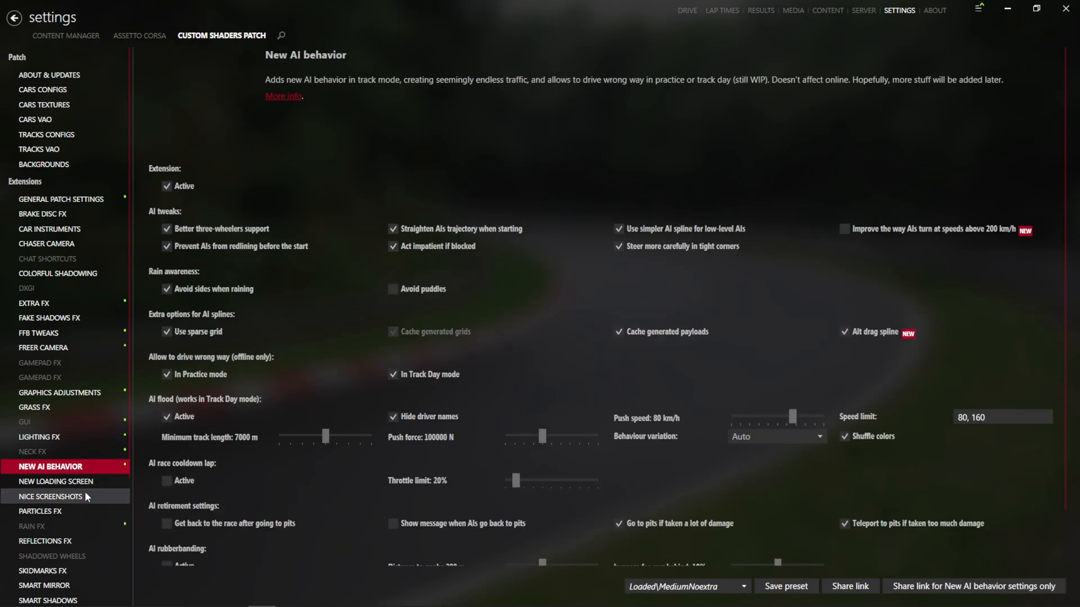
{"action": "left_click", "coordinate": [42, 511]}
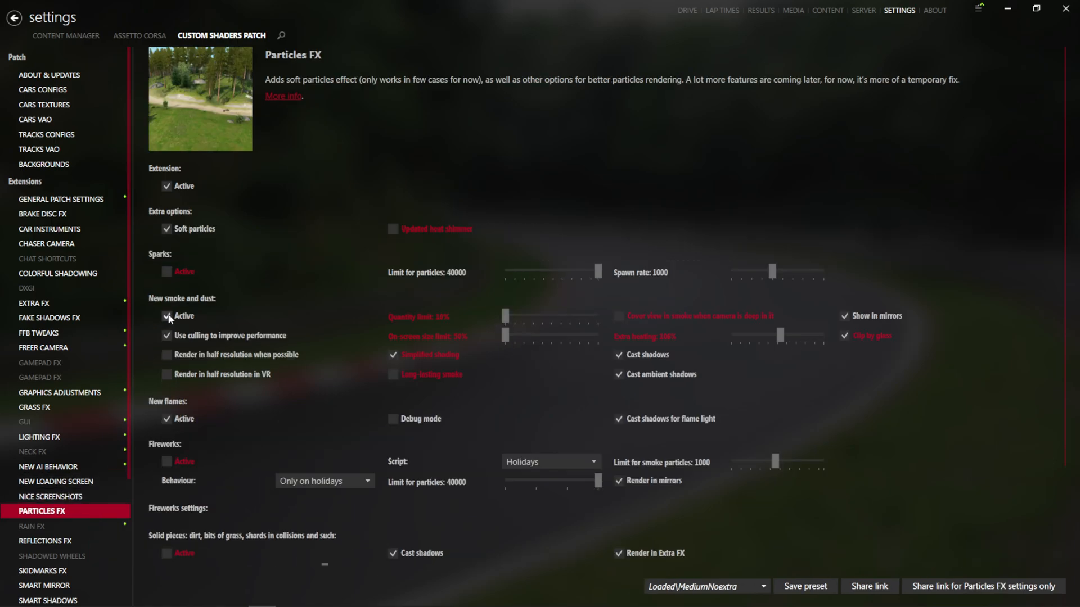
{"action": "left_click", "coordinate": [166, 271]}
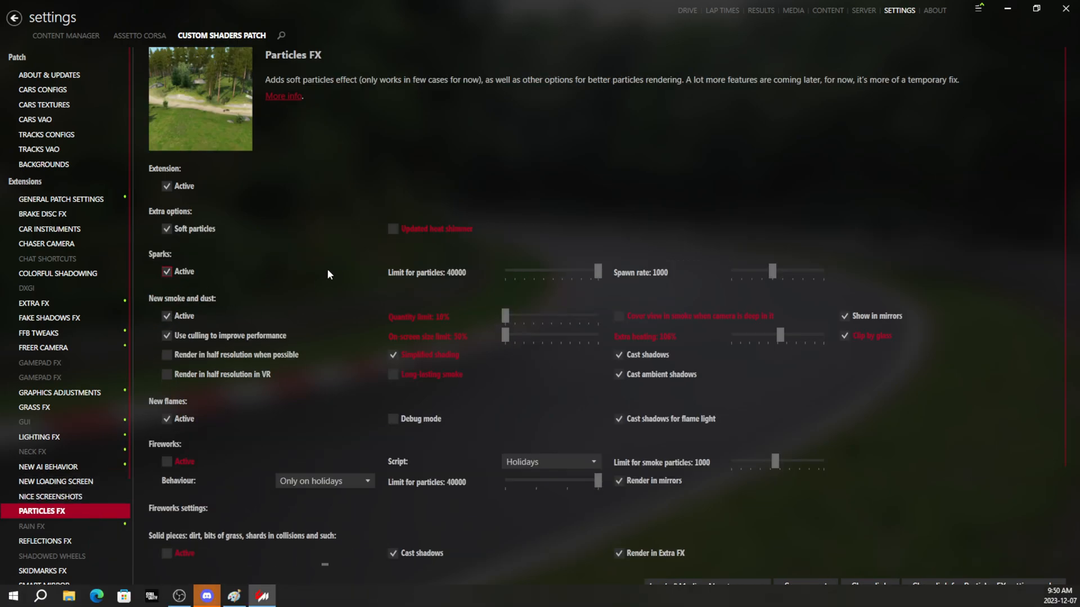
{"action": "scroll", "scroll_direction": "down", "scroll_amount": 3}
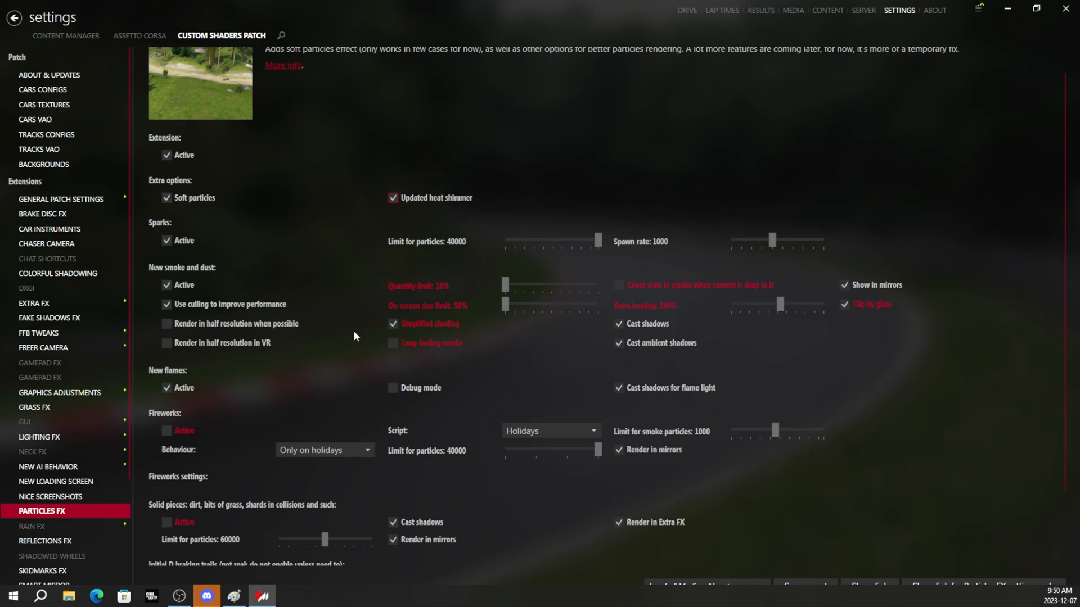
{"action": "left_click", "coordinate": [392, 343]}
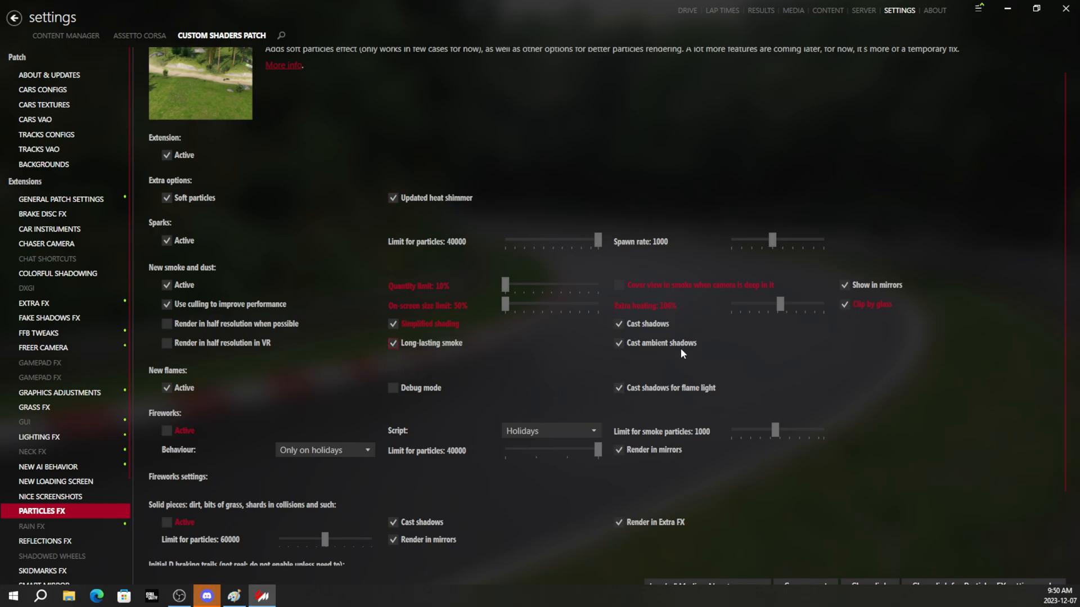
{"action": "scroll", "scroll_direction": "down", "scroll_amount": 3}
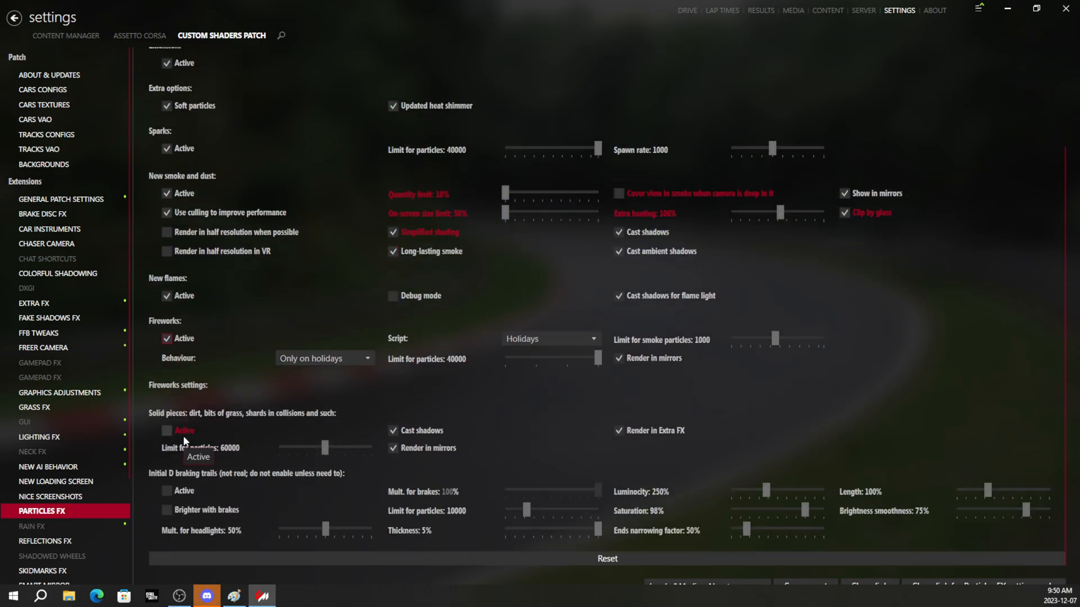
{"action": "left_click", "coordinate": [166, 430]}
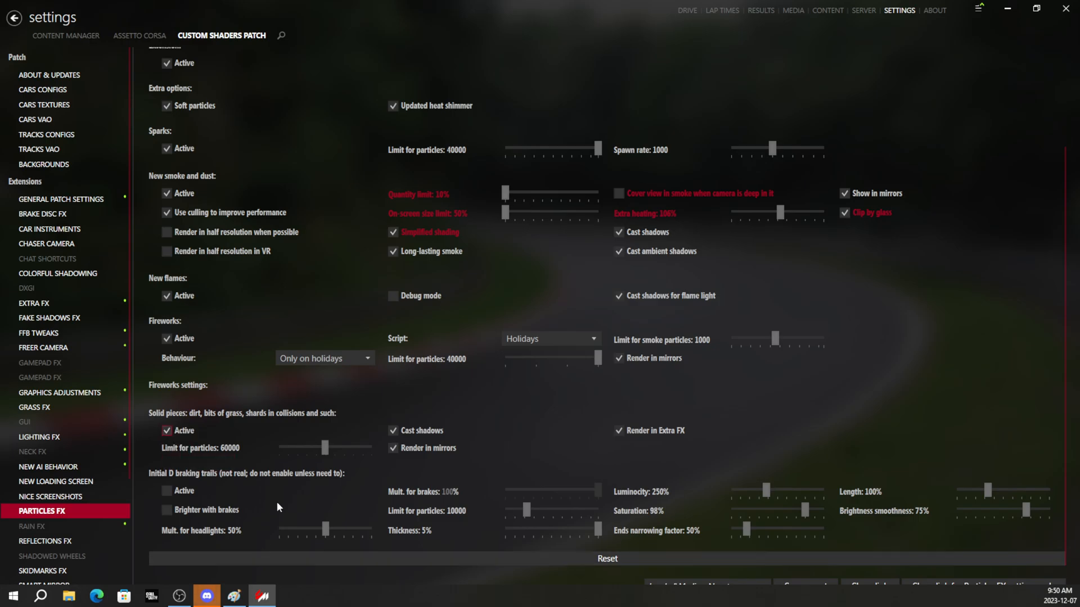
{"action": "left_click_drag", "start_coordinate": [325, 447], "coordinate": [352, 448]}
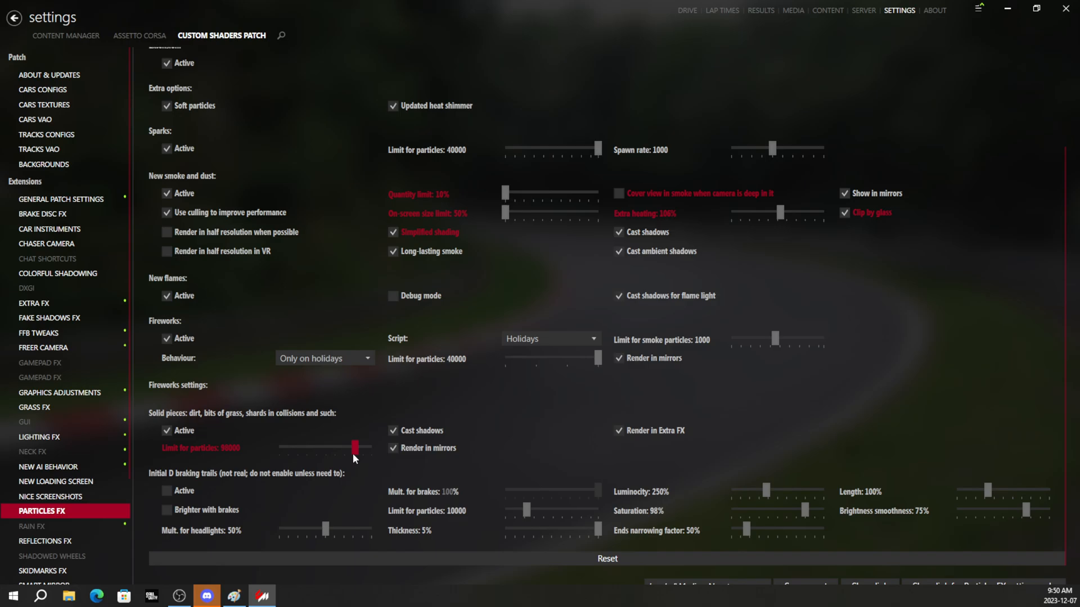
{"action": "left_click_drag", "start_coordinate": [353, 448], "coordinate": [356, 447]}
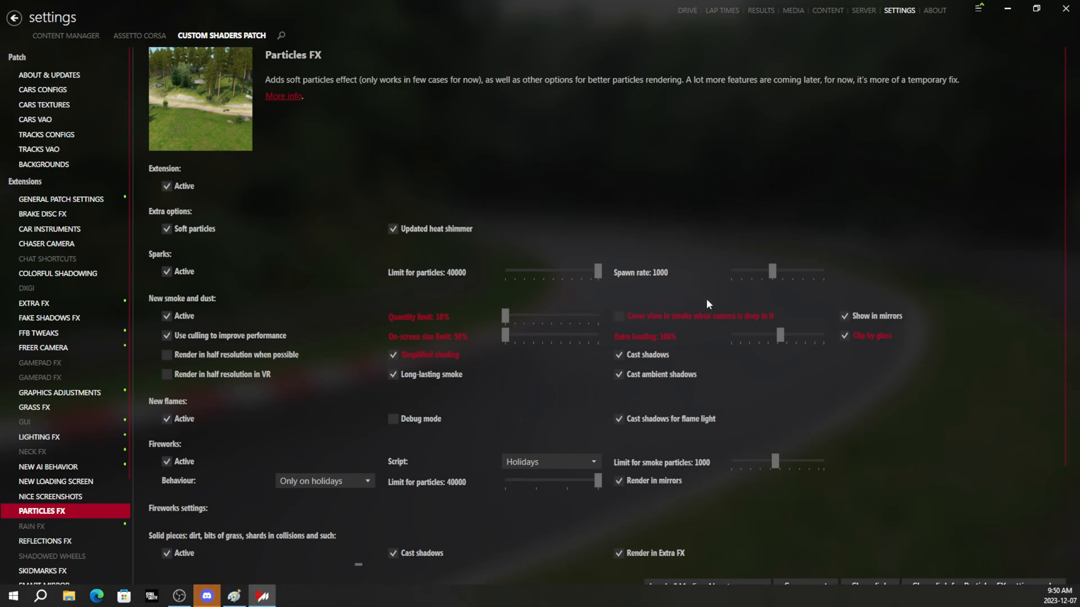
{"action": "mouse_move", "coordinate": [773, 274]}
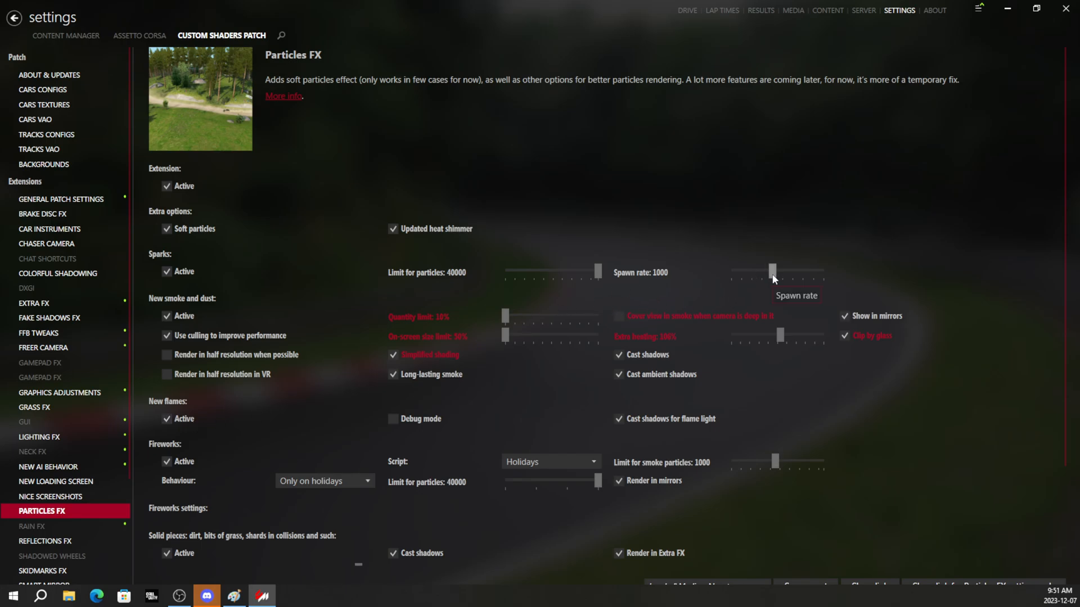
{"action": "left_click_drag", "start_coordinate": [771, 271], "coordinate": [824, 271]}
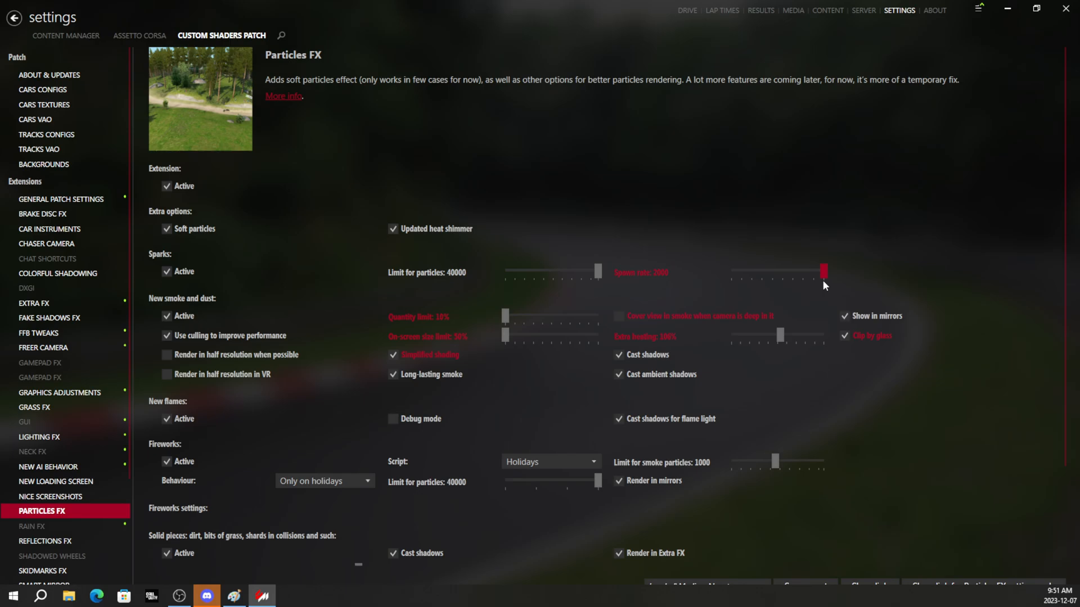
{"action": "scroll", "scroll_direction": "down", "scroll_amount": 3}
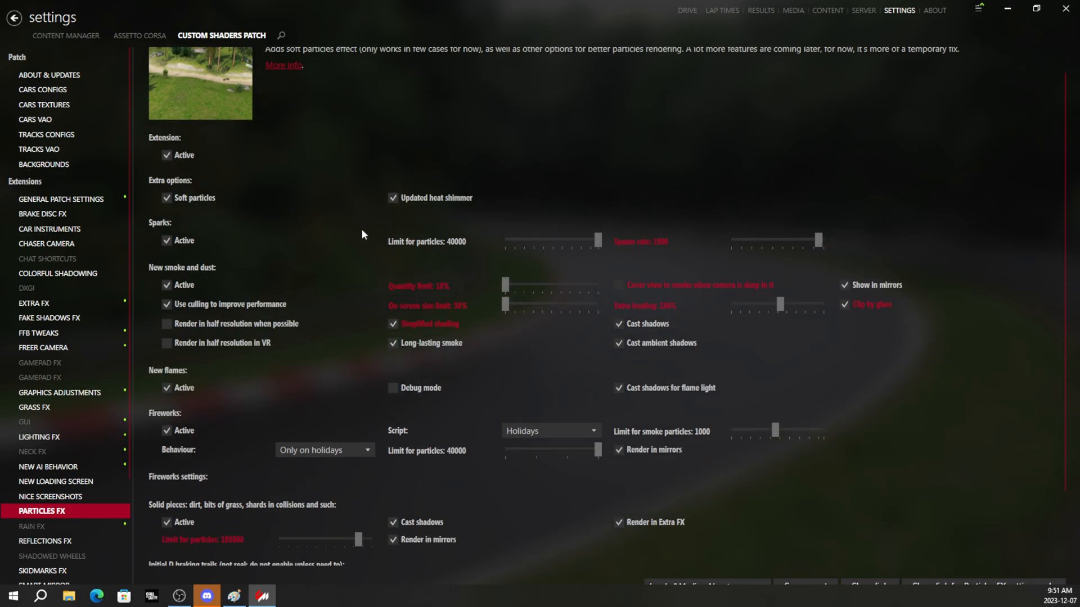
{"action": "scroll", "scroll_direction": "down", "scroll_amount": 3}
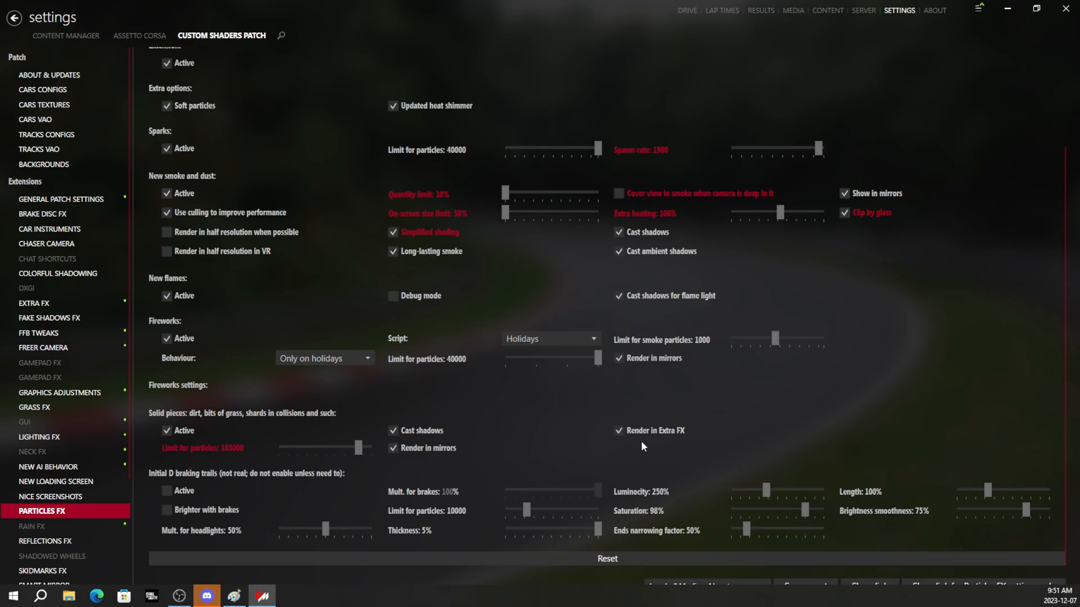
{"action": "mouse_move", "coordinate": [642, 442]}
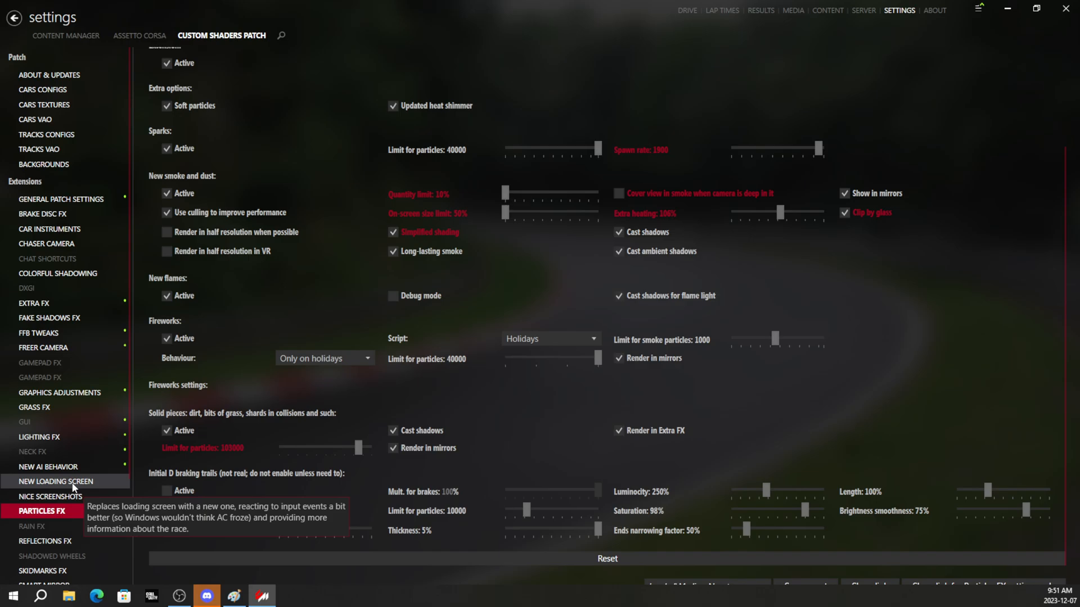
- Set Reflections FX main cubemap to 2048×2048, shot around the focused car
{"action": "left_click", "coordinate": [46, 541]}
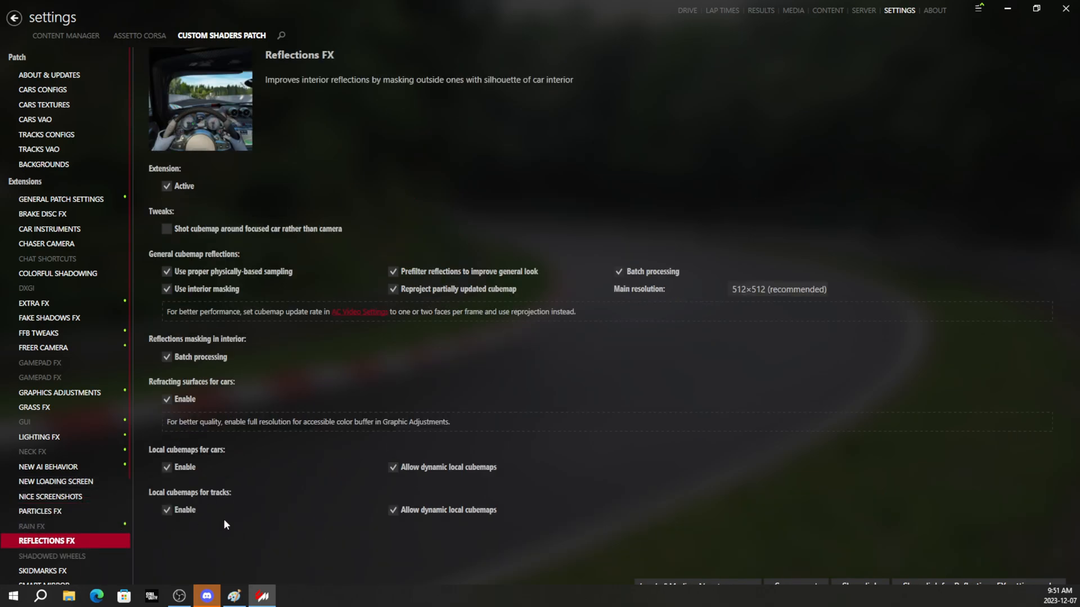
{"action": "left_click", "coordinate": [778, 289]}
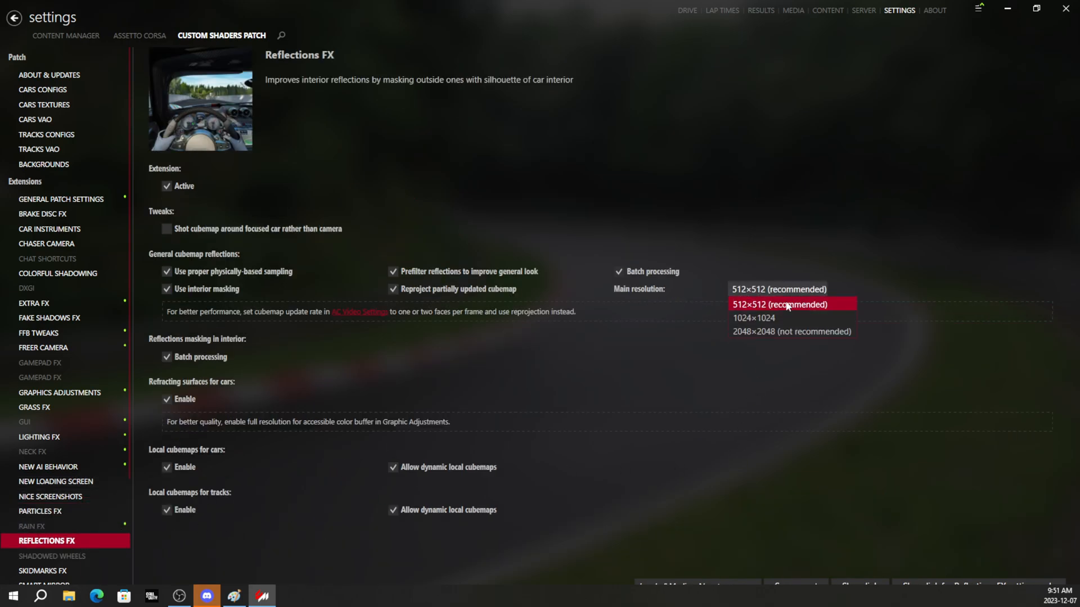
{"action": "left_click", "coordinate": [780, 304]}
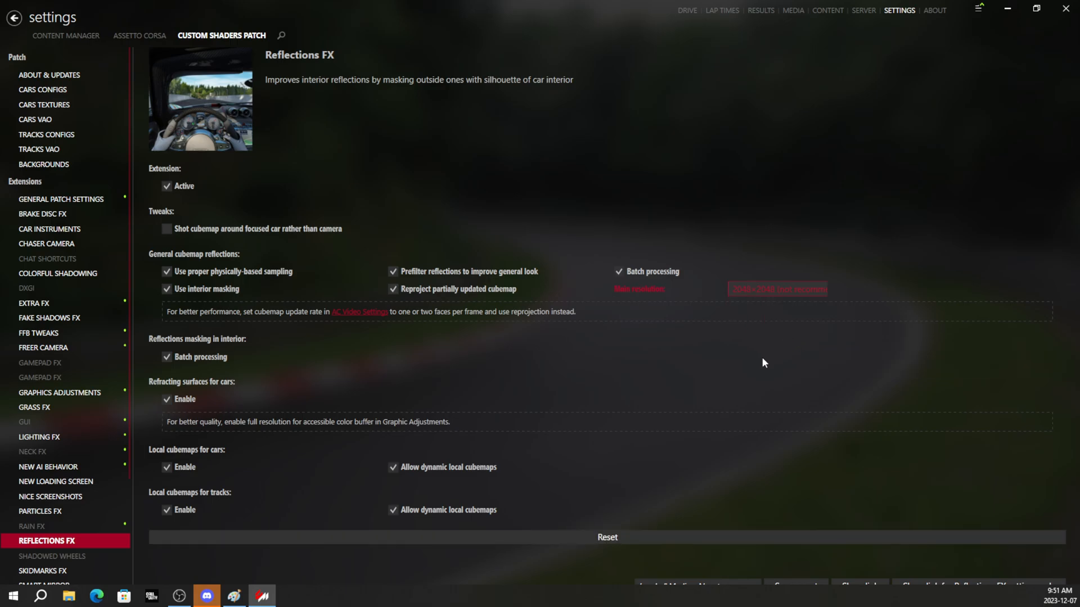
{"action": "mouse_move", "coordinate": [253, 246]}
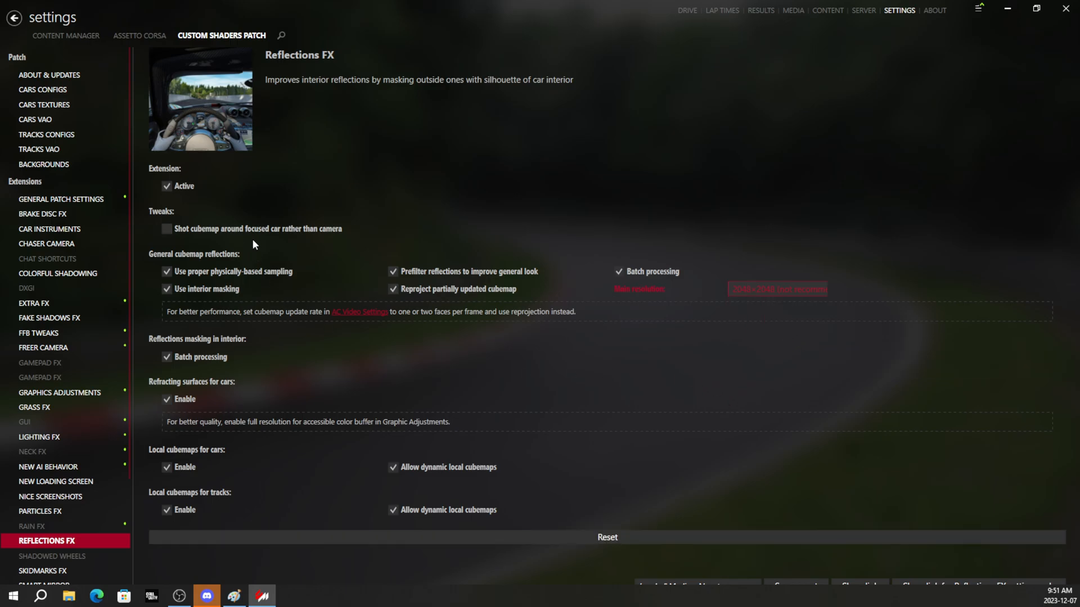
{"action": "left_click", "coordinate": [166, 229]}
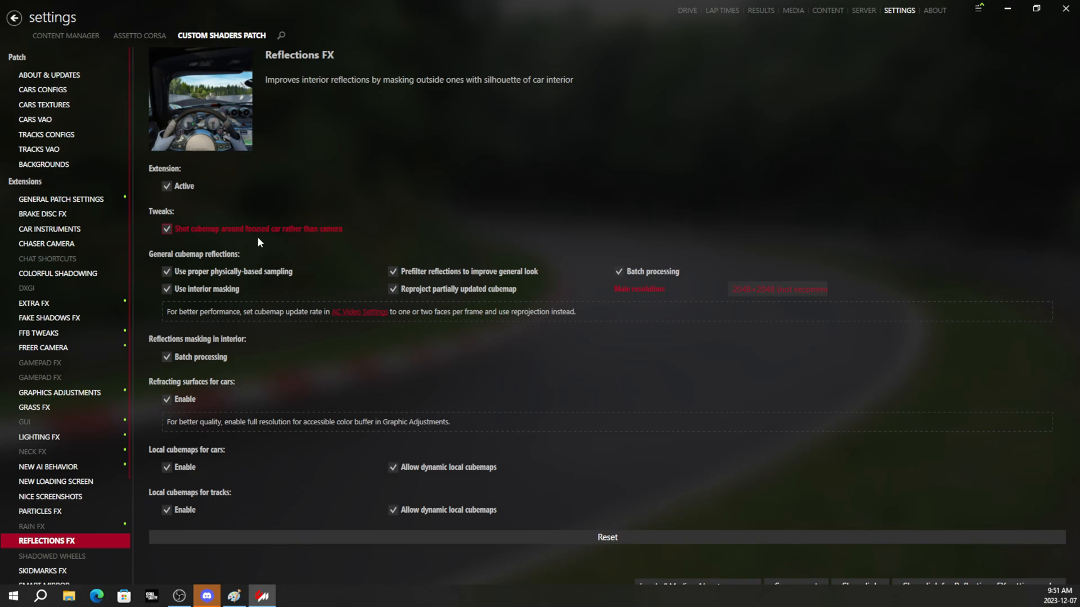
{"action": "mouse_move", "coordinate": [289, 237]}
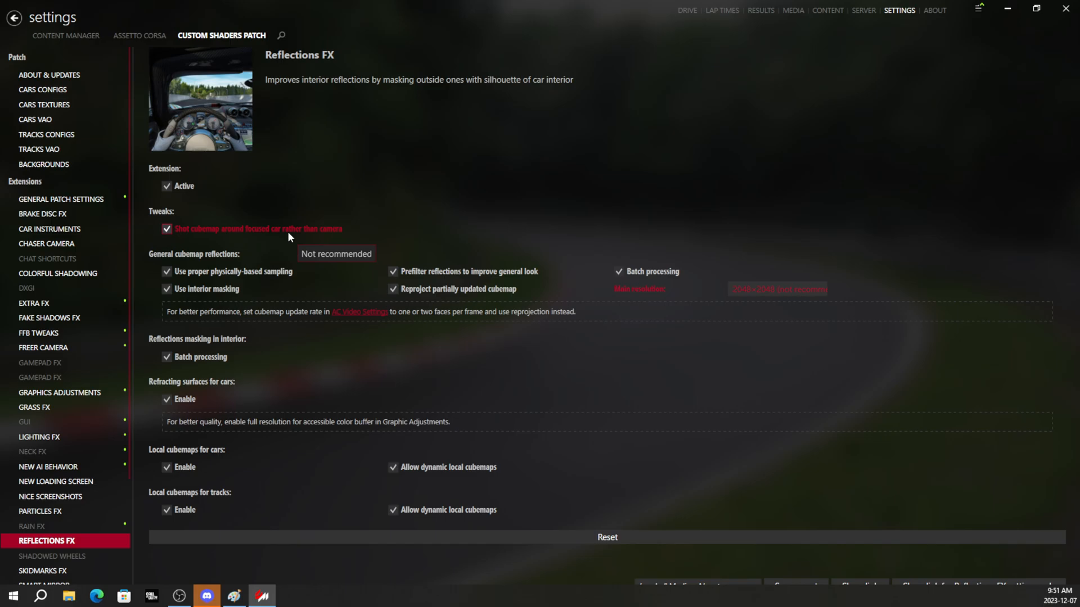
{"action": "mouse_move", "coordinate": [358, 379]}
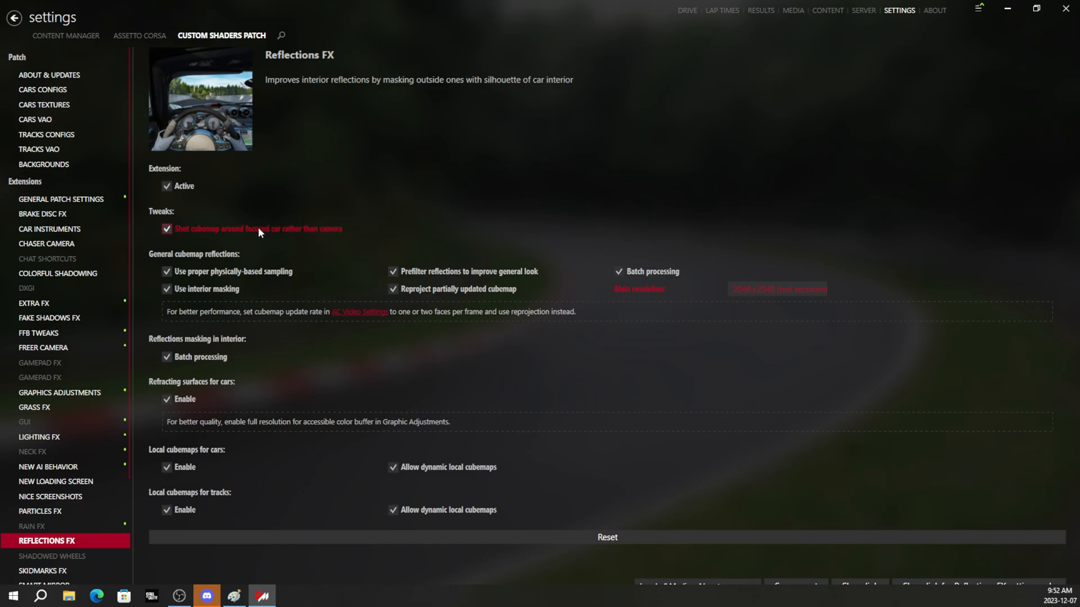
{"action": "mouse_move", "coordinate": [337, 192]}
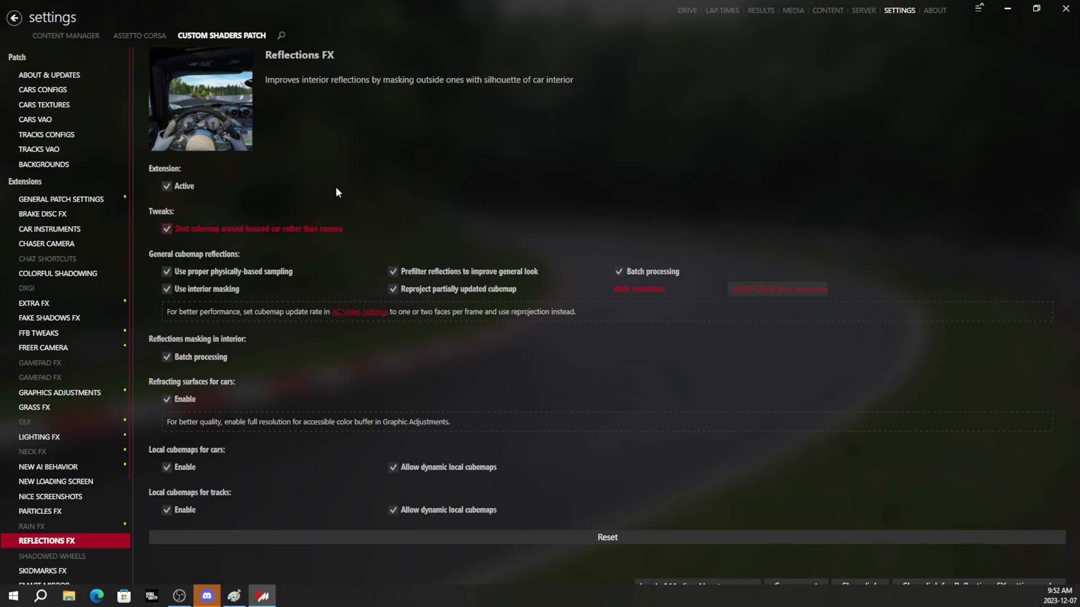
{"action": "mouse_move", "coordinate": [256, 228]}
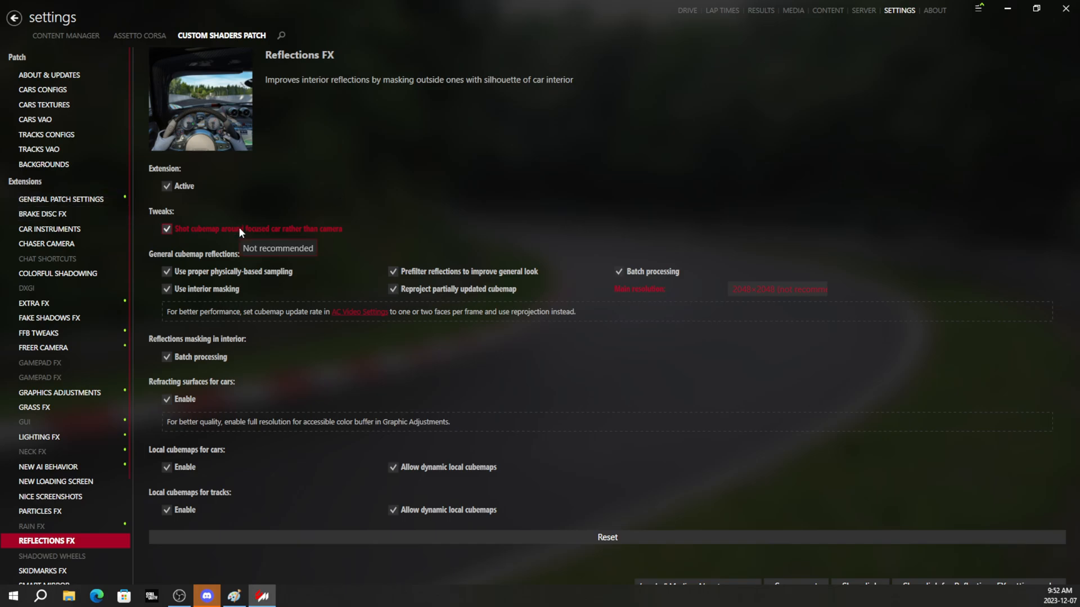
{"action": "mouse_move", "coordinate": [775, 343]}
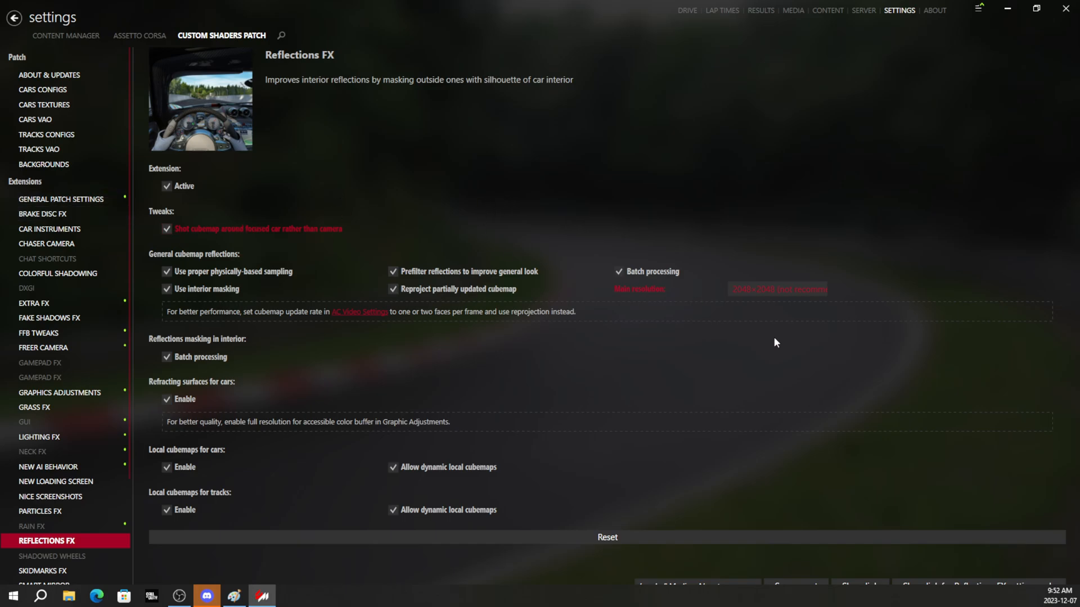
{"action": "mouse_move", "coordinate": [648, 537]}
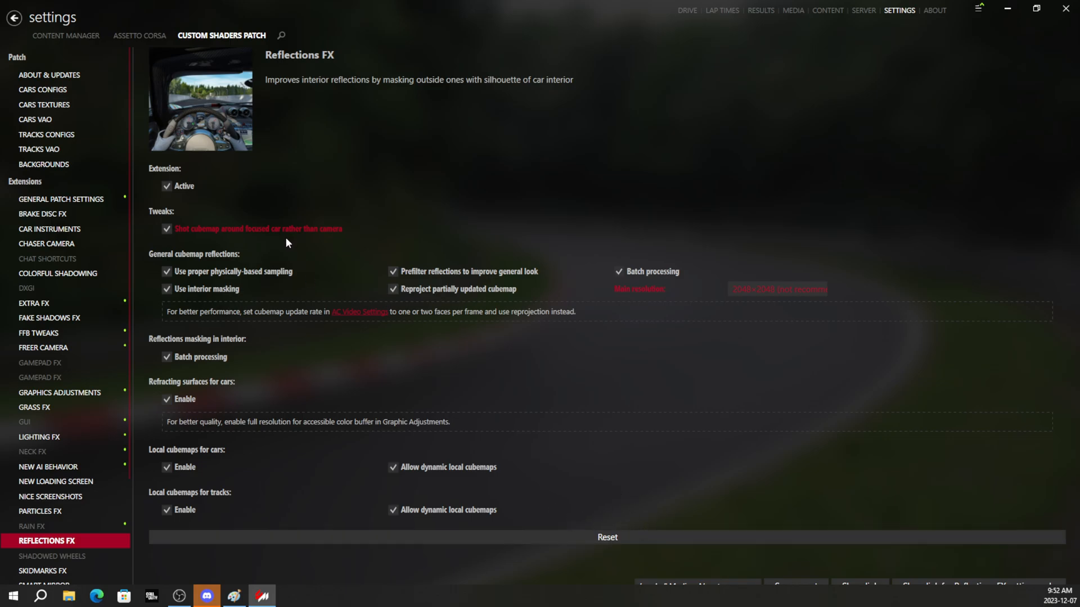
{"action": "mouse_move", "coordinate": [394, 452]}
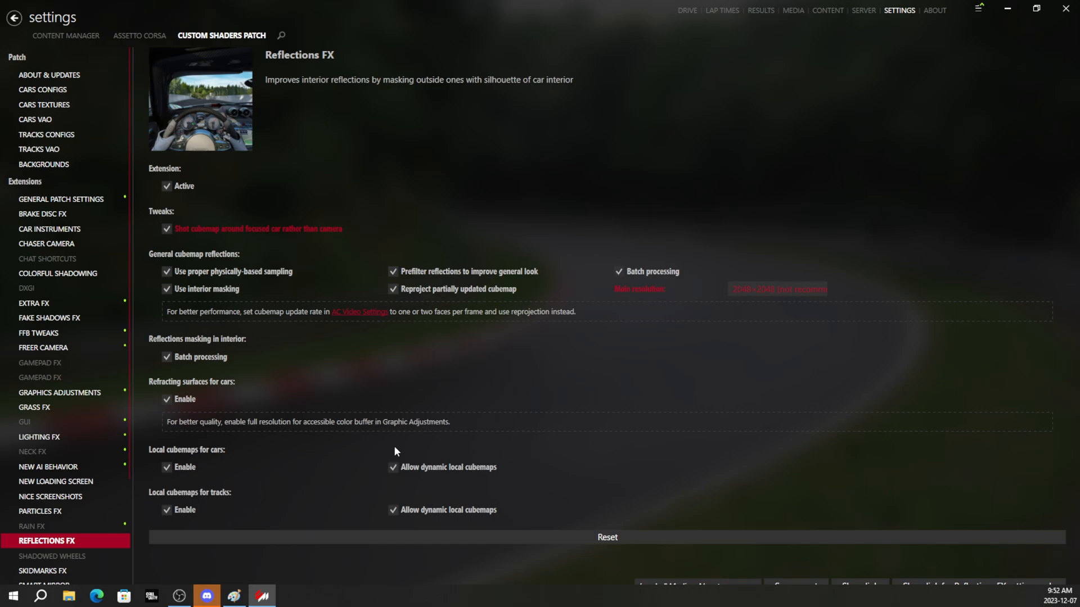
{"action": "mouse_move", "coordinate": [331, 421]}
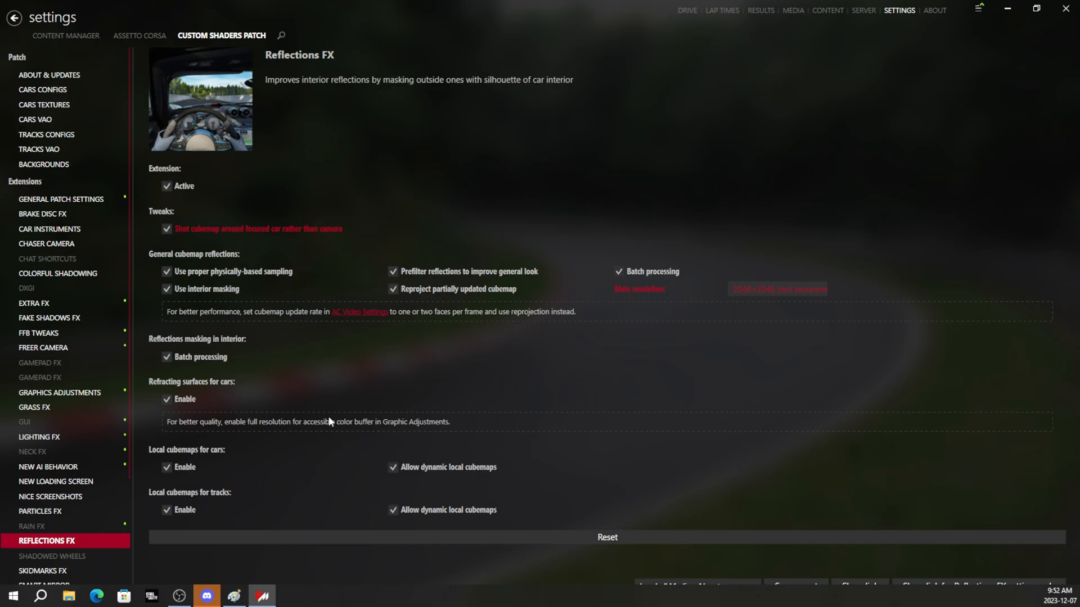
{"action": "mouse_move", "coordinate": [363, 268]}
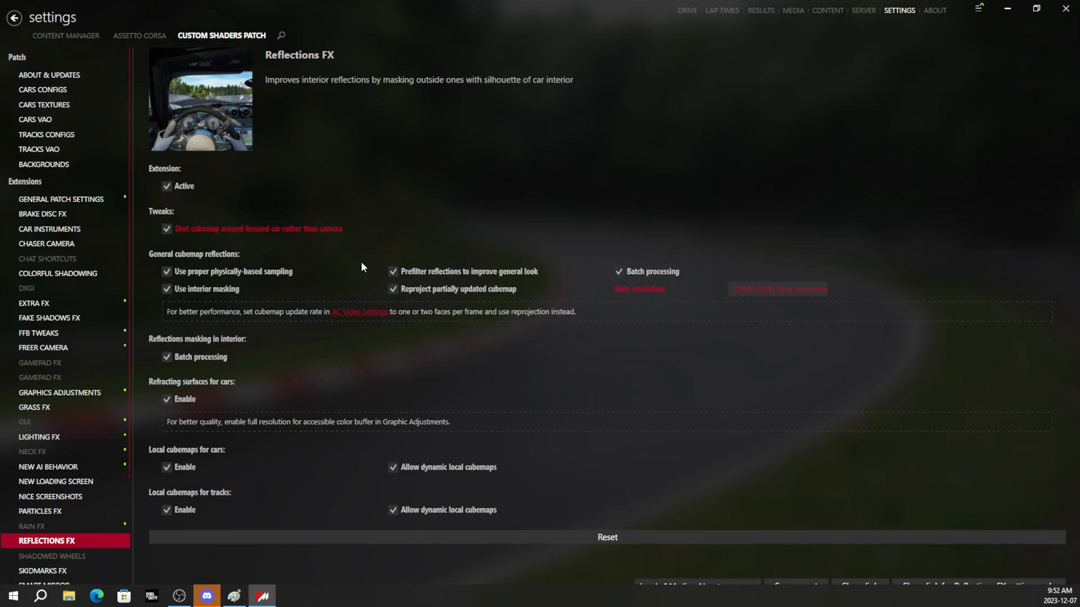
{"action": "scroll", "scroll_direction": "down", "scroll_amount": 3}
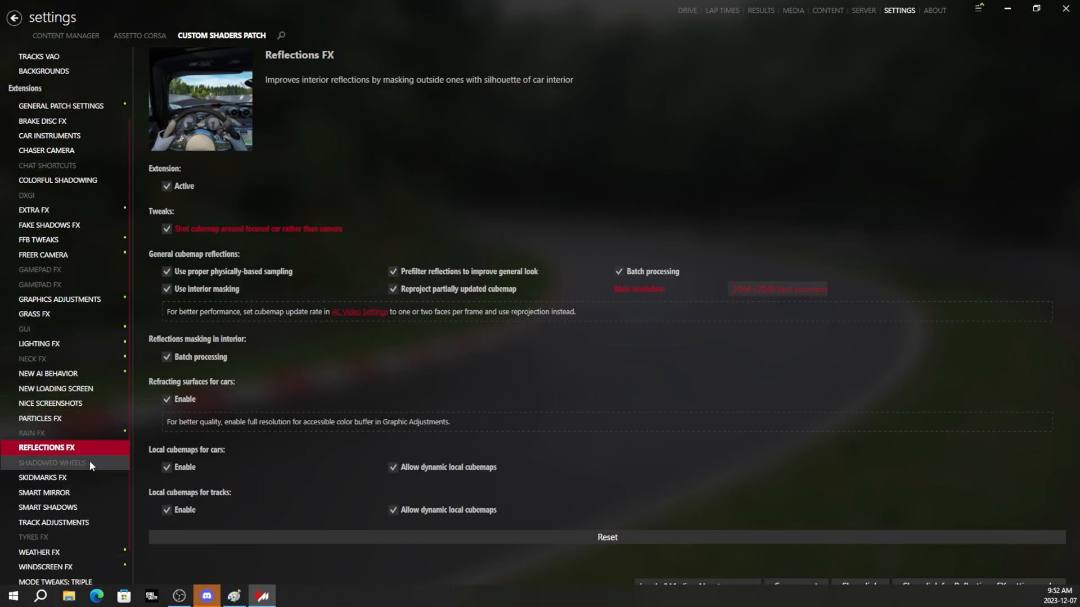
- After Shadowed Wheels, raise Skidmarks FX maximum bits to 200k and enable advanced blending
{"action": "left_click", "coordinate": [53, 462]}
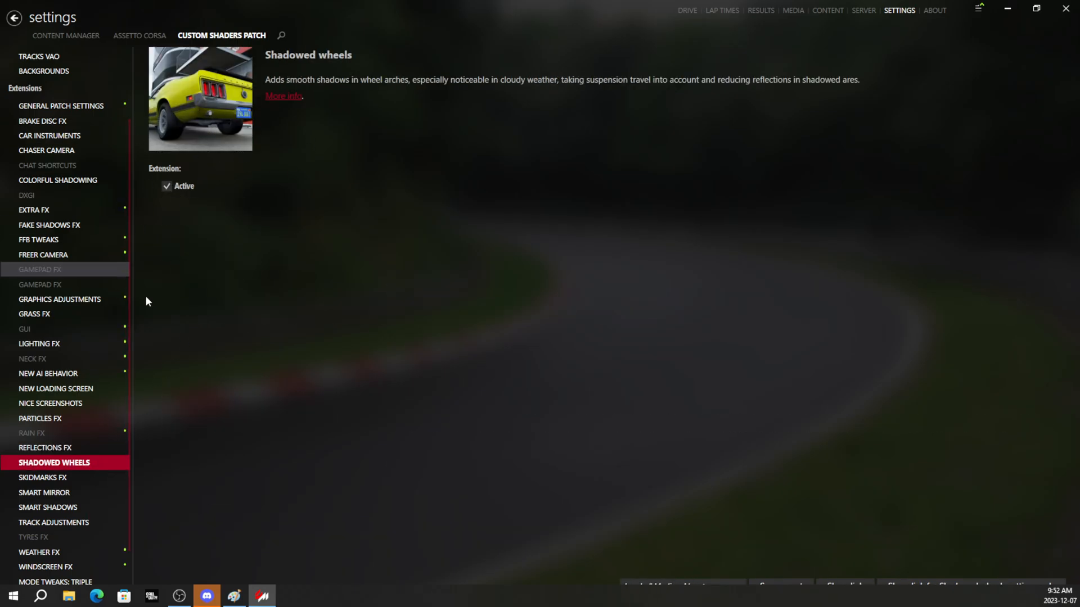
{"action": "left_click", "coordinate": [42, 477]}
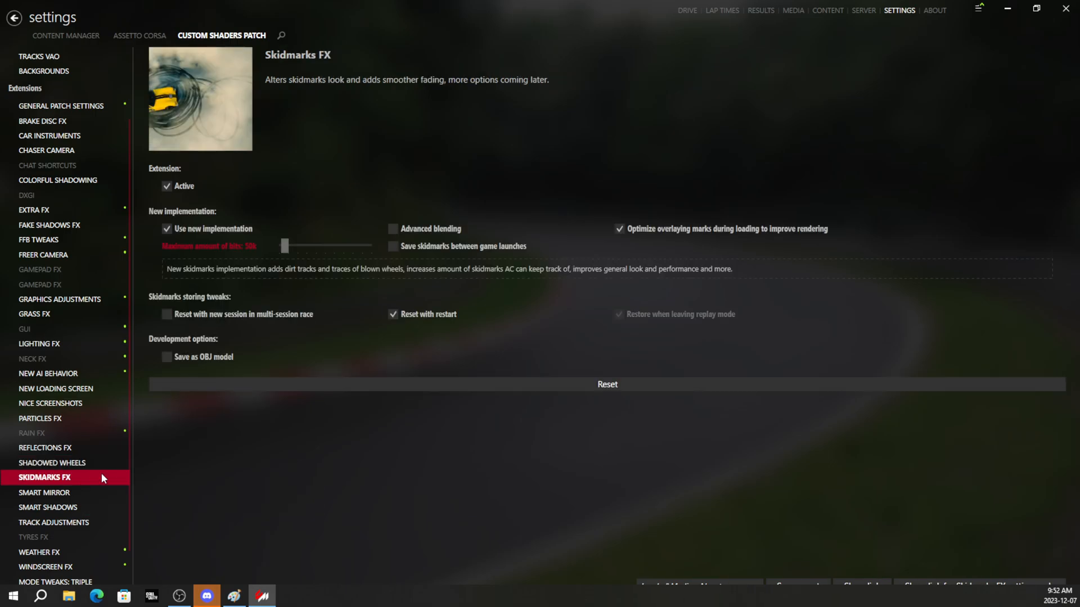
{"action": "left_click_drag", "start_coordinate": [284, 245], "coordinate": [294, 246]}
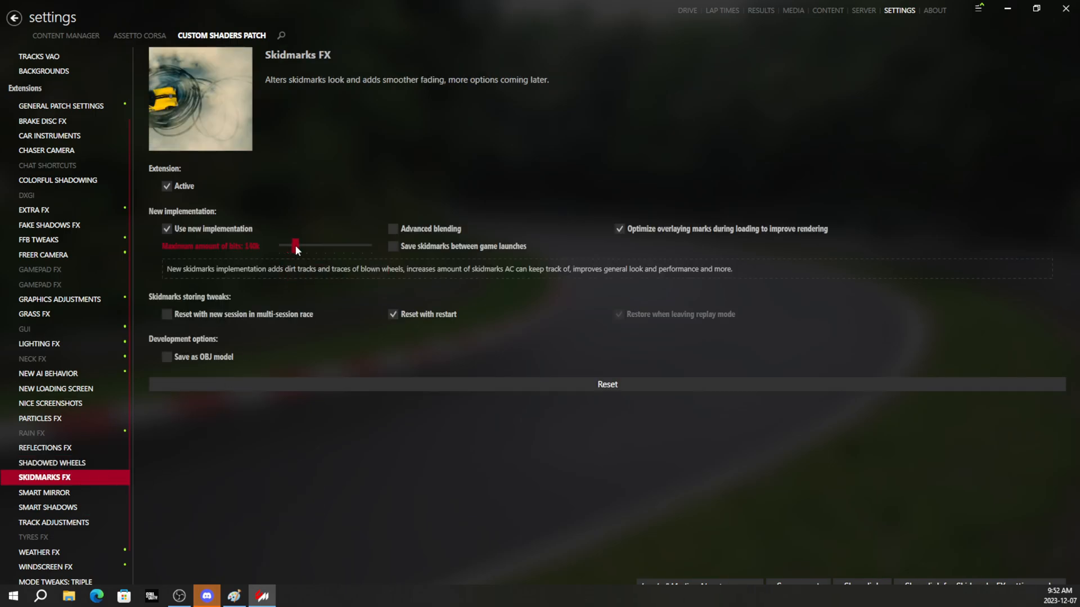
{"action": "left_click_drag", "start_coordinate": [294, 246], "coordinate": [302, 246]}
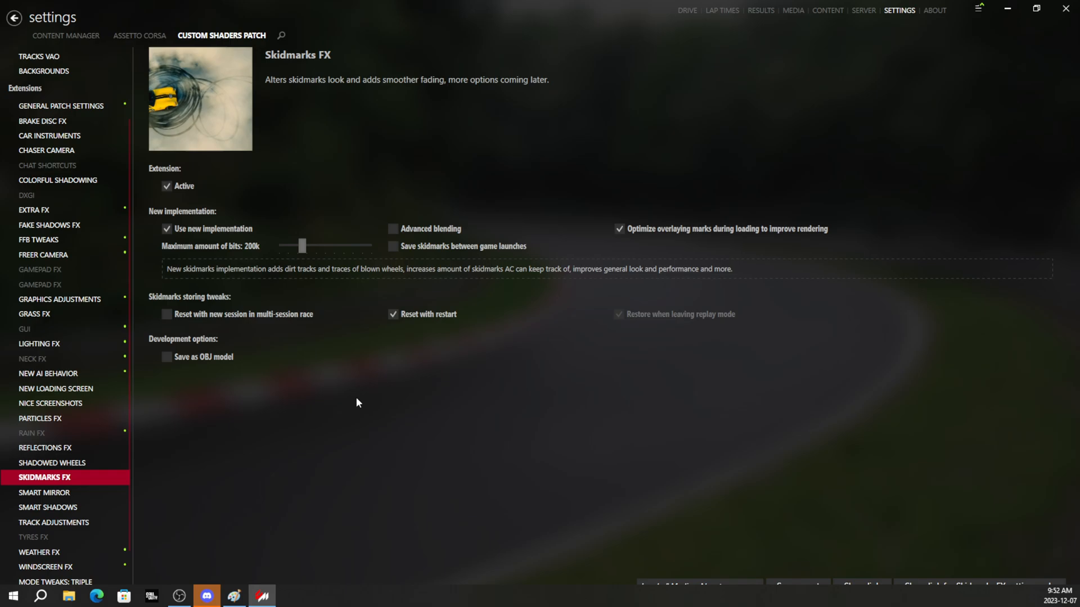
{"action": "mouse_move", "coordinate": [441, 379]}
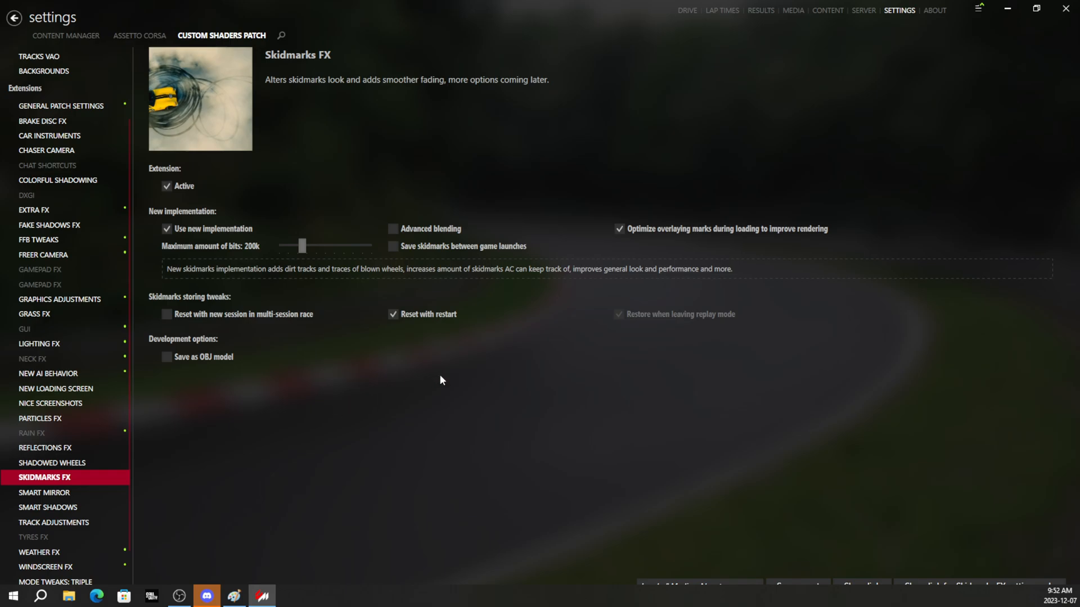
{"action": "left_click", "coordinate": [393, 229]}
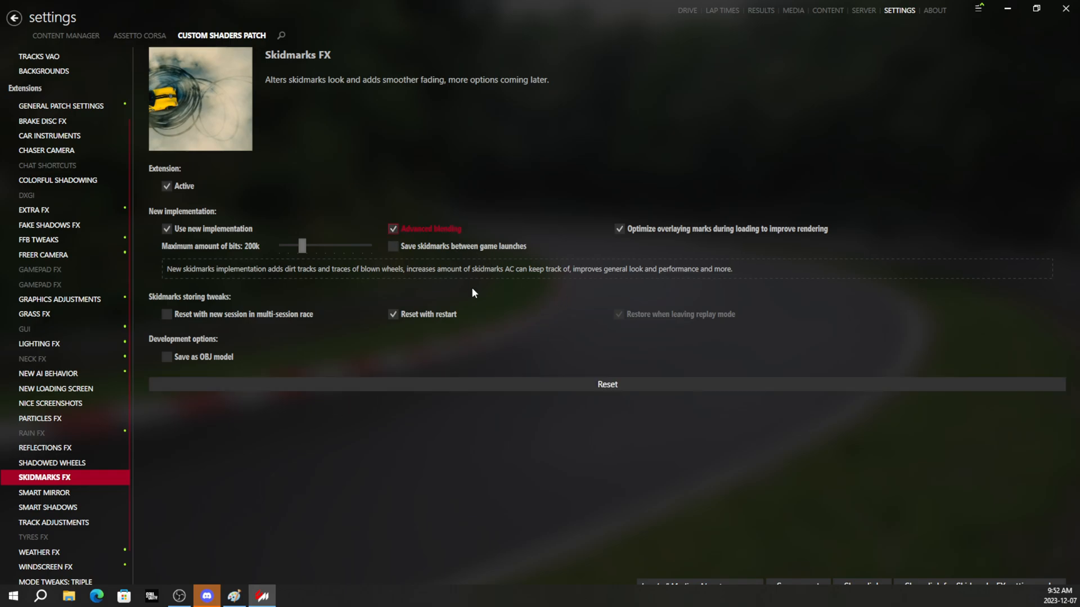
{"action": "mouse_move", "coordinate": [609, 289]}
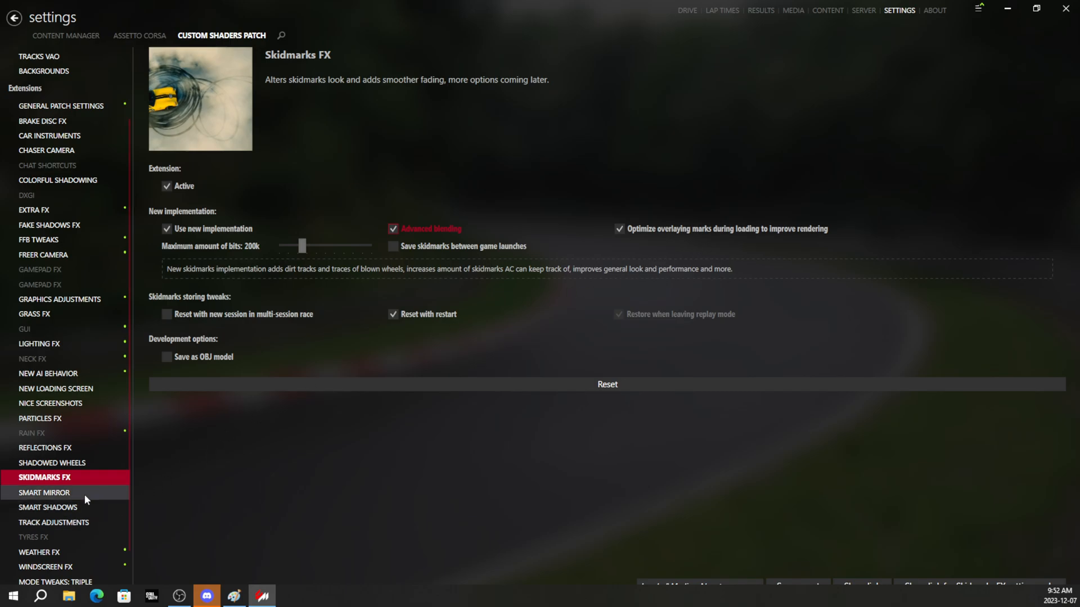
- Enable a custom Smart Mirror render distance and set it to 1000 m
{"action": "left_click", "coordinate": [44, 493]}
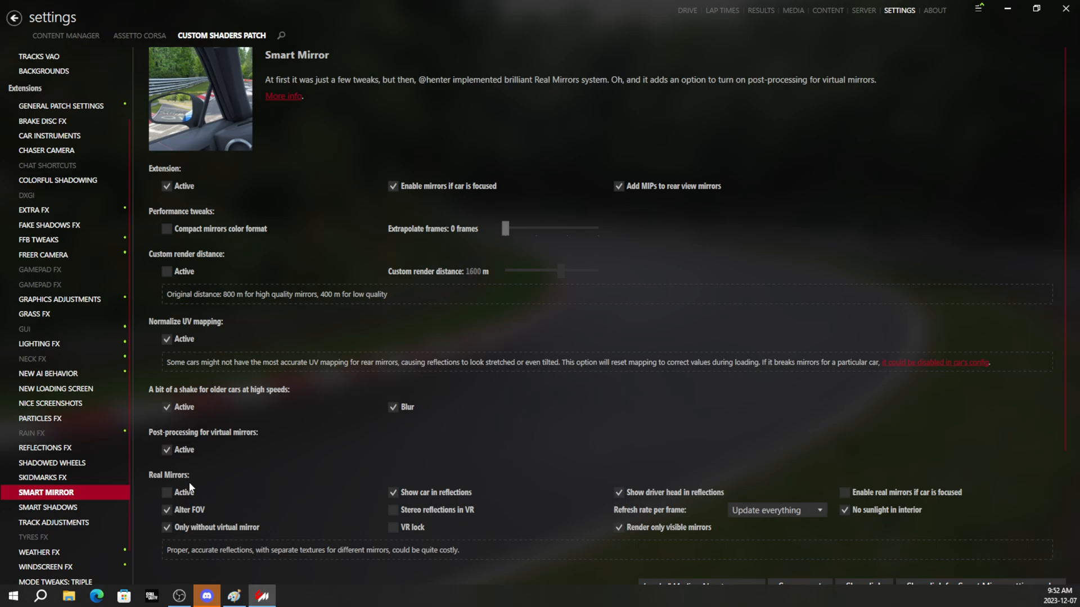
{"action": "scroll", "scroll_direction": "down", "scroll_amount": 3}
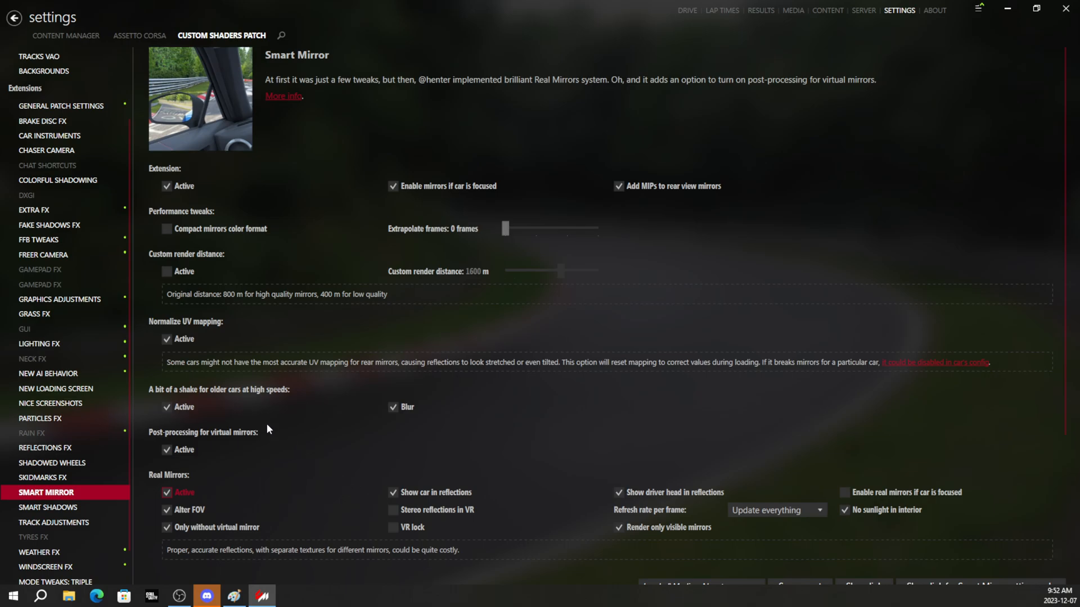
{"action": "mouse_move", "coordinate": [236, 406]}
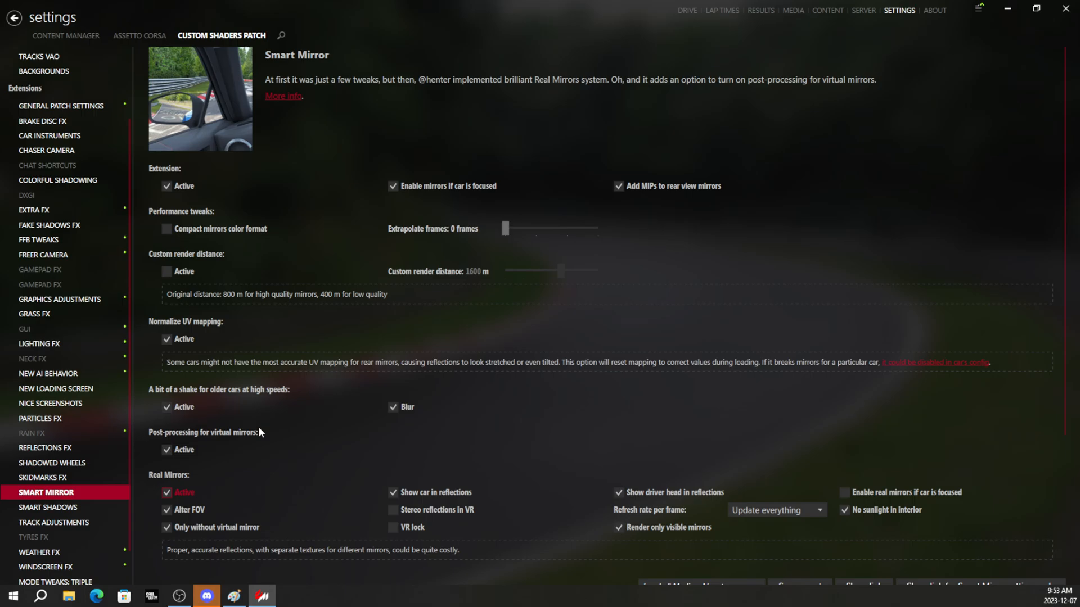
{"action": "left_click", "coordinate": [167, 271]}
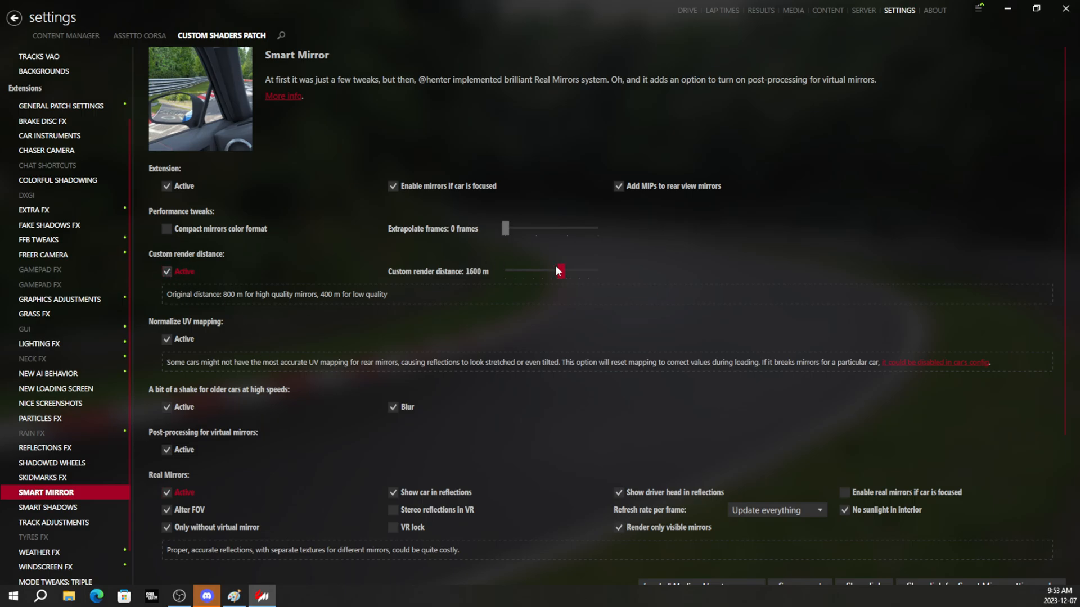
{"action": "left_click_drag", "start_coordinate": [558, 271], "coordinate": [533, 271]}
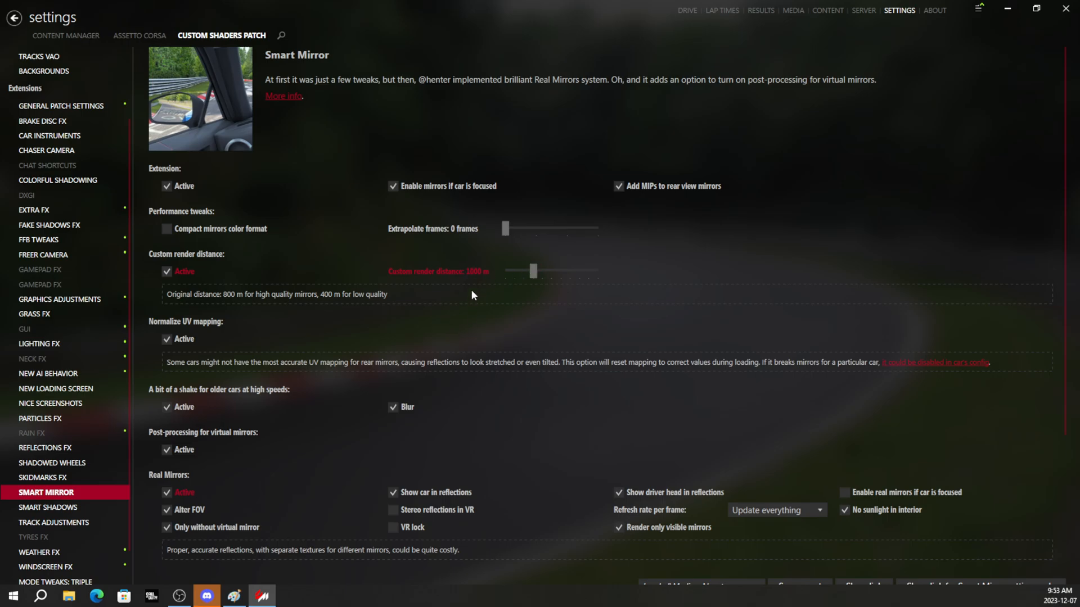
{"action": "mouse_move", "coordinate": [203, 305]}
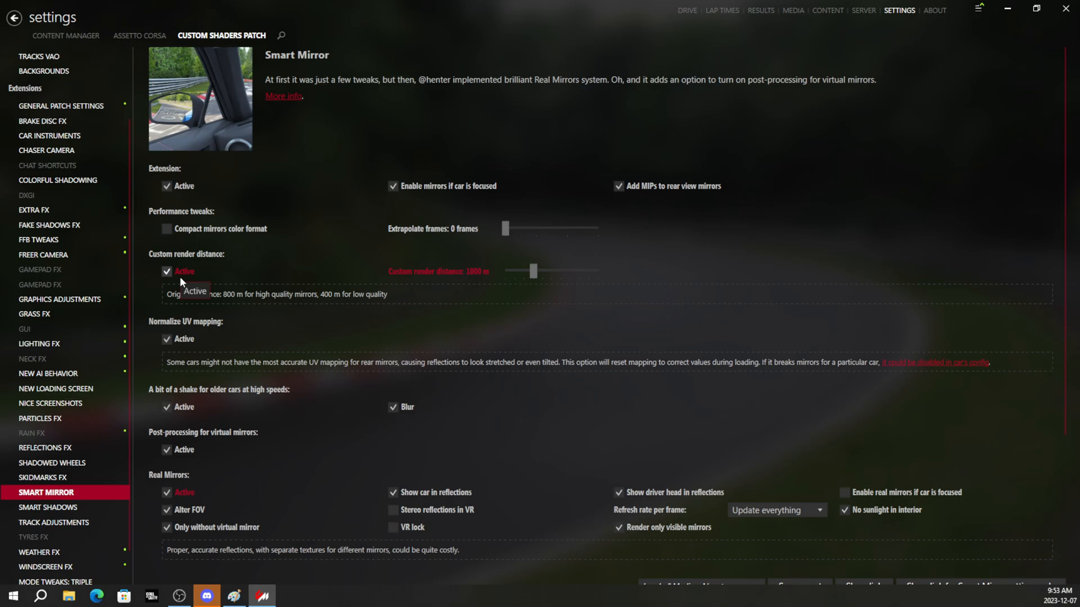
{"action": "mouse_move", "coordinate": [705, 358]}
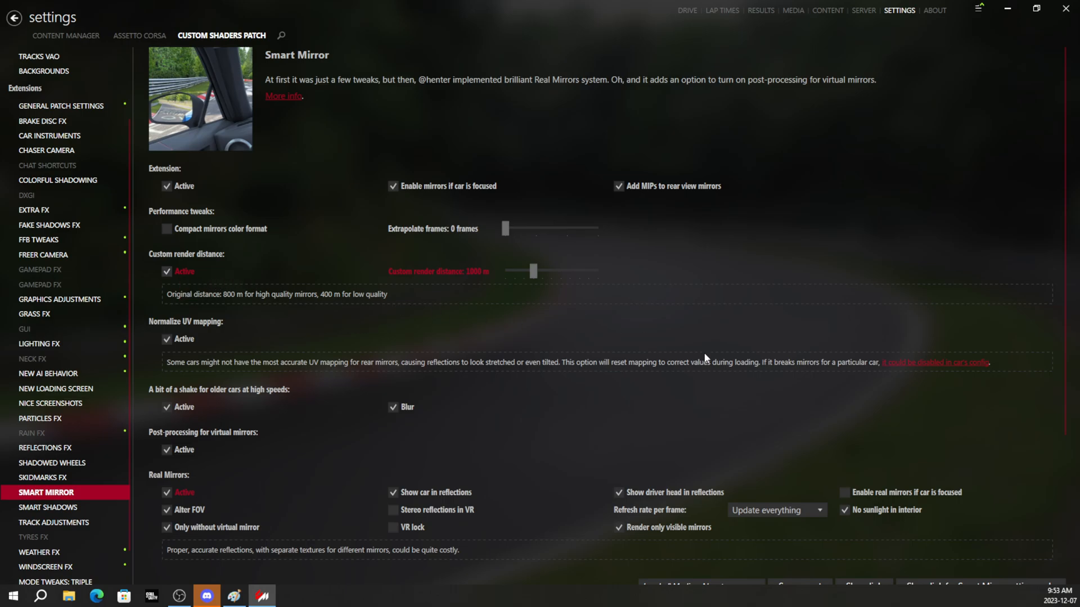
{"action": "scroll", "scroll_direction": "down", "scroll_amount": 3}
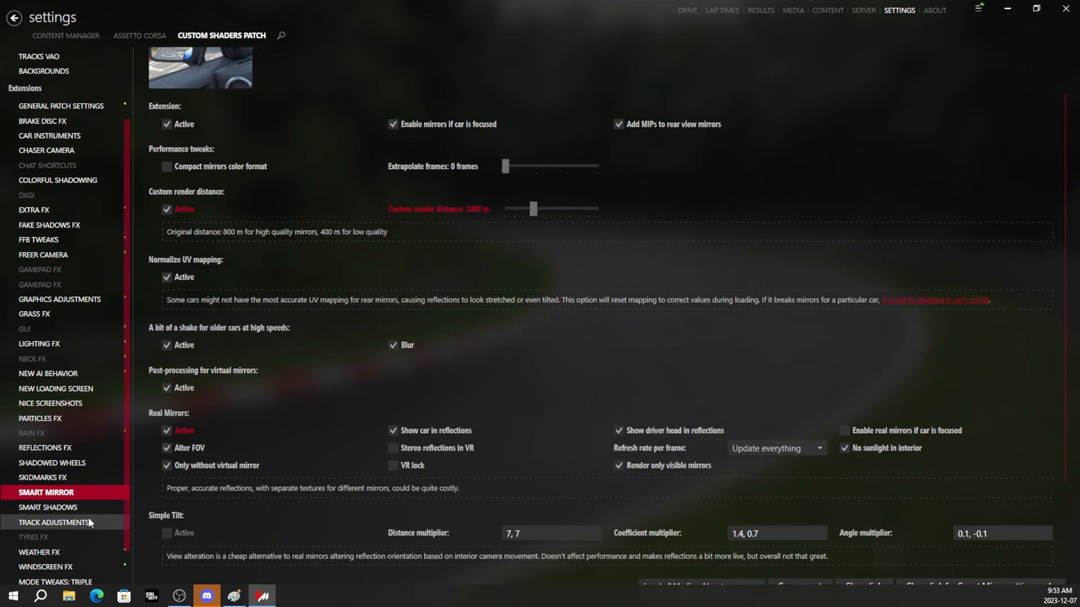
- Set Smart Shadows overhang multiplier to 100% and fourth cascade distance to 2000 m
{"action": "left_click", "coordinate": [48, 508]}
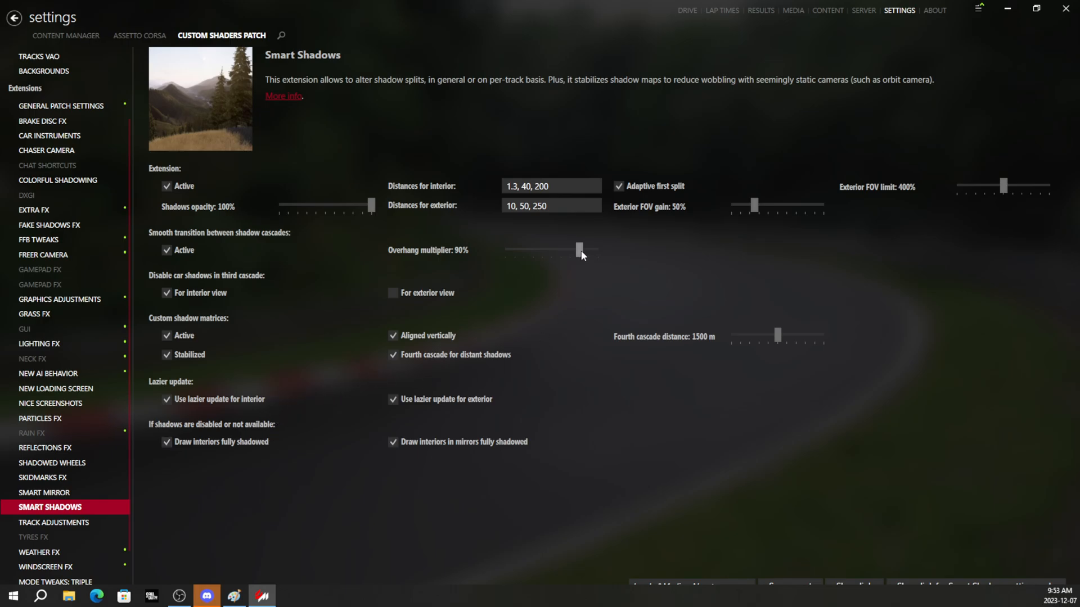
{"action": "left_click_drag", "start_coordinate": [578, 250], "coordinate": [597, 250]}
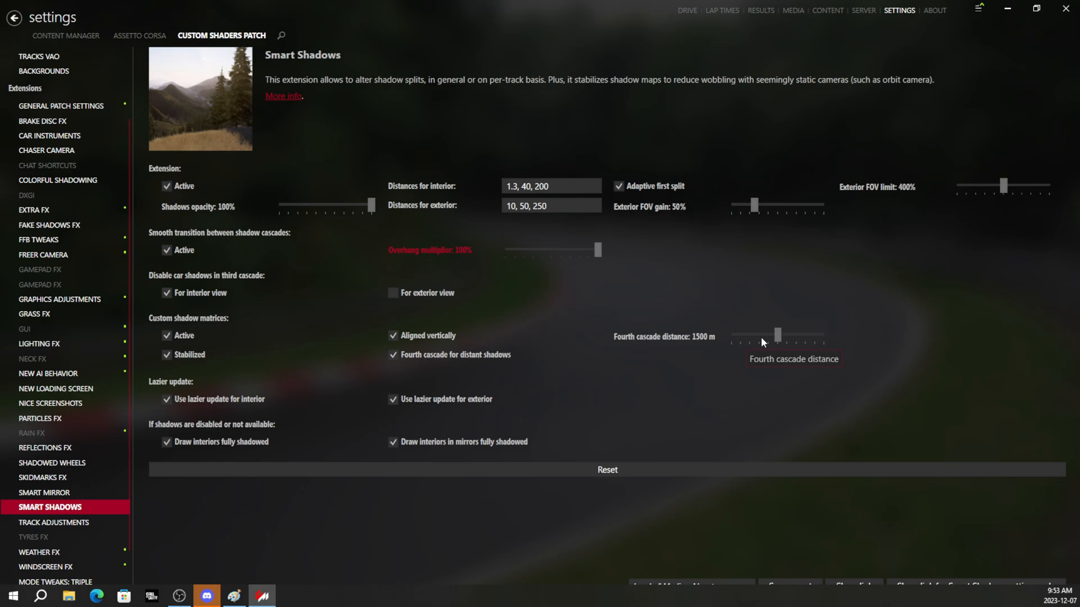
{"action": "left_click_drag", "start_coordinate": [778, 336], "coordinate": [824, 336]}
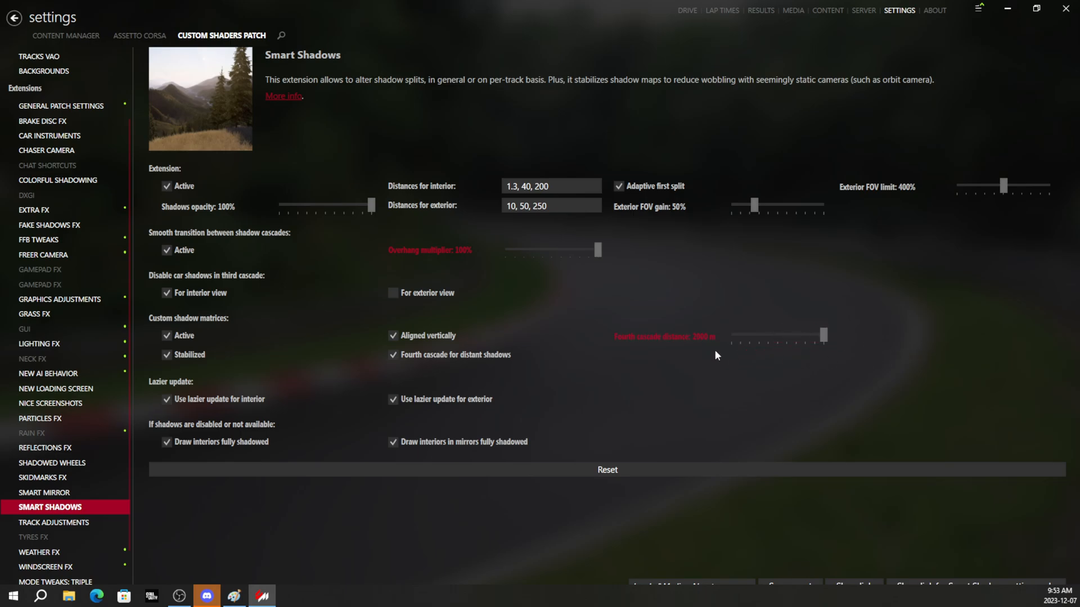
{"action": "mouse_move", "coordinate": [809, 444]}
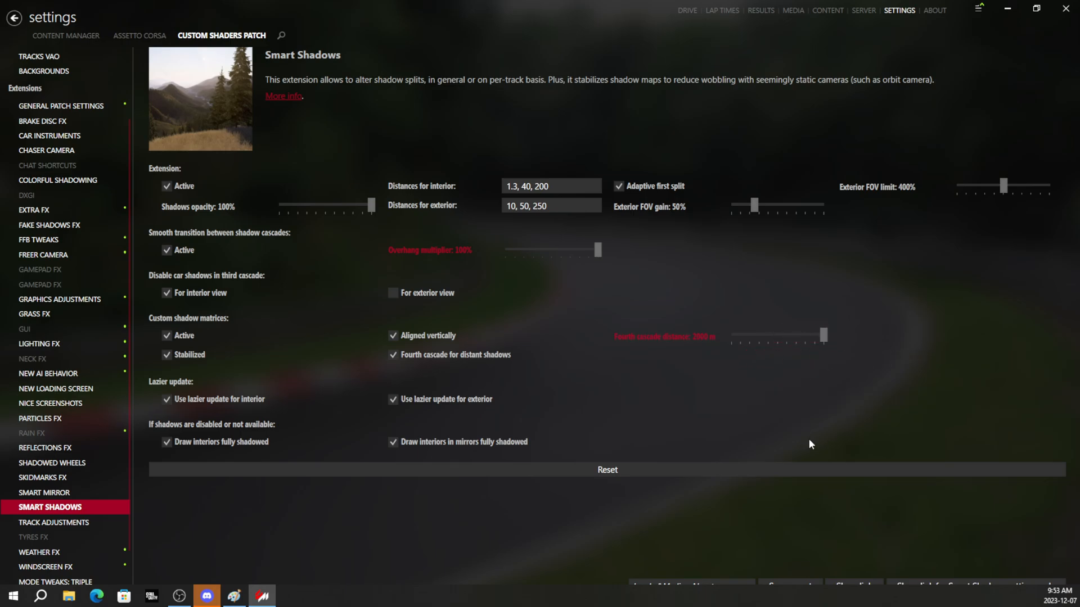
{"action": "mouse_move", "coordinate": [308, 352]}
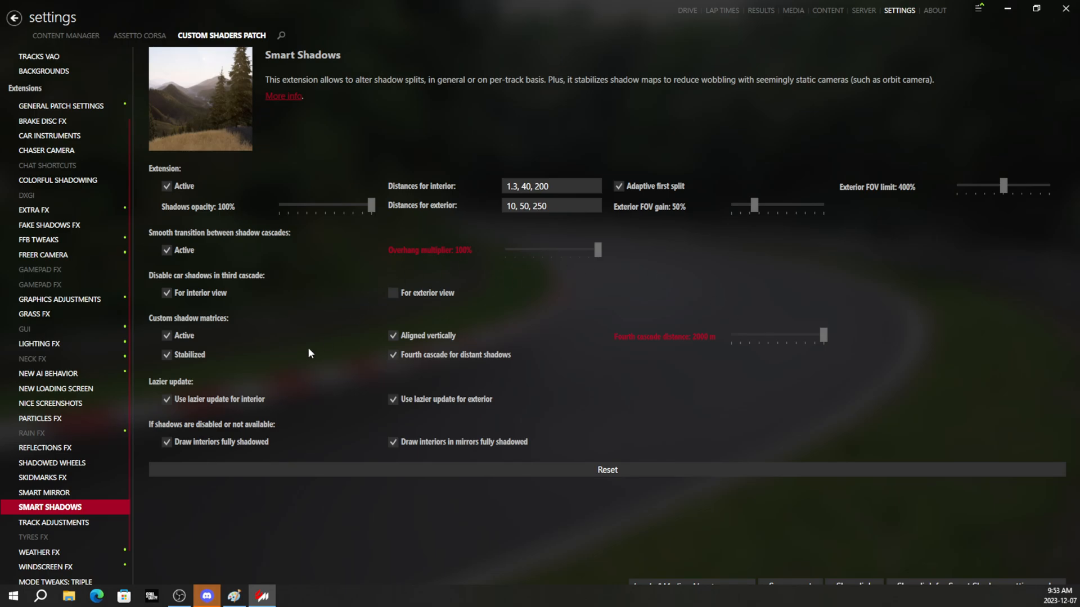
{"action": "mouse_move", "coordinate": [299, 369]}
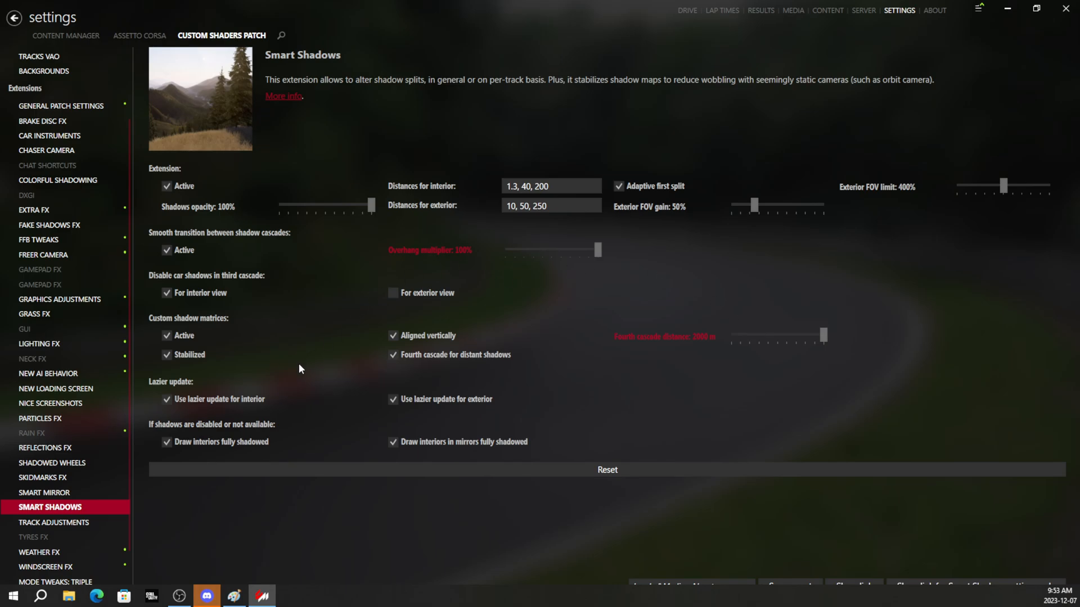
{"action": "mouse_move", "coordinate": [85, 522]}
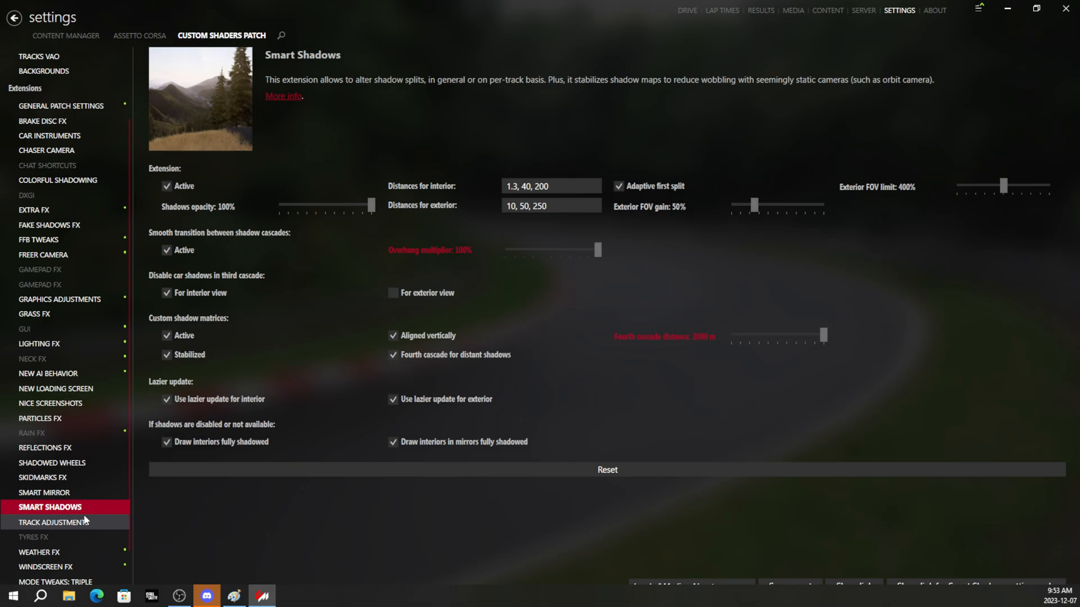
{"action": "left_click", "coordinate": [56, 521]}
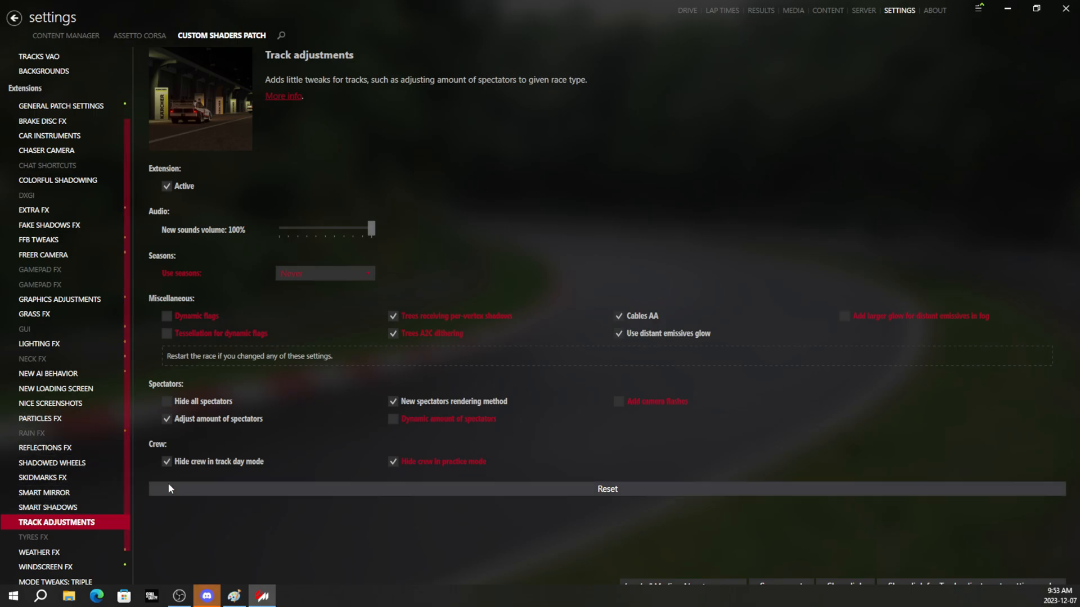
{"action": "mouse_move", "coordinate": [624, 421]}
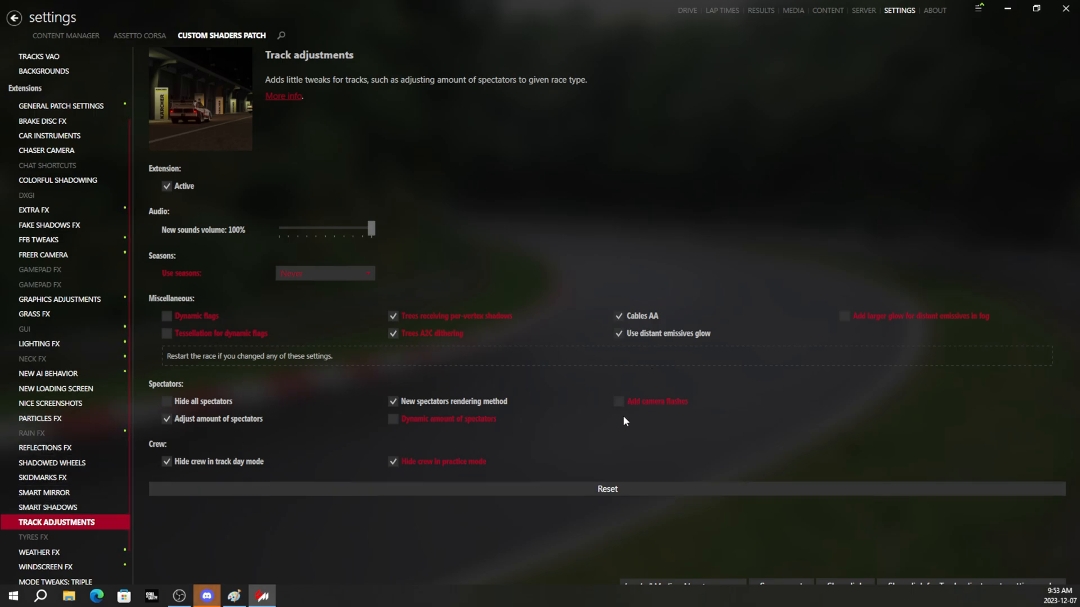
{"action": "mouse_move", "coordinate": [446, 398]}
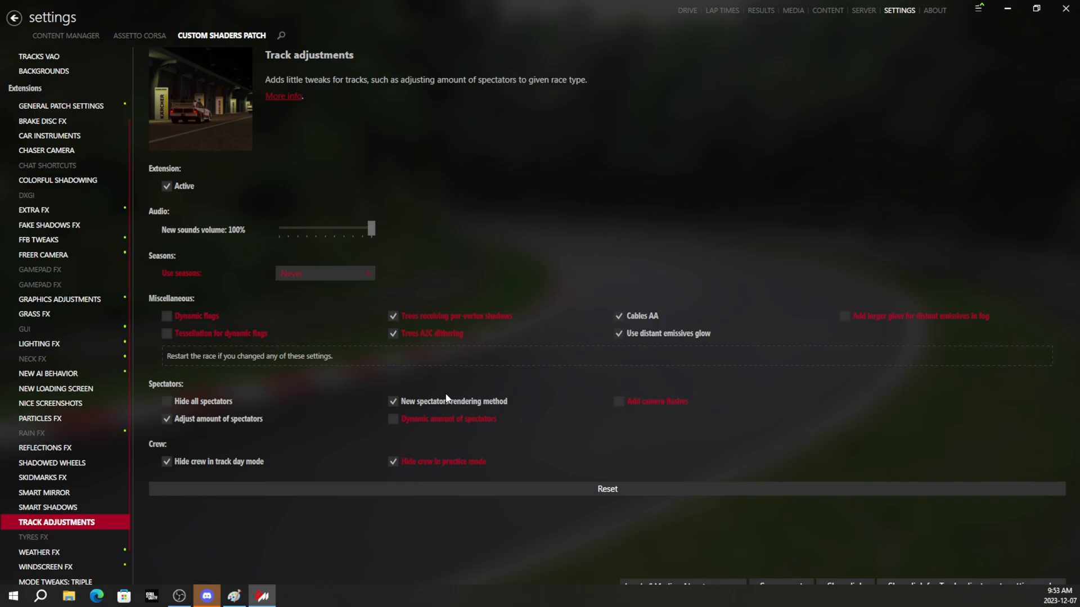
- Show the Weather FX extension settings
{"action": "left_click", "coordinate": [40, 551]}
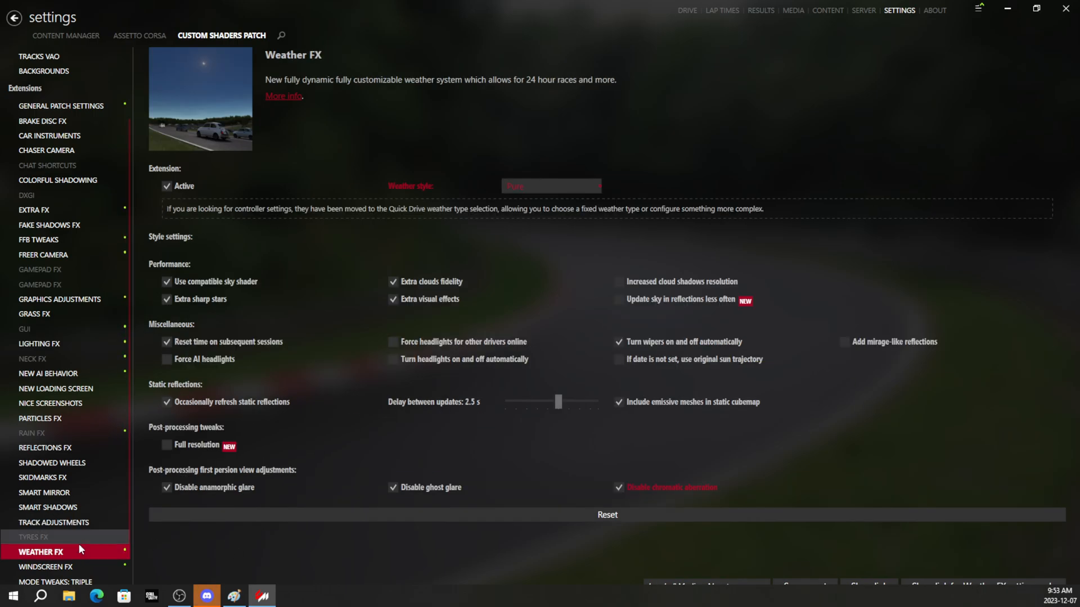
{"action": "left_click", "coordinate": [35, 536]}
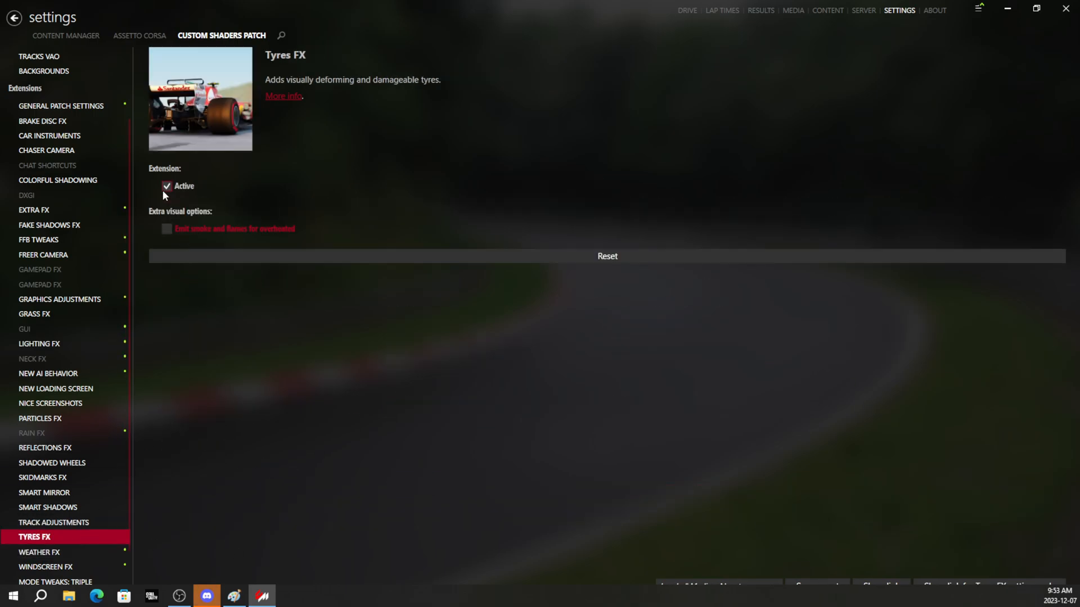
{"action": "mouse_move", "coordinate": [166, 229]}
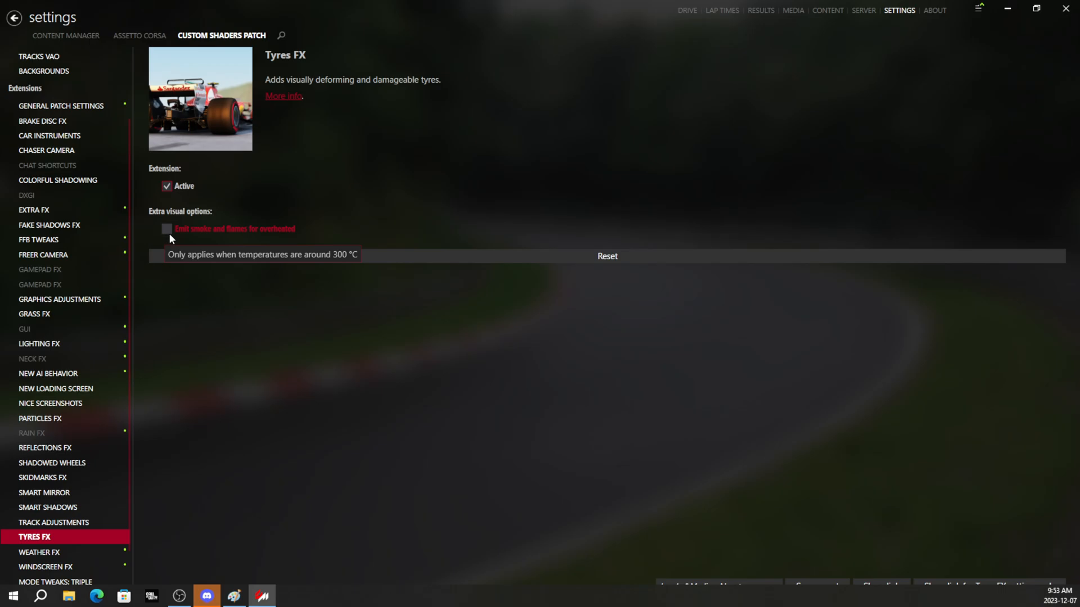
{"action": "left_click", "coordinate": [167, 229]}
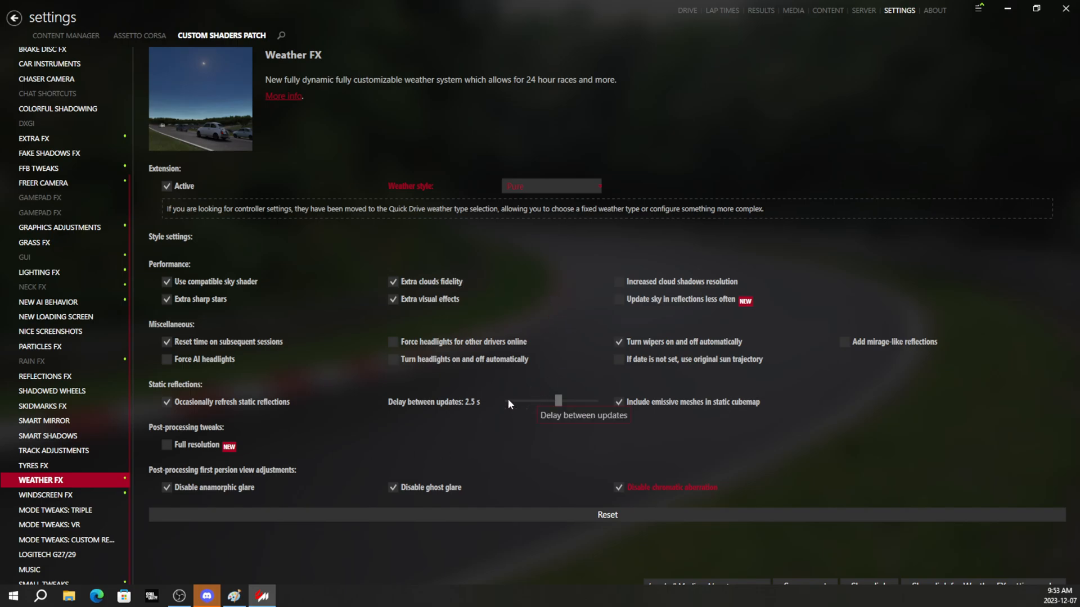
- Run Weather FX at full resolution and force headlights for online drivers and AI
{"action": "left_click", "coordinate": [166, 445]}
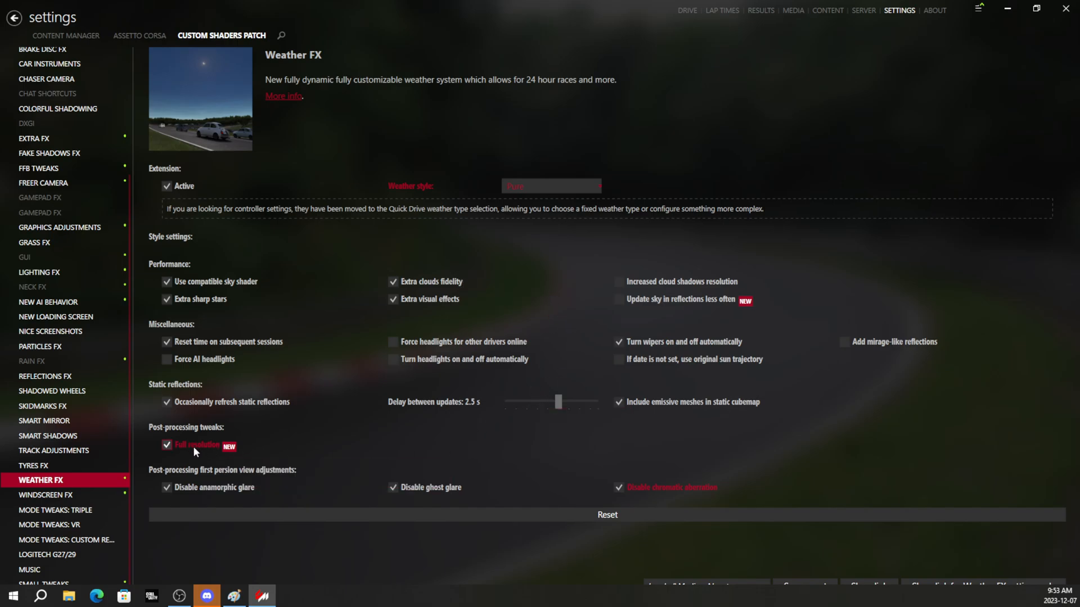
{"action": "mouse_move", "coordinate": [192, 445]}
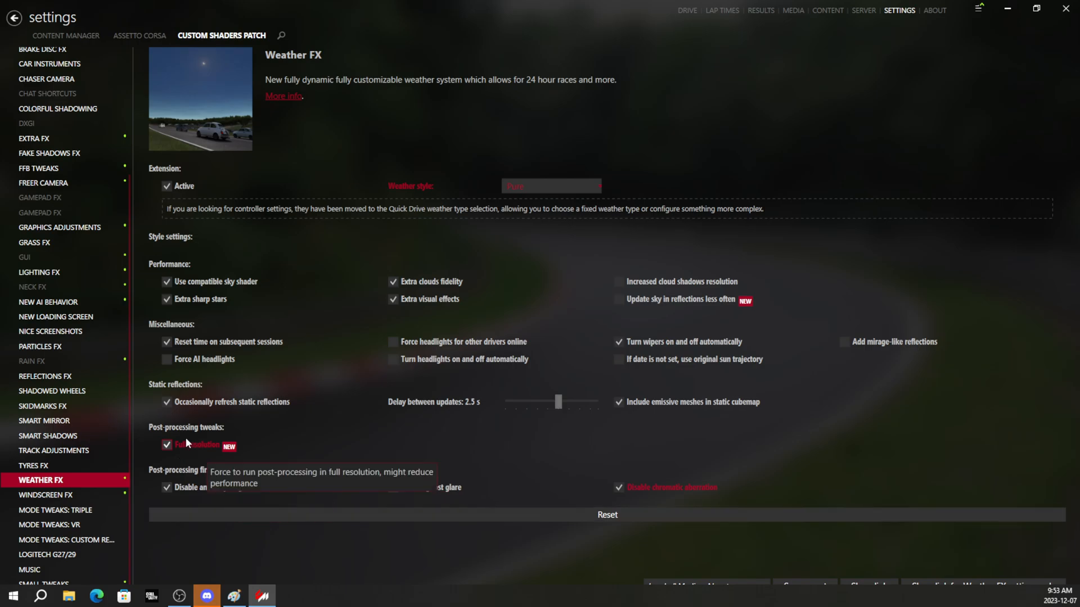
{"action": "mouse_move", "coordinate": [396, 507]}
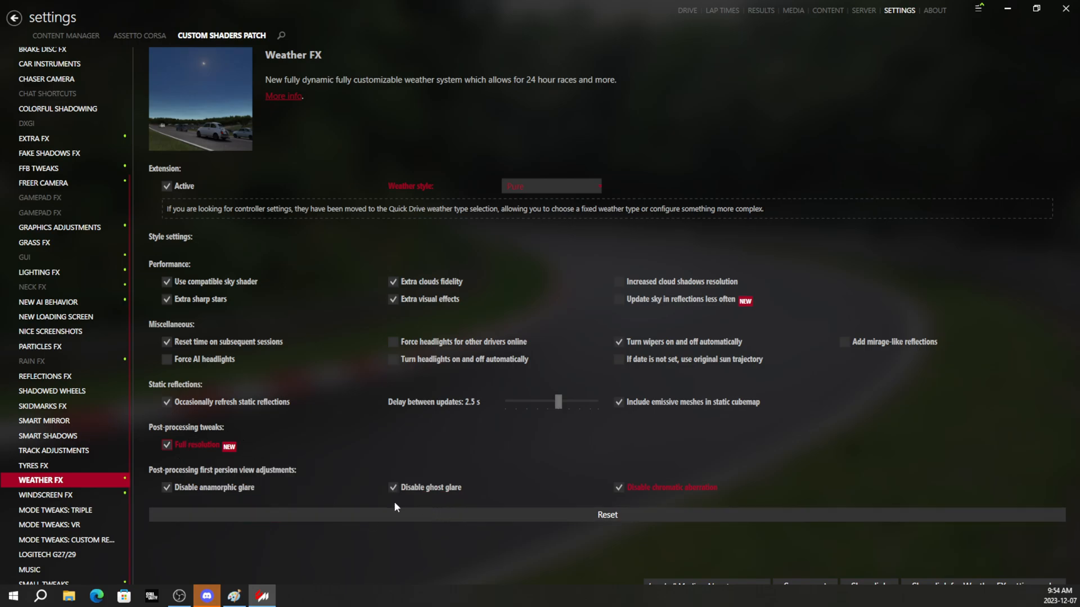
{"action": "mouse_move", "coordinate": [460, 526]}
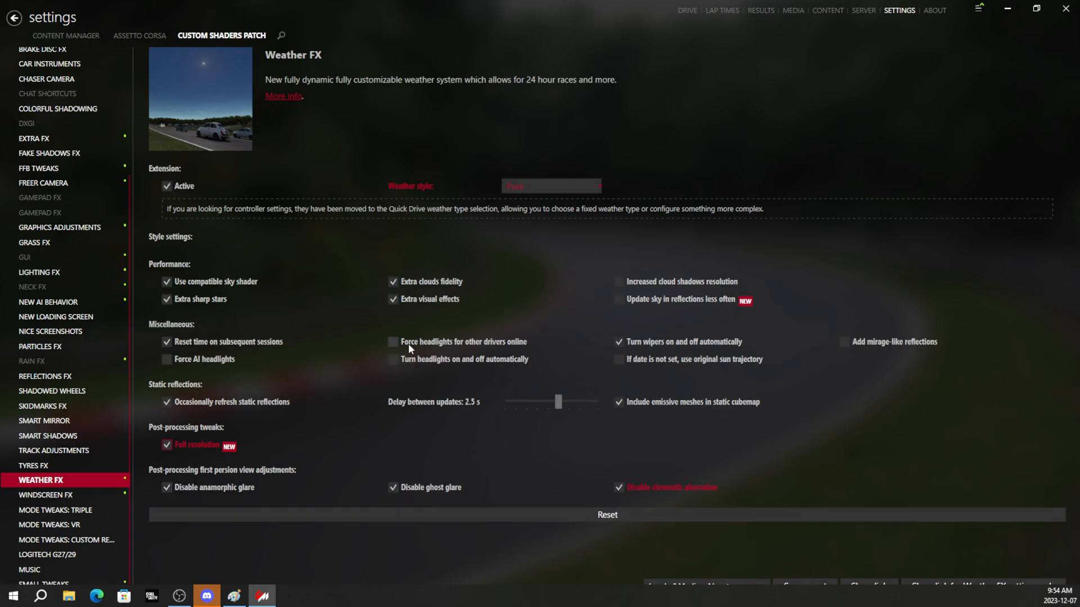
{"action": "left_click", "coordinate": [394, 342]}
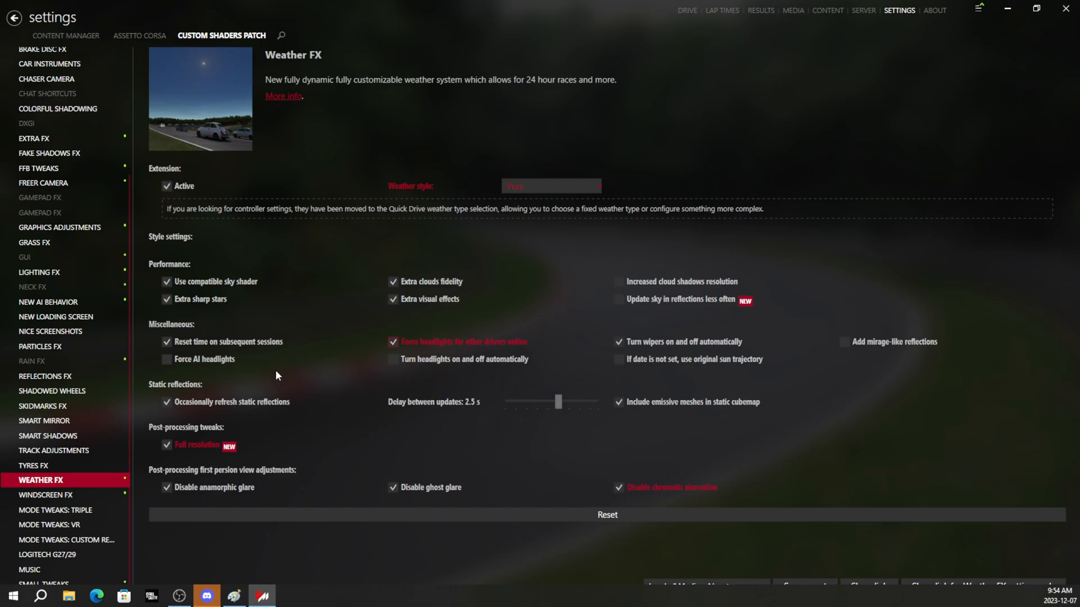
{"action": "left_click", "coordinate": [166, 359]}
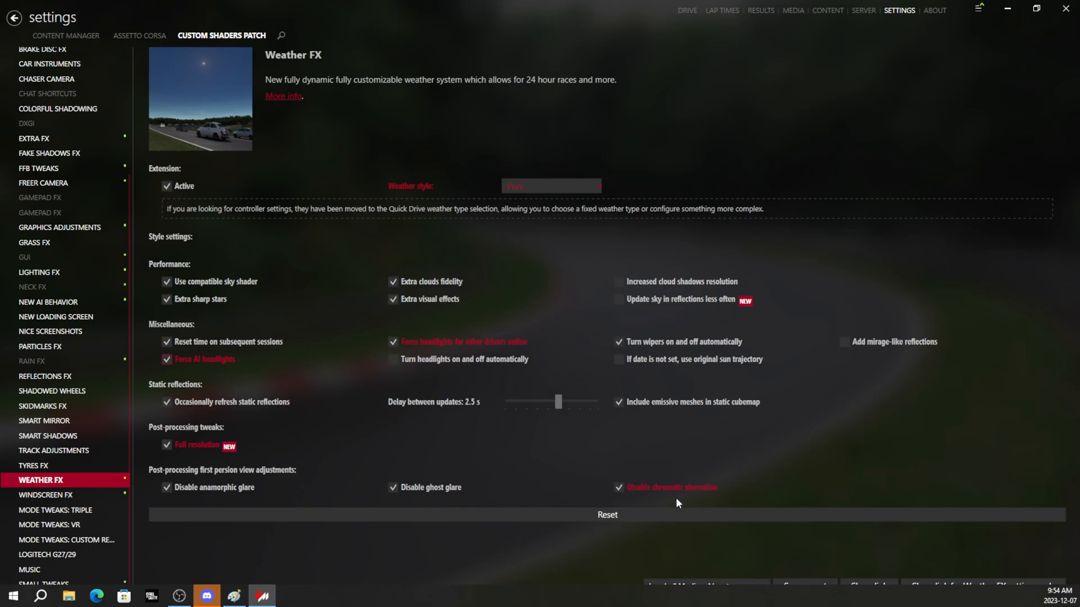
{"action": "mouse_move", "coordinate": [702, 327]}
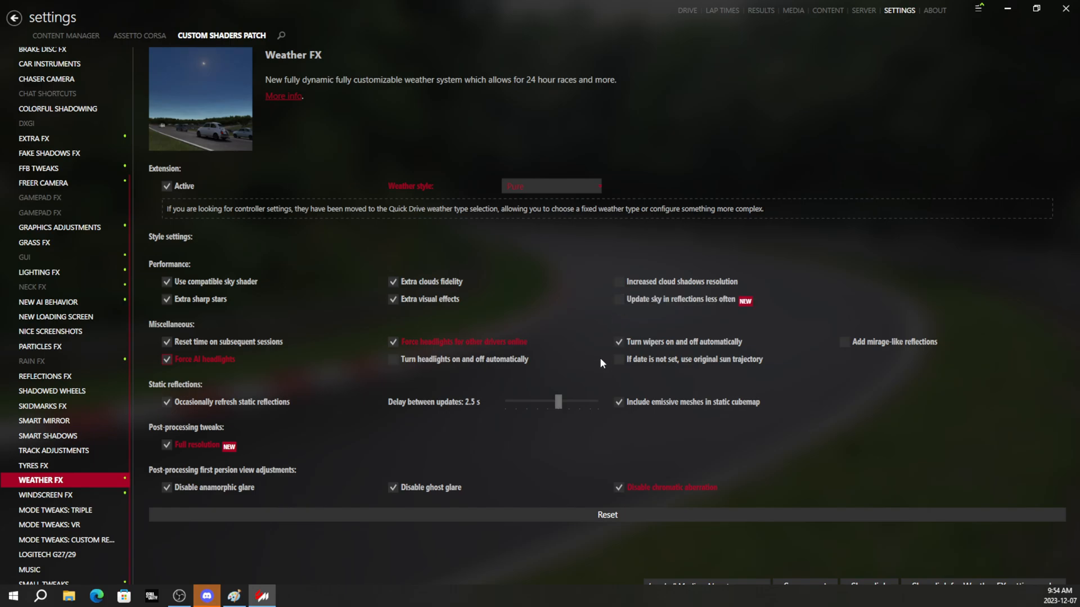
- Enable increased cloud shadows resolution in Weather FX
{"action": "left_click", "coordinate": [617, 282]}
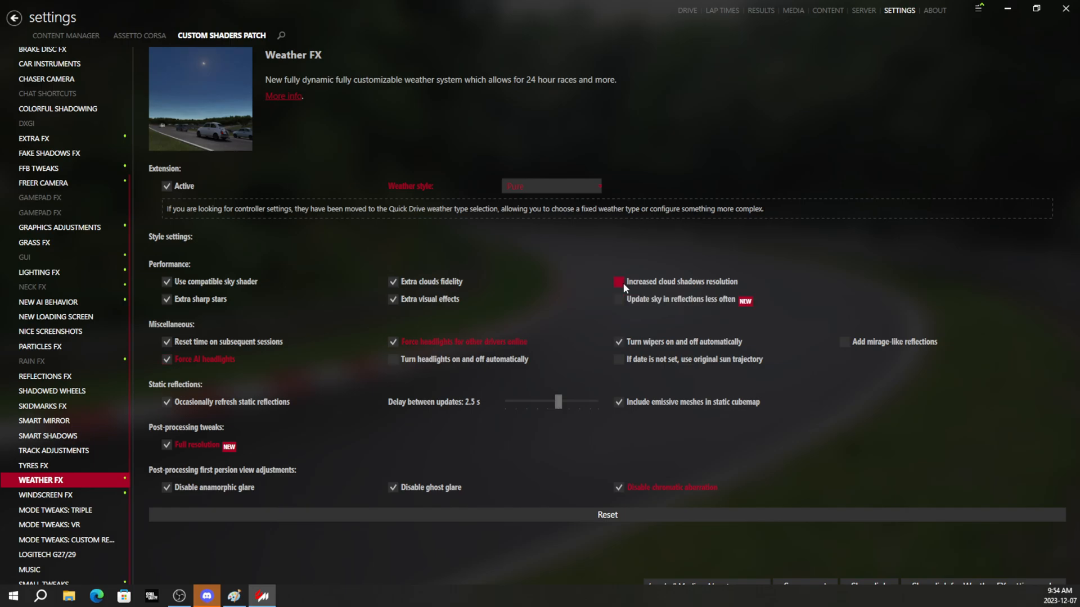
{"action": "left_click", "coordinate": [619, 281]}
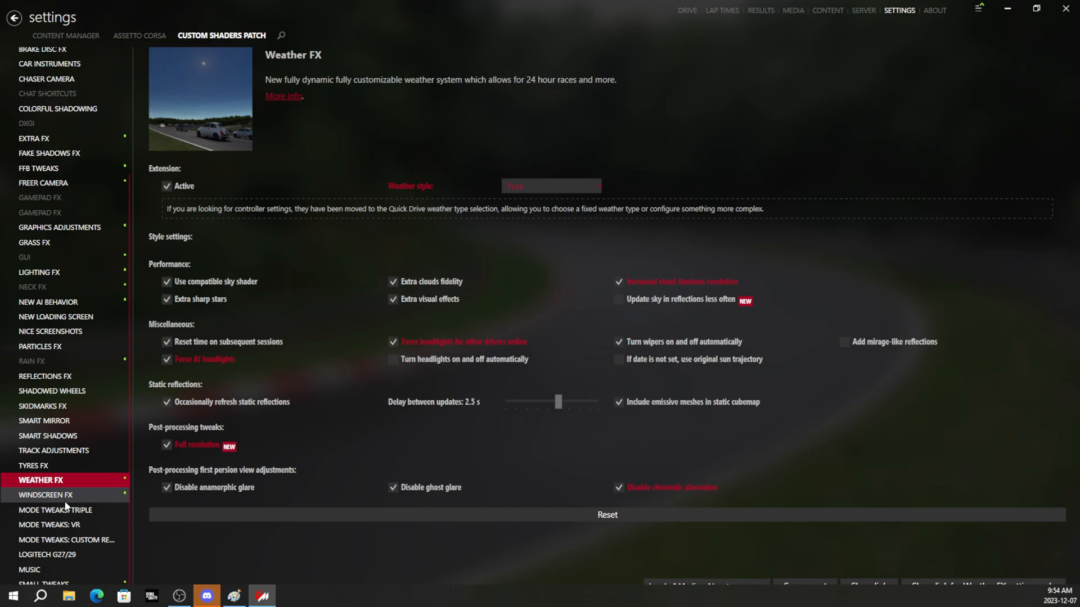
{"action": "left_click", "coordinate": [45, 495]}
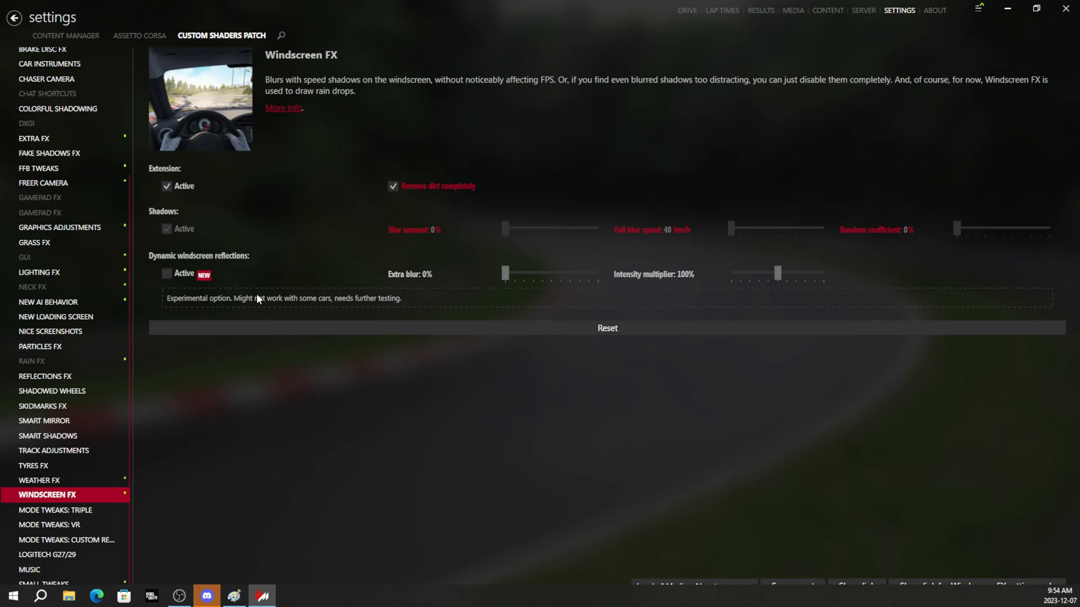
{"action": "mouse_move", "coordinate": [258, 298]}
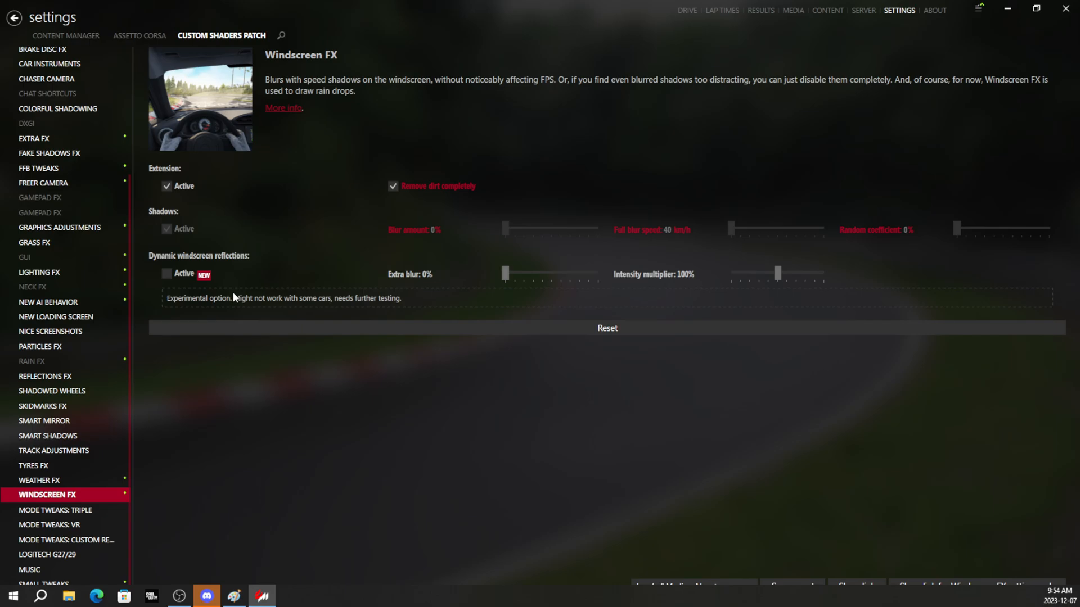
{"action": "mouse_move", "coordinate": [289, 300]}
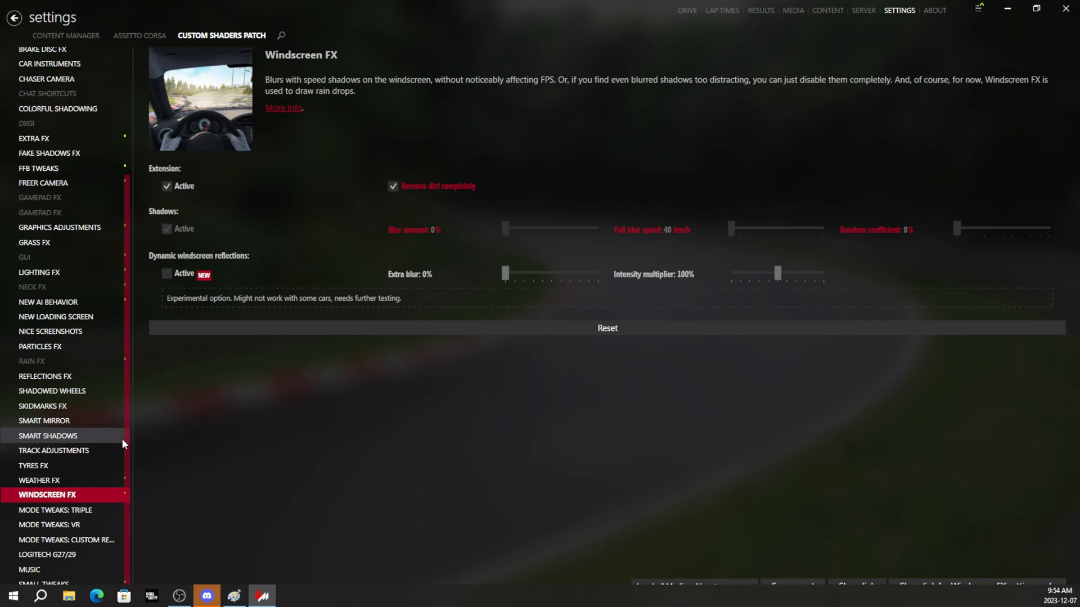
- After reviewing Windscreen FX, show the Chaser Camera settings
{"action": "scroll", "scroll_direction": "down", "scroll_amount": 3}
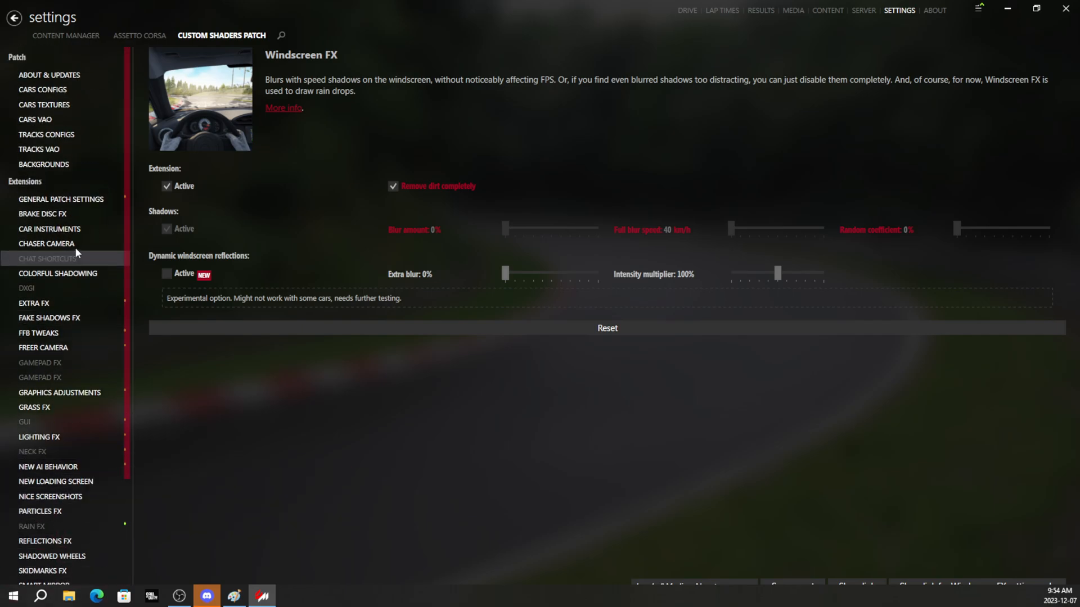
{"action": "left_click", "coordinate": [46, 243]}
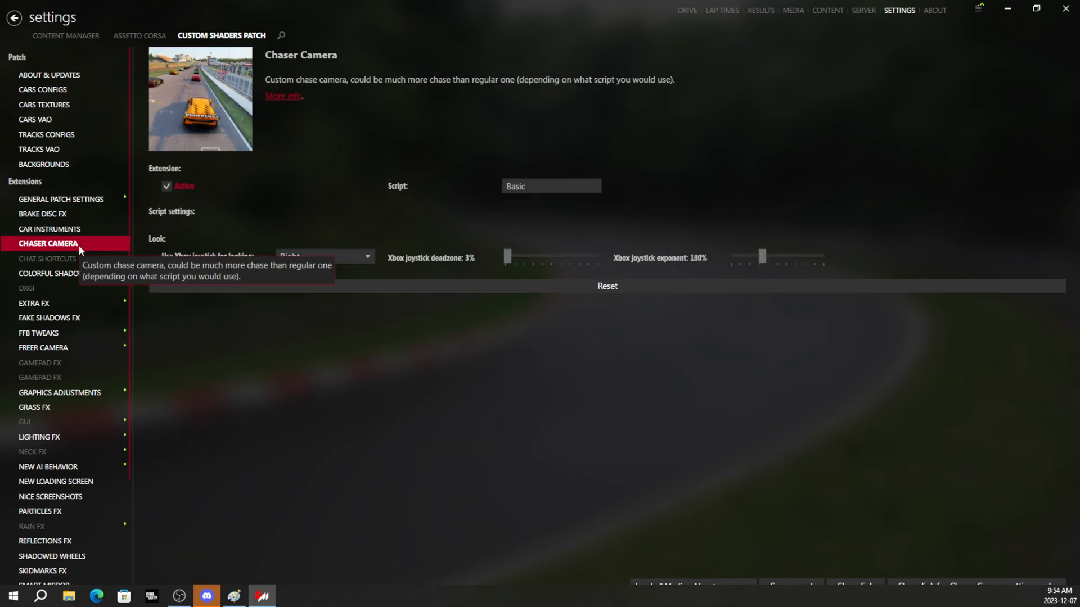
- Review the Colorful shadowing and Extra FX settings, confirming temporal anti-aliasing is active
{"action": "left_click", "coordinate": [59, 274]}
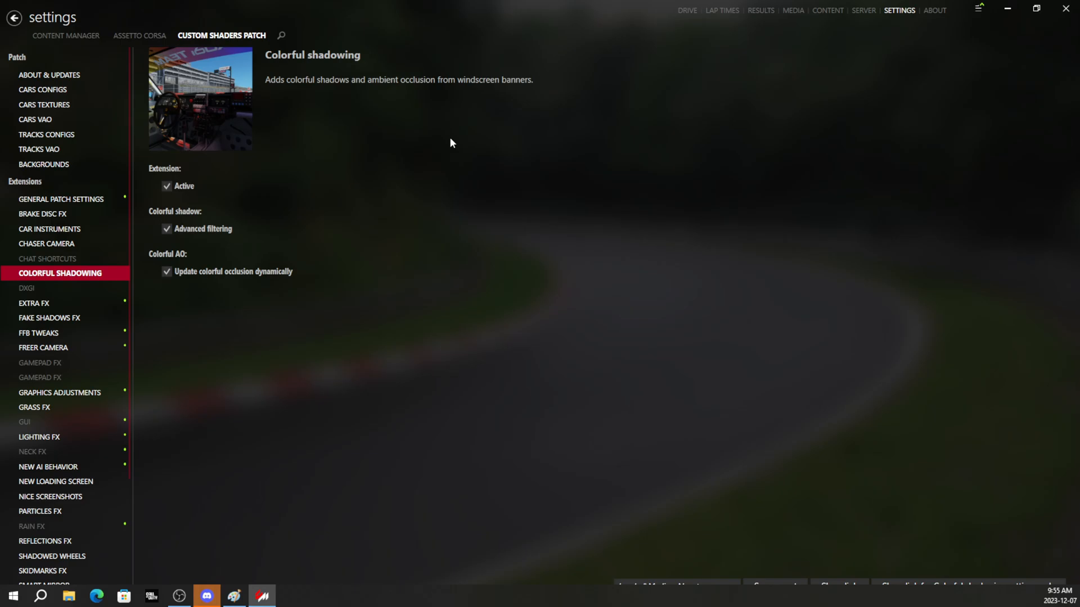
{"action": "mouse_move", "coordinate": [48, 317]}
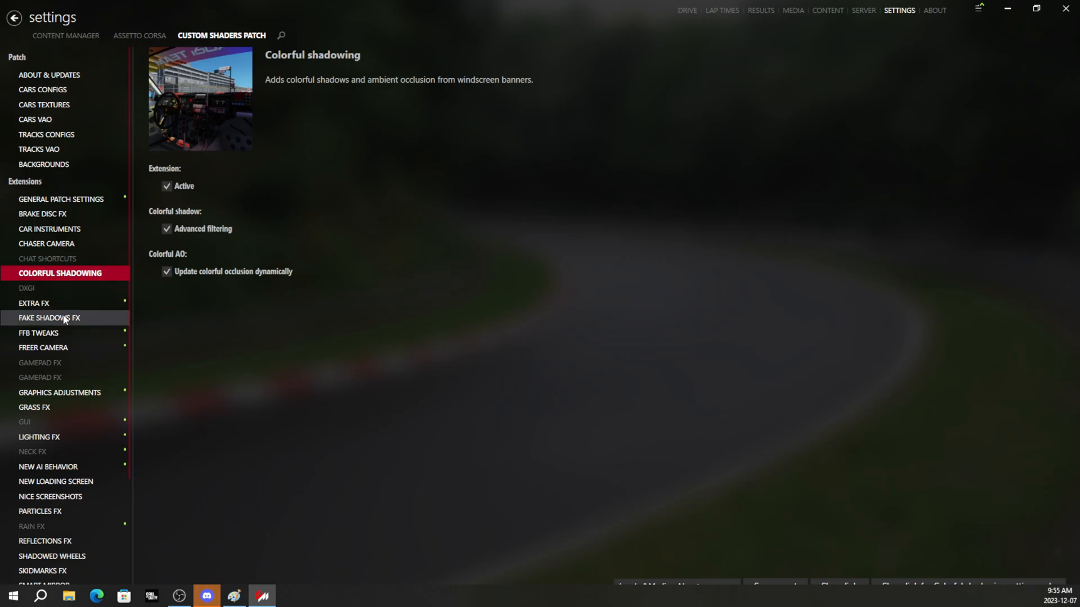
{"action": "left_click", "coordinate": [35, 302]}
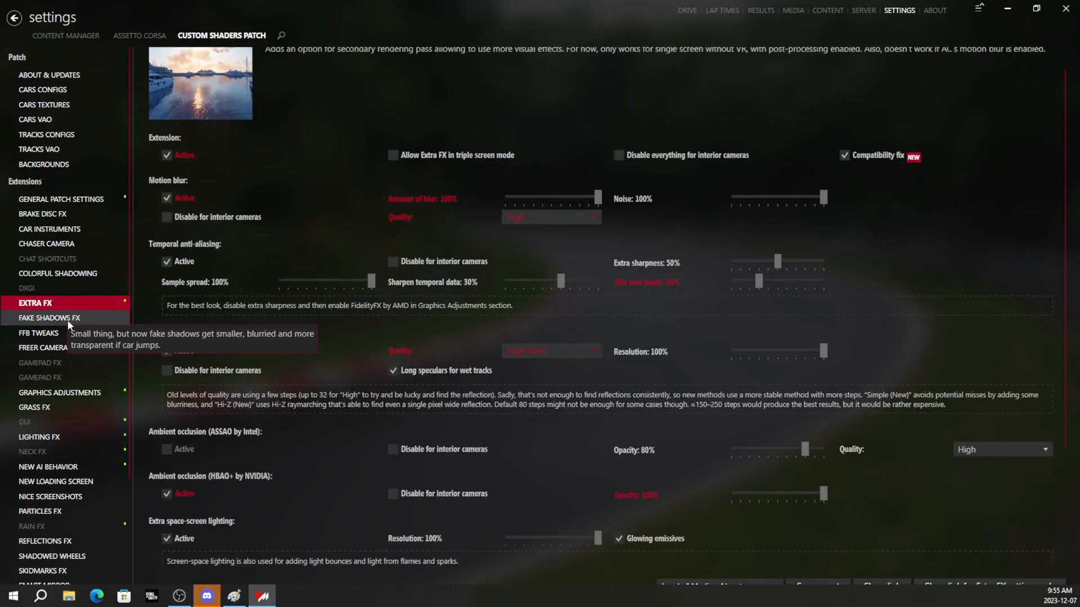
{"action": "scroll", "scroll_direction": "down", "scroll_amount": 3}
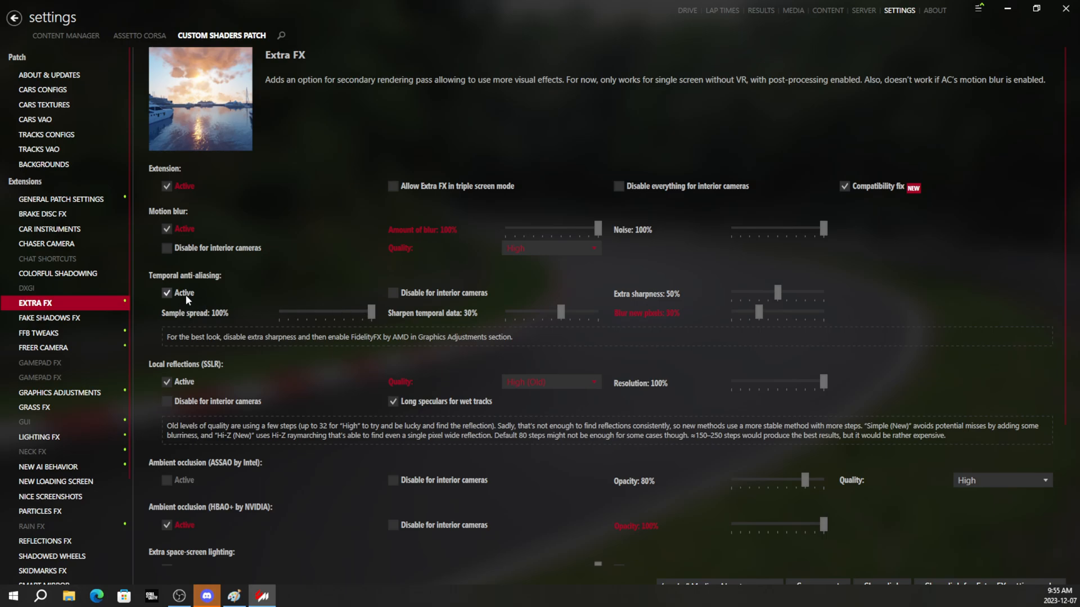
{"action": "mouse_move", "coordinate": [183, 293]}
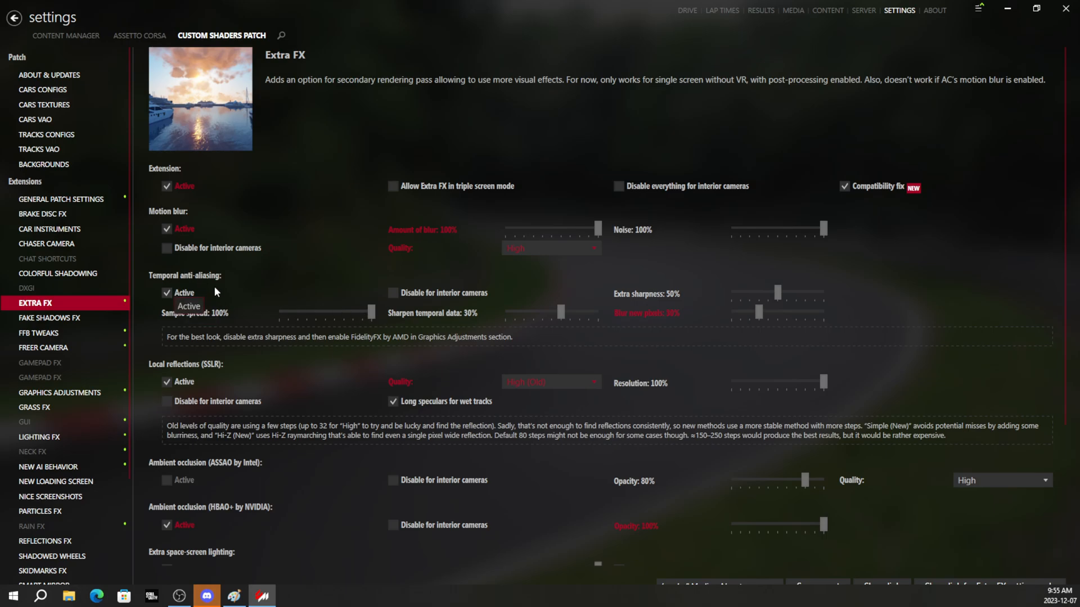
{"action": "mouse_move", "coordinate": [176, 285]}
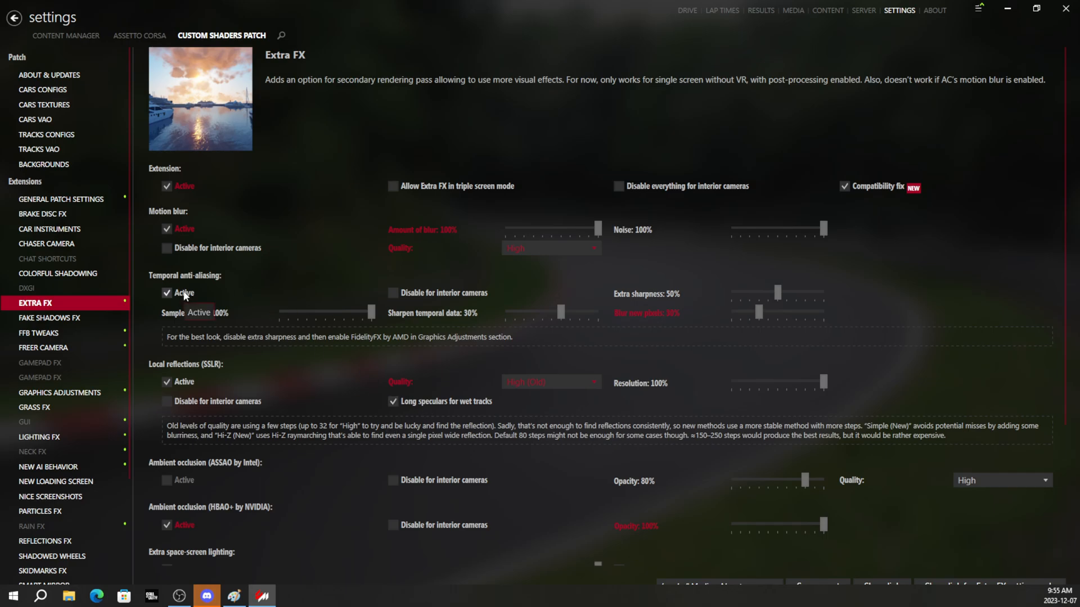
- Glance at the Assetto Corsa Video settings and return to CSP Extra FX
{"action": "left_click", "coordinate": [140, 35]}
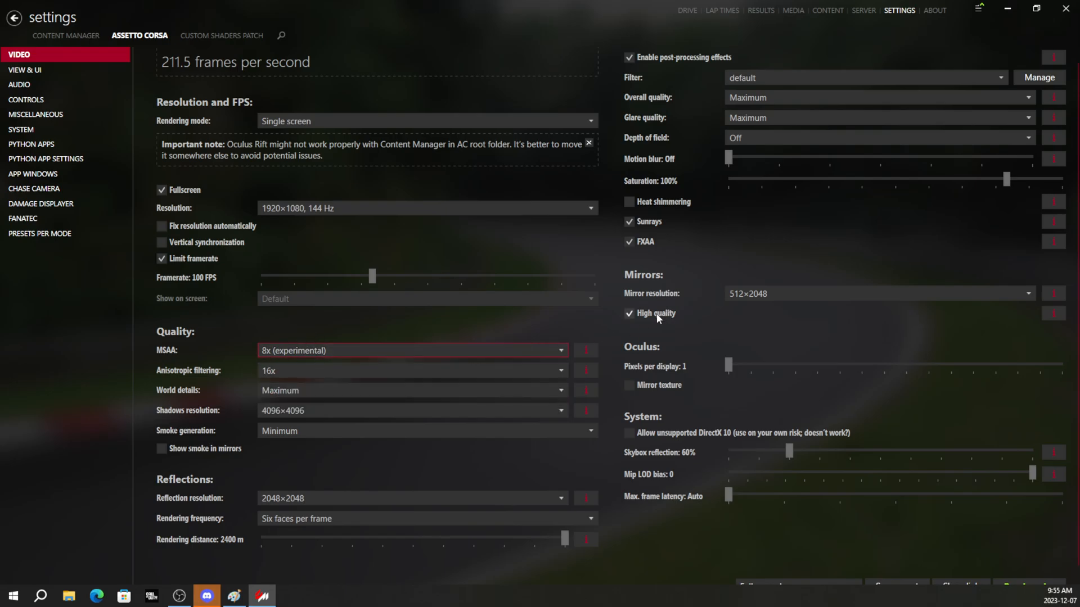
{"action": "left_click", "coordinate": [221, 35]}
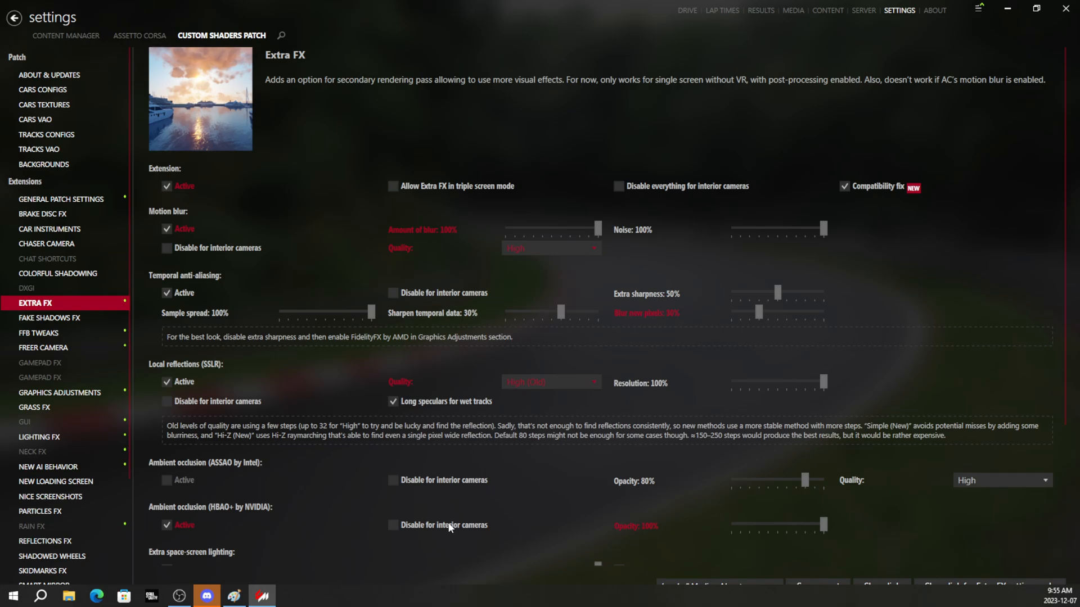
{"action": "mouse_move", "coordinate": [787, 477]}
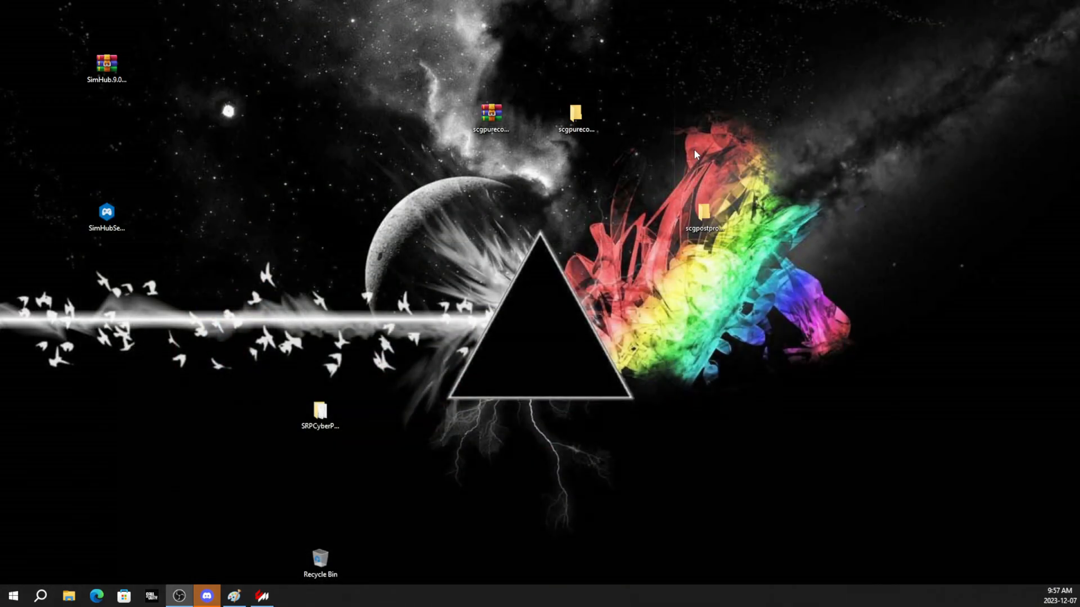
- Bring up AMD Adrenalin and go to the Gaming > Graphics global options
{"action": "left_click", "coordinate": [289, 596]}
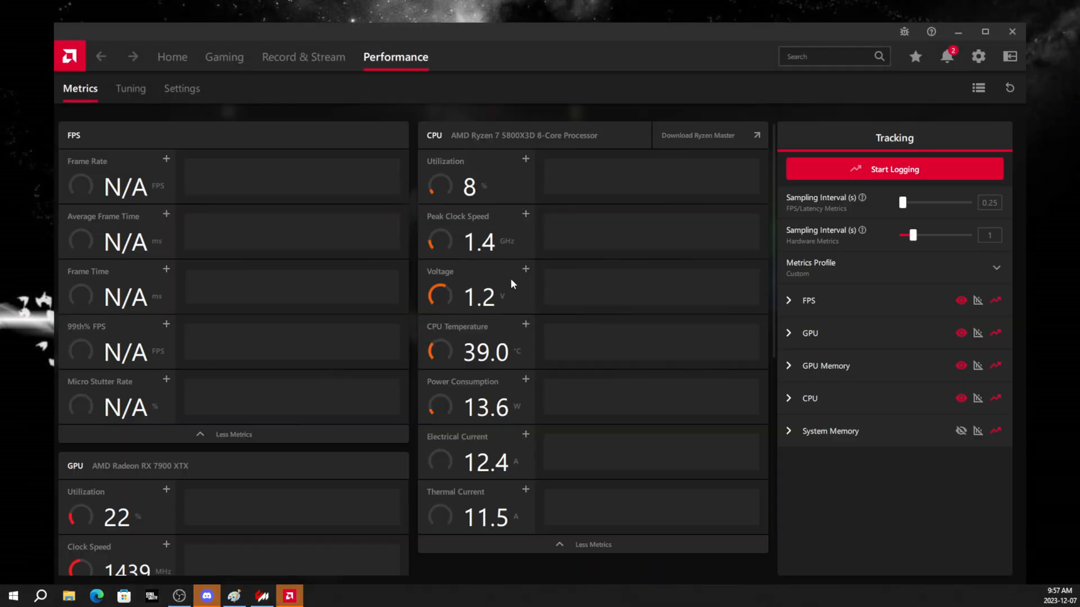
{"action": "left_click", "coordinate": [172, 56]}
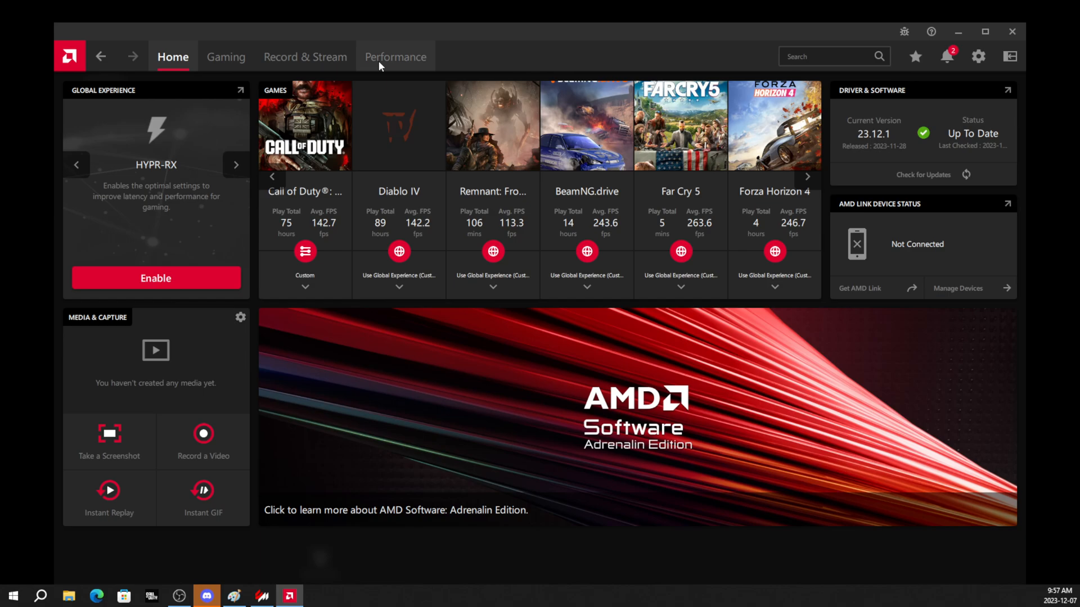
{"action": "mouse_move", "coordinate": [385, 65]}
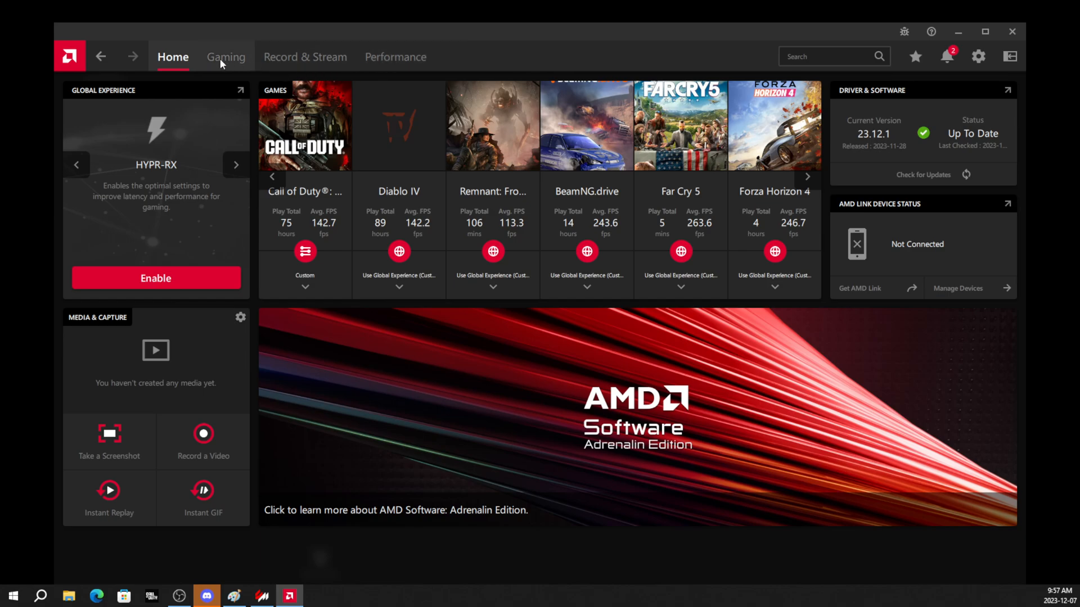
{"action": "left_click", "coordinate": [225, 56]}
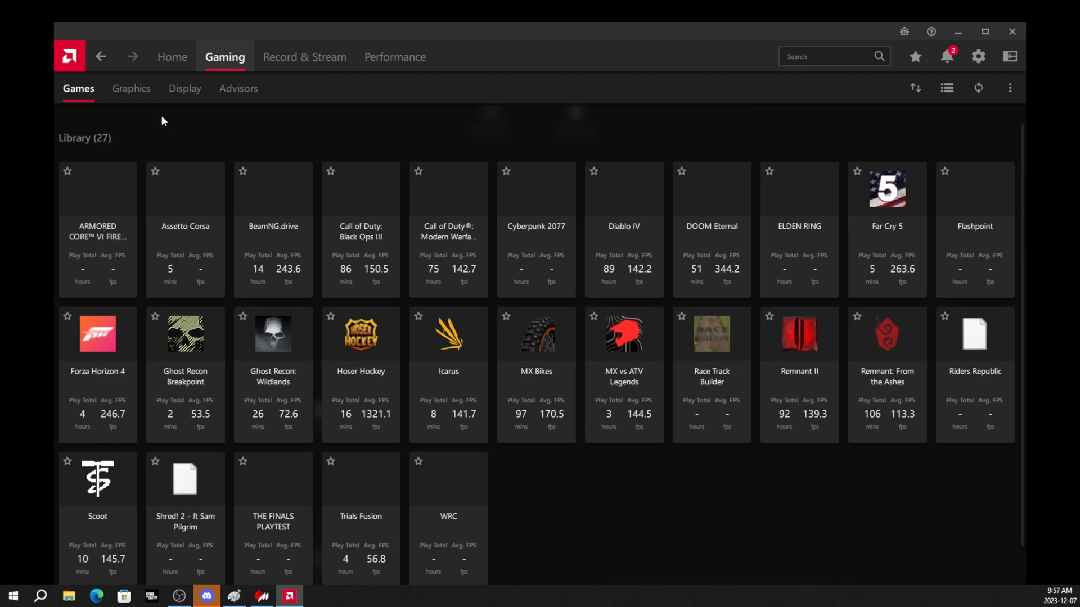
{"action": "left_click", "coordinate": [130, 88]}
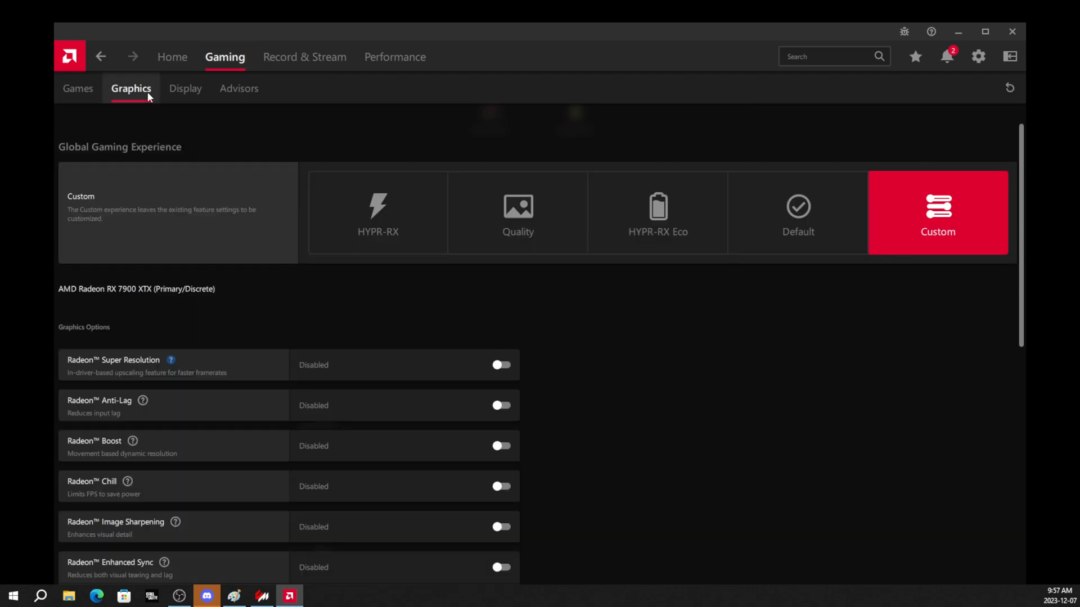
- Keep the global Anti-Aliasing mode on Use application settings
{"action": "scroll", "scroll_direction": "down", "scroll_amount": 3}
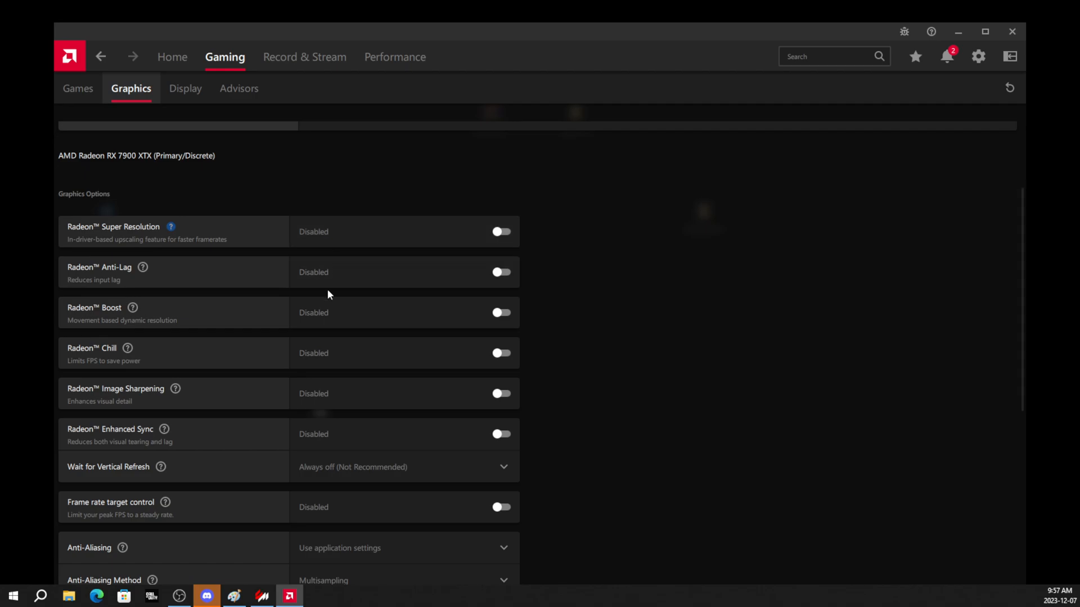
{"action": "scroll", "scroll_direction": "up", "scroll_amount": 3}
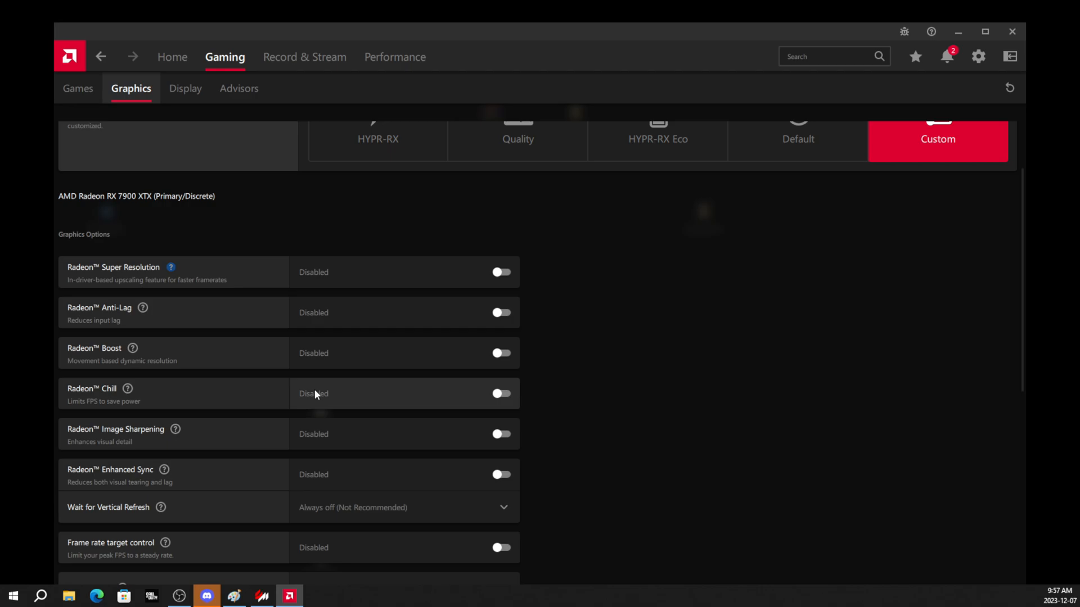
{"action": "mouse_move", "coordinate": [326, 306]}
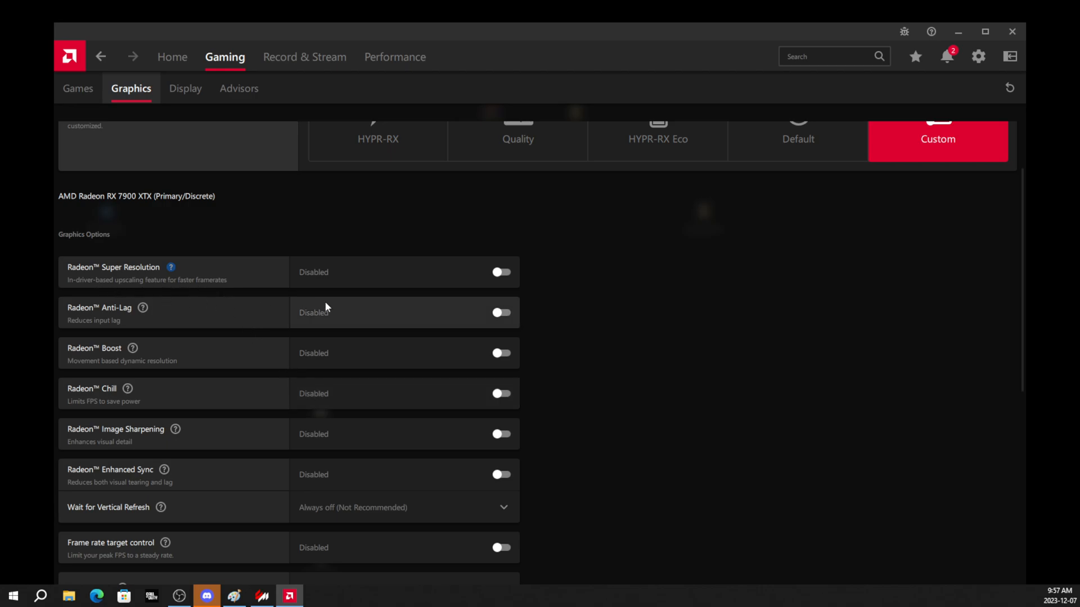
{"action": "scroll", "scroll_direction": "down", "scroll_amount": 3}
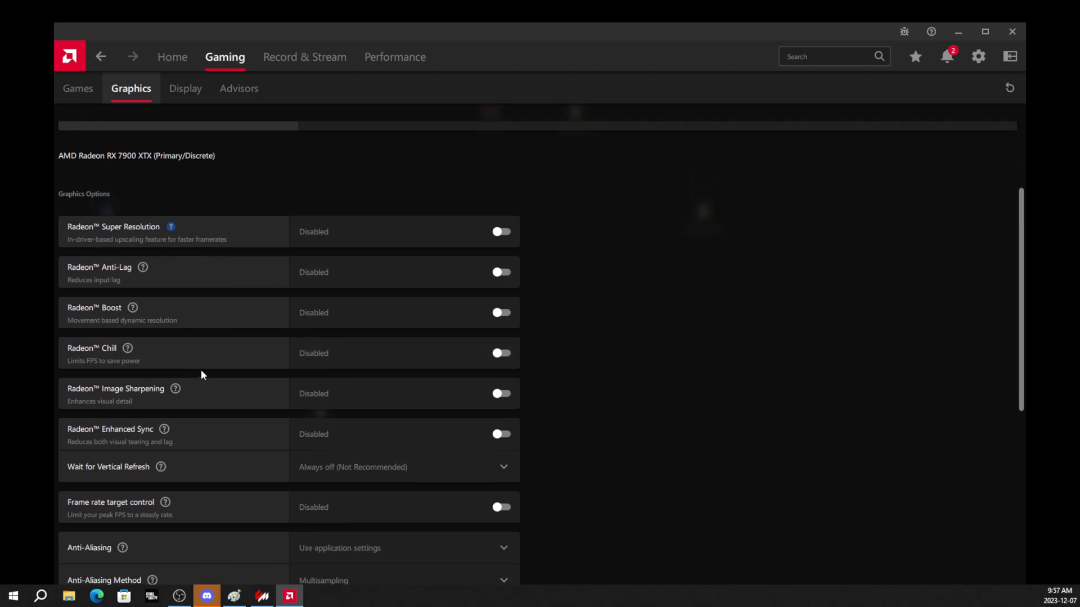
{"action": "scroll", "scroll_direction": "down", "scroll_amount": 3}
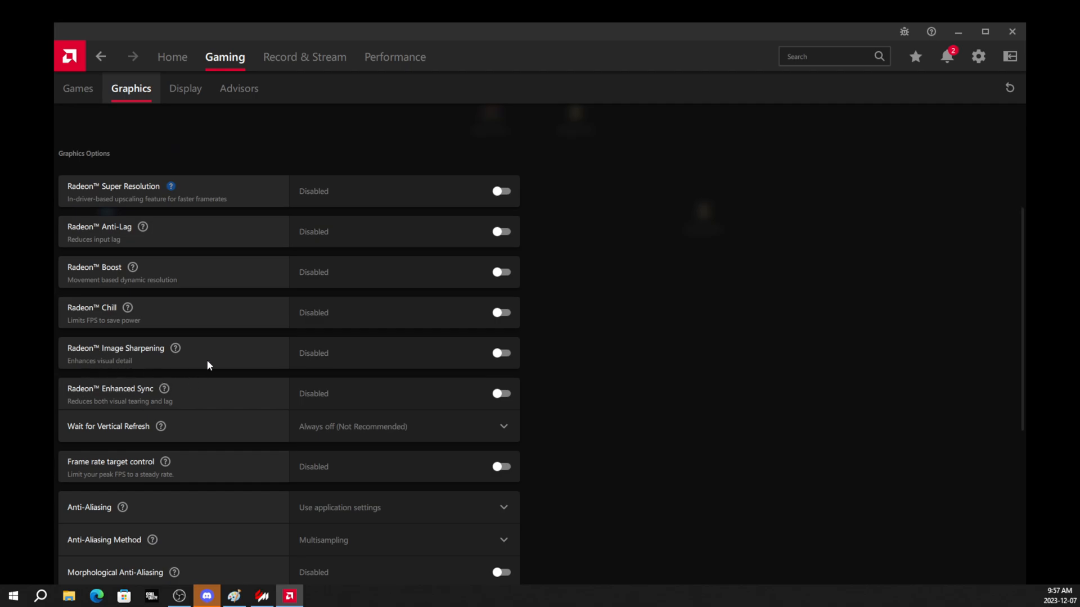
{"action": "scroll", "scroll_direction": "down", "scroll_amount": 3}
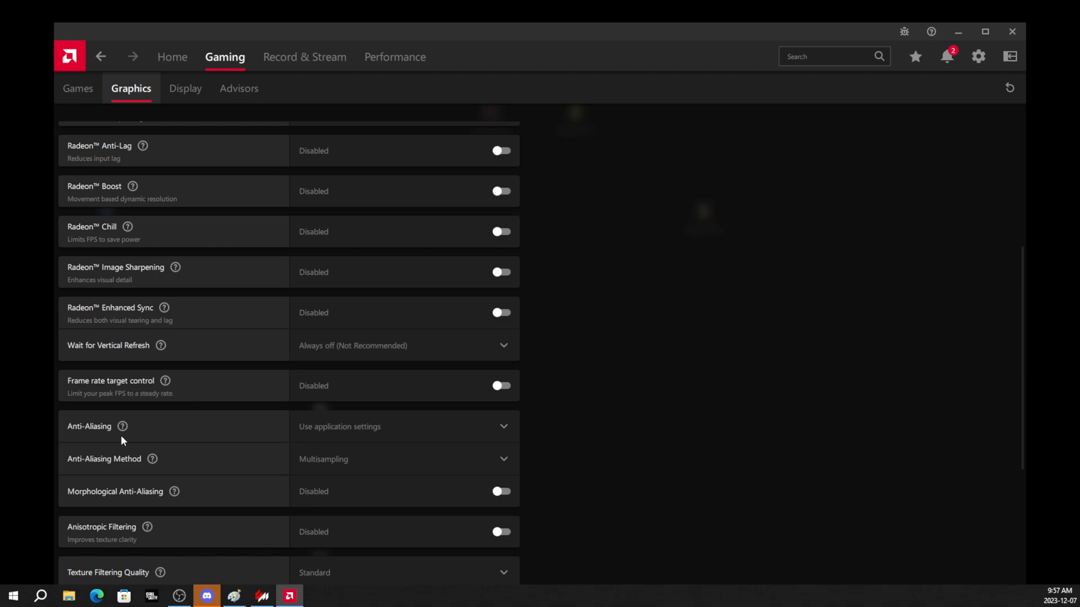
{"action": "mouse_move", "coordinate": [94, 434]}
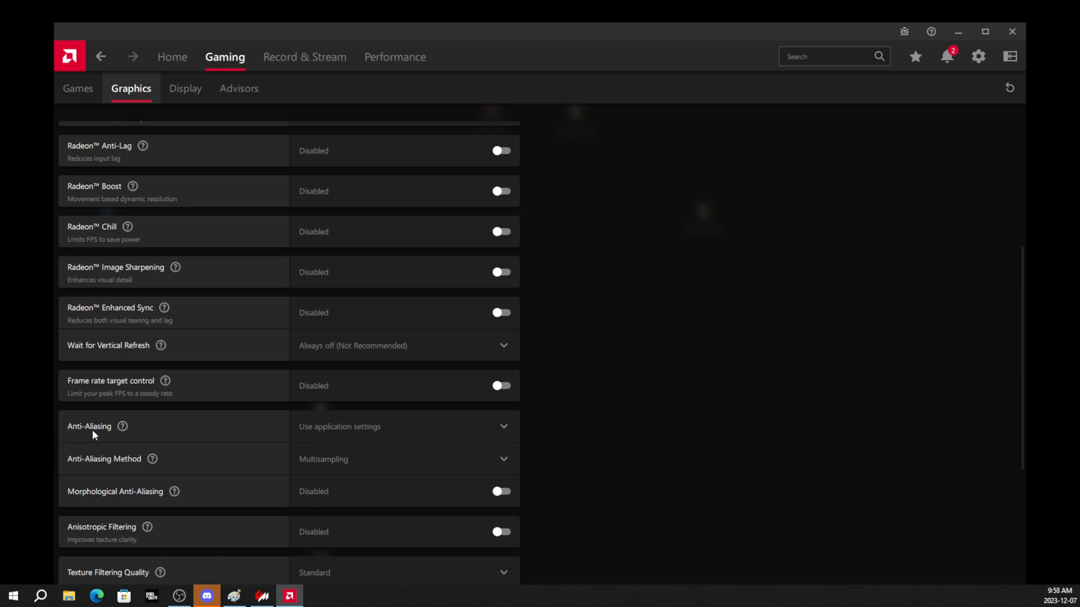
{"action": "left_click", "coordinate": [404, 427]}
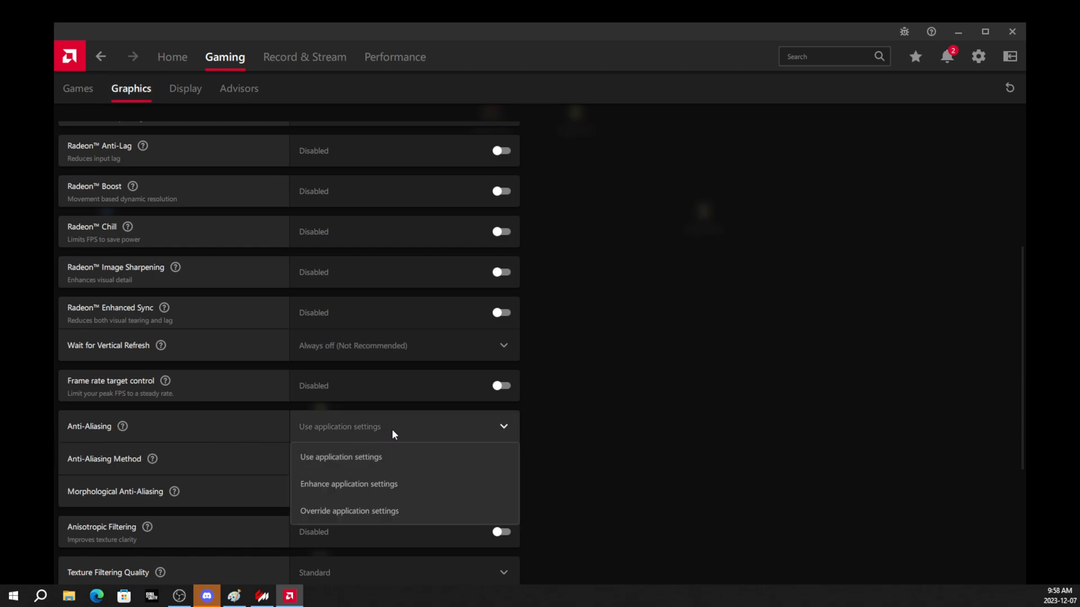
{"action": "mouse_move", "coordinate": [345, 466]}
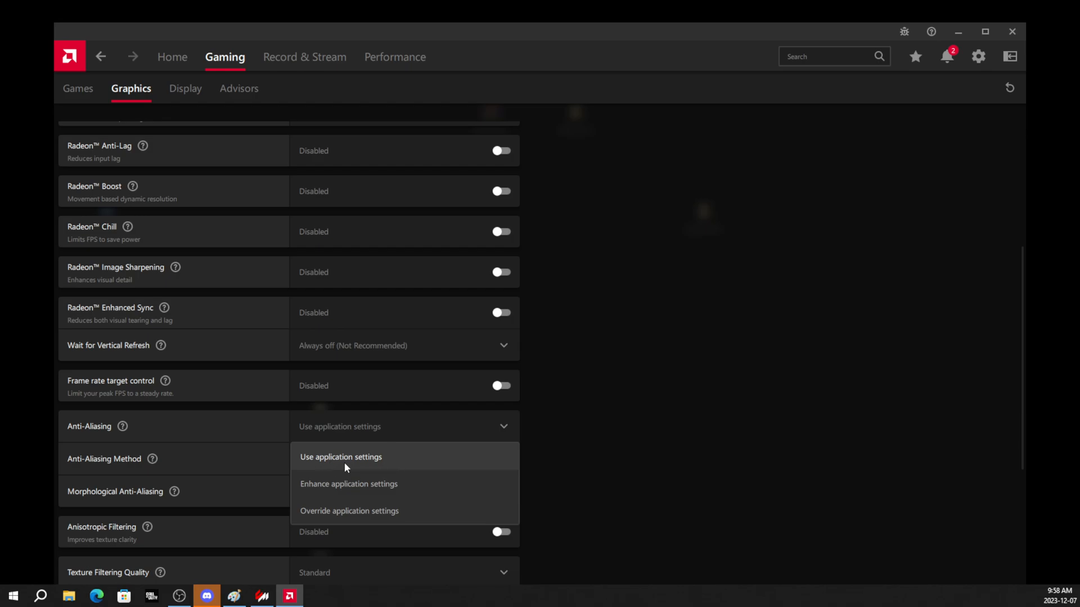
{"action": "left_click", "coordinate": [339, 457]}
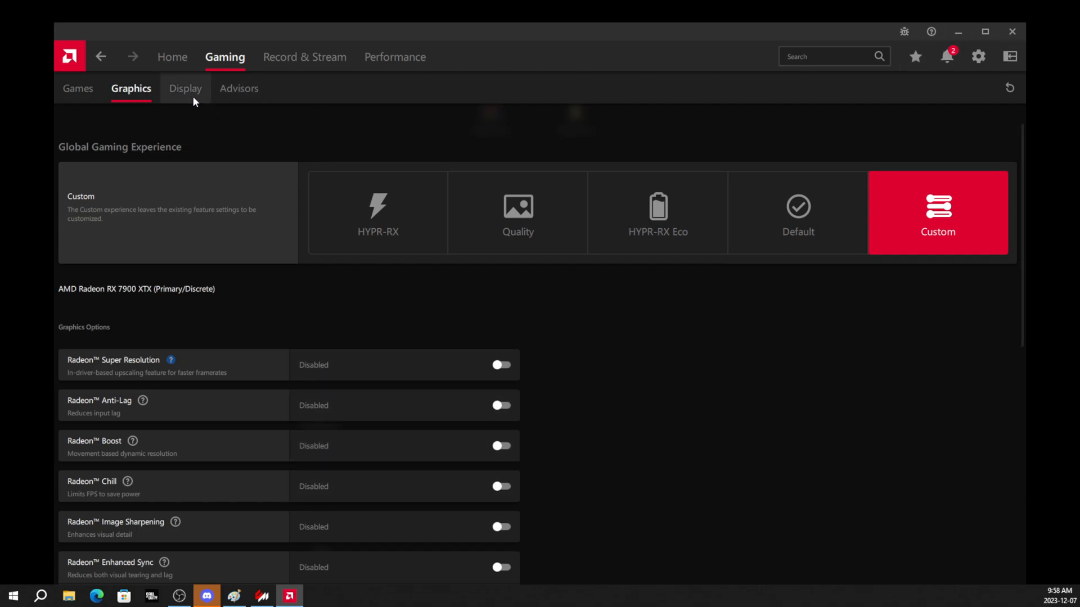
- Open the Assetto Corsa game profile's Advanced options and its Anti-Aliasing mode choices
{"action": "left_click", "coordinate": [78, 87]}
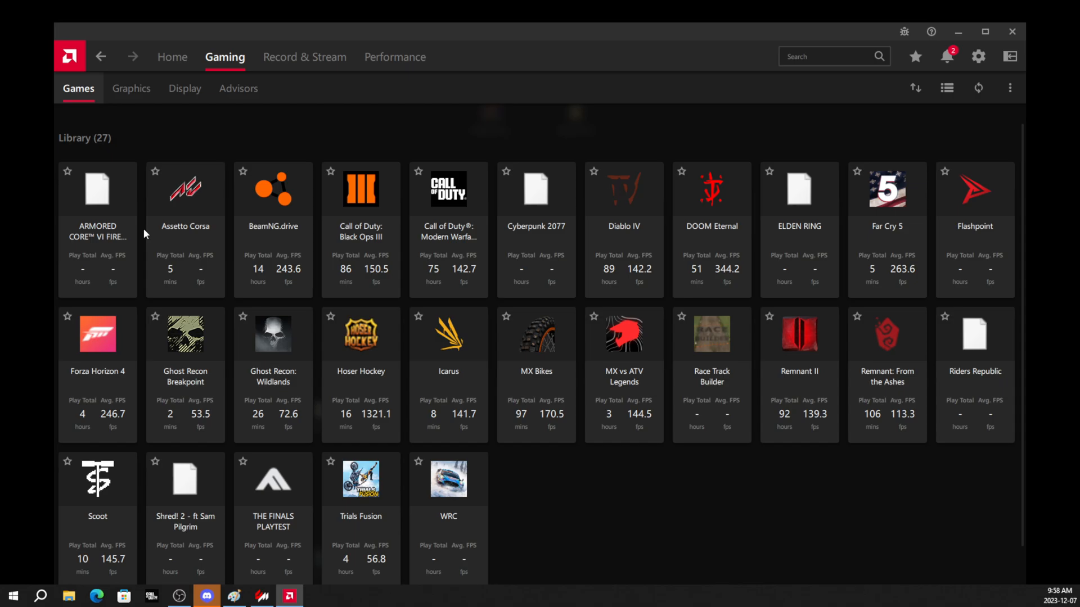
{"action": "mouse_move", "coordinate": [200, 216]}
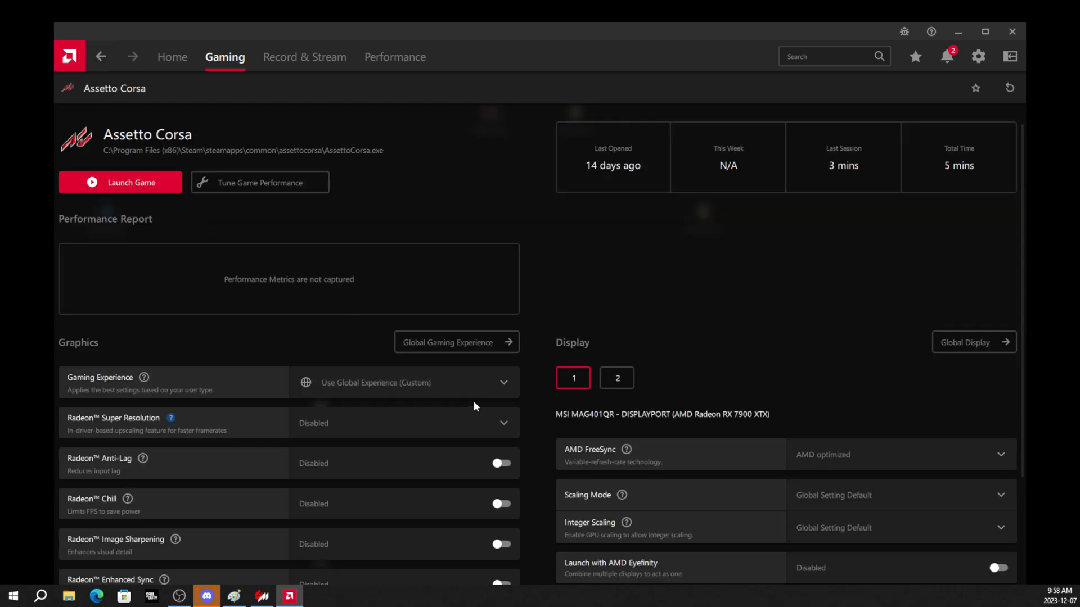
{"action": "scroll", "scroll_direction": "down", "scroll_amount": 3}
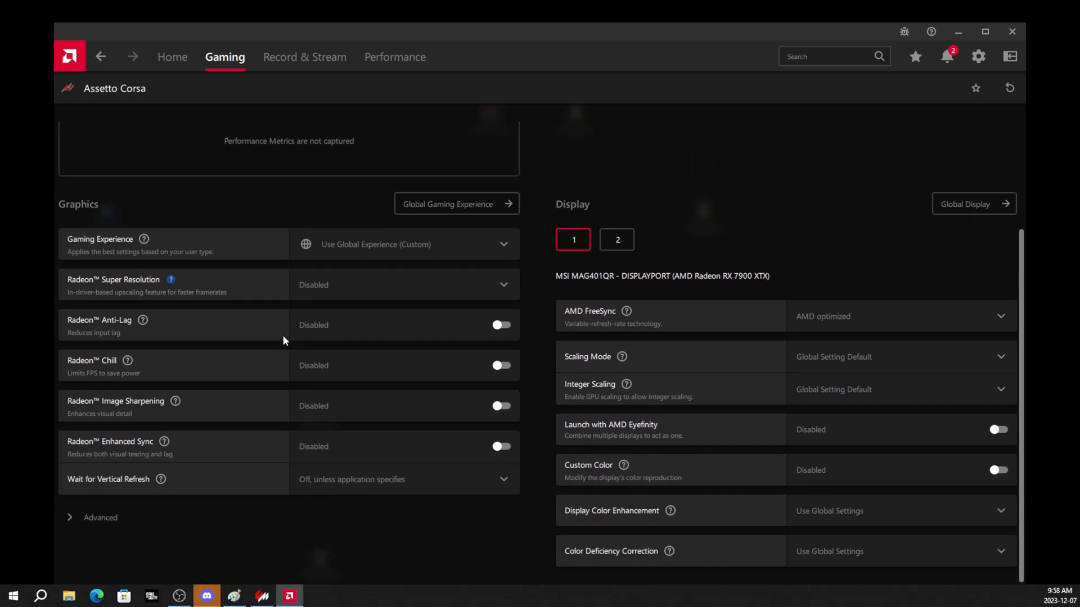
{"action": "left_click", "coordinate": [101, 518]}
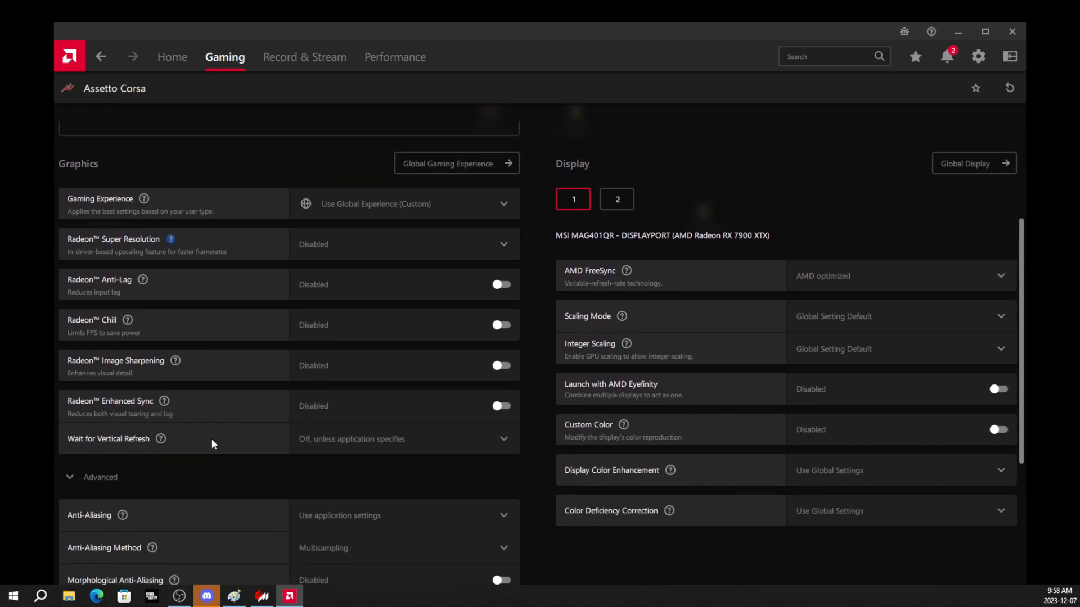
{"action": "left_click", "coordinate": [402, 434]}
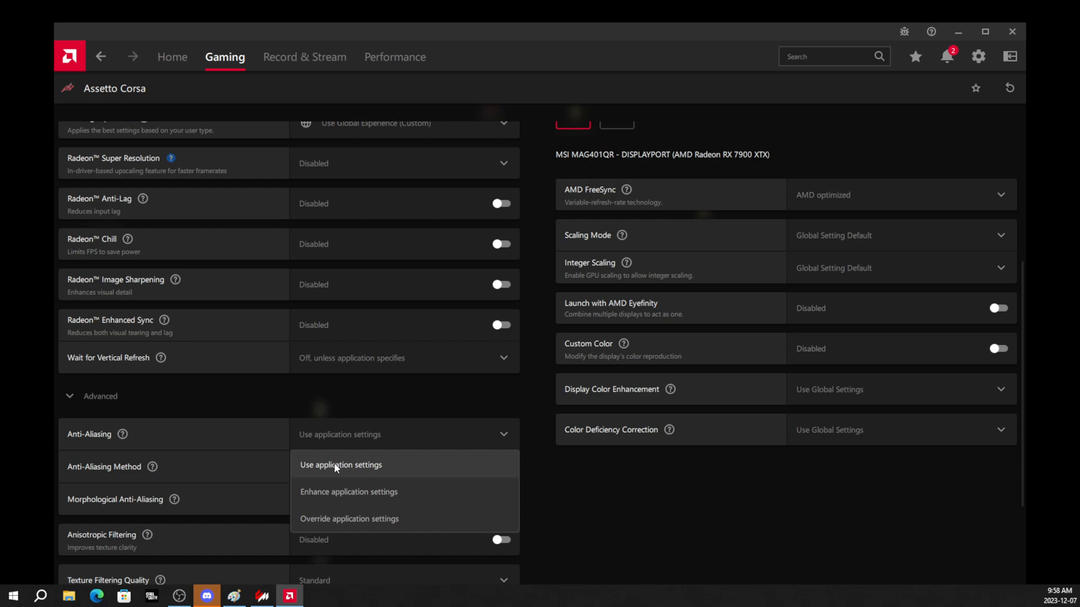
{"action": "mouse_move", "coordinate": [377, 480]}
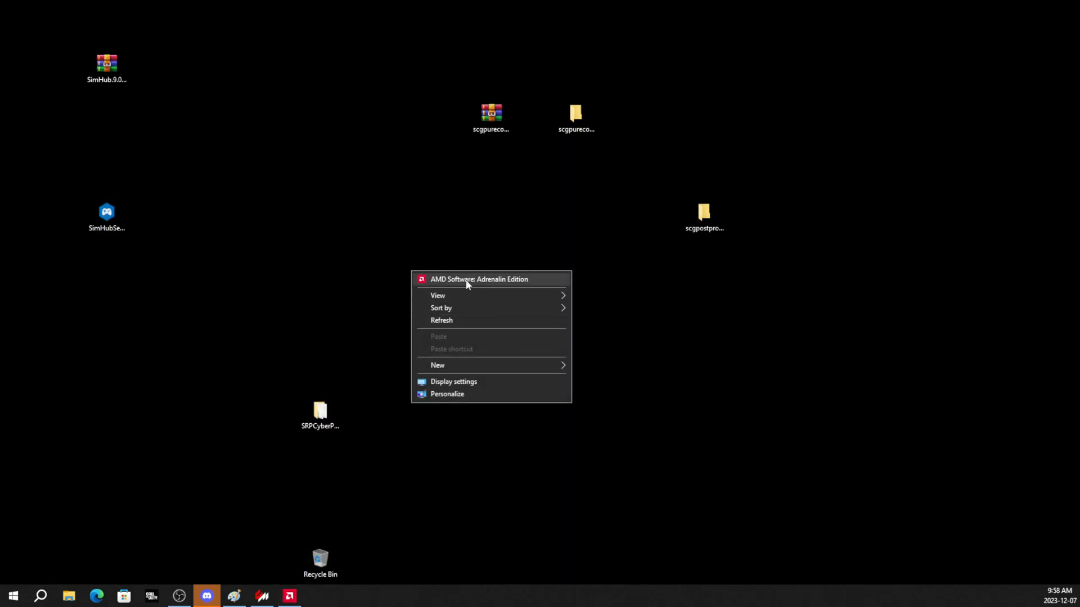
{"action": "mouse_move", "coordinate": [509, 296]}
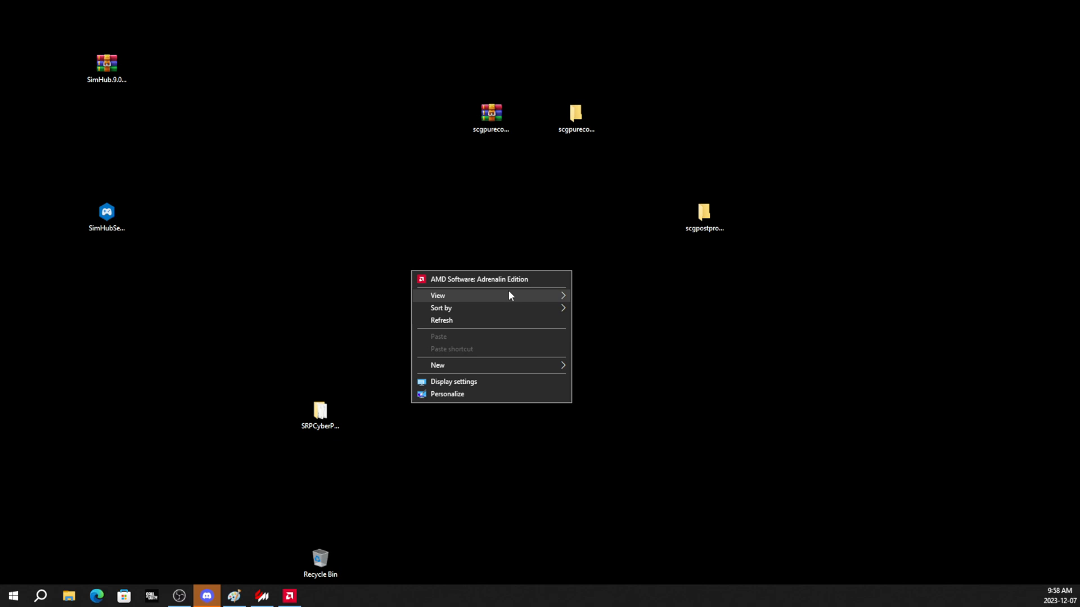
{"action": "mouse_move", "coordinate": [492, 365]}
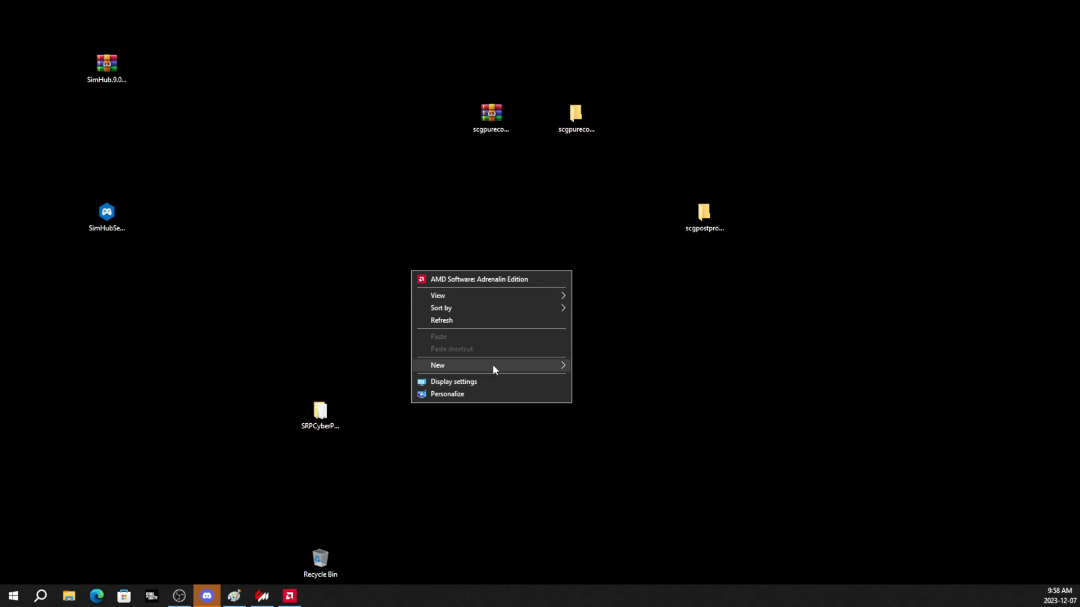
- Dismiss the desktop menu and bring Content Manager's Extra FX settings back up
{"action": "left_click", "coordinate": [370, 459]}
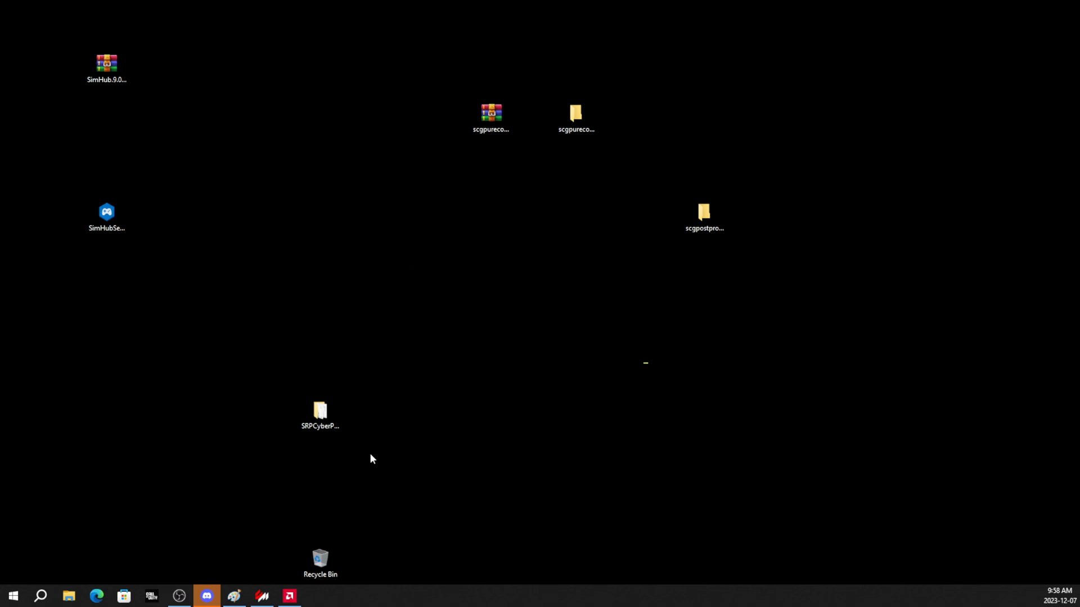
{"action": "left_click", "coordinate": [261, 596]}
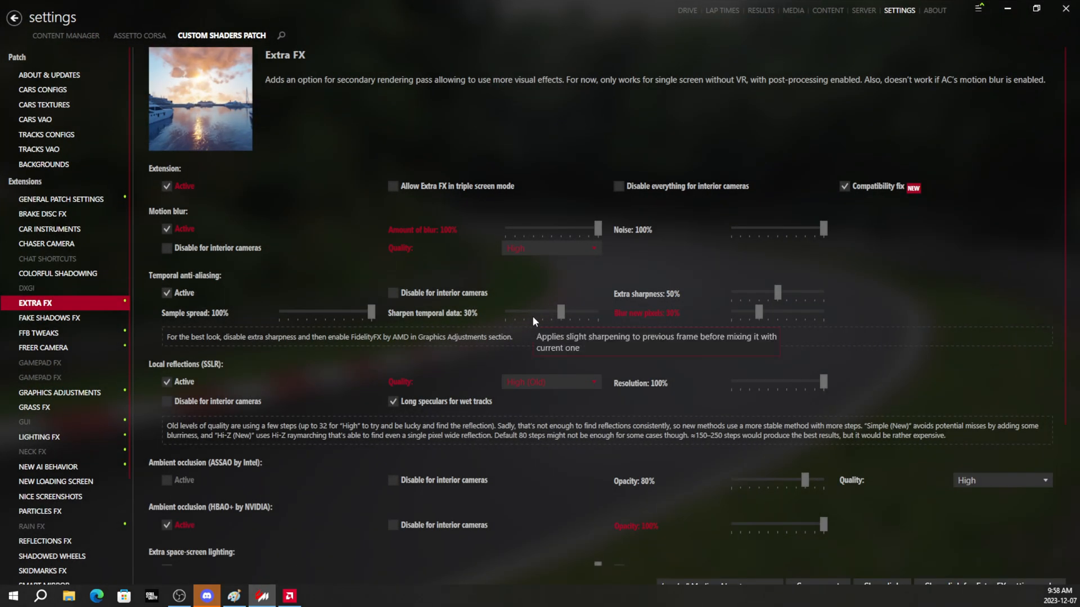